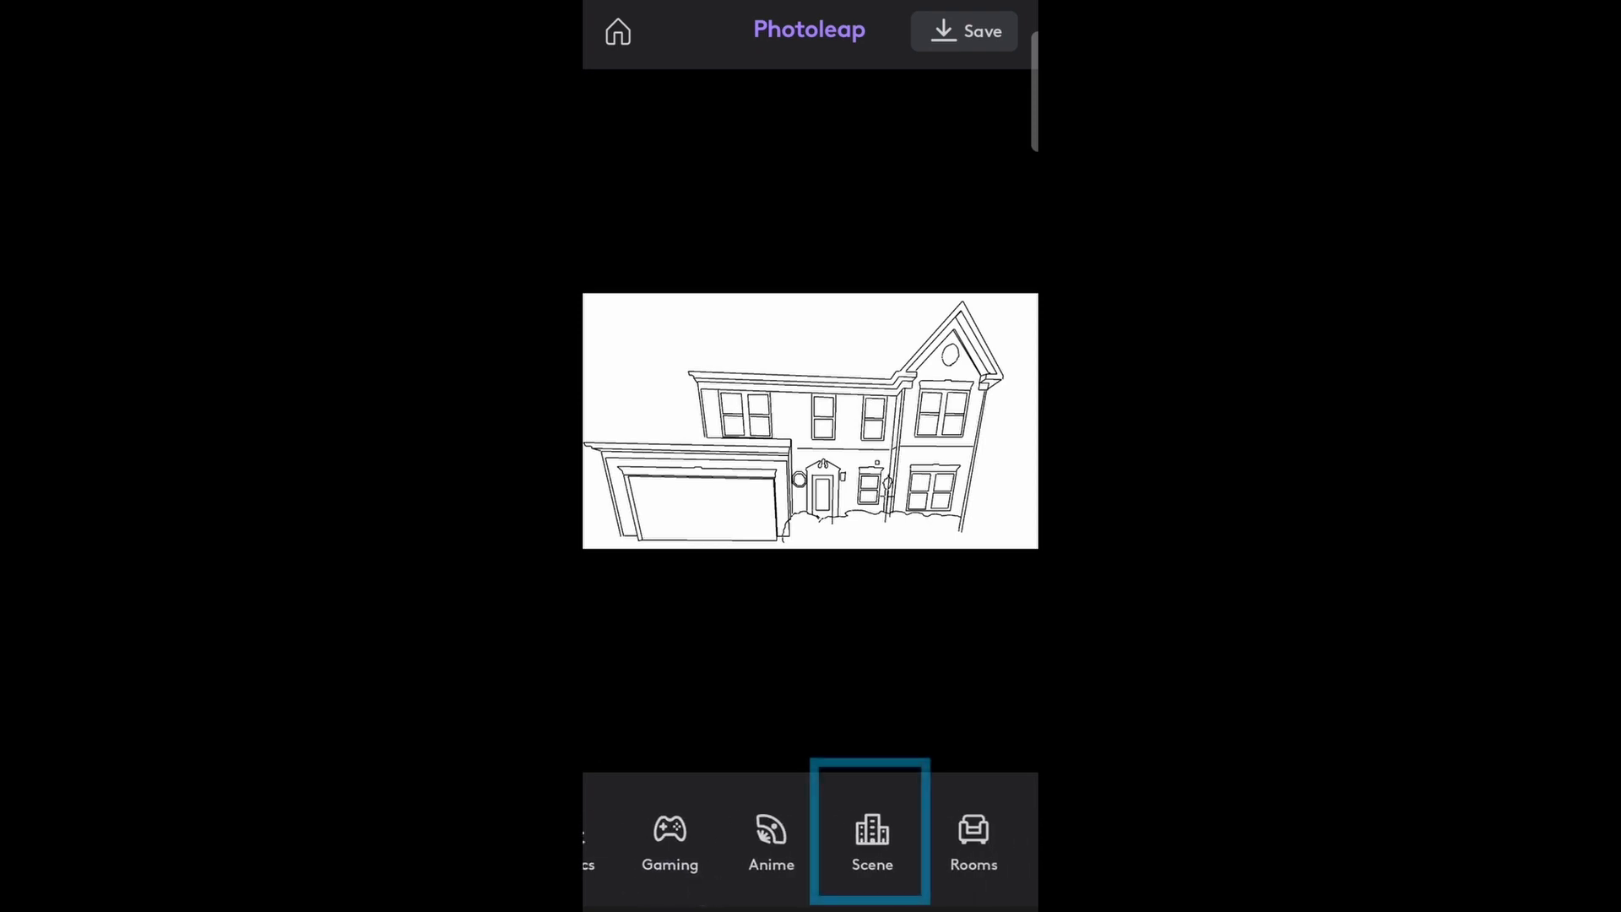
- Generate a custom Photoleap AI scene from the prompt 'log cabin, abandoned'
{"action": "left_click", "coordinate": [871, 837]}
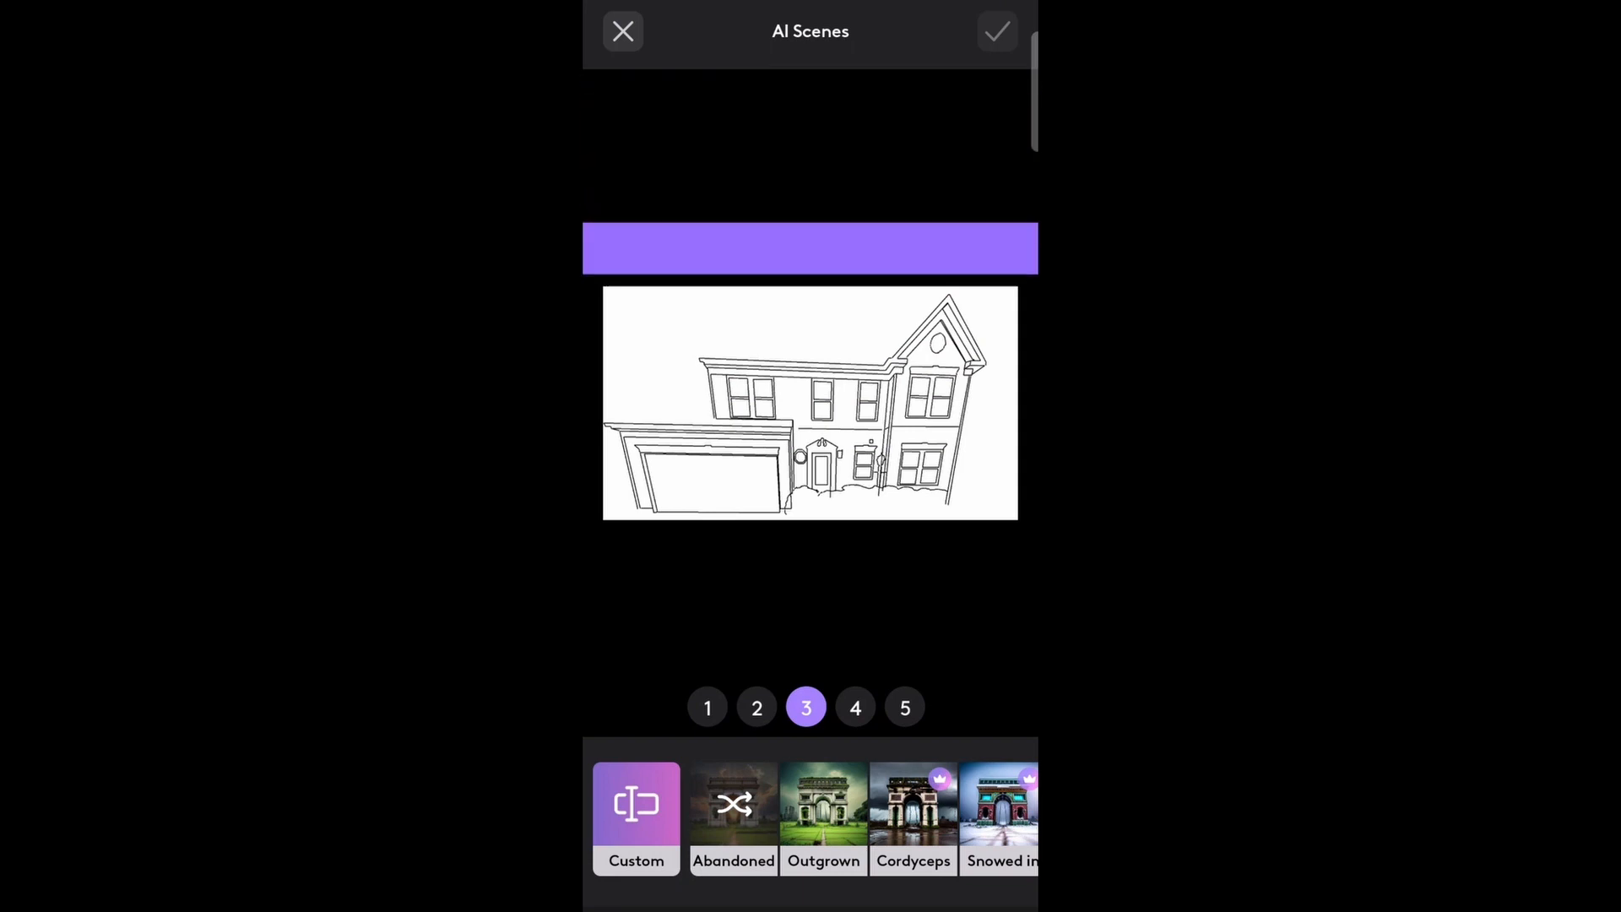
{"action": "left_click", "coordinate": [635, 812]}
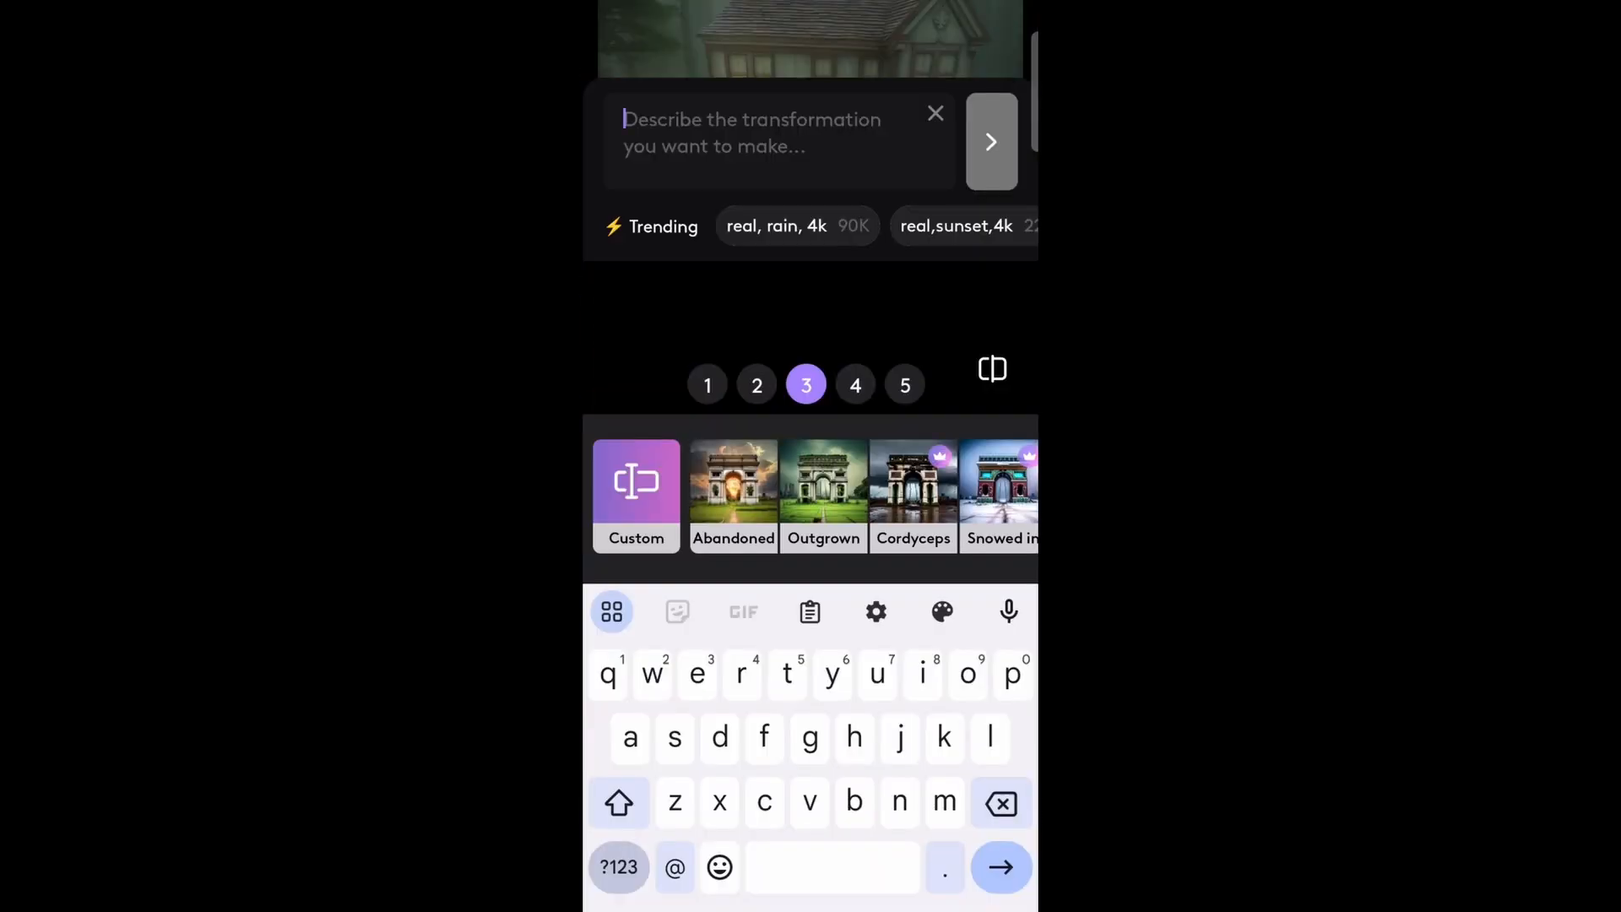
{"action": "type", "text": "log cabin, abandoned"}
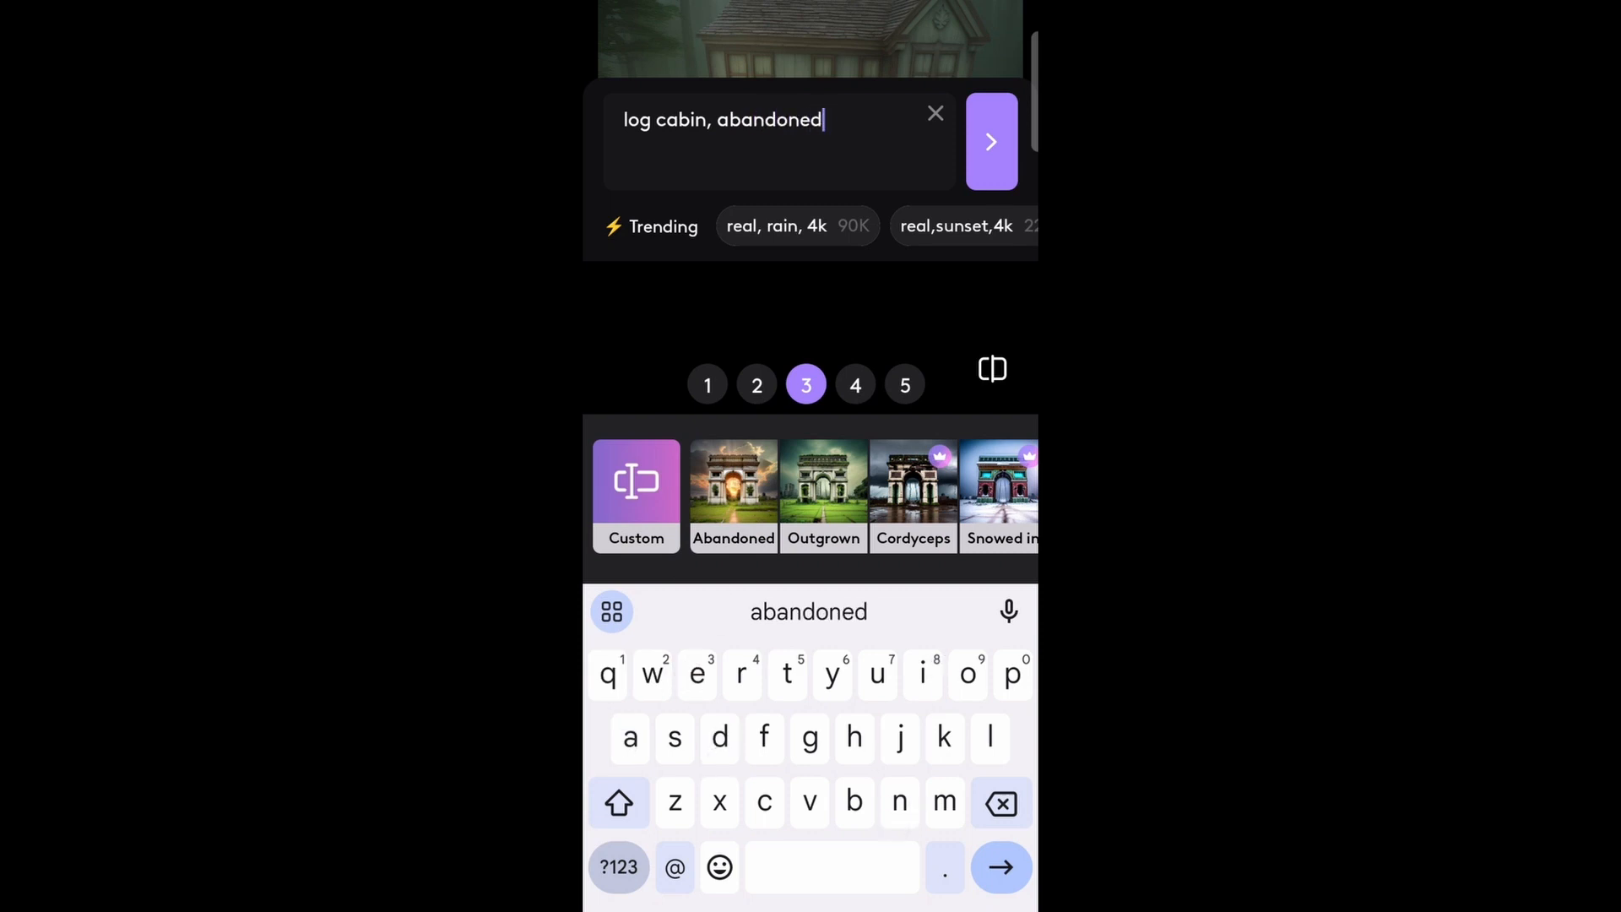
{"action": "left_click", "coordinate": [990, 141]}
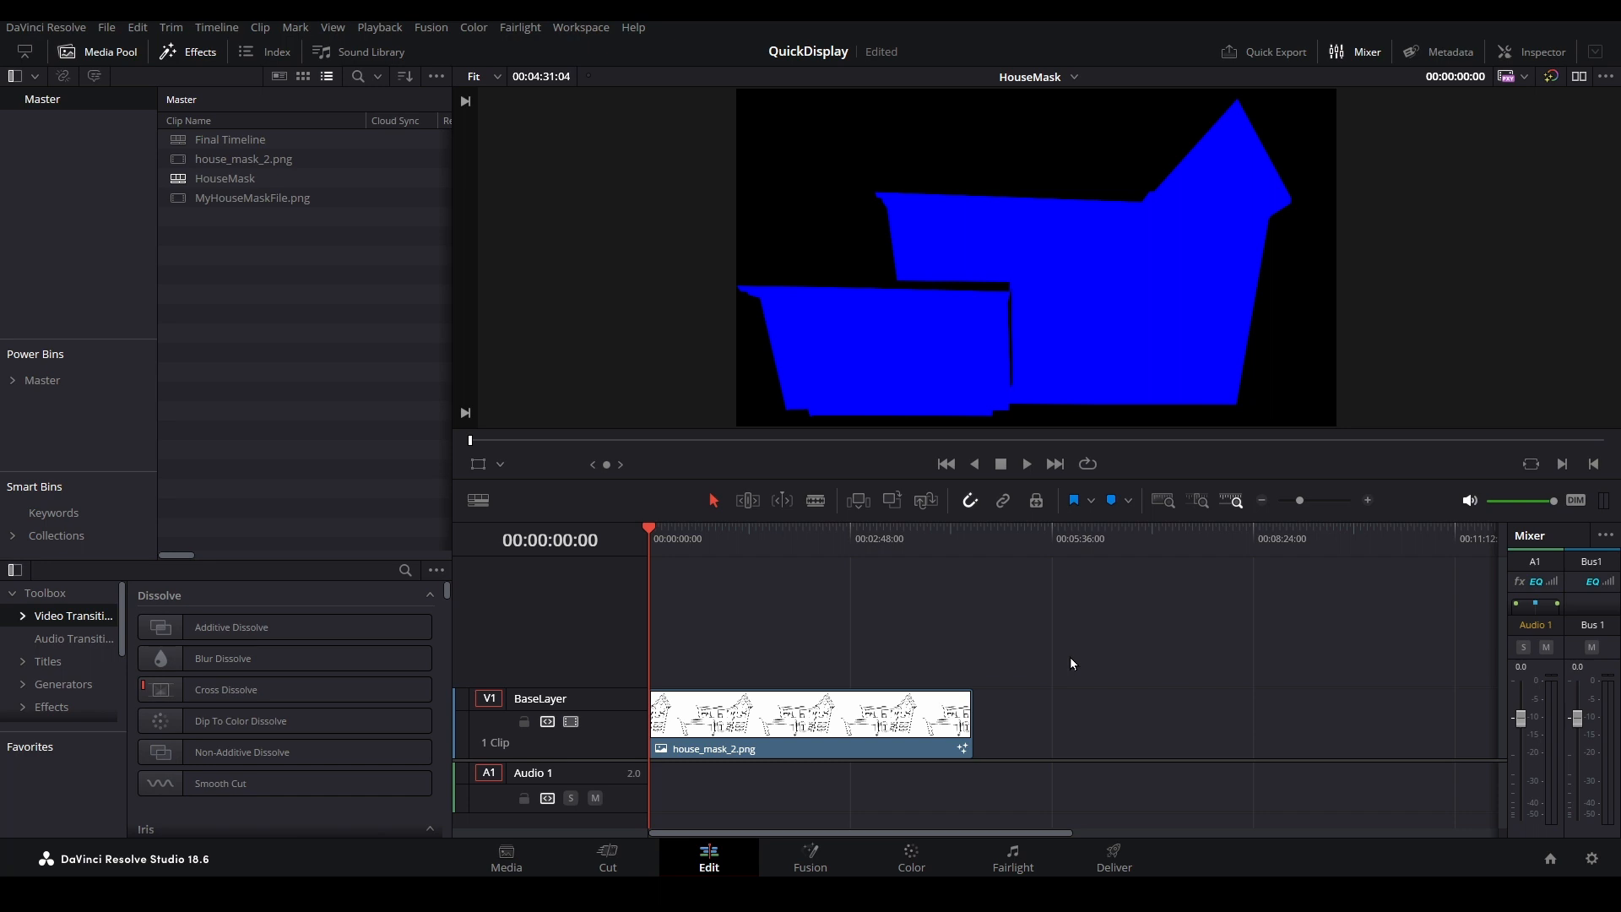
- Export the project as QuickDisplay.drp in ProjectExports, overwriting the existing file
{"action": "left_click", "coordinate": [105, 28]}
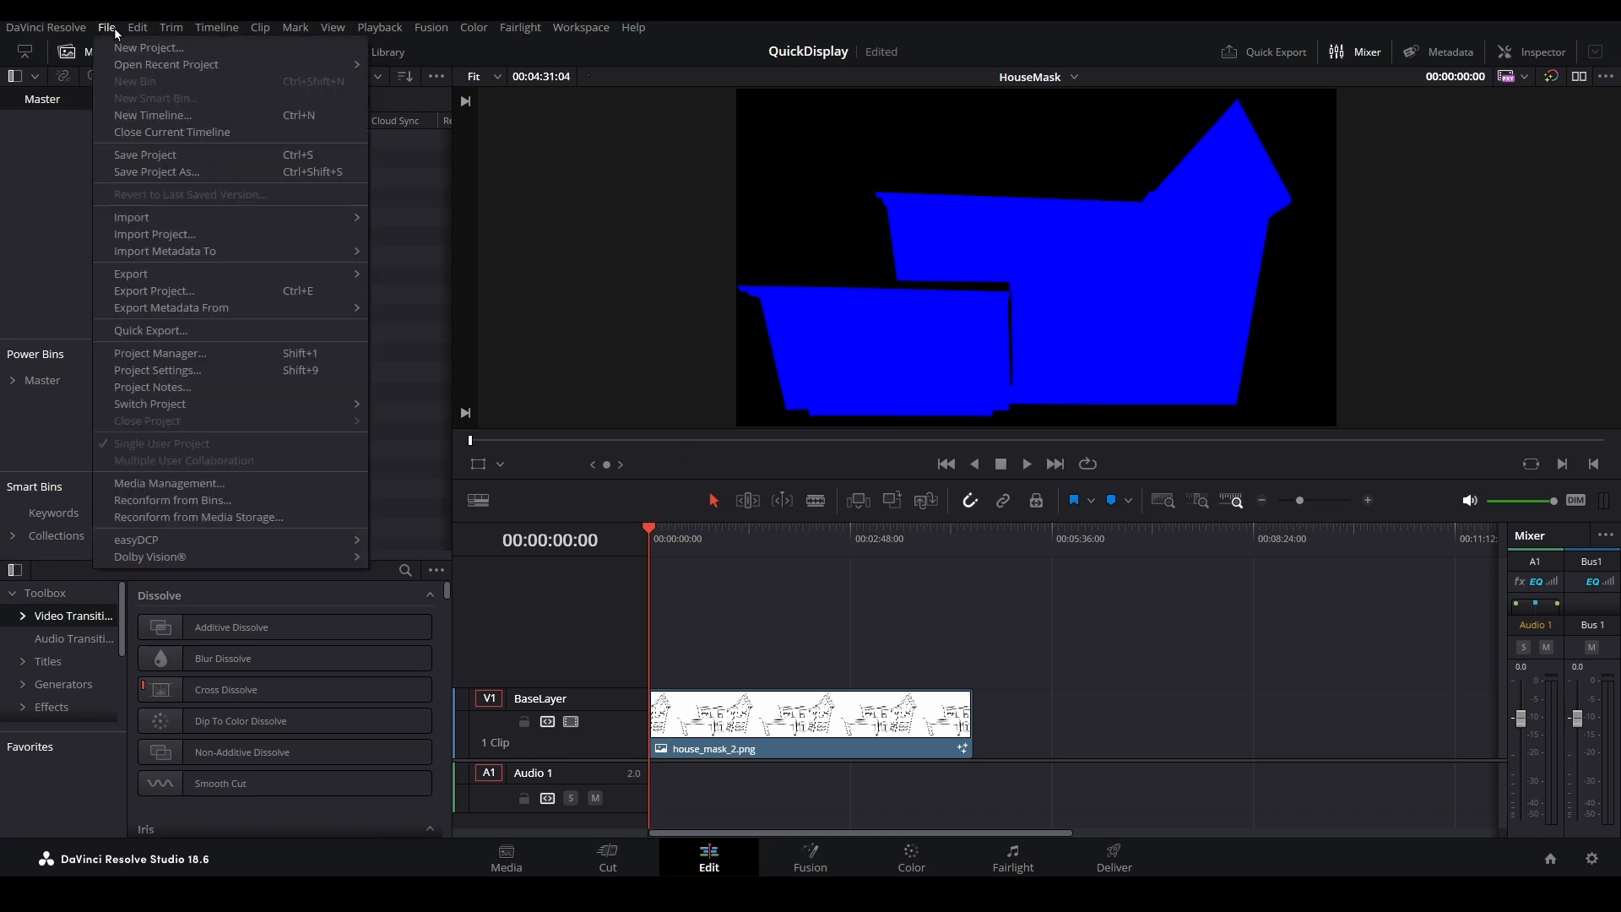
{"action": "left_click", "coordinate": [154, 290]}
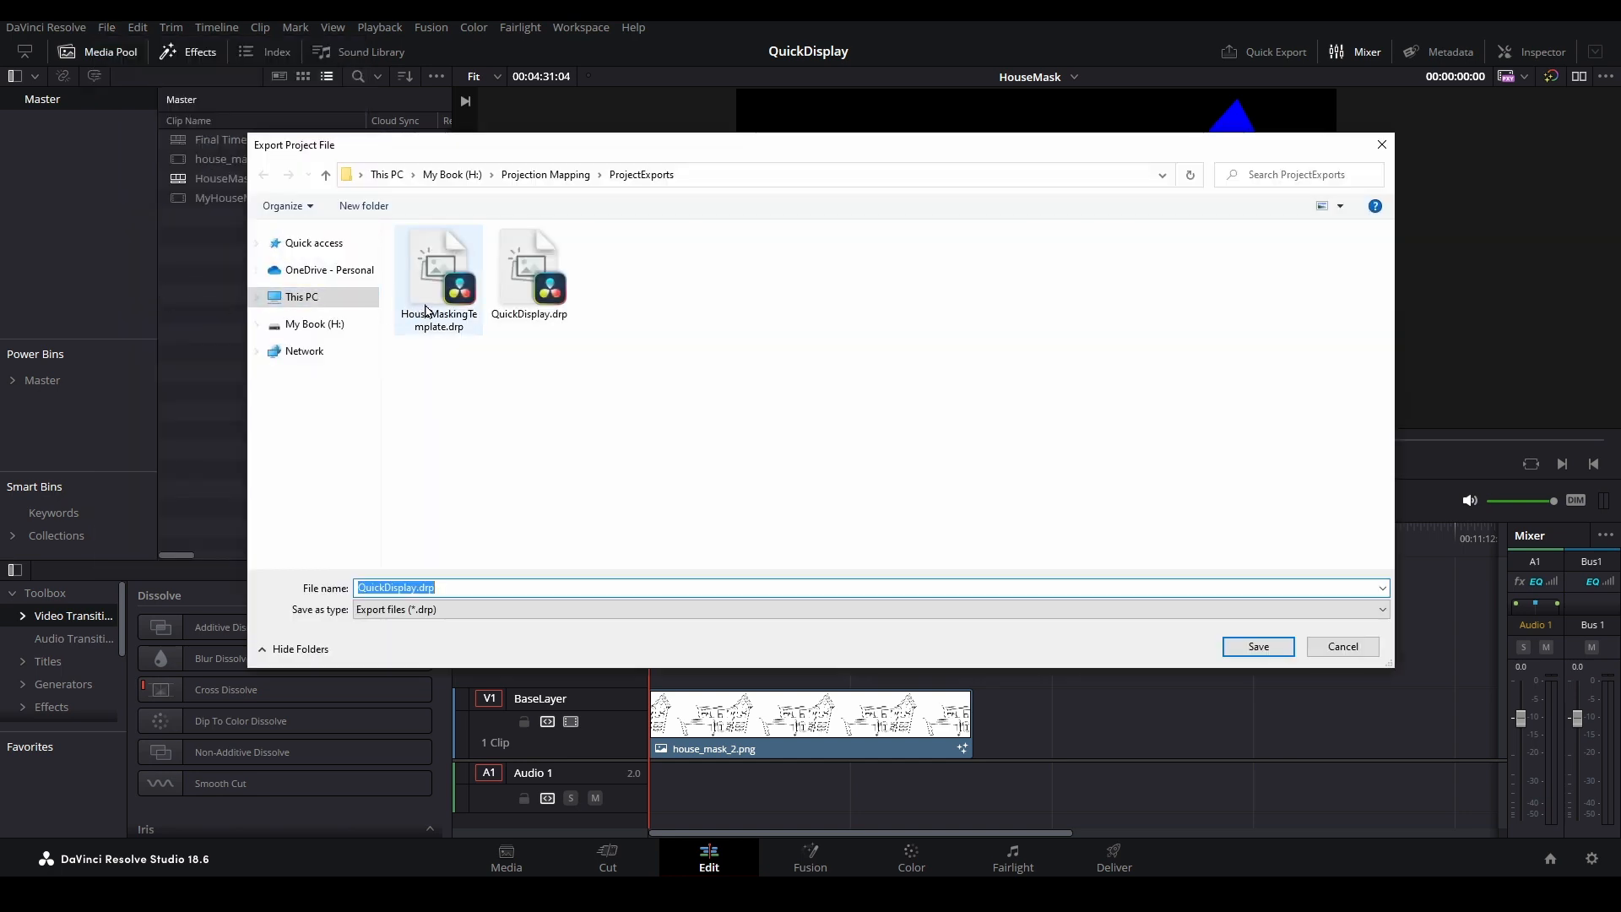
{"action": "left_click", "coordinate": [437, 276]}
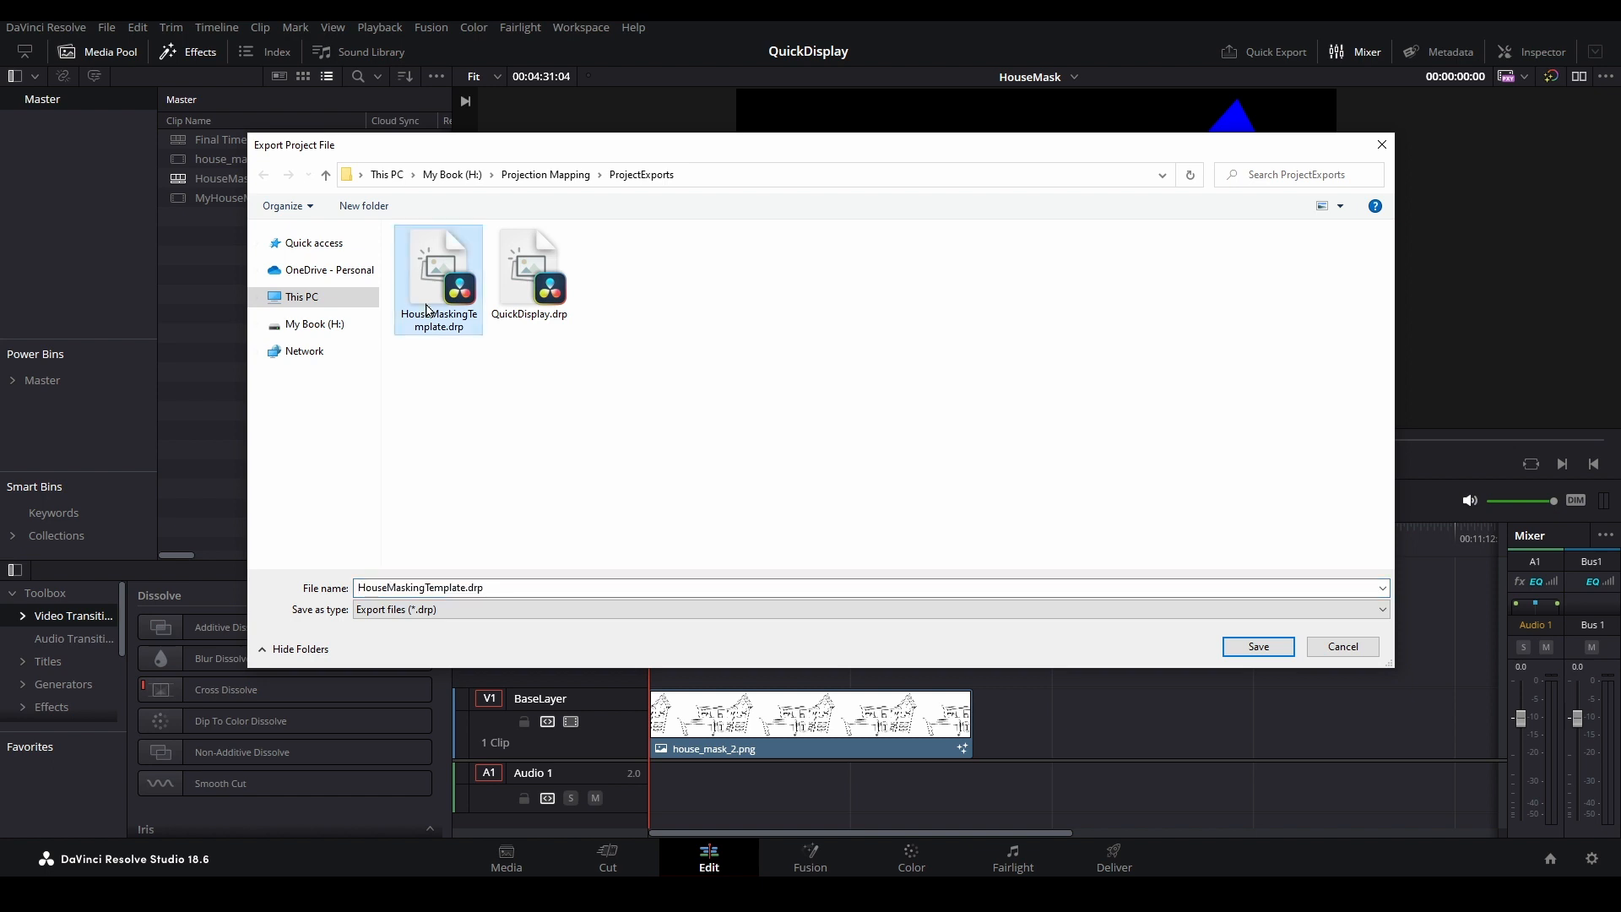
{"action": "mouse_move", "coordinate": [525, 366]}
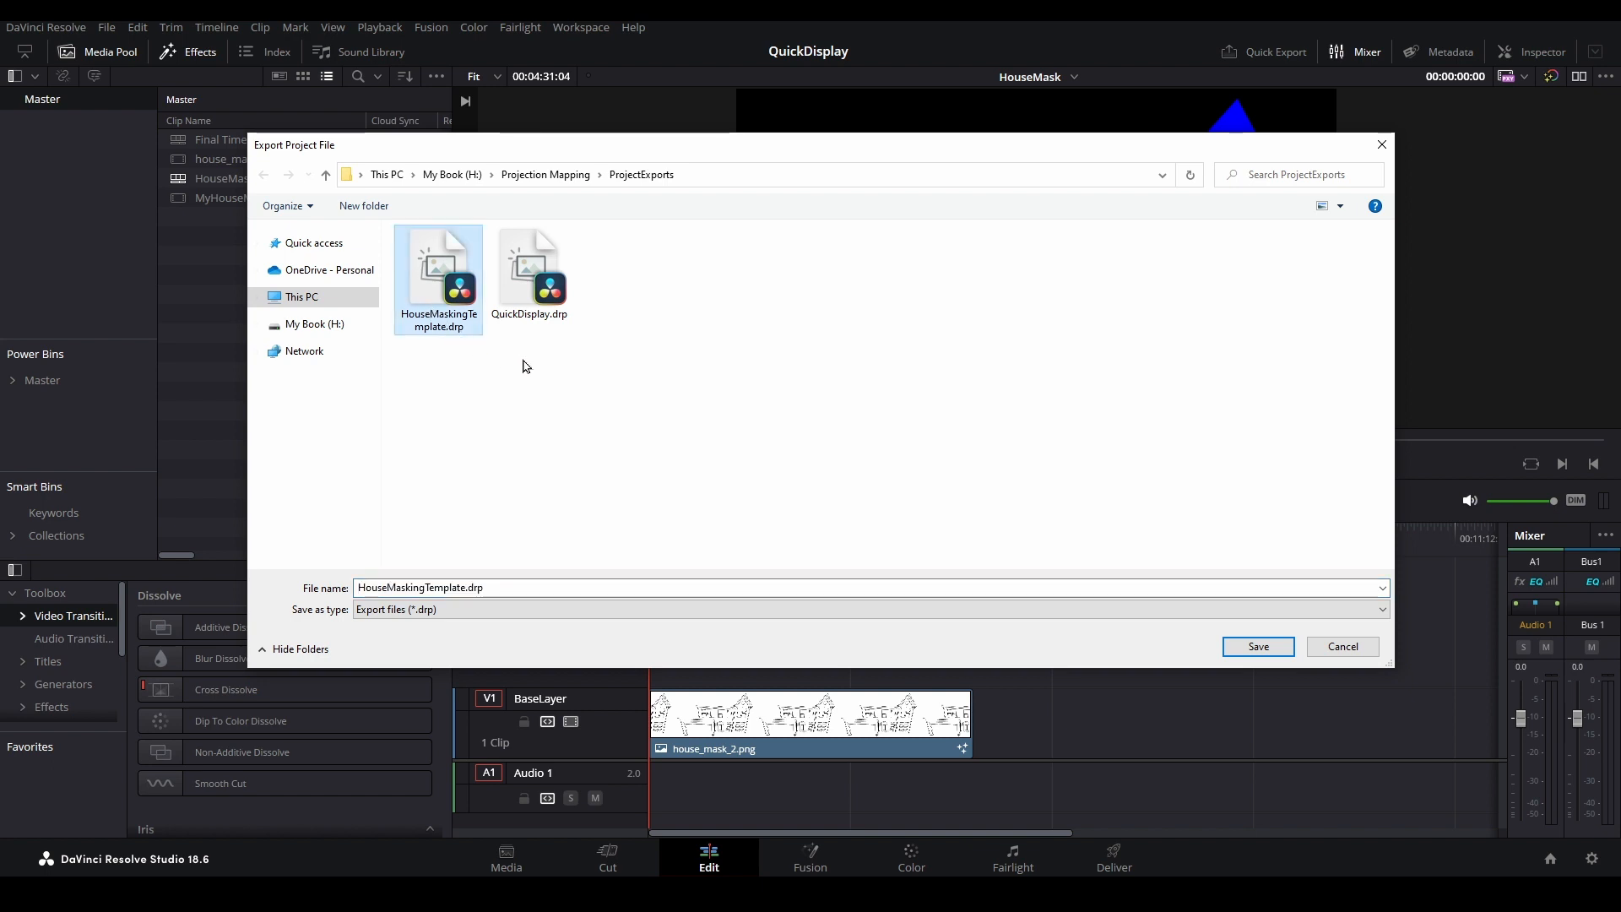
{"action": "left_click", "coordinate": [529, 268]}
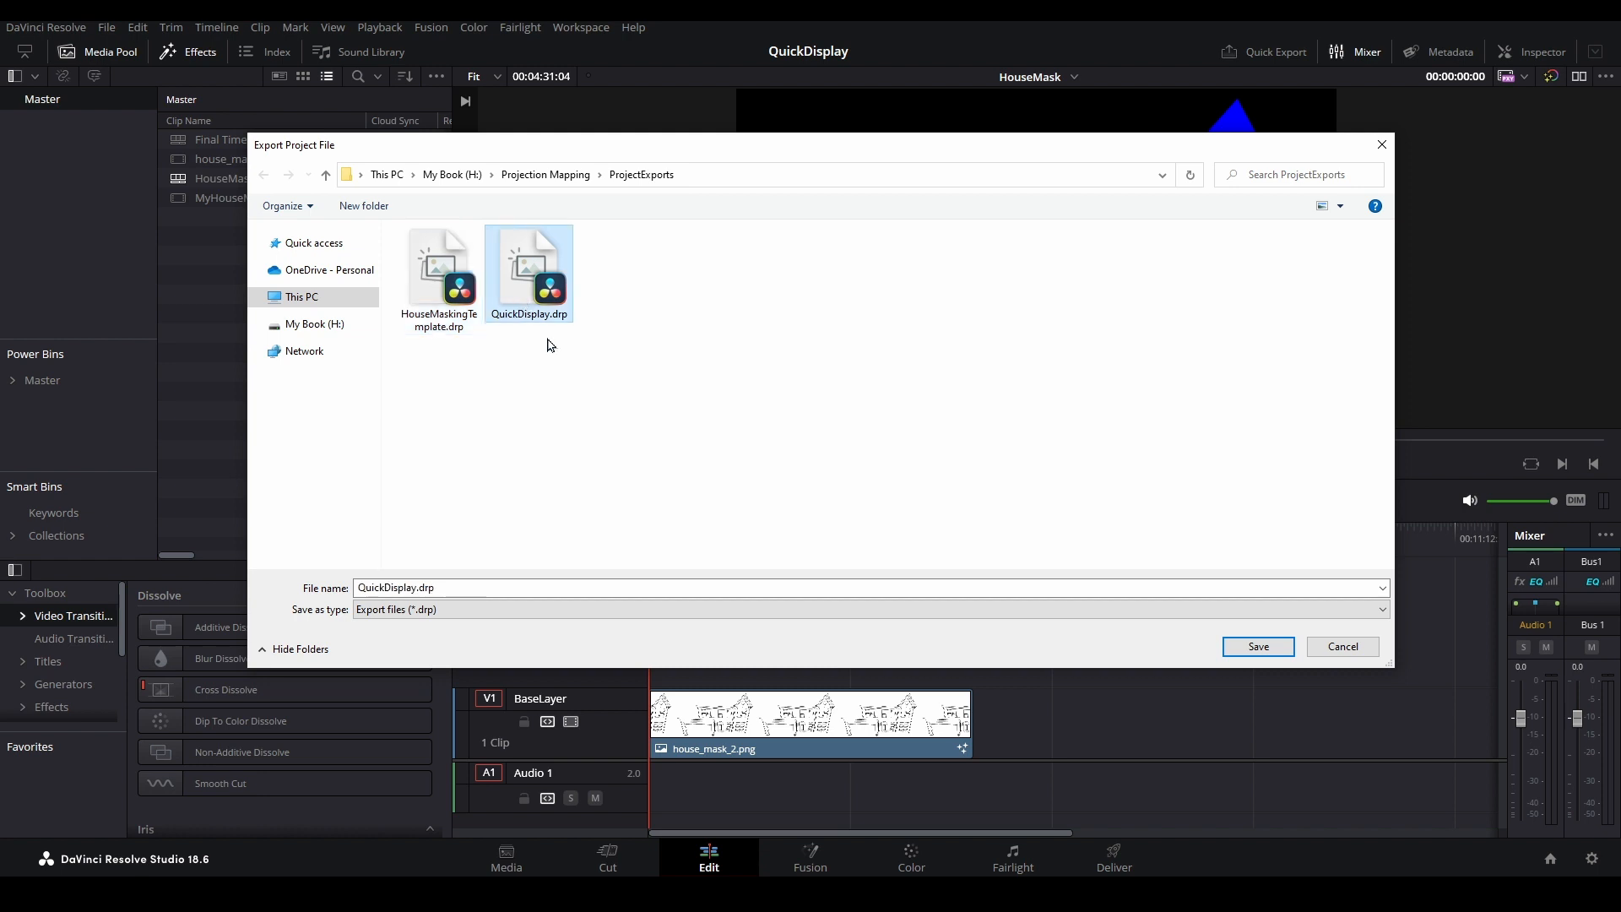
{"action": "mouse_move", "coordinate": [692, 511]}
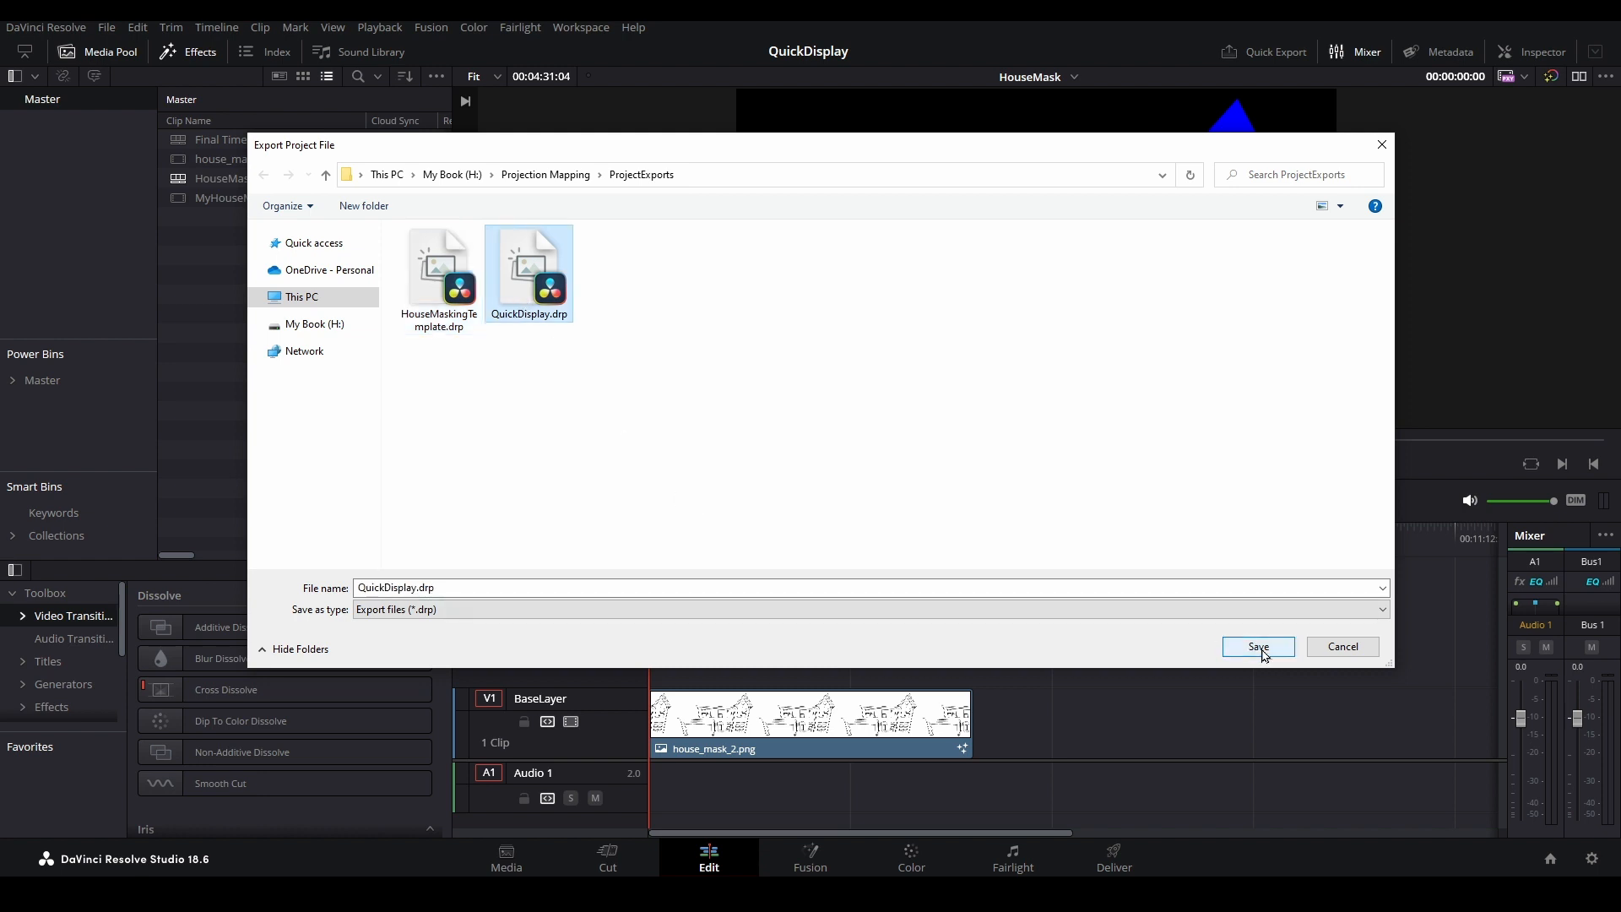
{"action": "left_click", "coordinate": [1257, 646]}
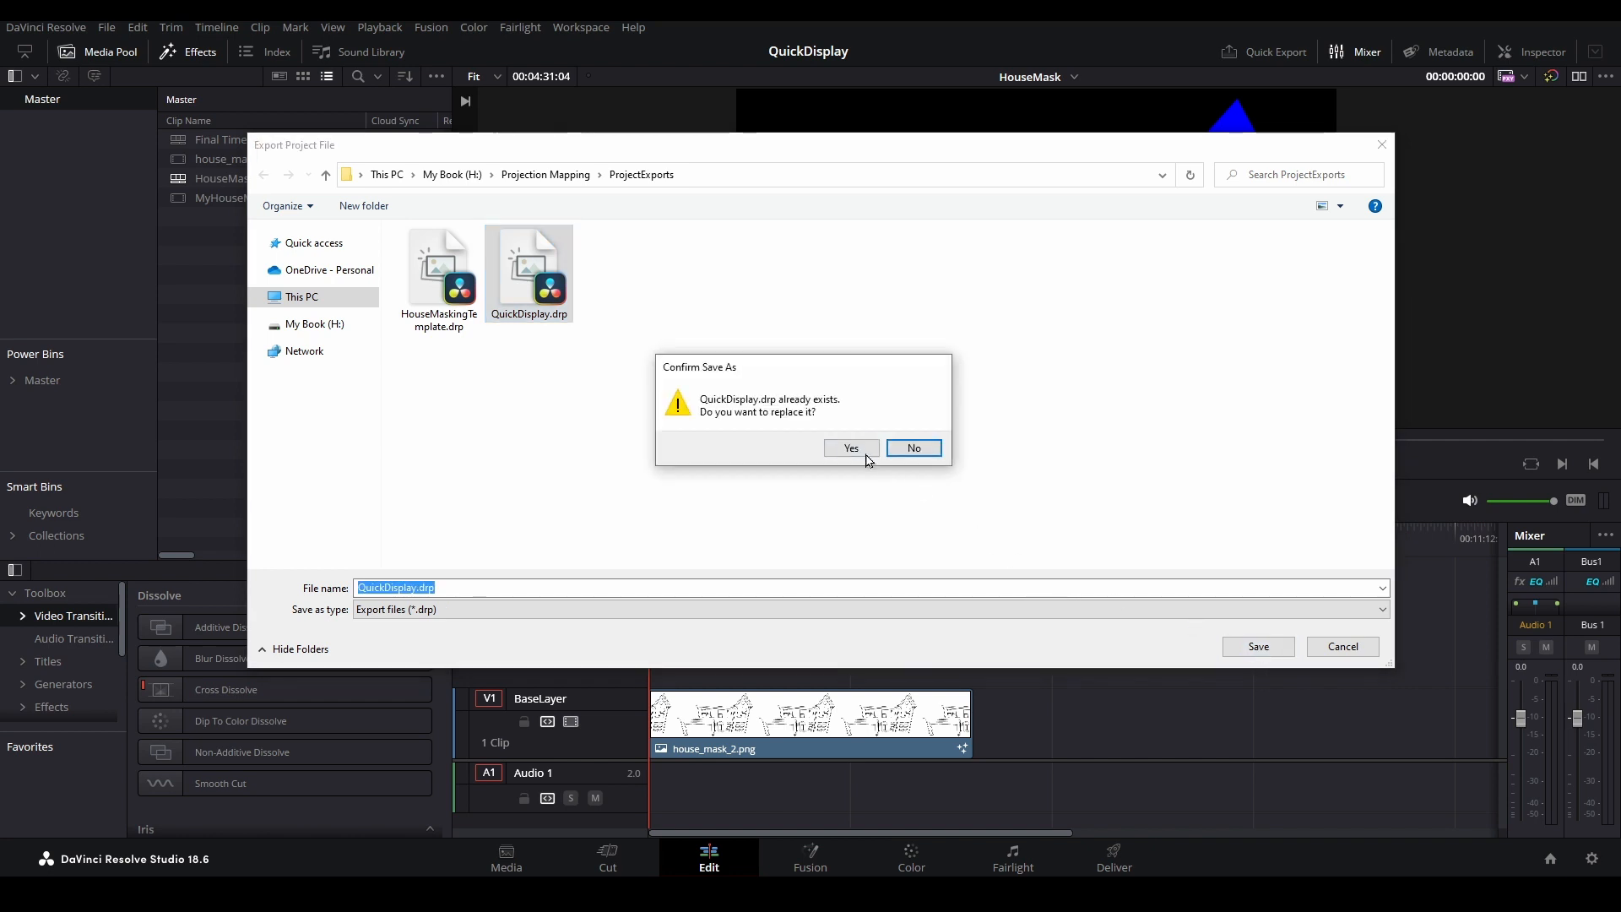
{"action": "left_click", "coordinate": [850, 447]}
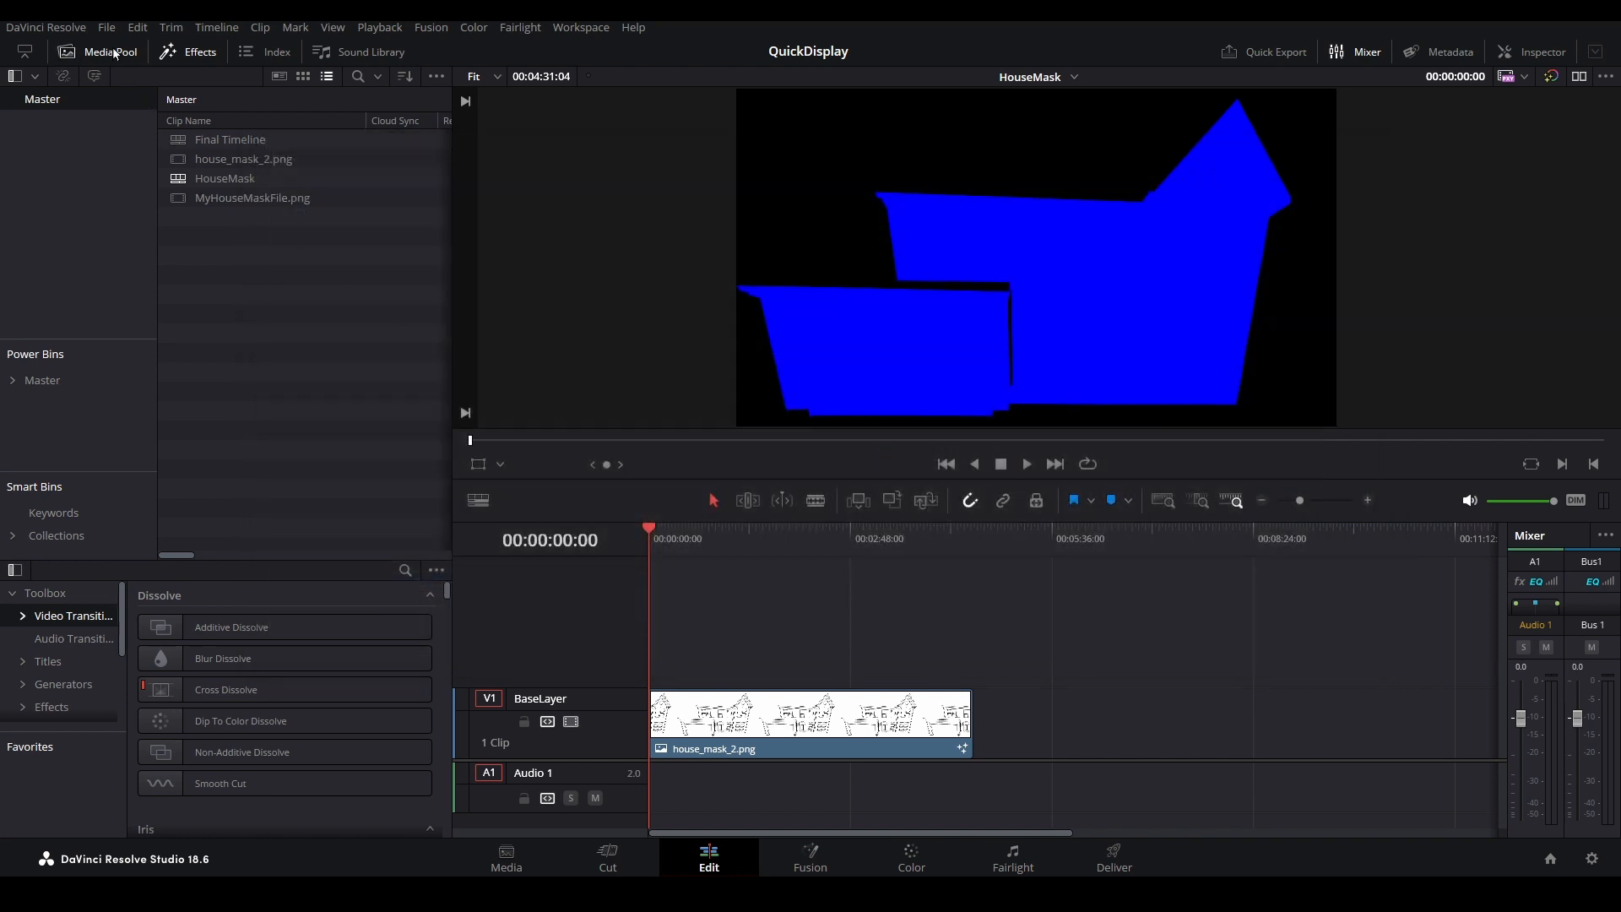
- Import QuickDisplay.drp through the Project Manager as GingerBreadLane and open that project
{"action": "left_click", "coordinate": [105, 27]}
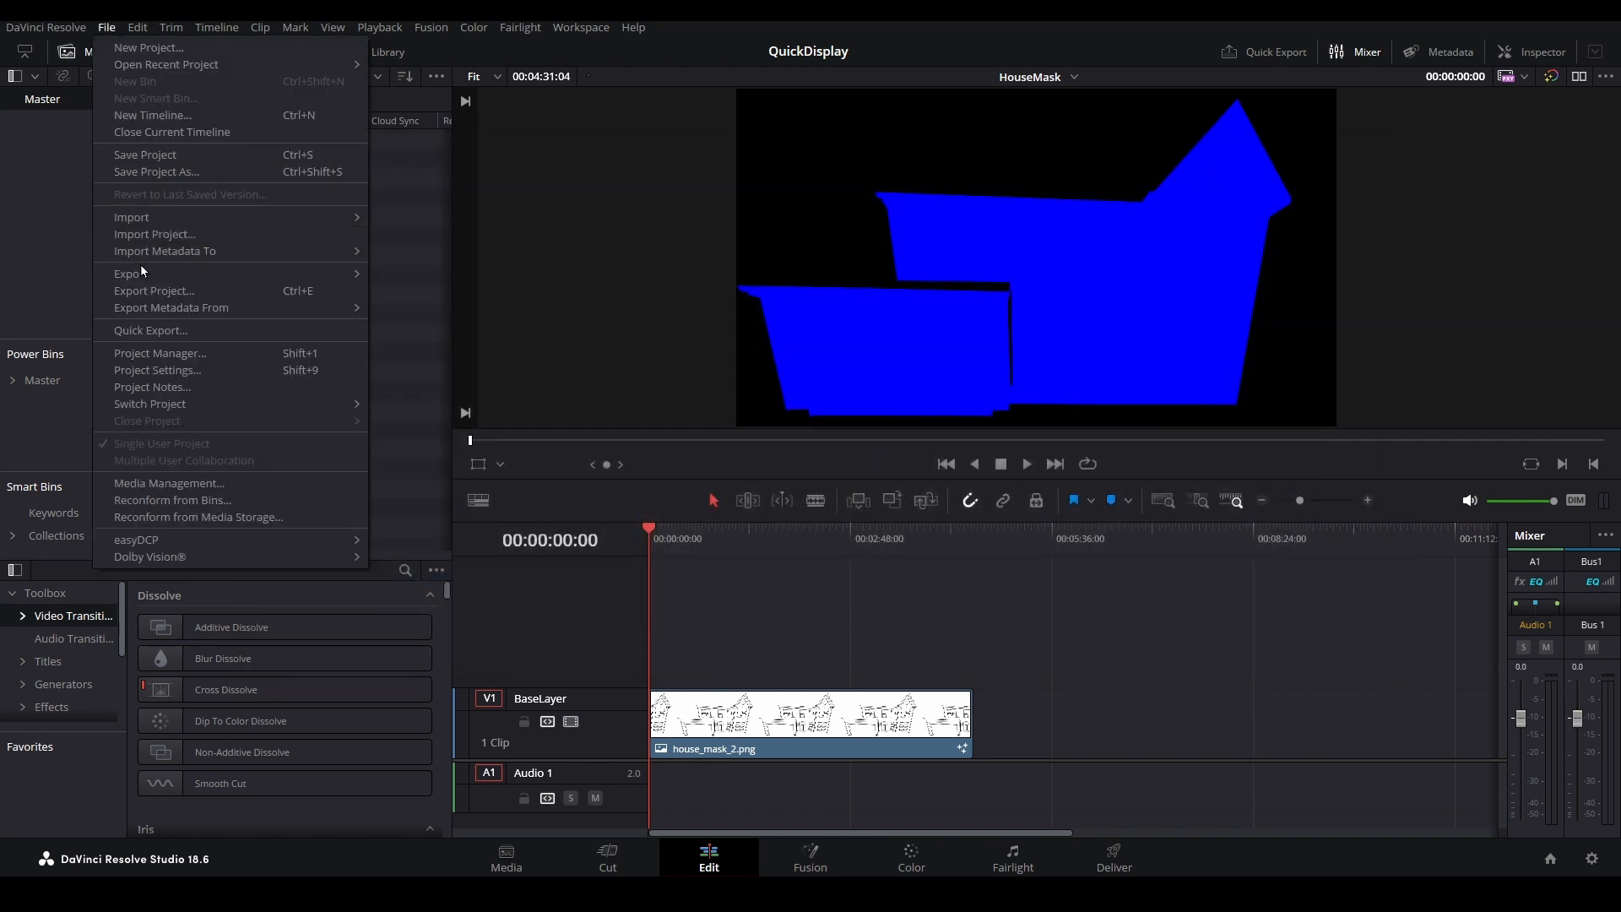
{"action": "left_click", "coordinate": [159, 353]}
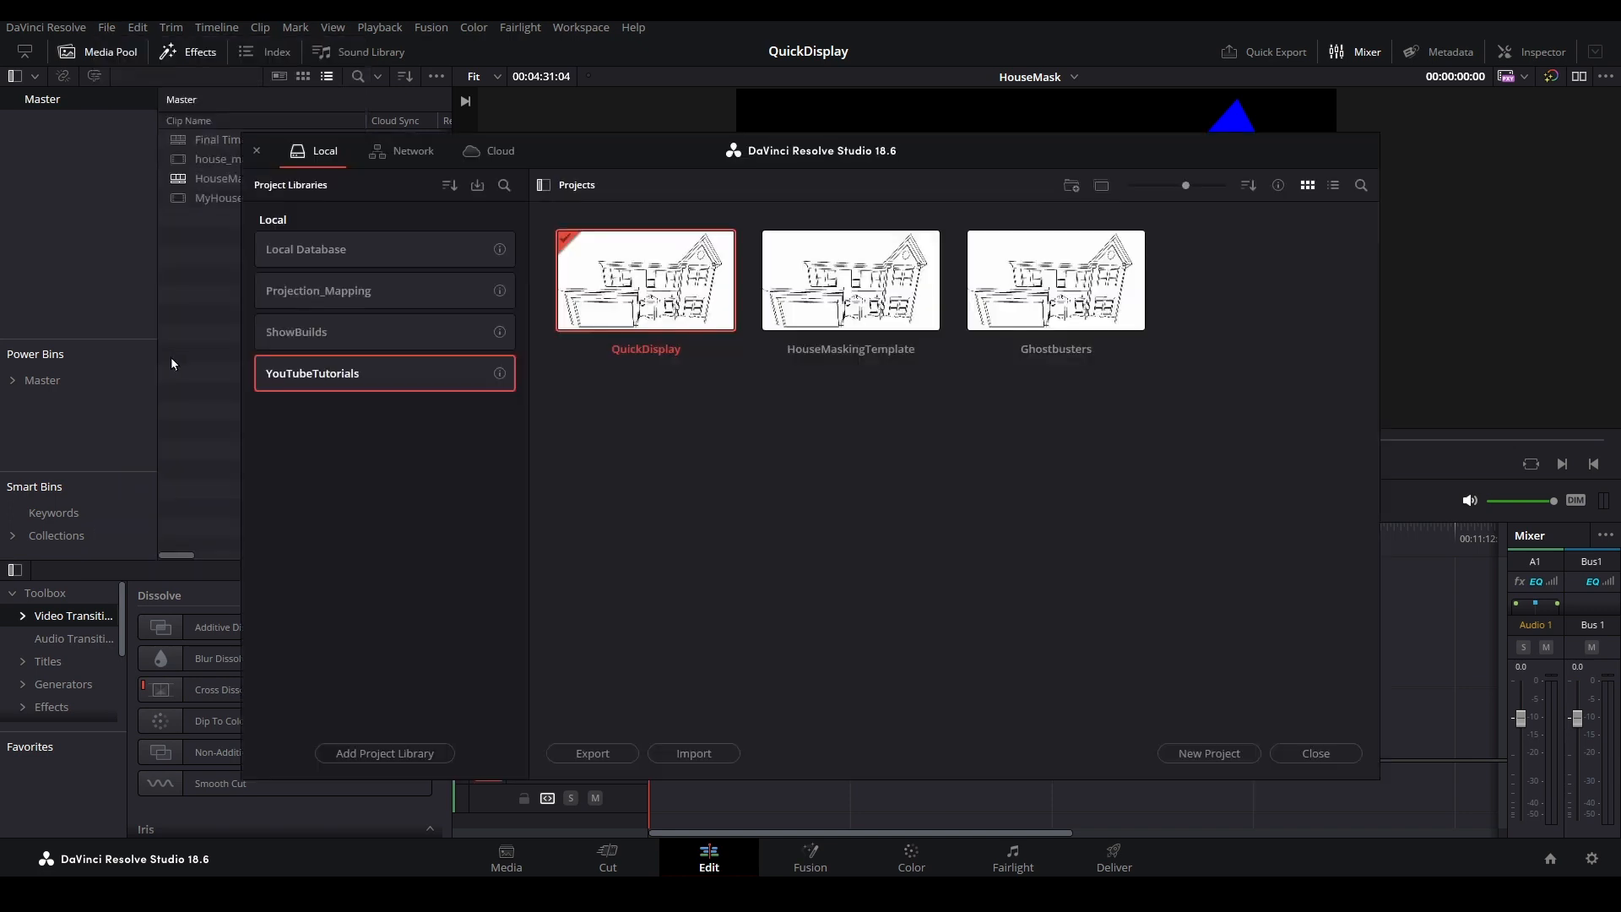
{"action": "right_click", "coordinate": [876, 468]}
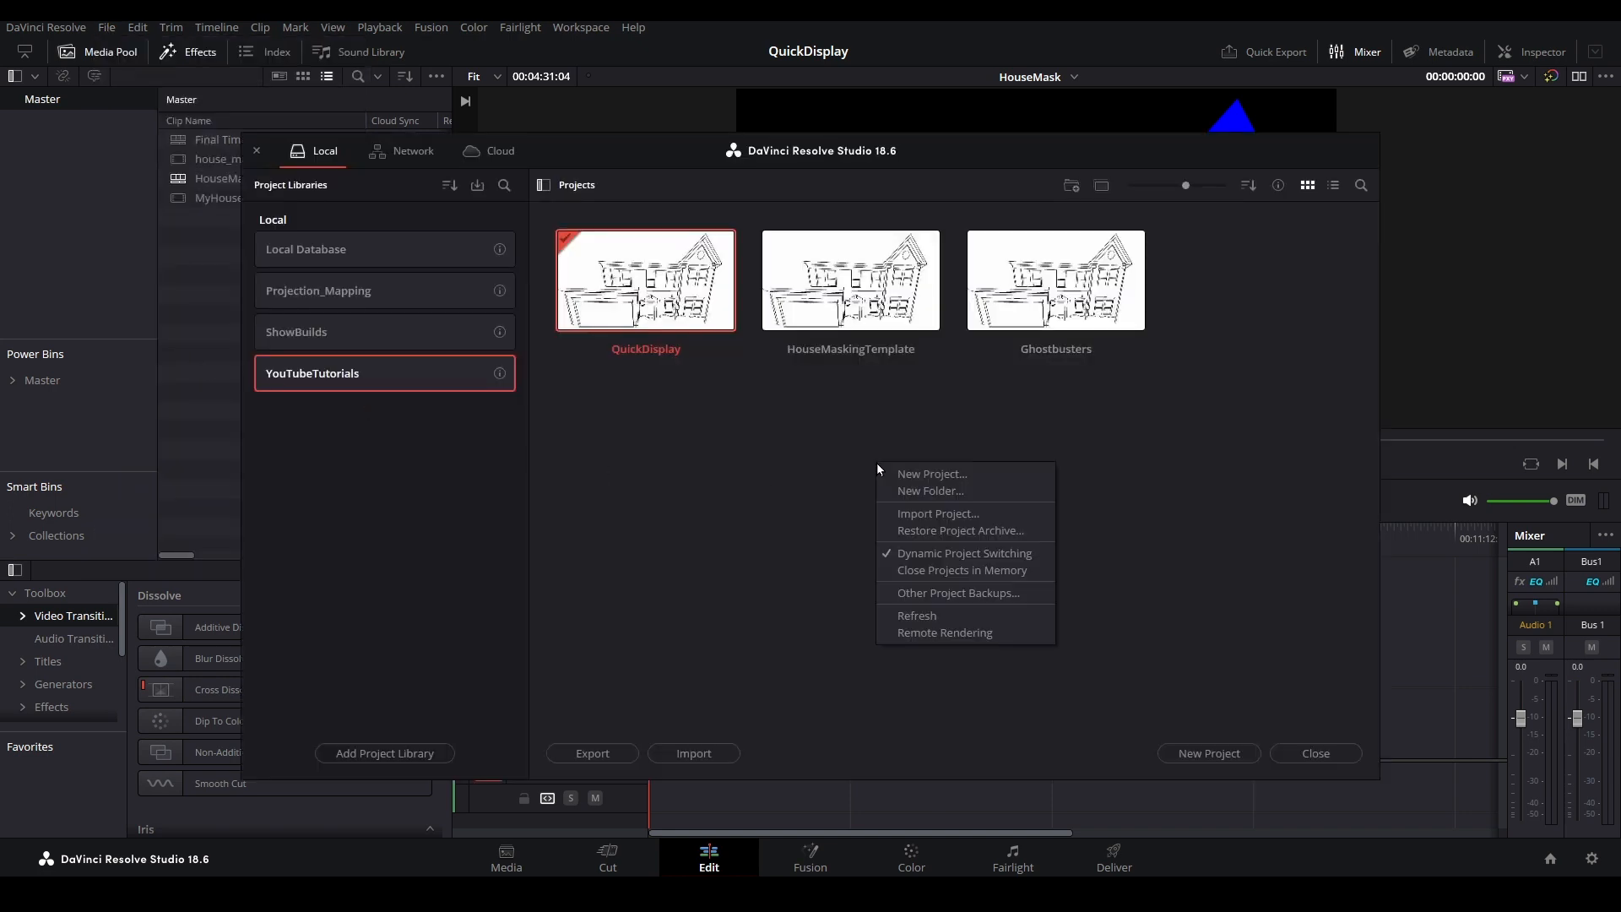
{"action": "mouse_move", "coordinate": [936, 514]}
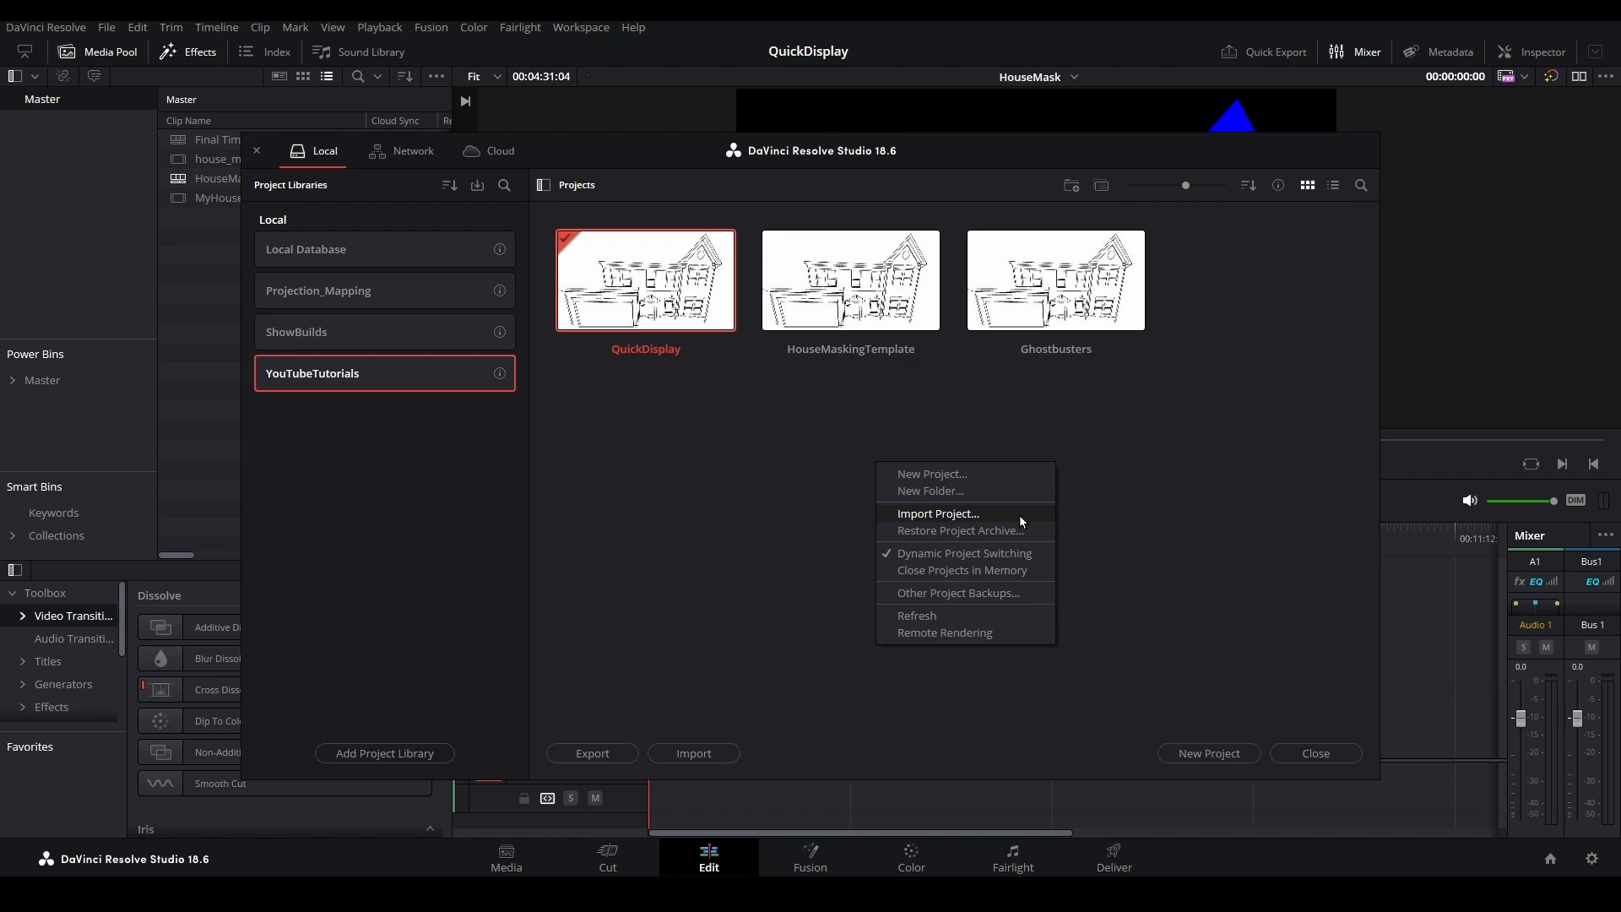
{"action": "left_click", "coordinate": [936, 514]}
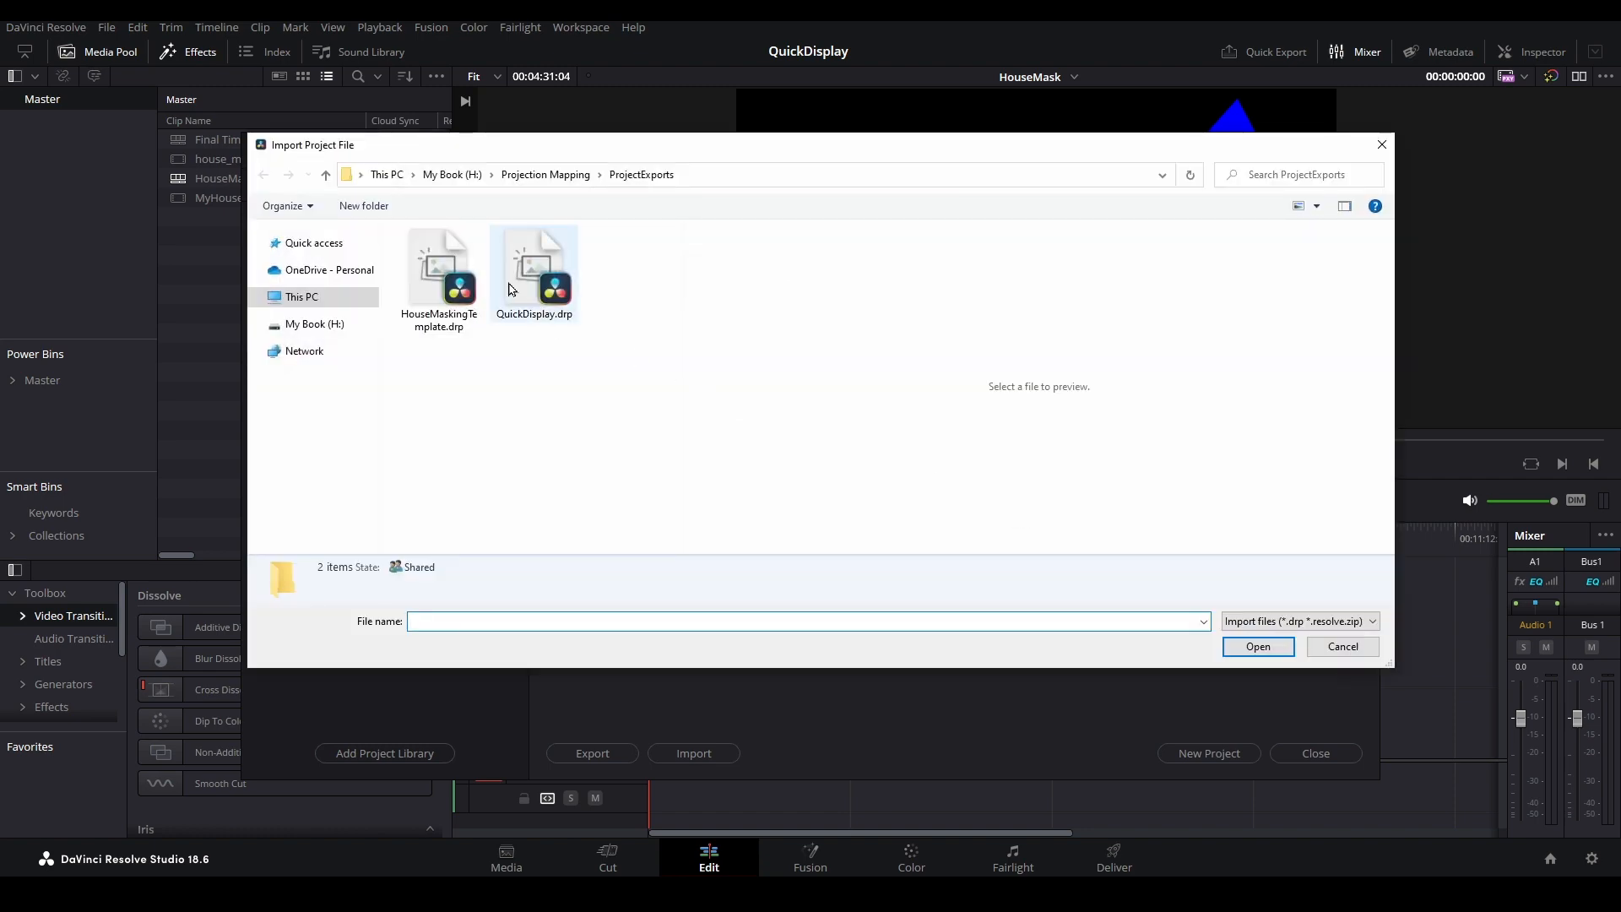
{"action": "double_click", "coordinate": [534, 264]}
{"action": "type", "text": "Ging"}
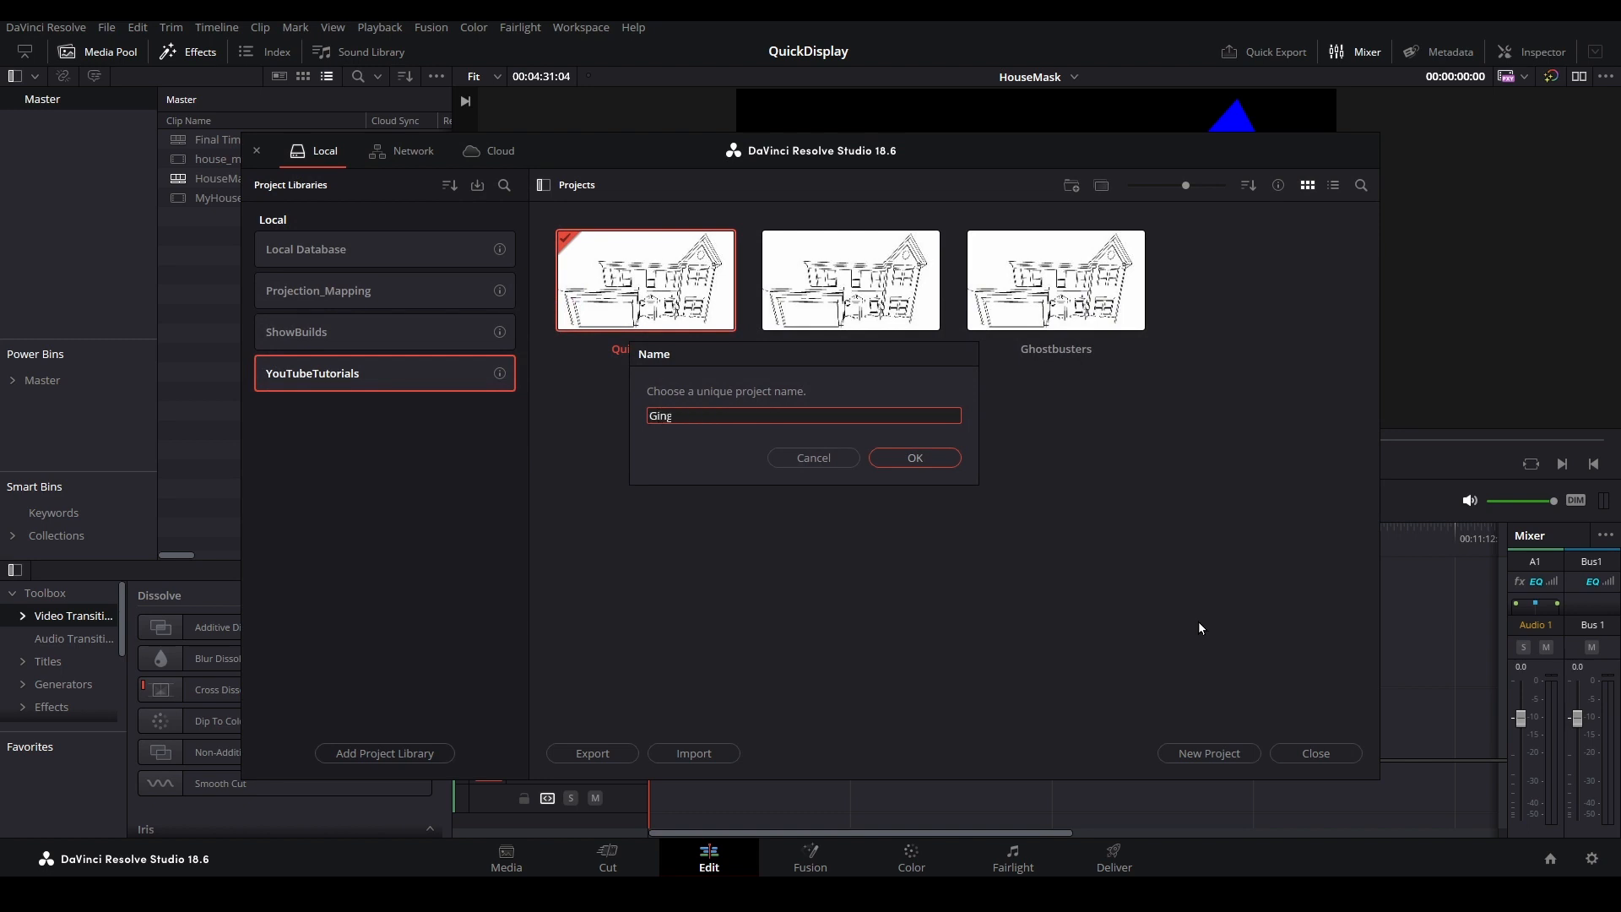
{"action": "type", "text": "erBreadL"}
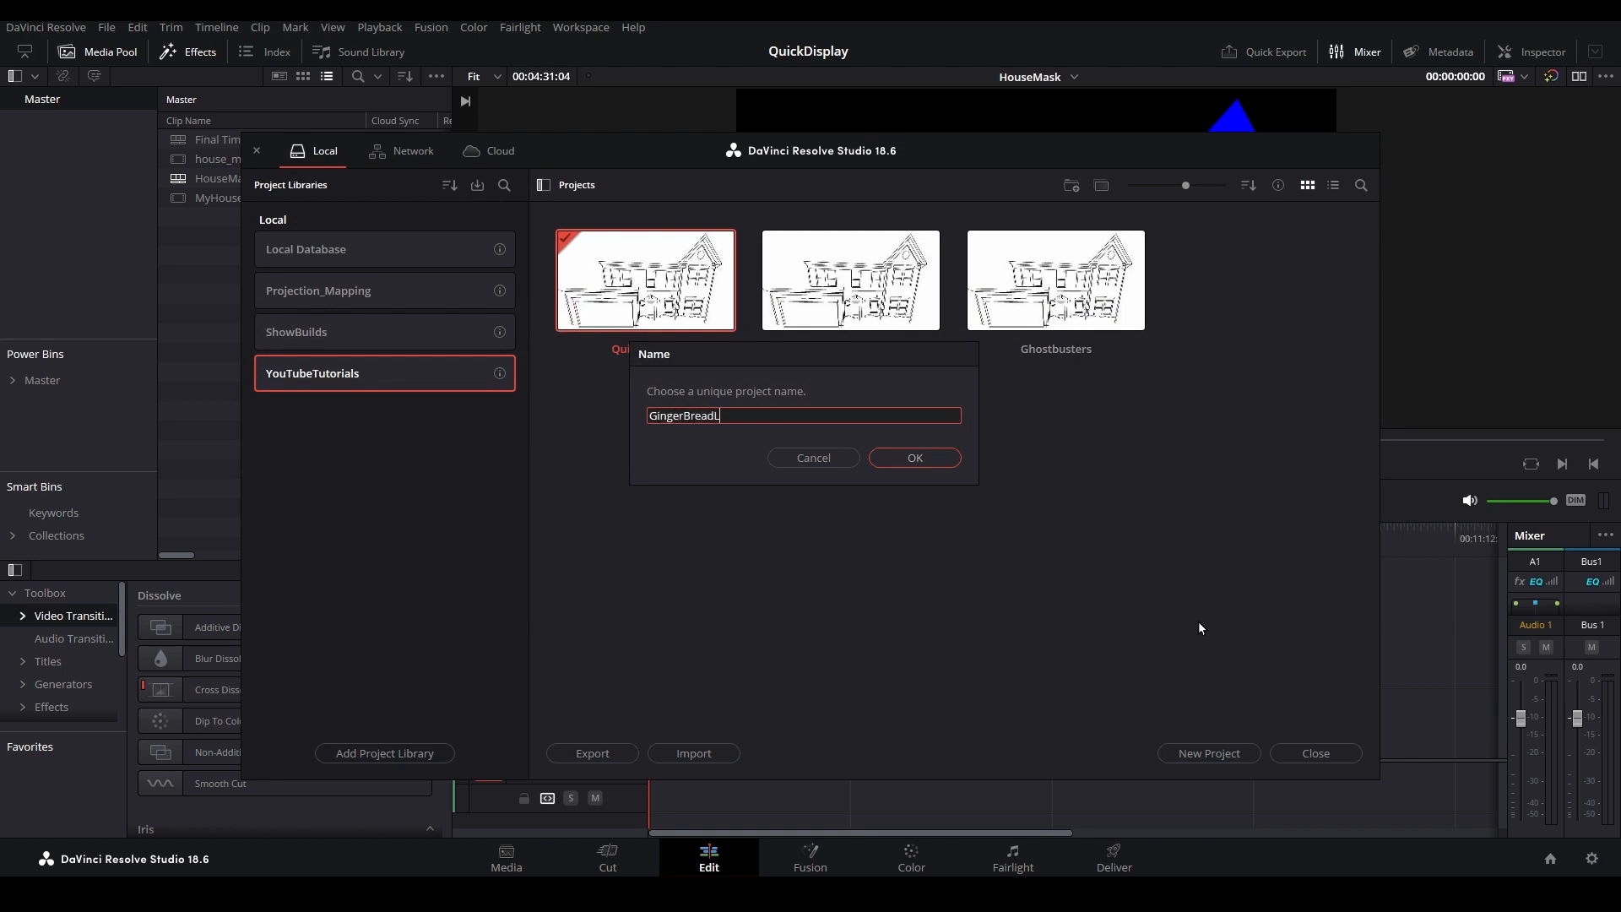
{"action": "left_click", "coordinate": [913, 456]}
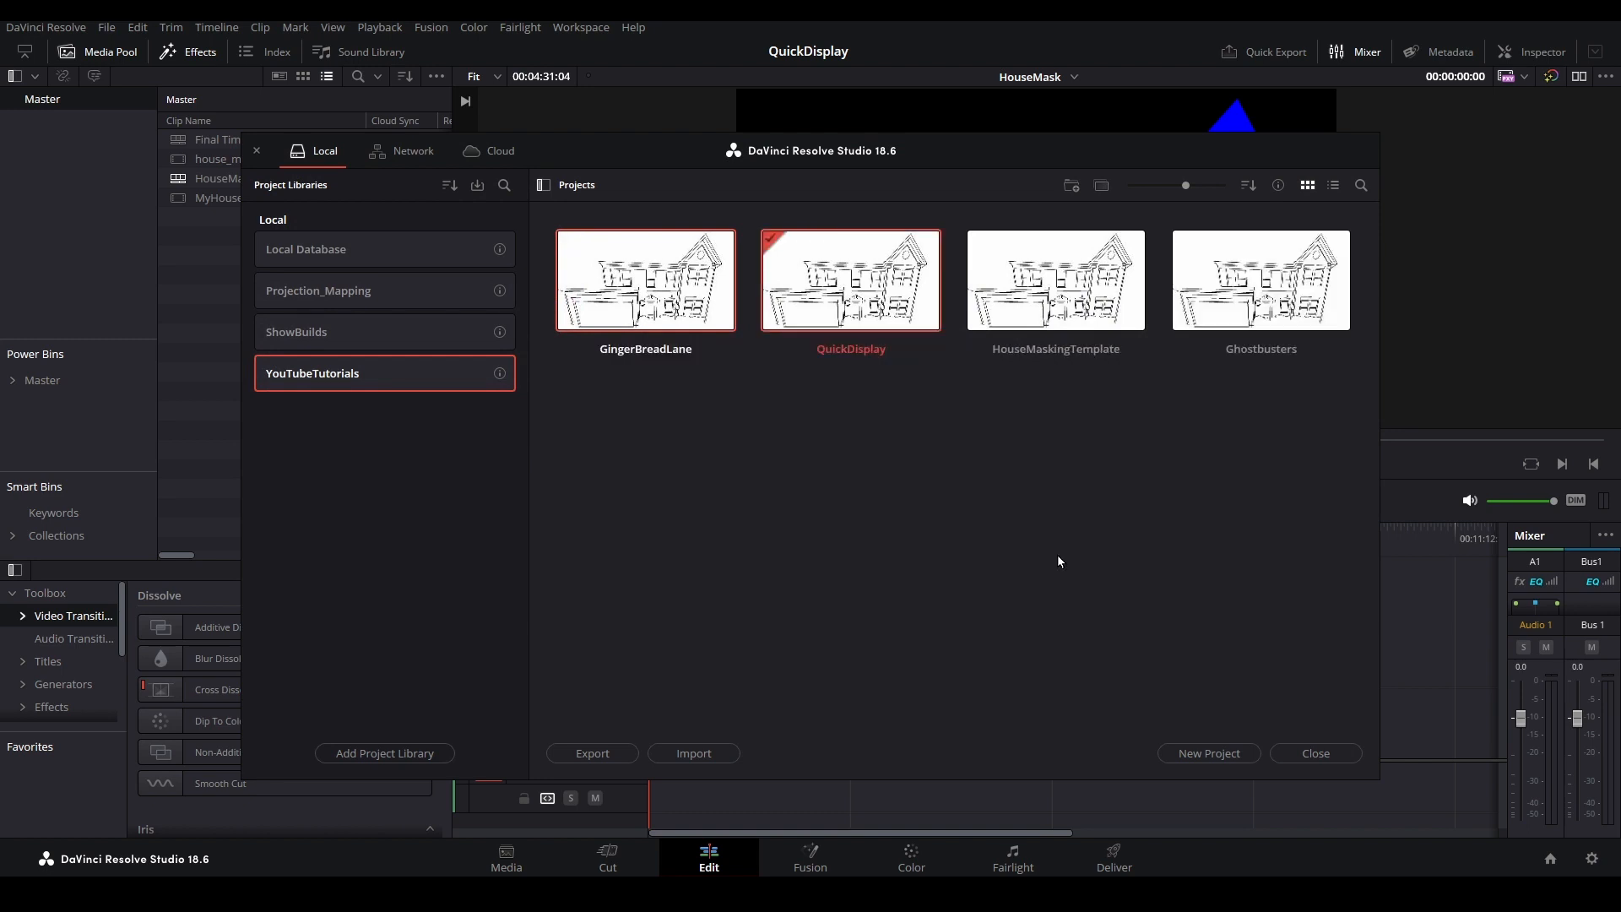
{"action": "double_click", "coordinate": [645, 280]}
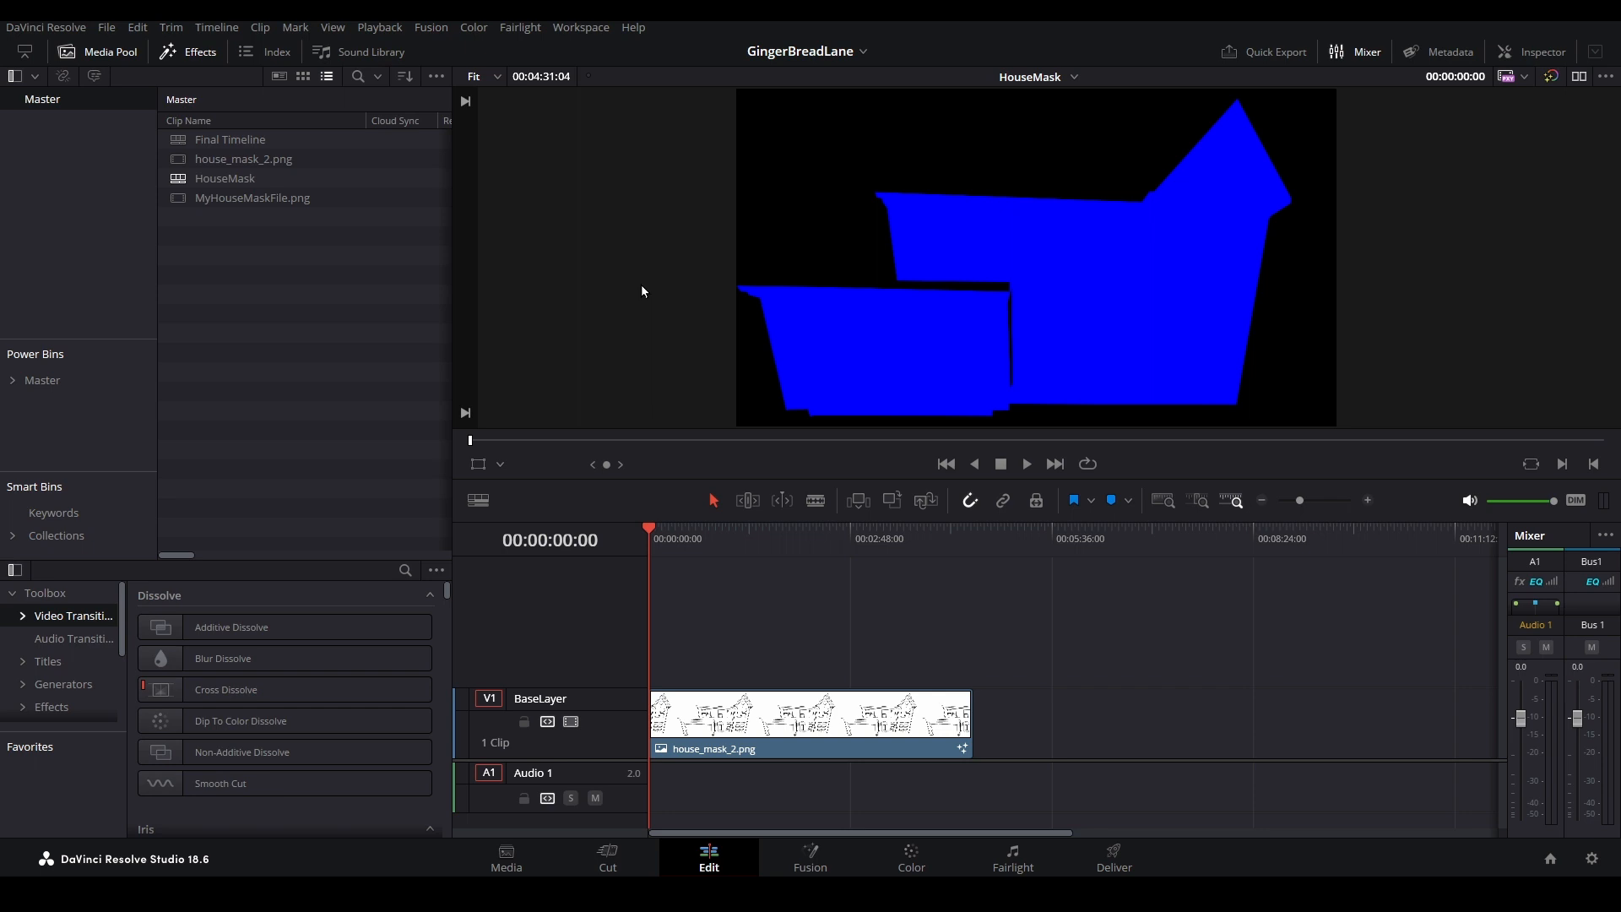
{"action": "mouse_move", "coordinate": [921, 636]}
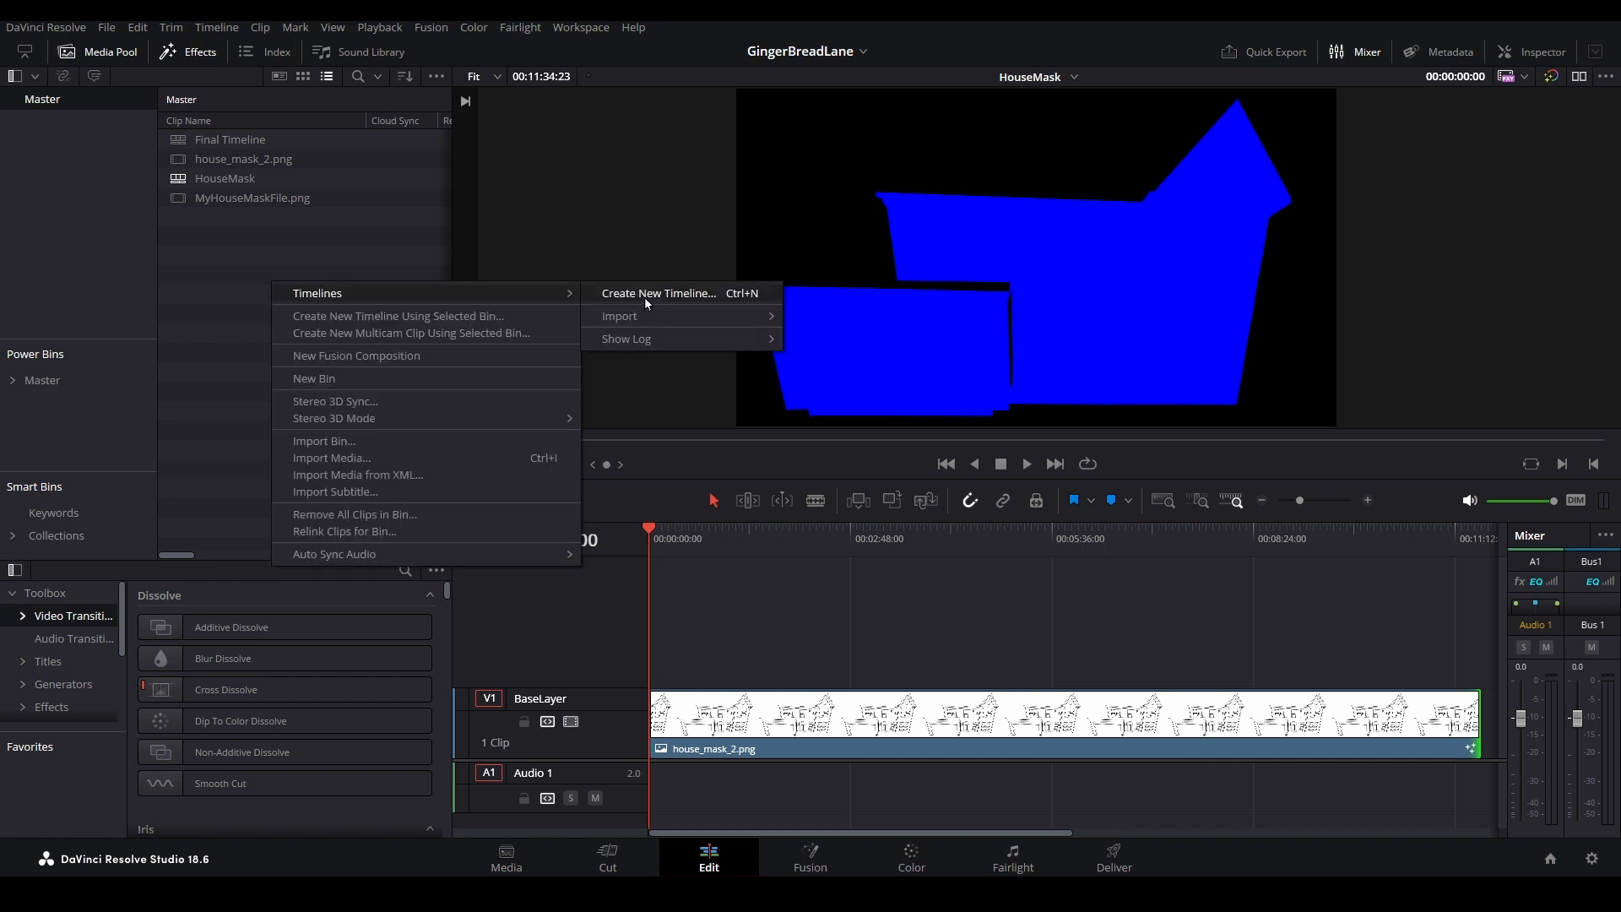
- Create an empty timeline named WorkBench in the project
{"action": "left_click", "coordinate": [659, 293]}
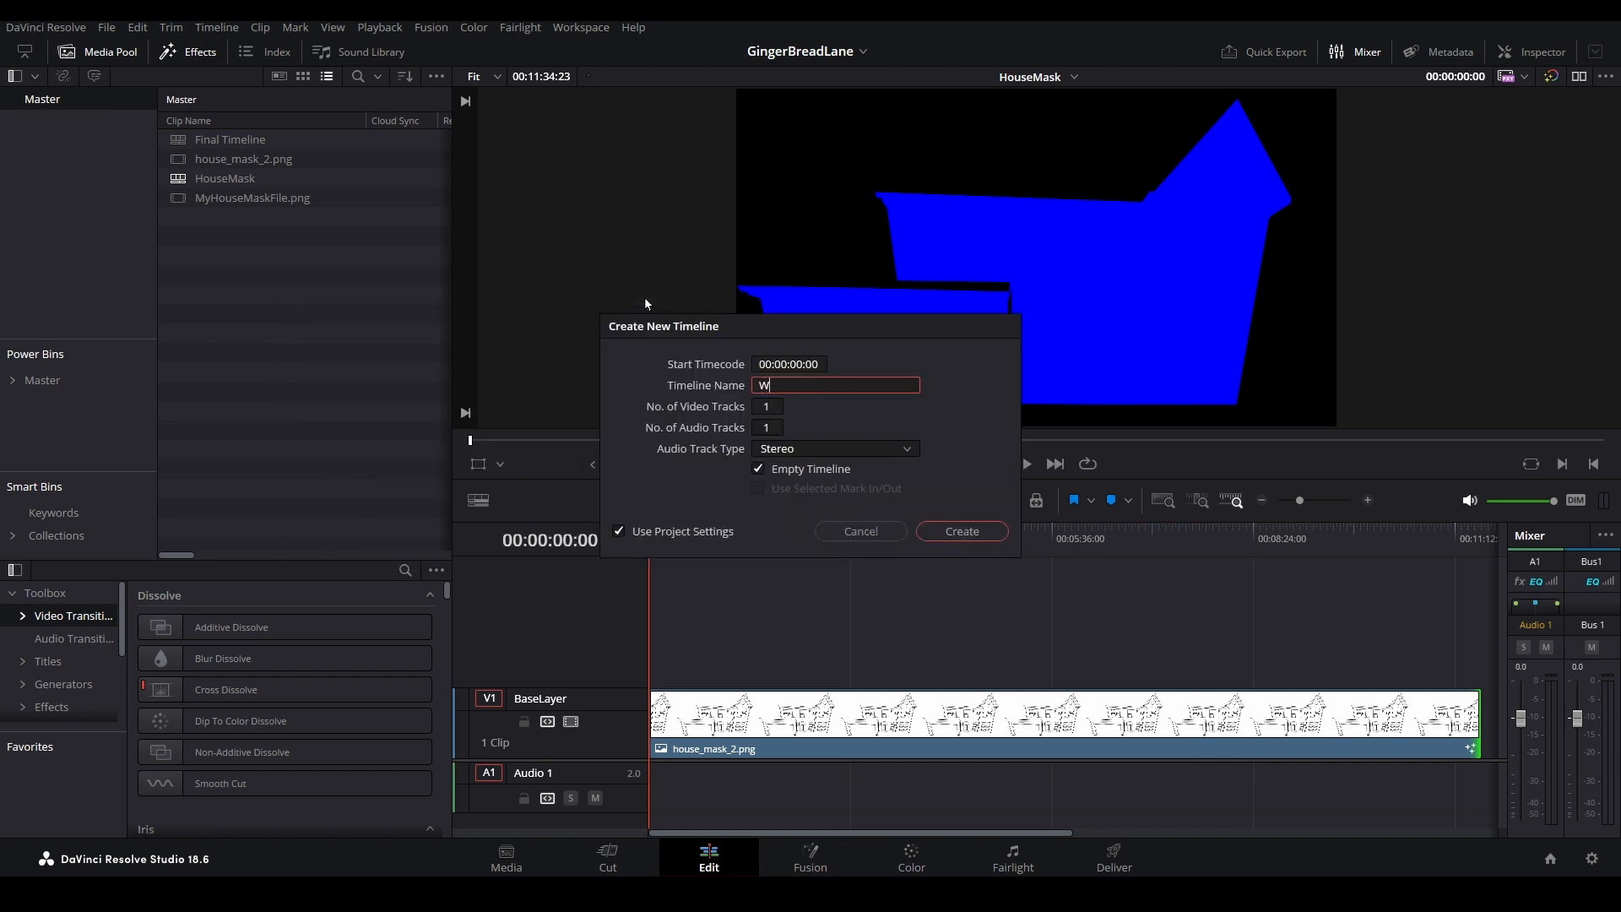
{"action": "type", "text": "orkBench"}
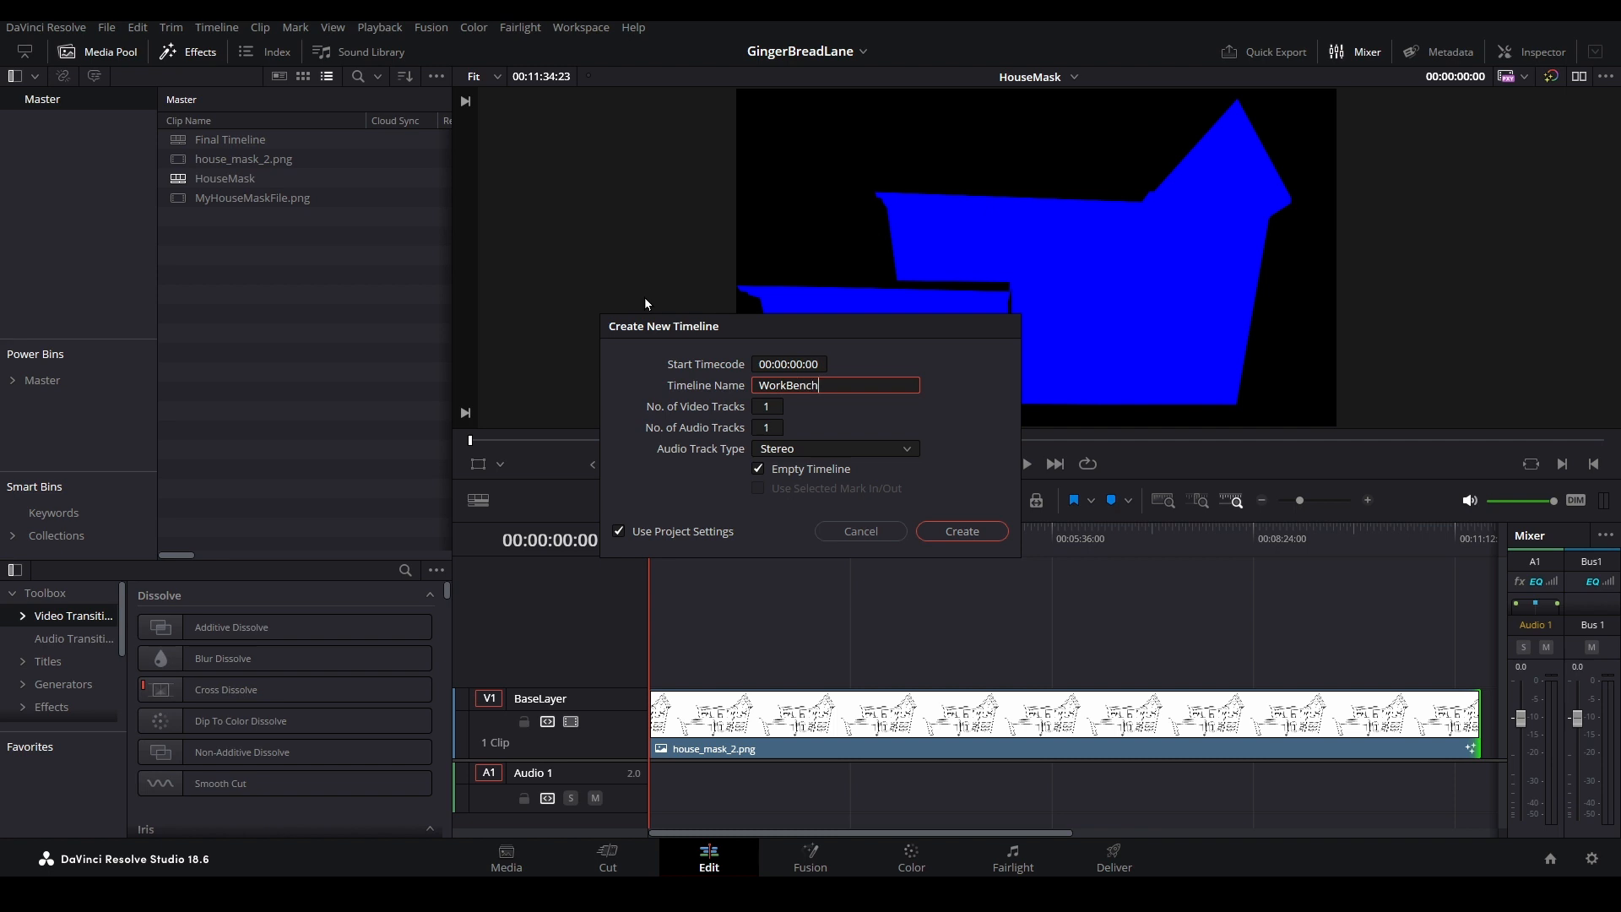
{"action": "left_click", "coordinate": [959, 530]}
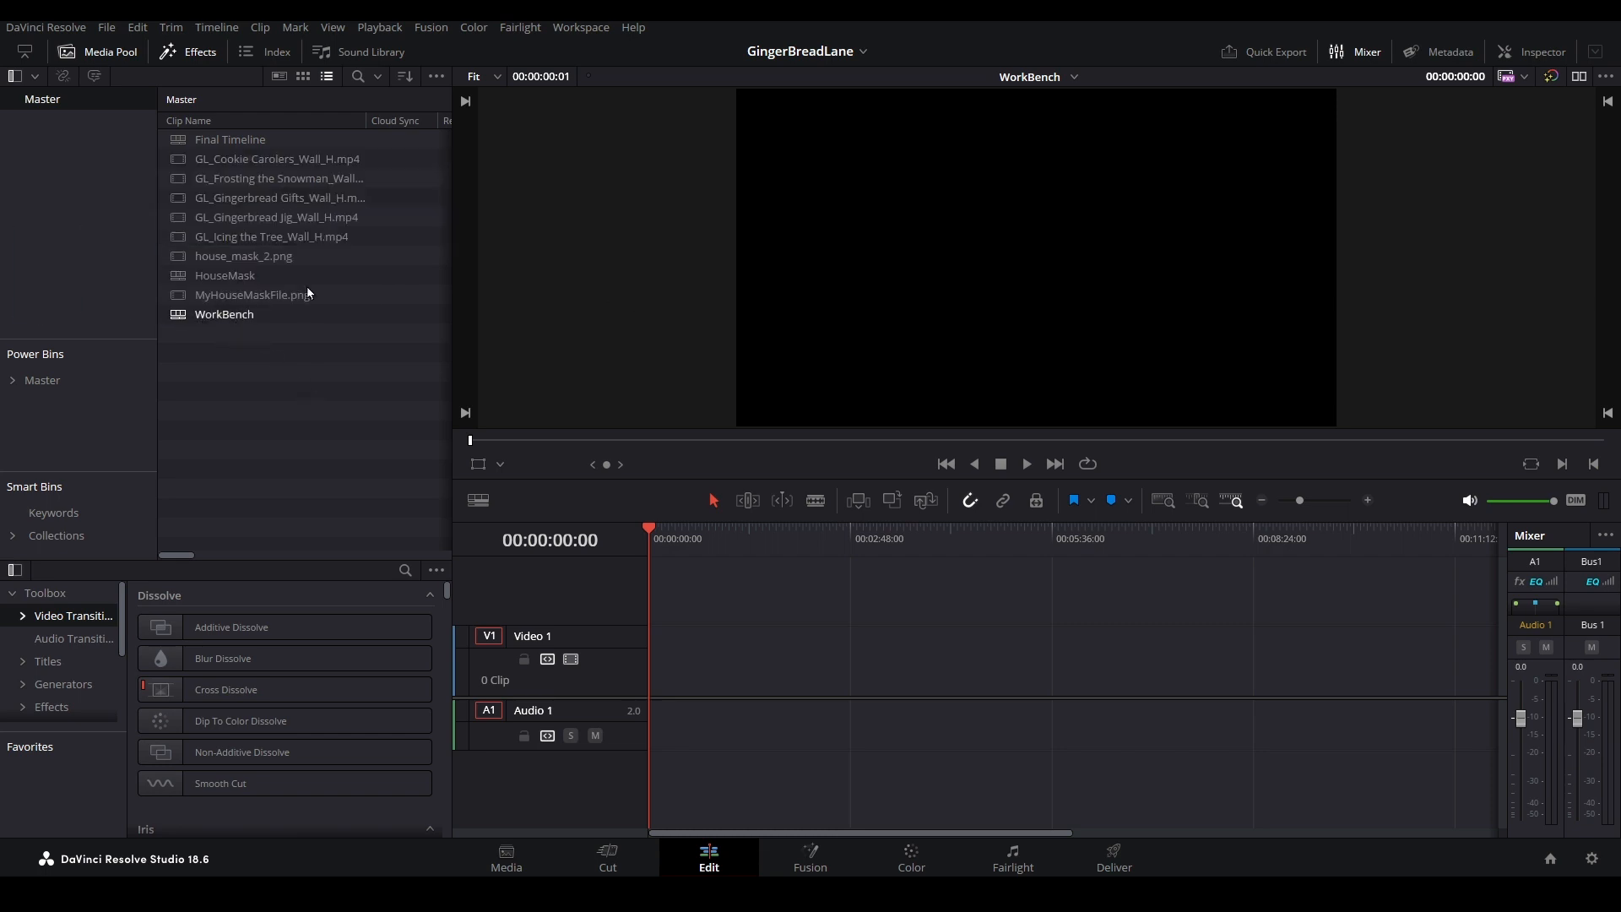
{"action": "left_click", "coordinate": [276, 158]}
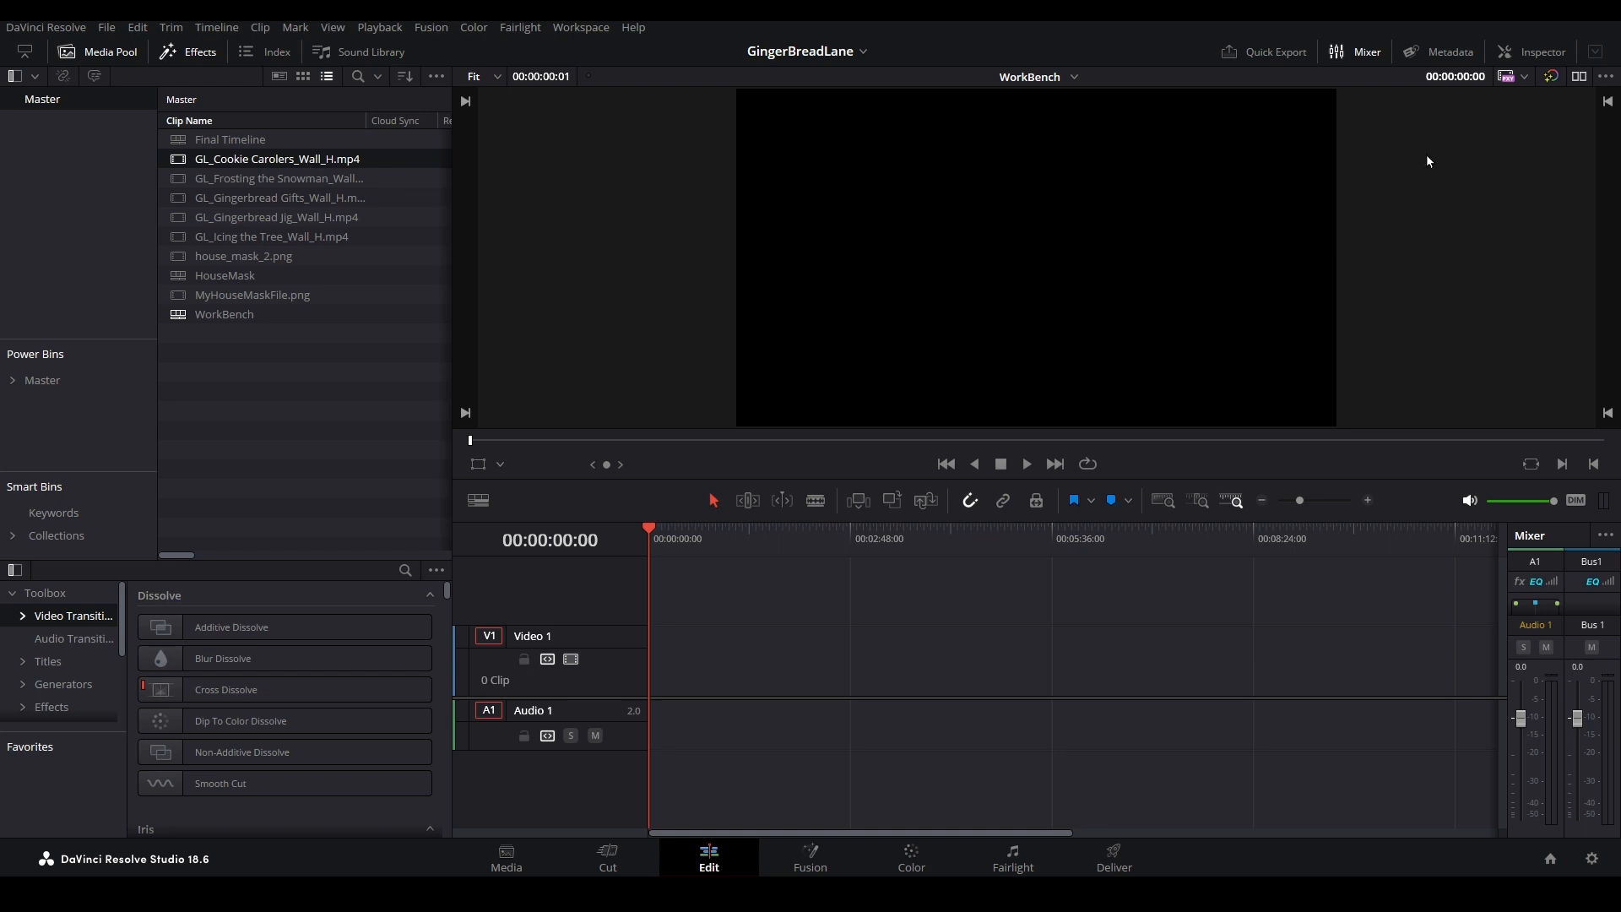
{"action": "left_click", "coordinate": [1447, 52]}
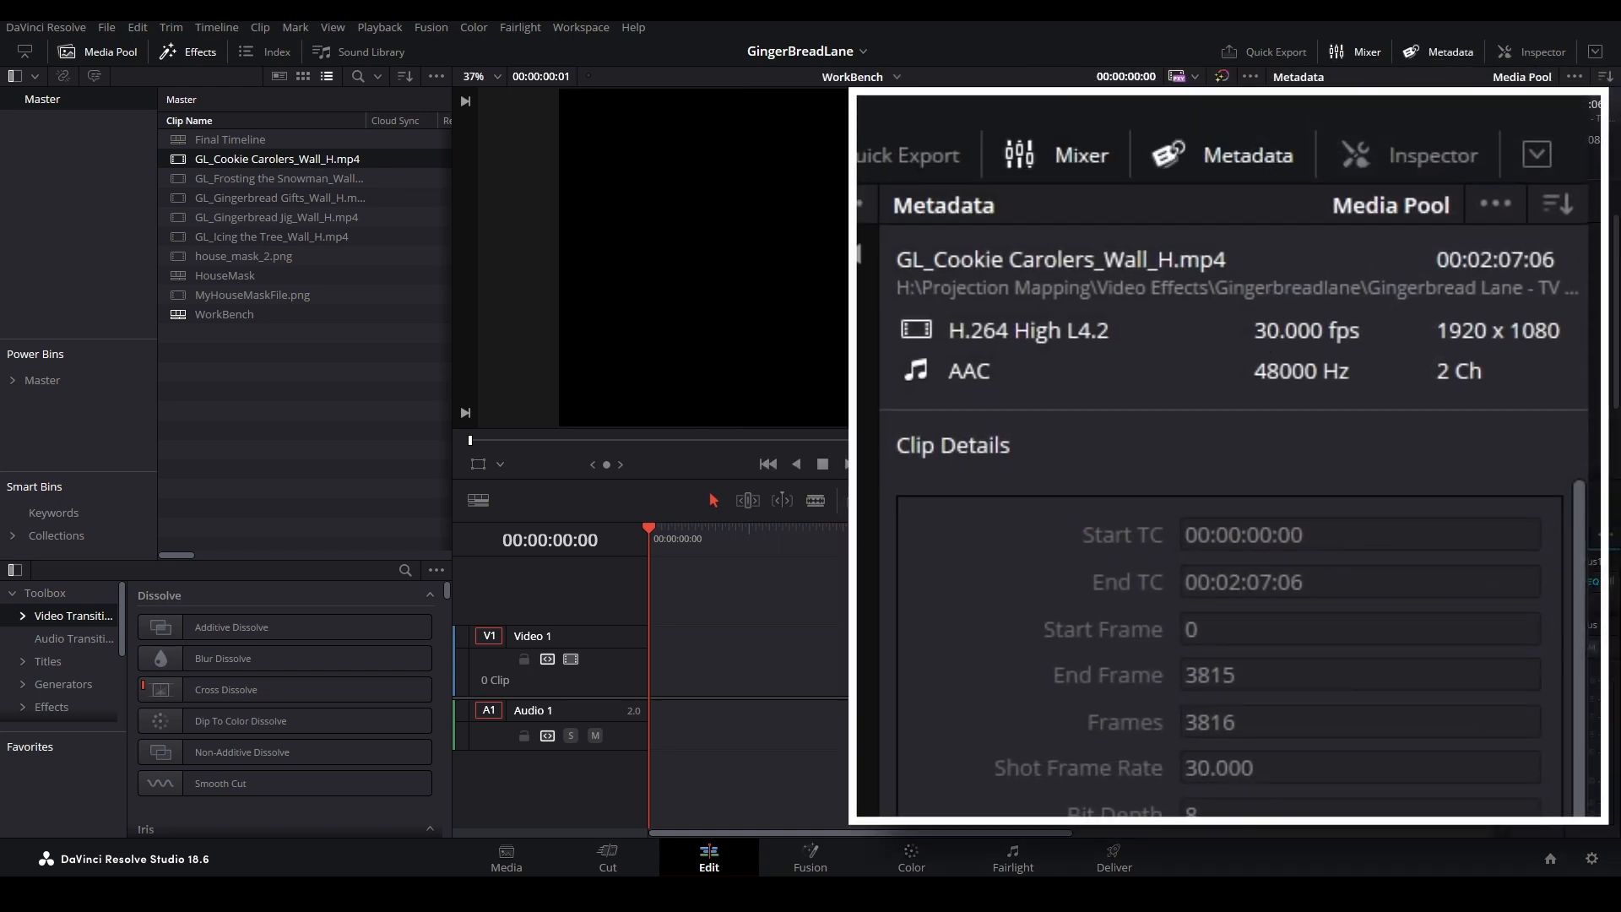
{"action": "left_click", "coordinate": [279, 178]}
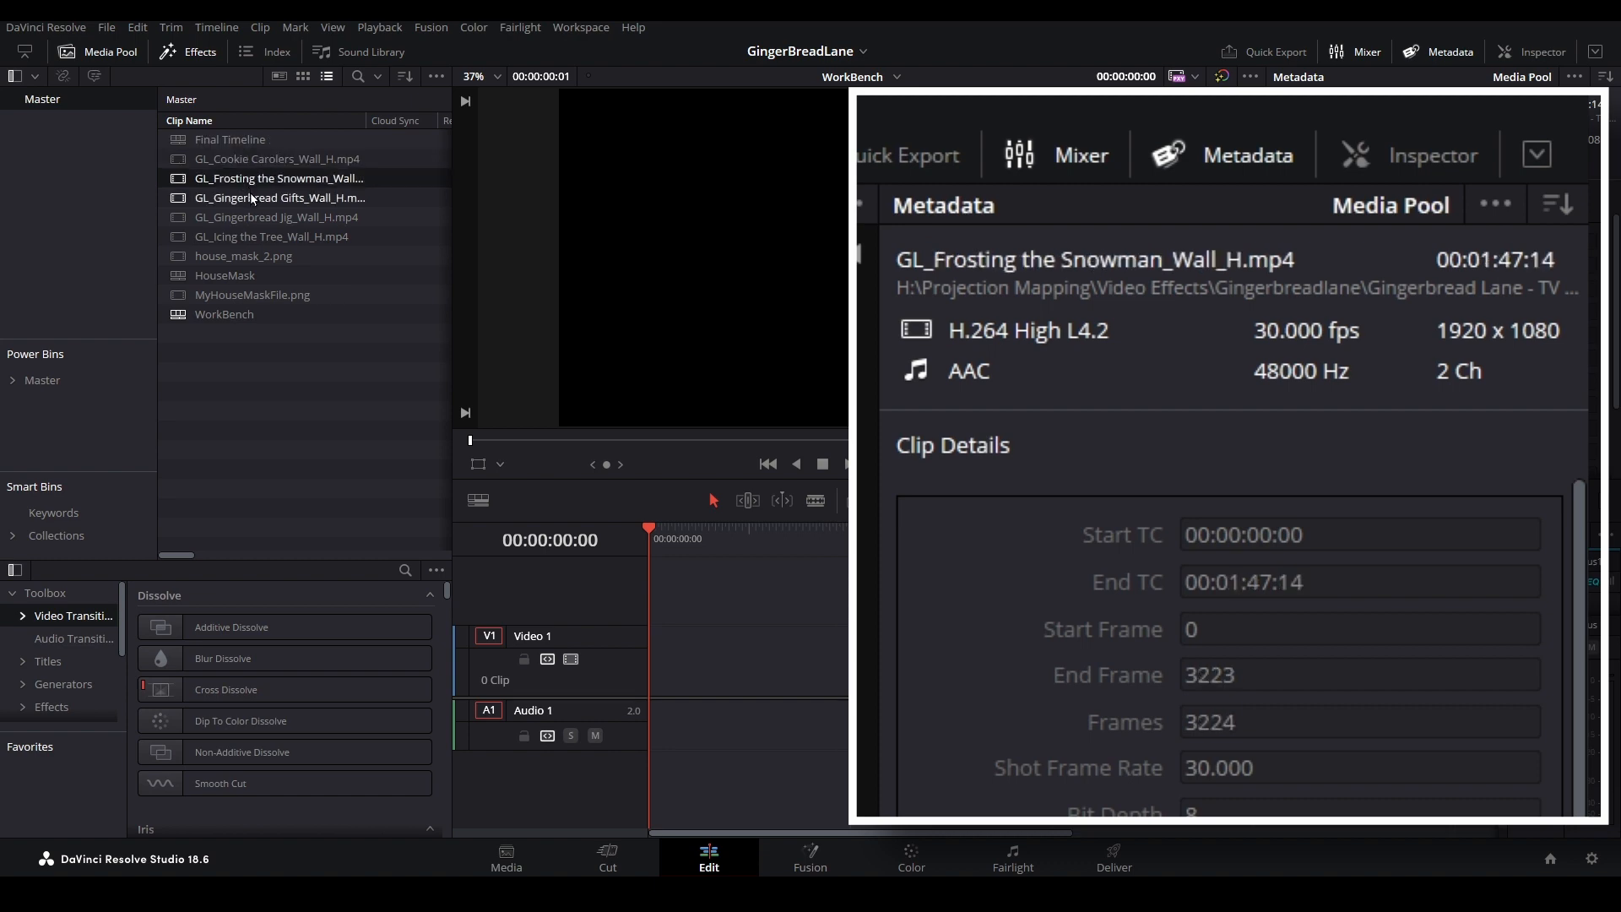
{"action": "left_click", "coordinate": [279, 198]}
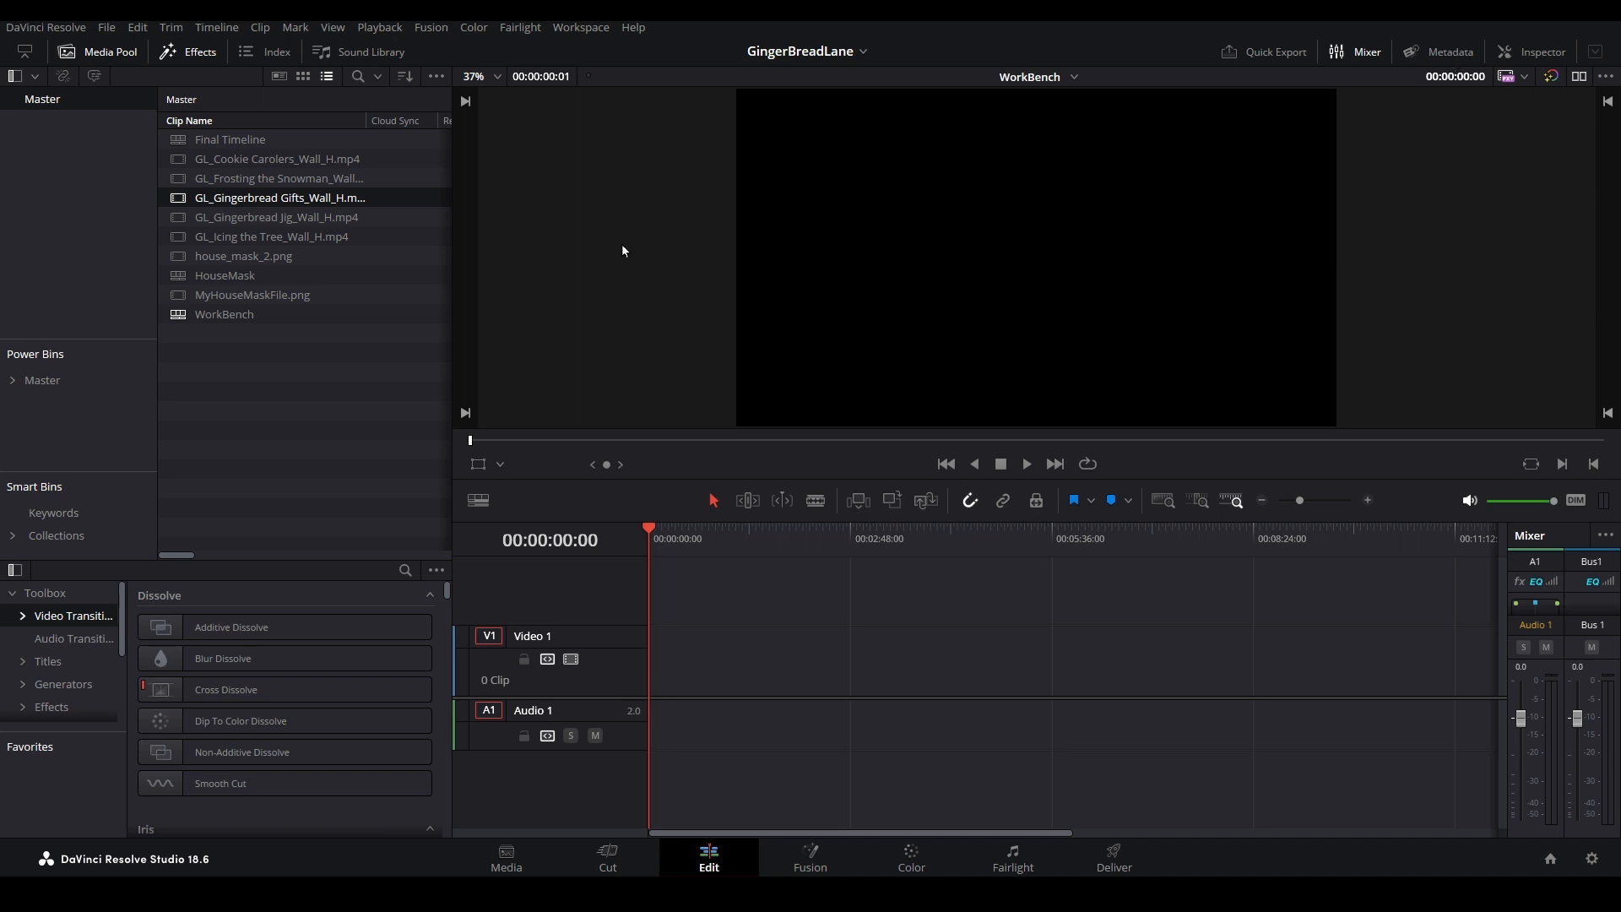
{"action": "left_click", "coordinate": [271, 236]}
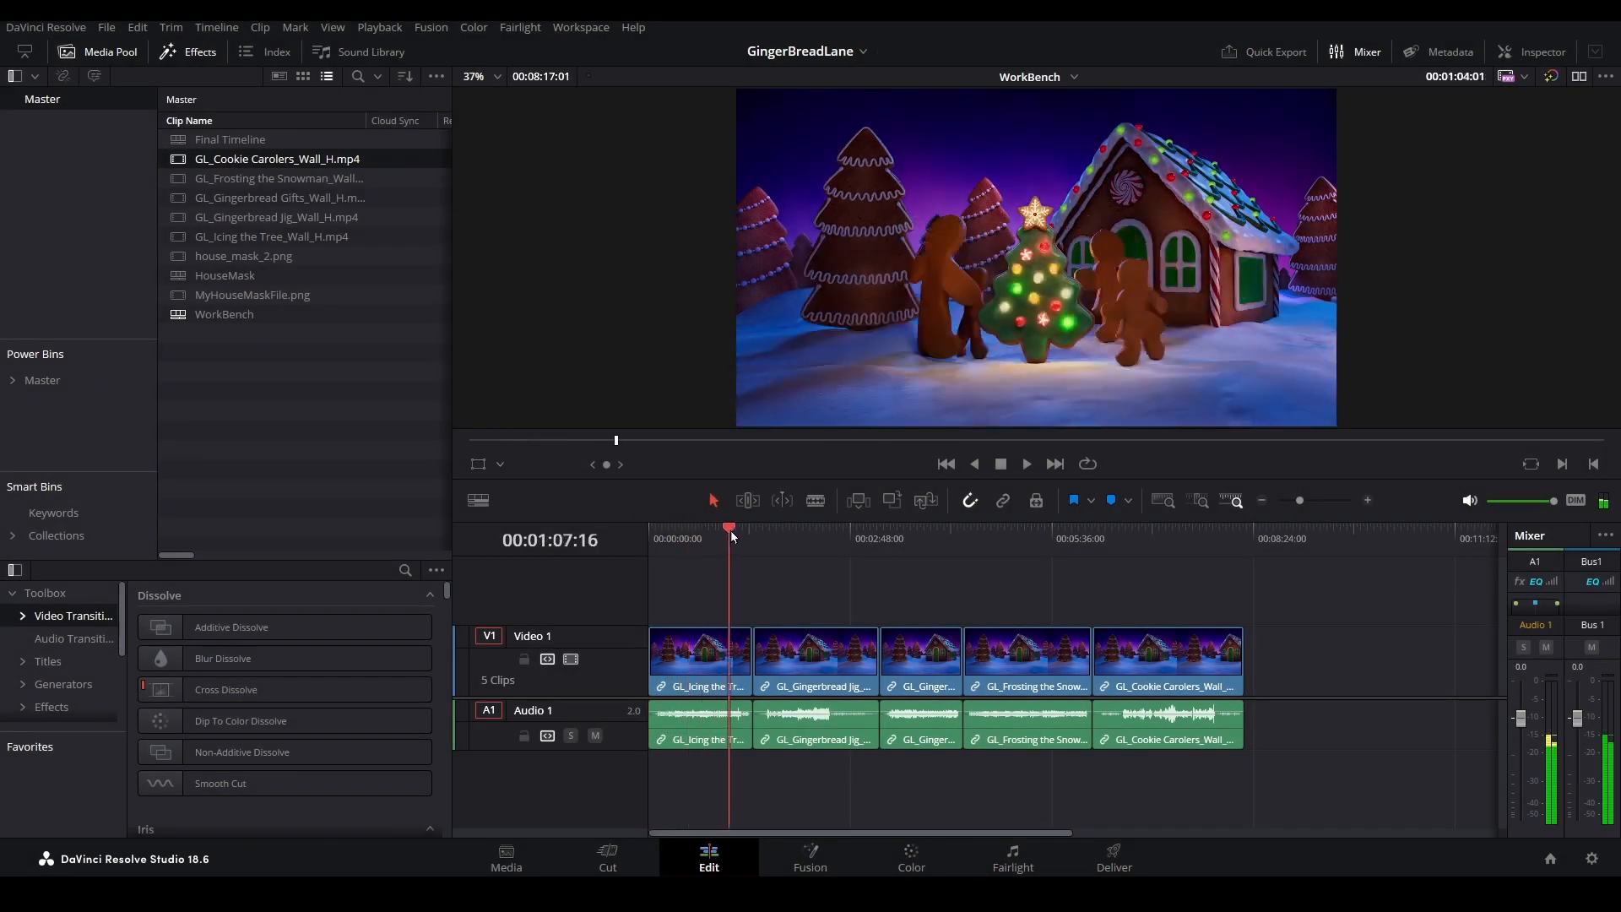
- Scrub through the five-clip WorkBench sequence and return the playhead to the start
{"action": "left_click", "coordinate": [904, 526]}
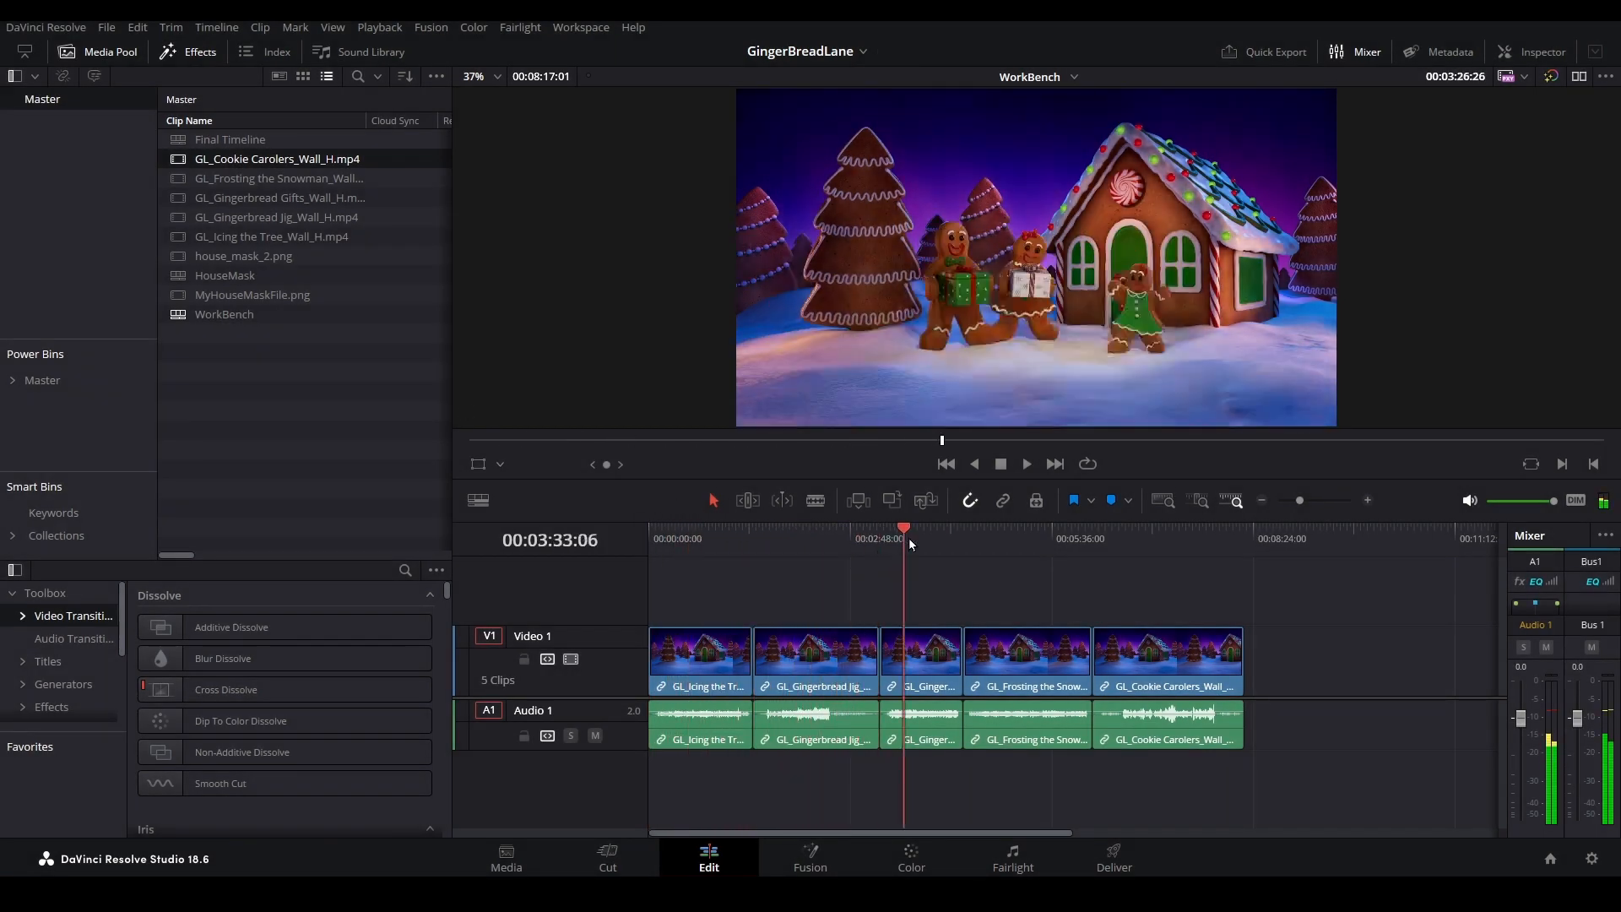
{"action": "left_click", "coordinate": [944, 463]}
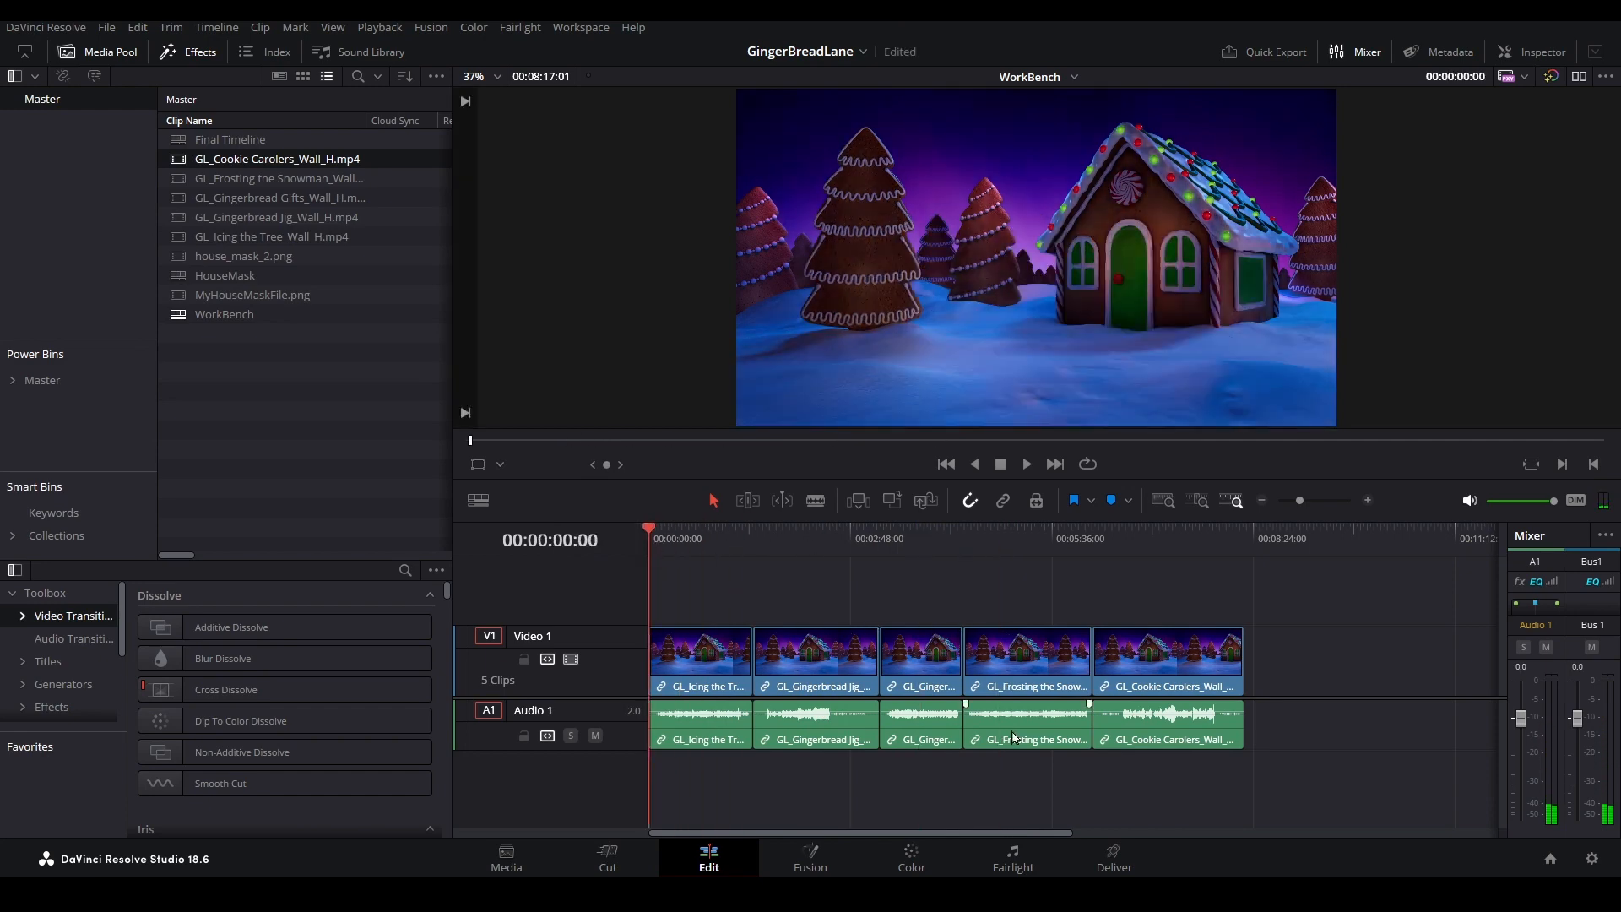
{"action": "left_click", "coordinate": [1113, 856]}
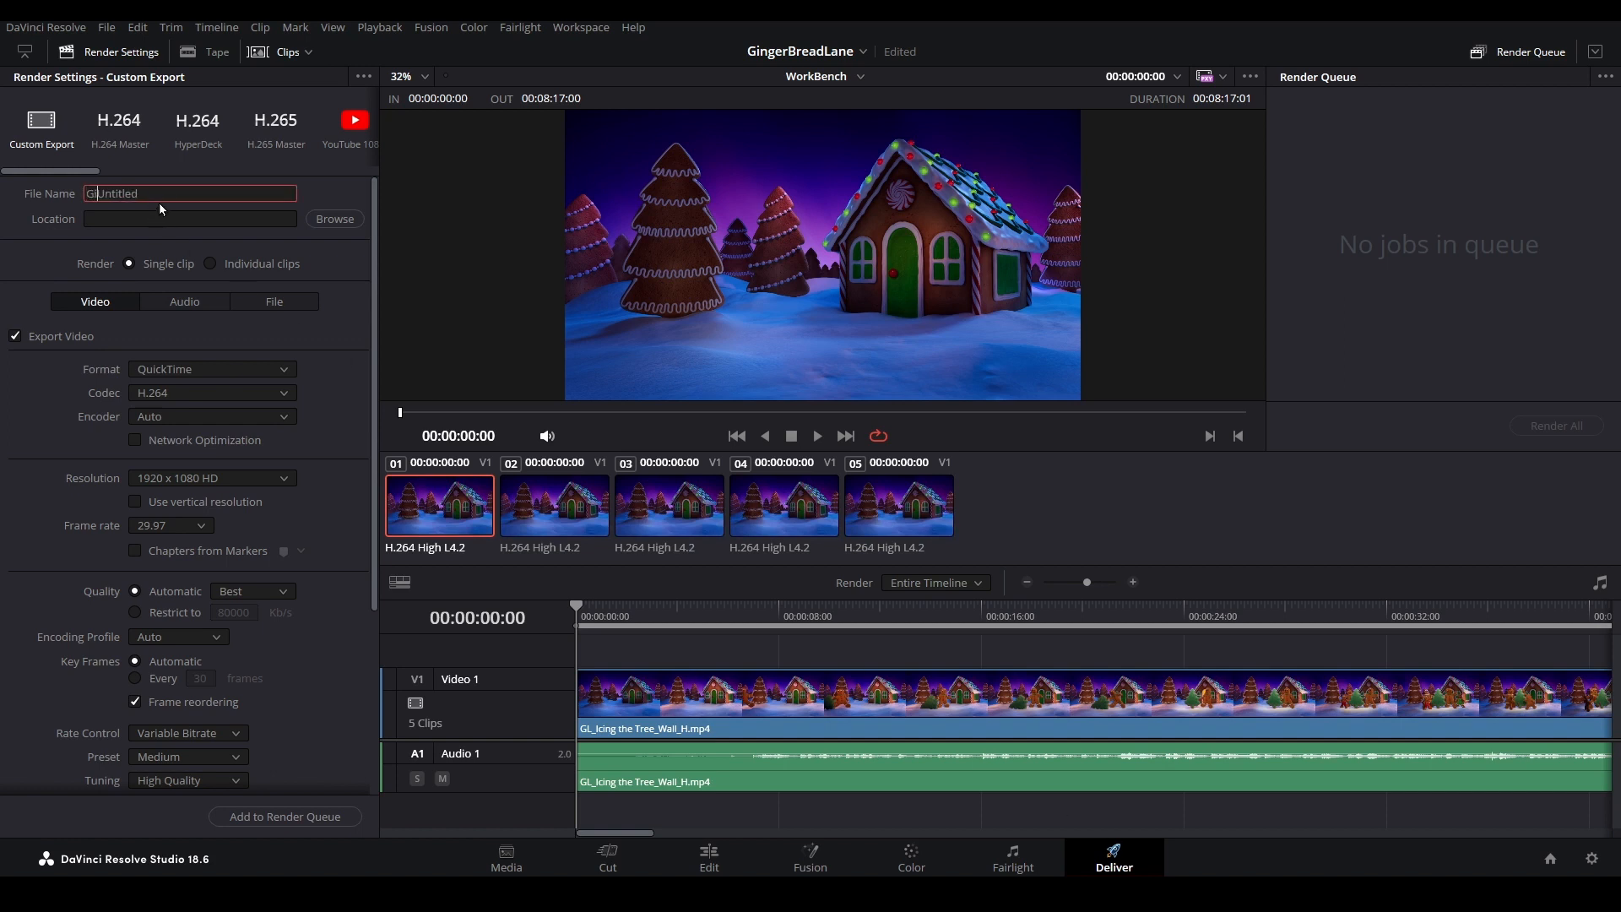
- Set the render file name to GingerBreadComp and the format to MP4
{"action": "type", "text": "GingerBreadCome"}
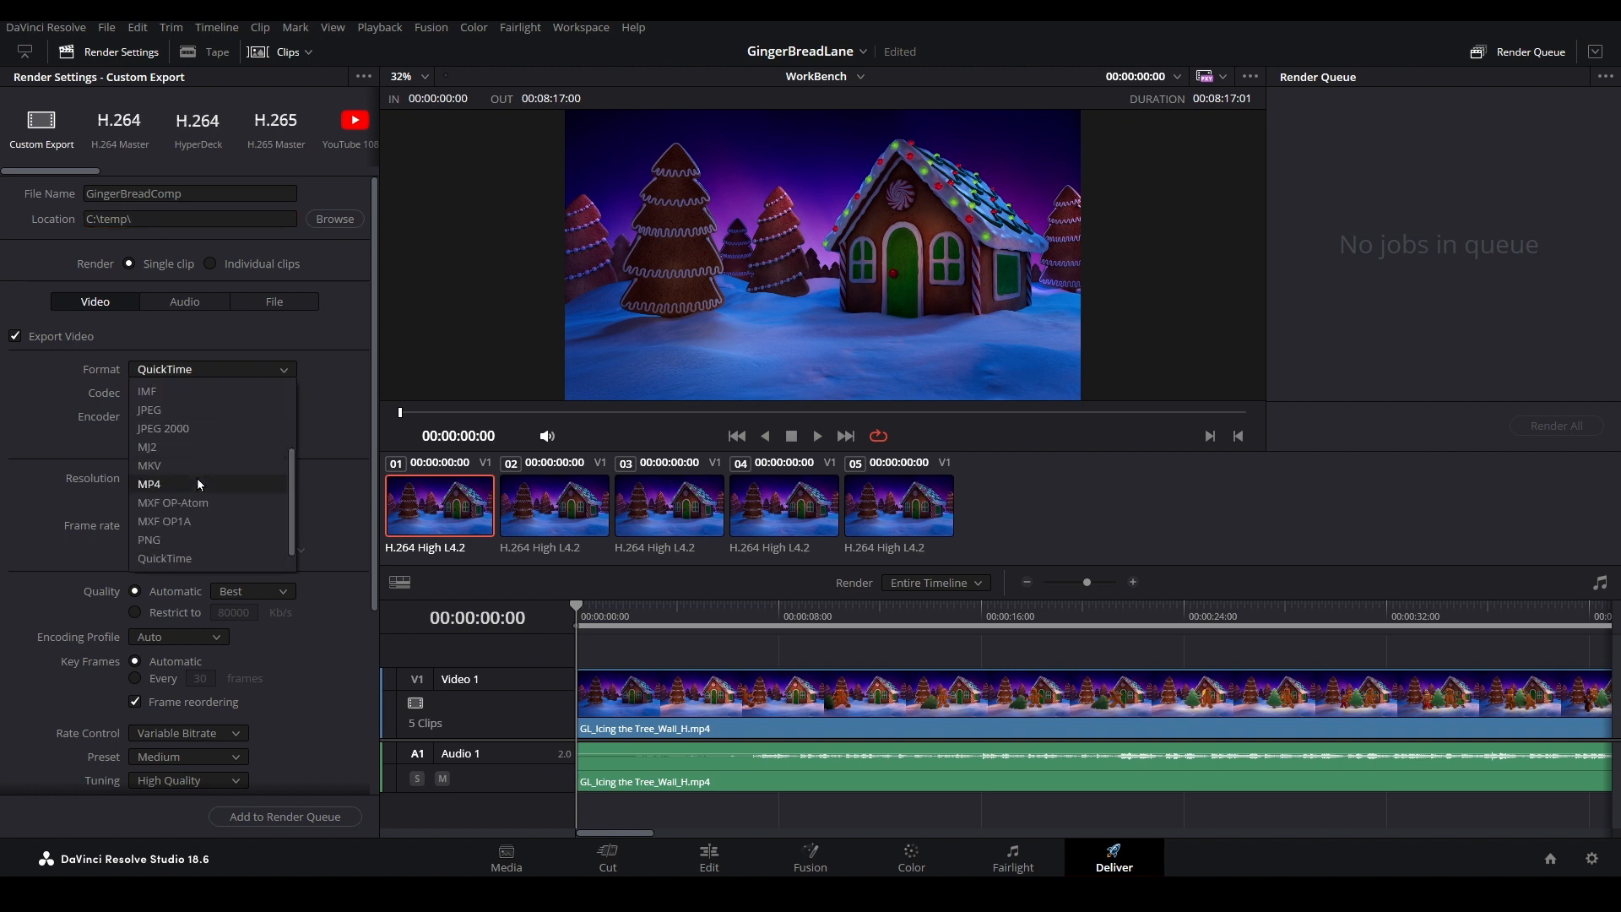
{"action": "left_click", "coordinate": [148, 484]}
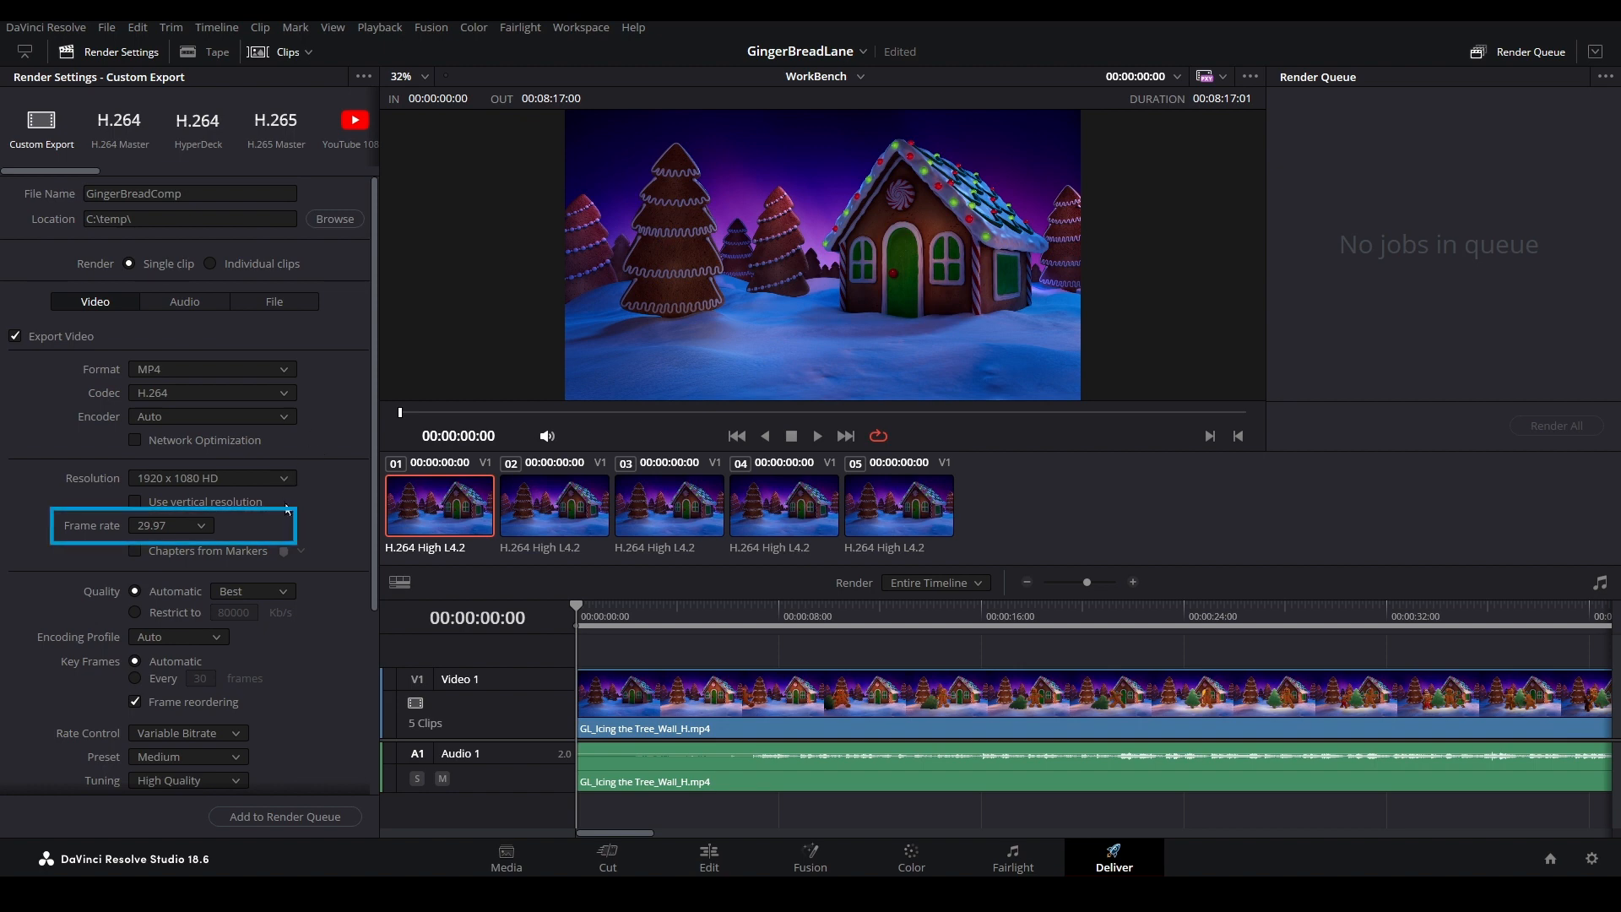
{"action": "scroll", "scroll_direction": "down", "scroll_amount": 3}
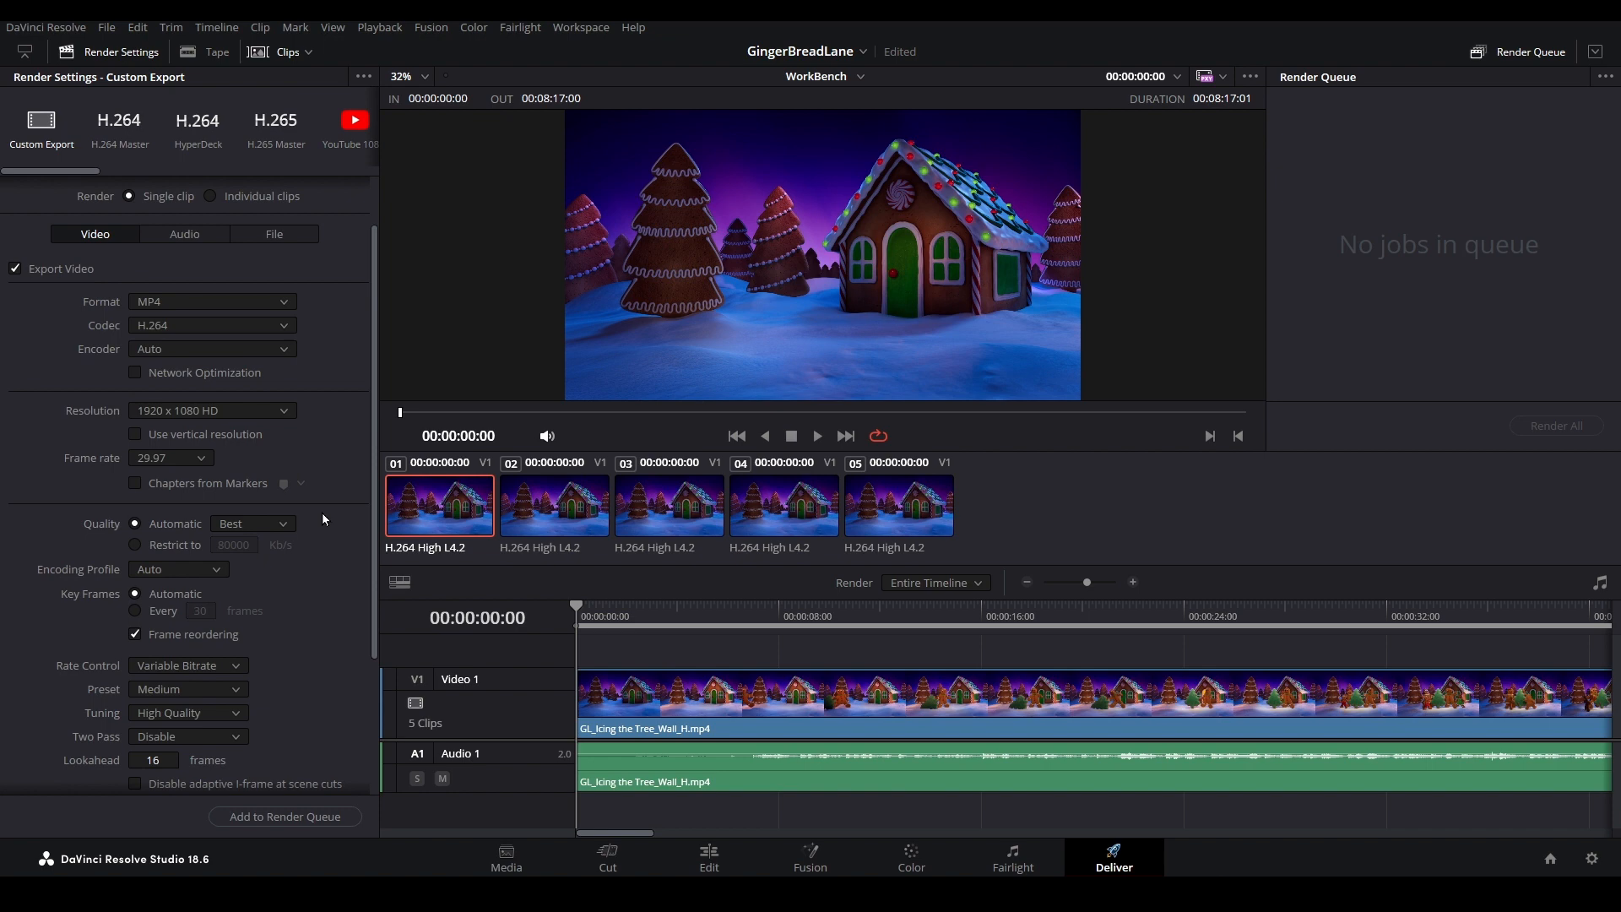
{"action": "scroll", "scroll_direction": "down", "scroll_amount": 3}
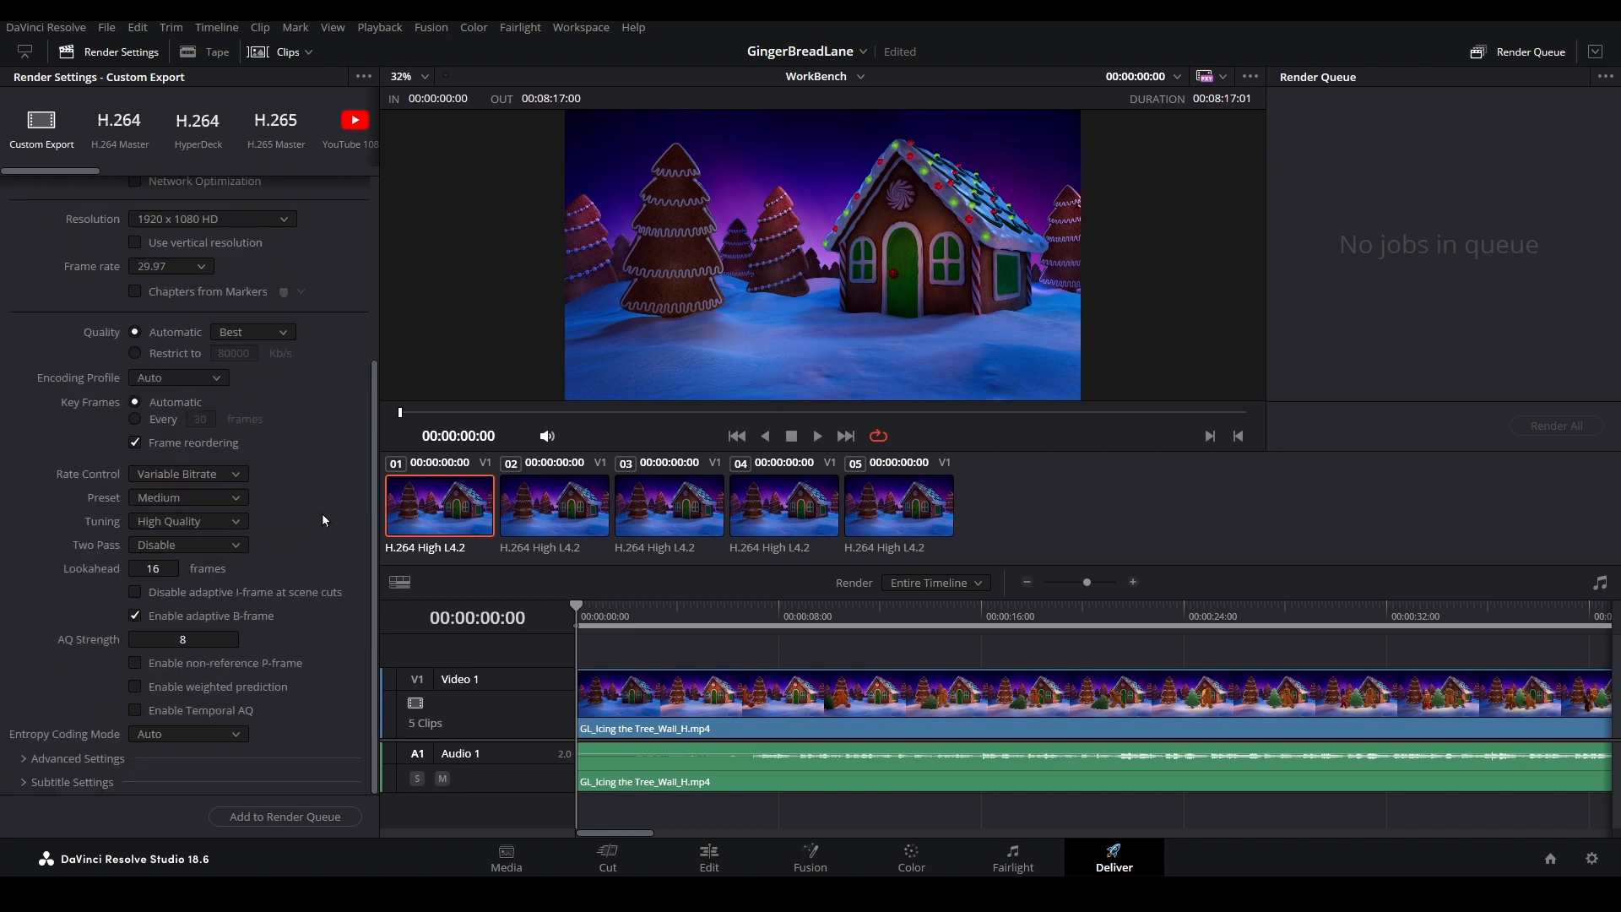
{"action": "scroll", "scroll_direction": "up", "scroll_amount": 3}
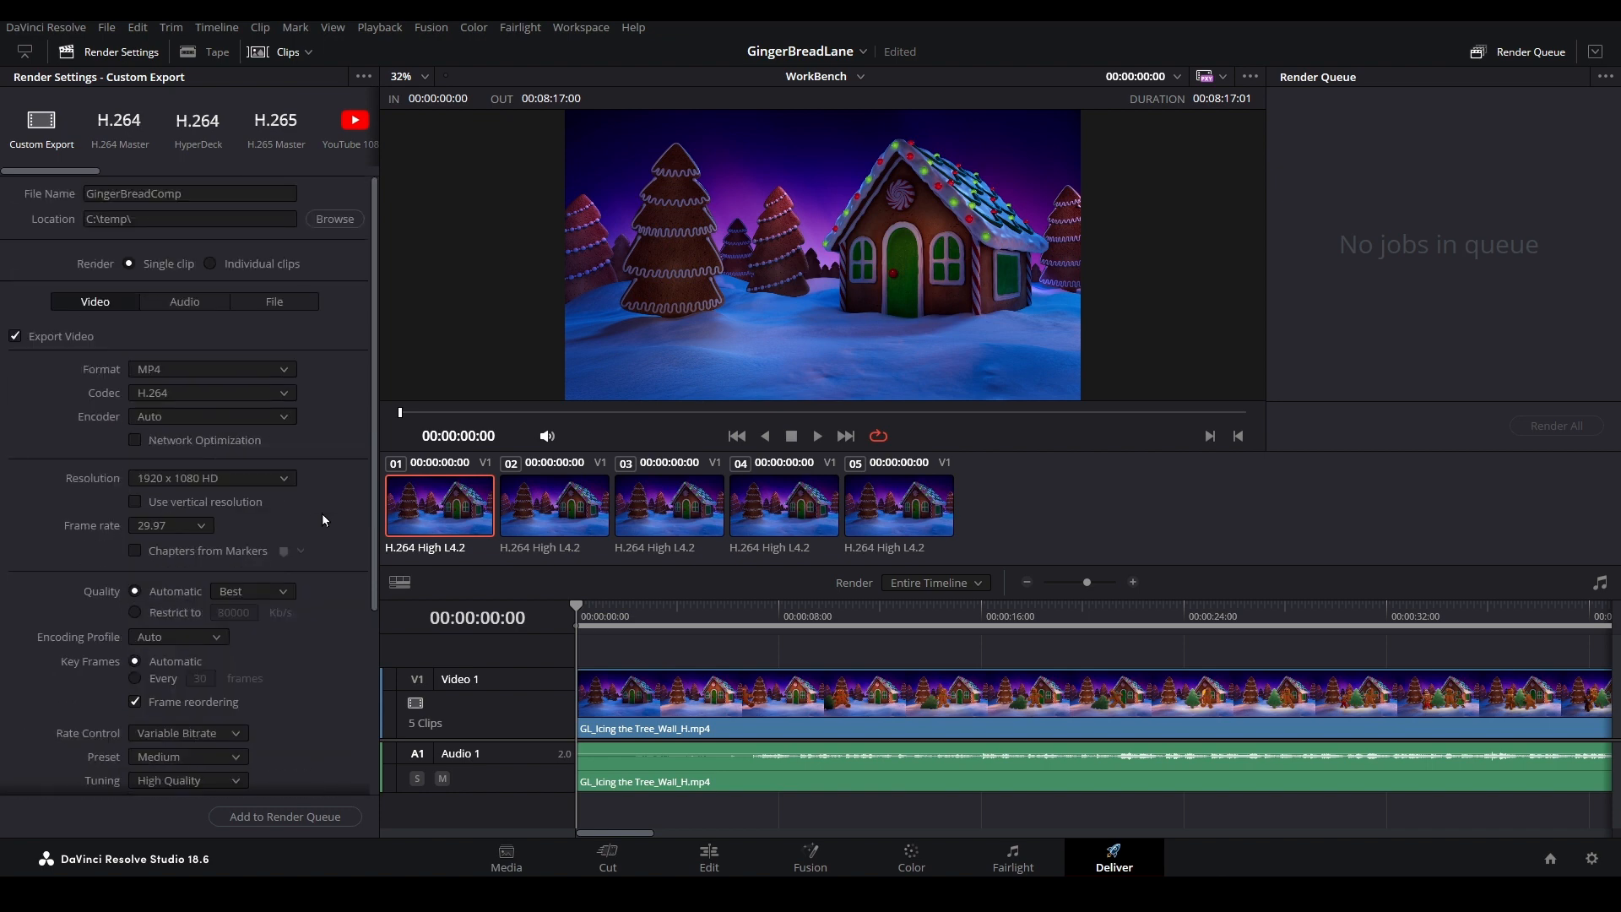
{"action": "left_click", "coordinate": [284, 815]}
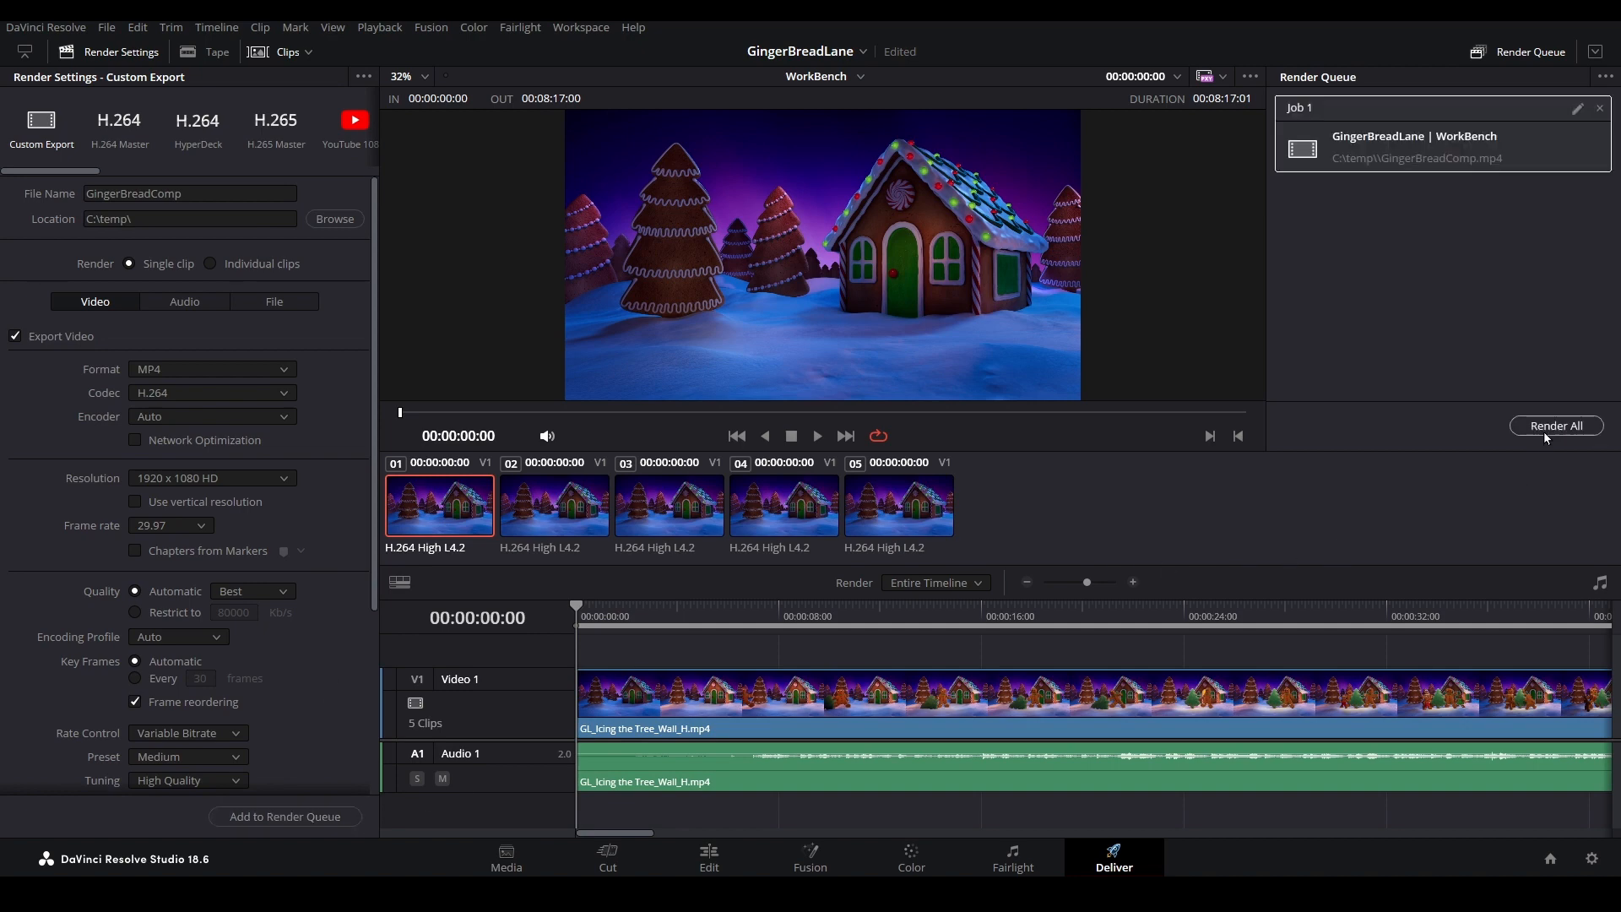
- Queue the GingerBreadComp render job and render all
{"action": "left_click", "coordinate": [1555, 425]}
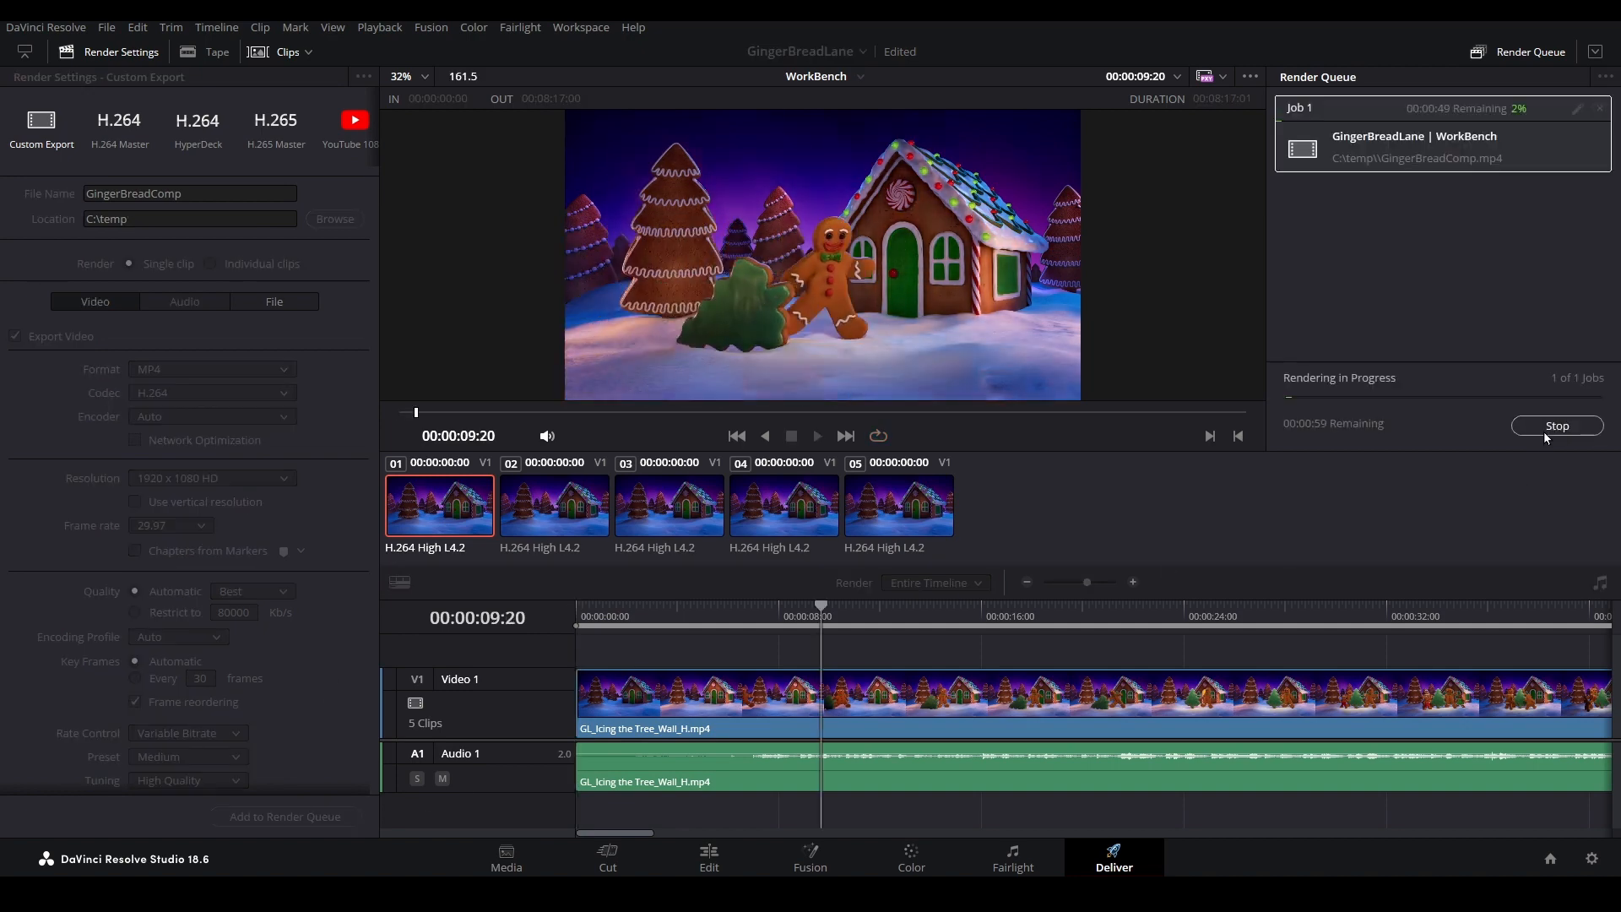
{"action": "left_click", "coordinate": [1555, 424]}
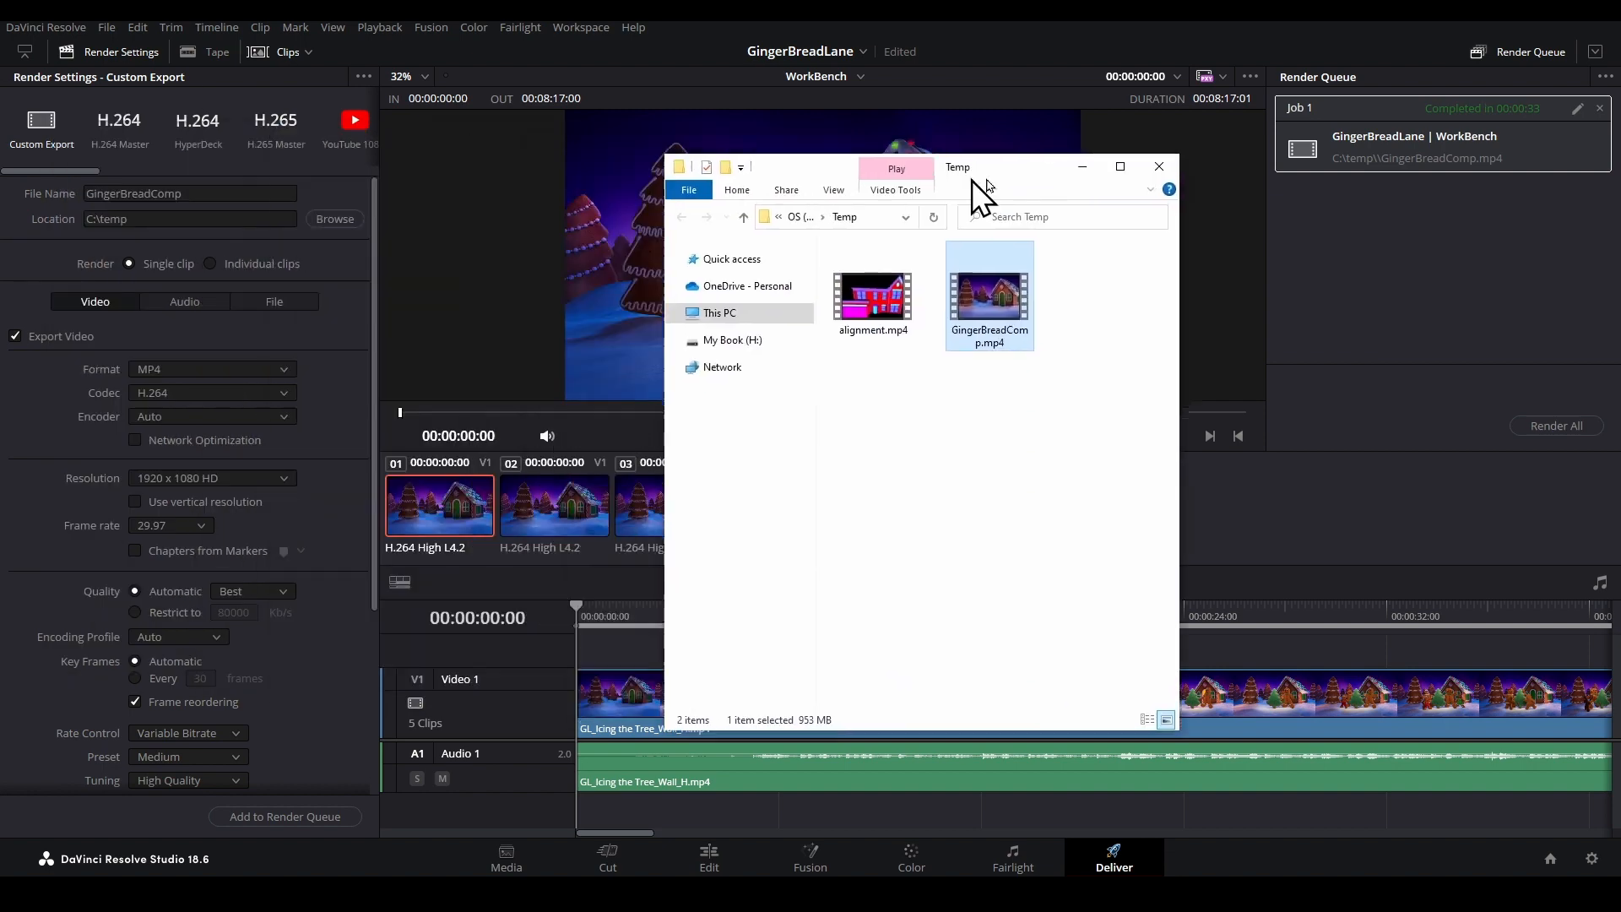
- Move the Temp folder window aside to reveal GingerBreadComp.mp4
{"action": "left_click_drag", "start_coordinate": [958, 166], "coordinate": [1174, 204]}
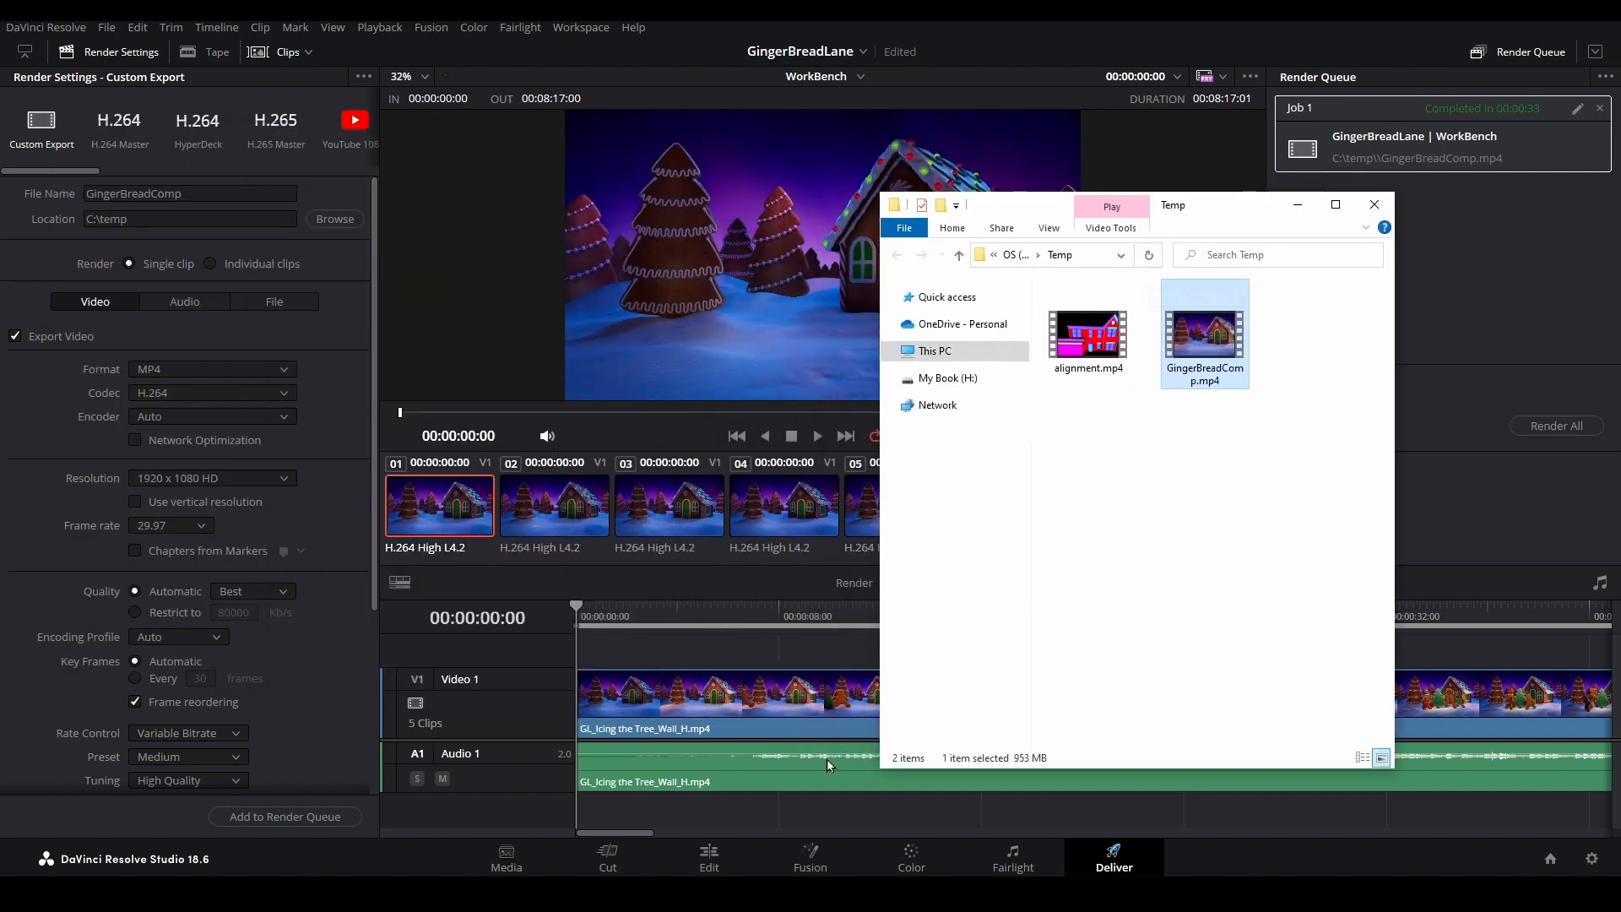
{"action": "left_click", "coordinate": [708, 855]}
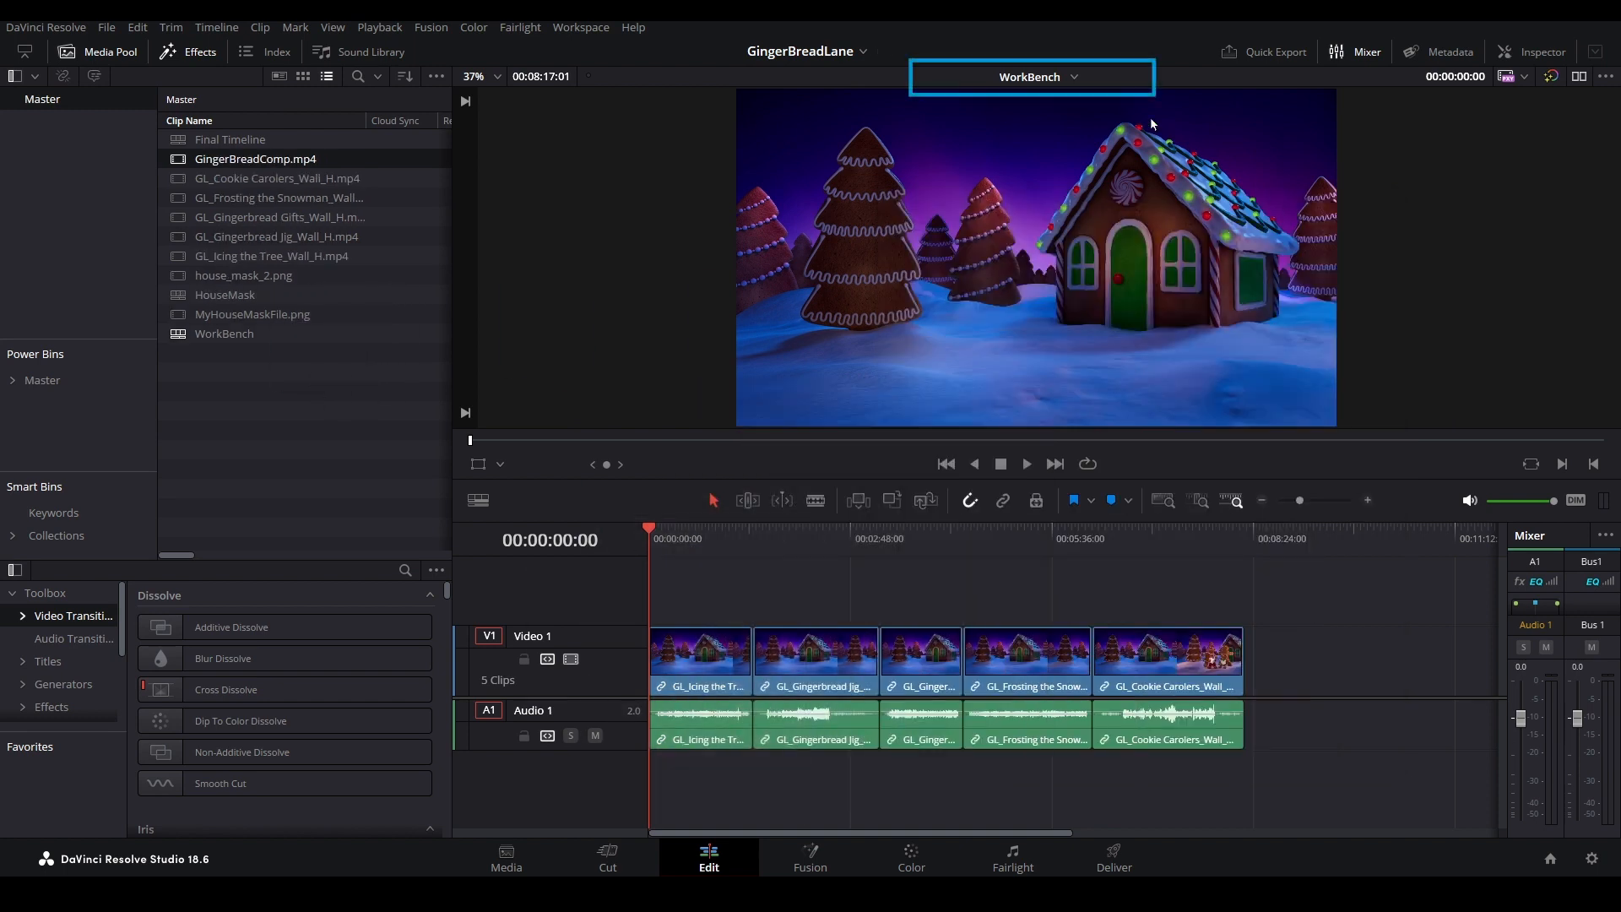
- Switch to the HouseMask timeline and add GingerBreadComp.mp4 to it
{"action": "left_click", "coordinate": [1031, 77]}
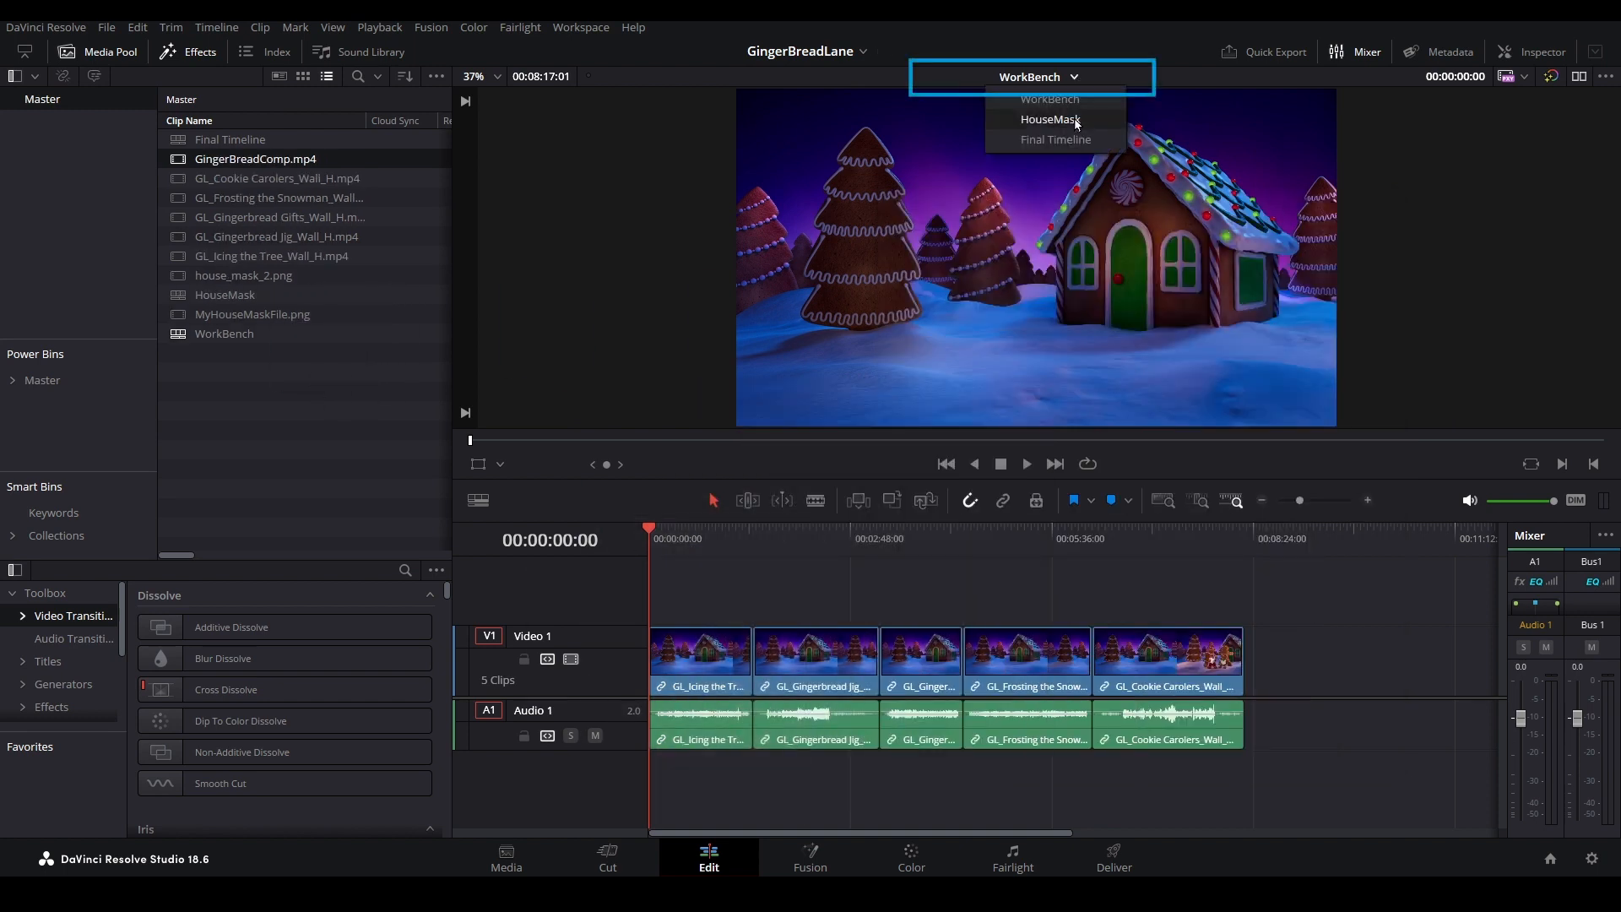
{"action": "left_click", "coordinate": [1047, 119]}
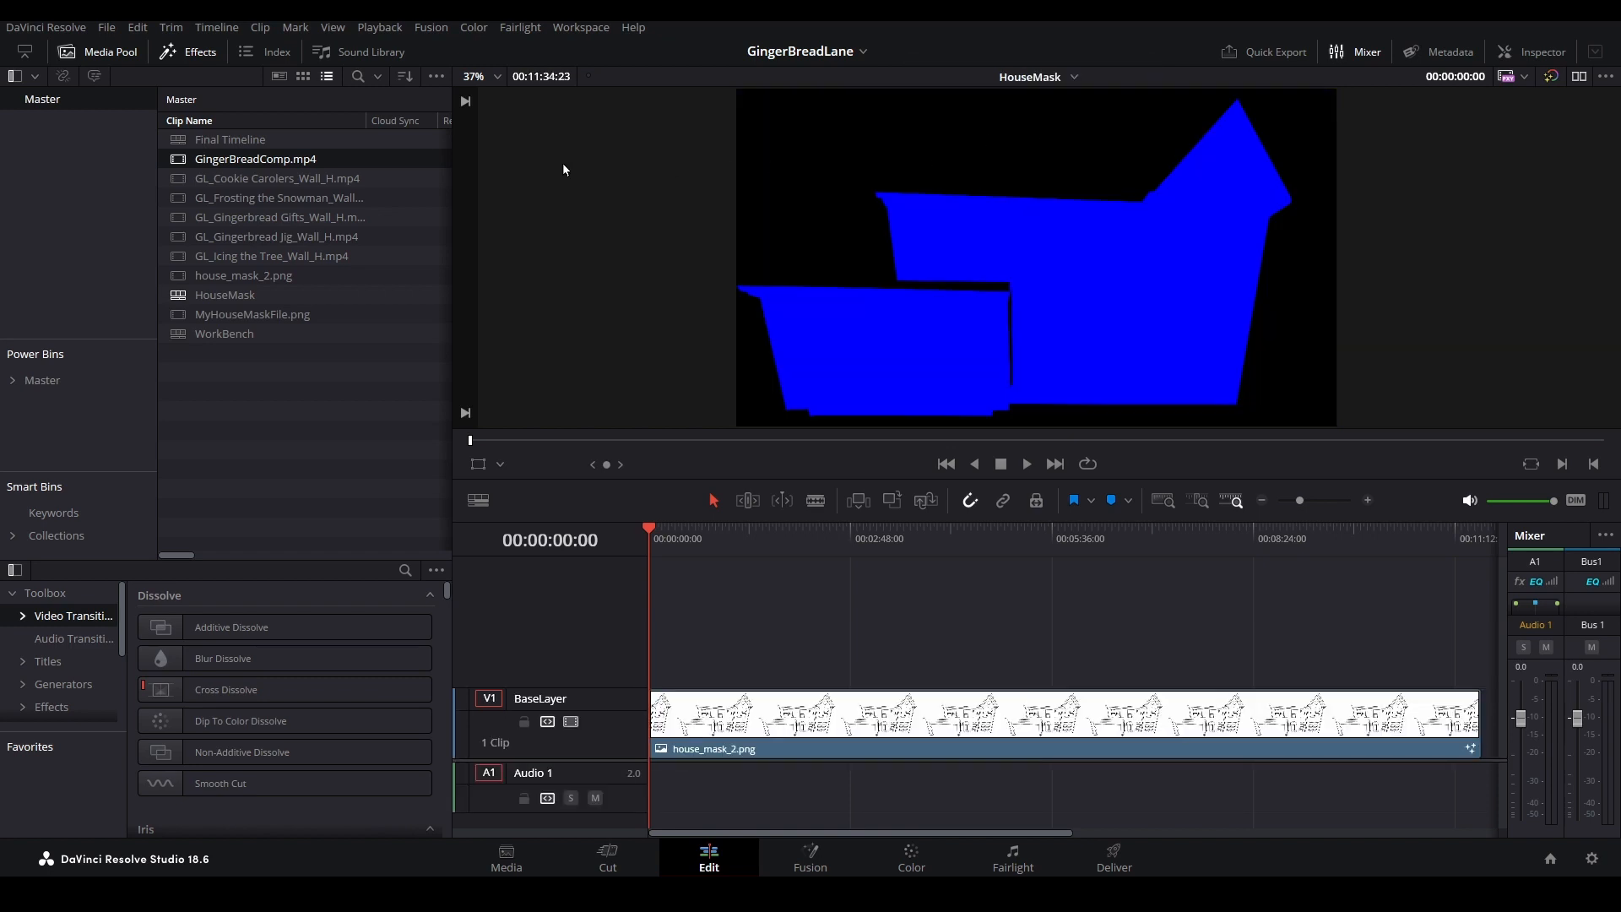
{"action": "left_click", "coordinate": [1446, 51]}
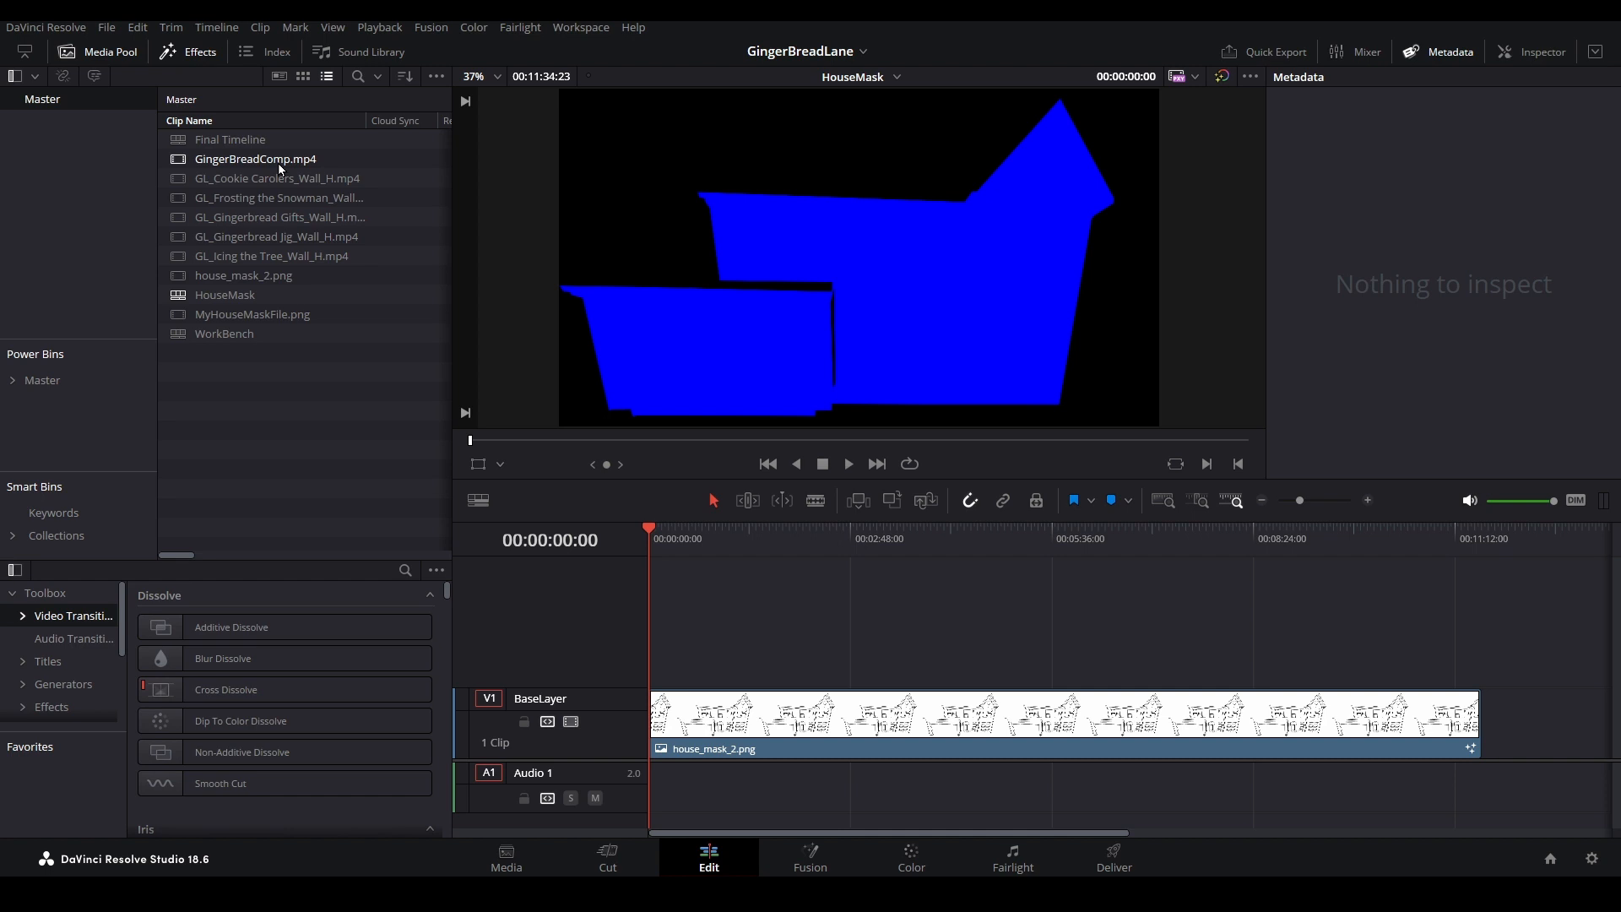
{"action": "left_click", "coordinate": [255, 157]}
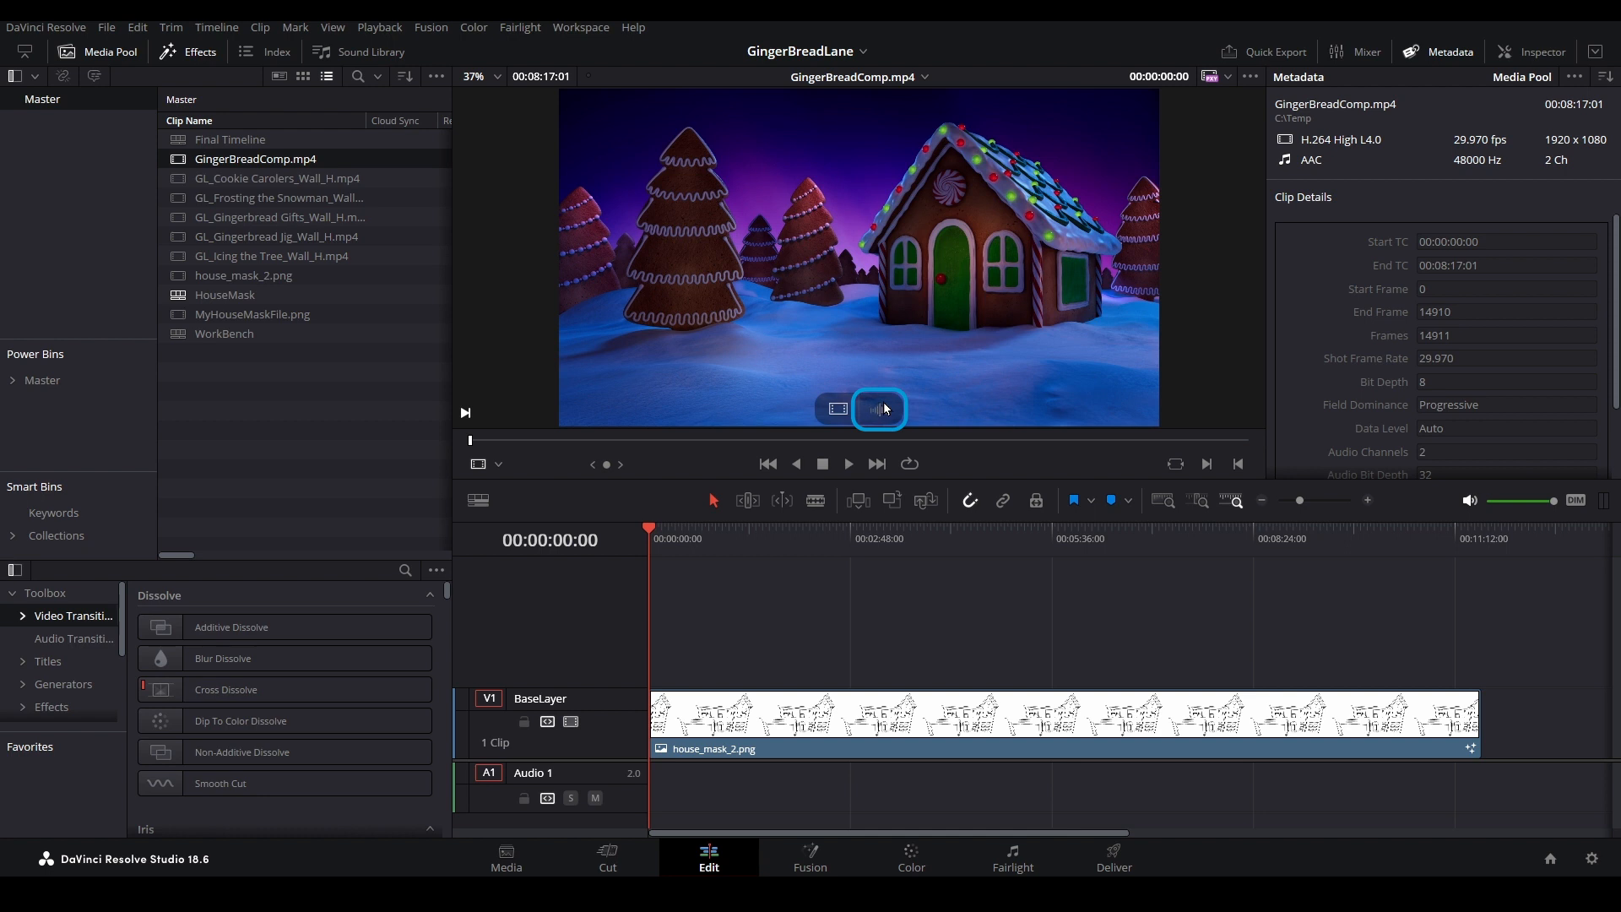
{"action": "left_click", "coordinate": [878, 408]}
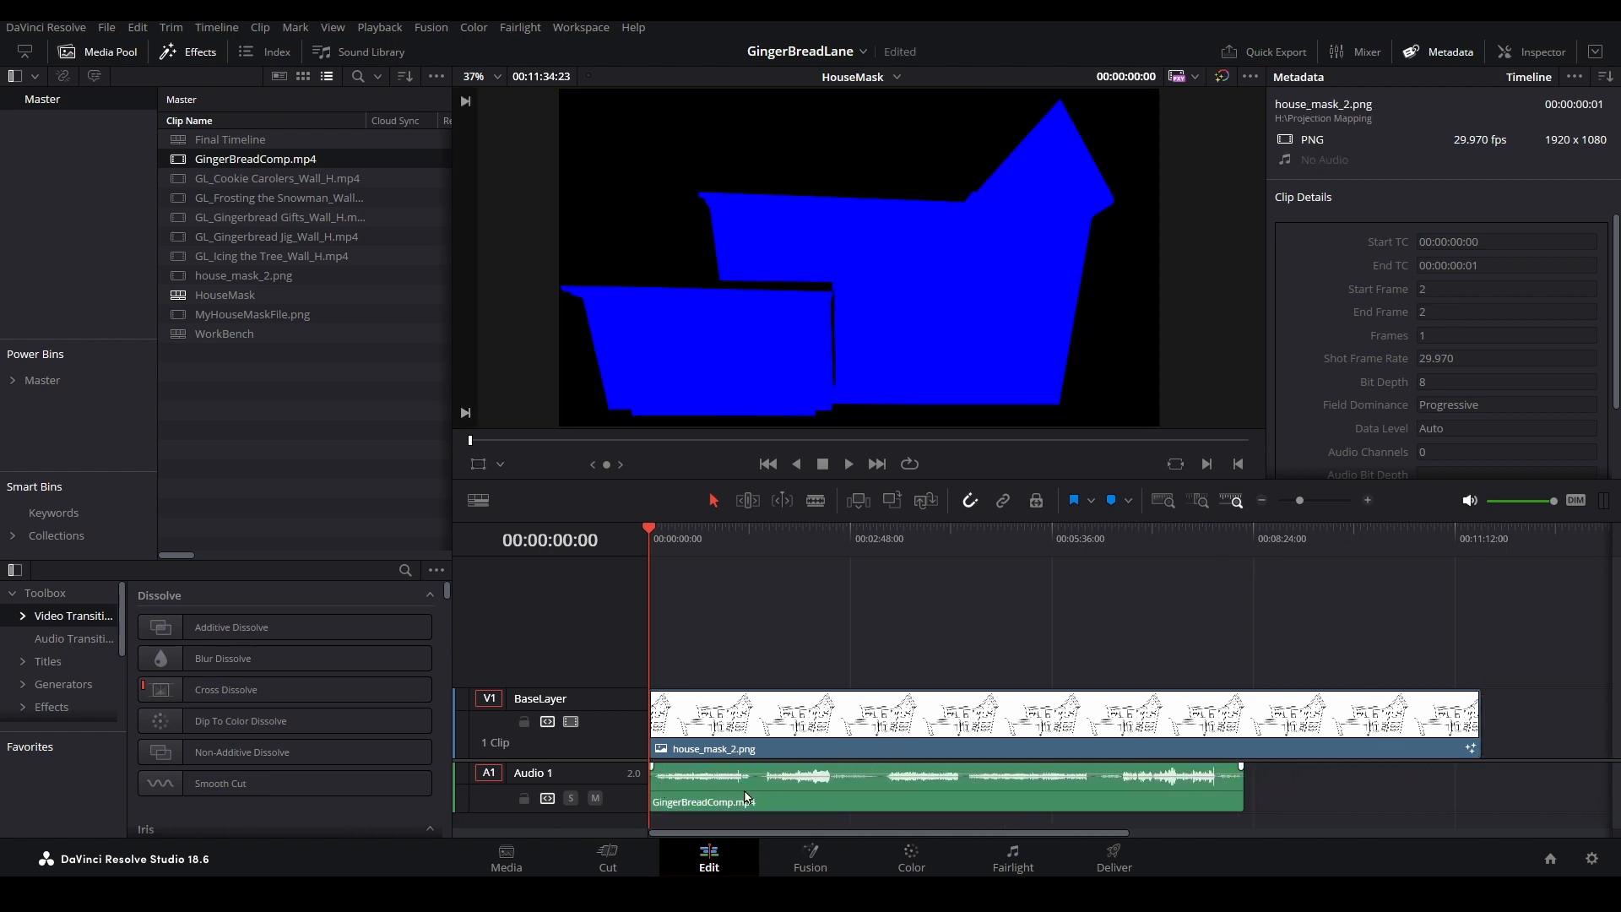
- Scrub the HouseMask timeline and select the house mask clip on V1
{"action": "left_click", "coordinate": [775, 538]}
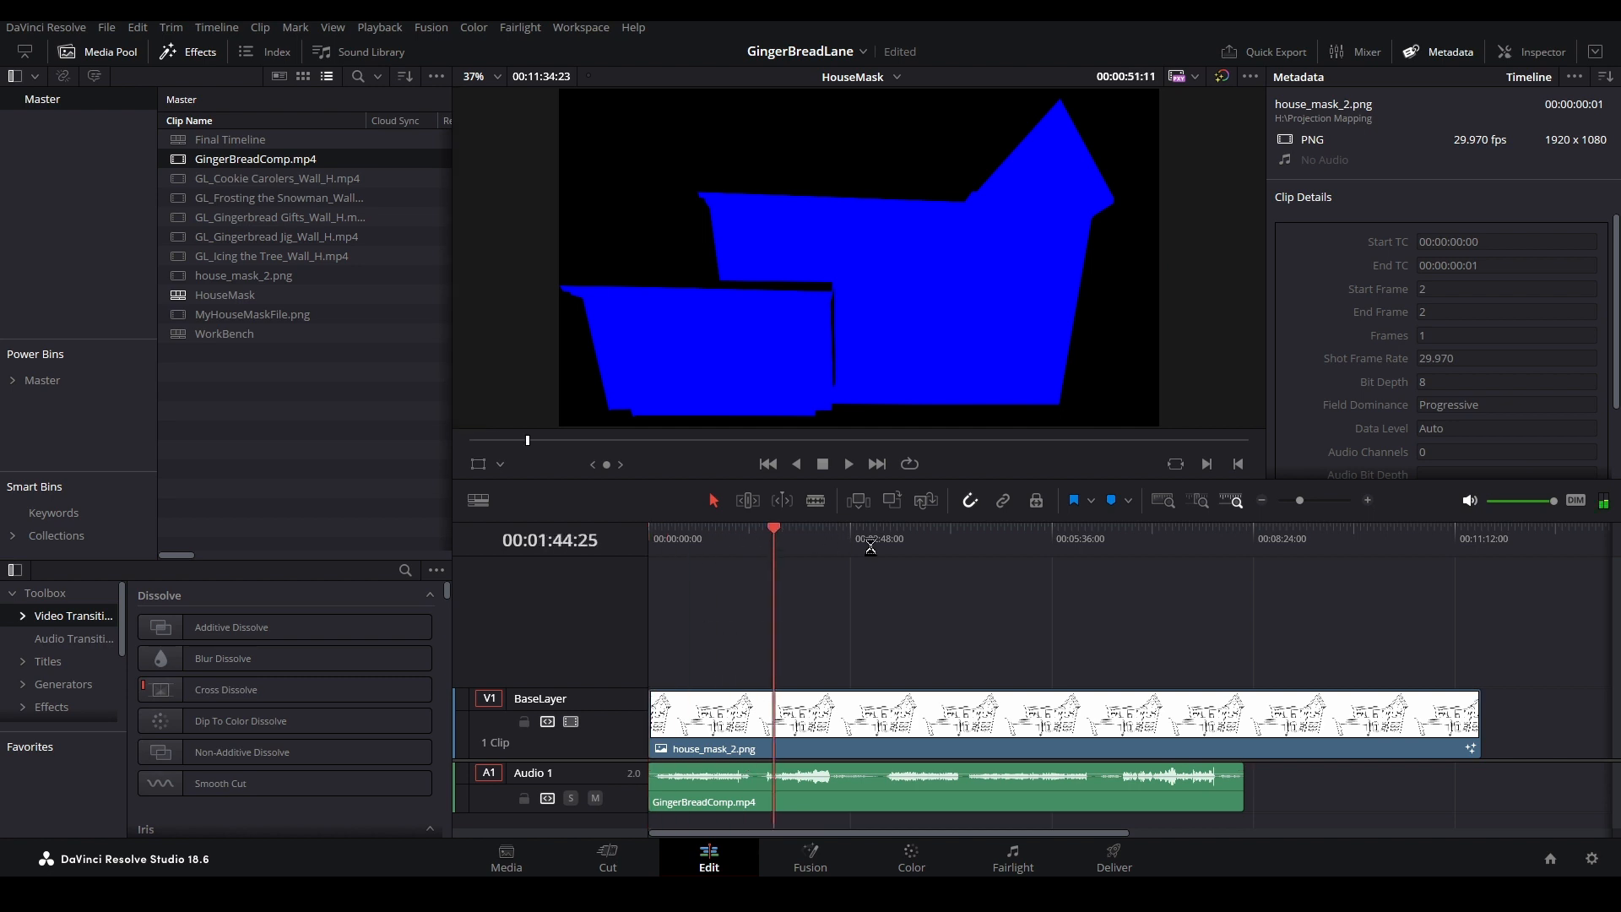
{"action": "left_click", "coordinate": [1243, 538]}
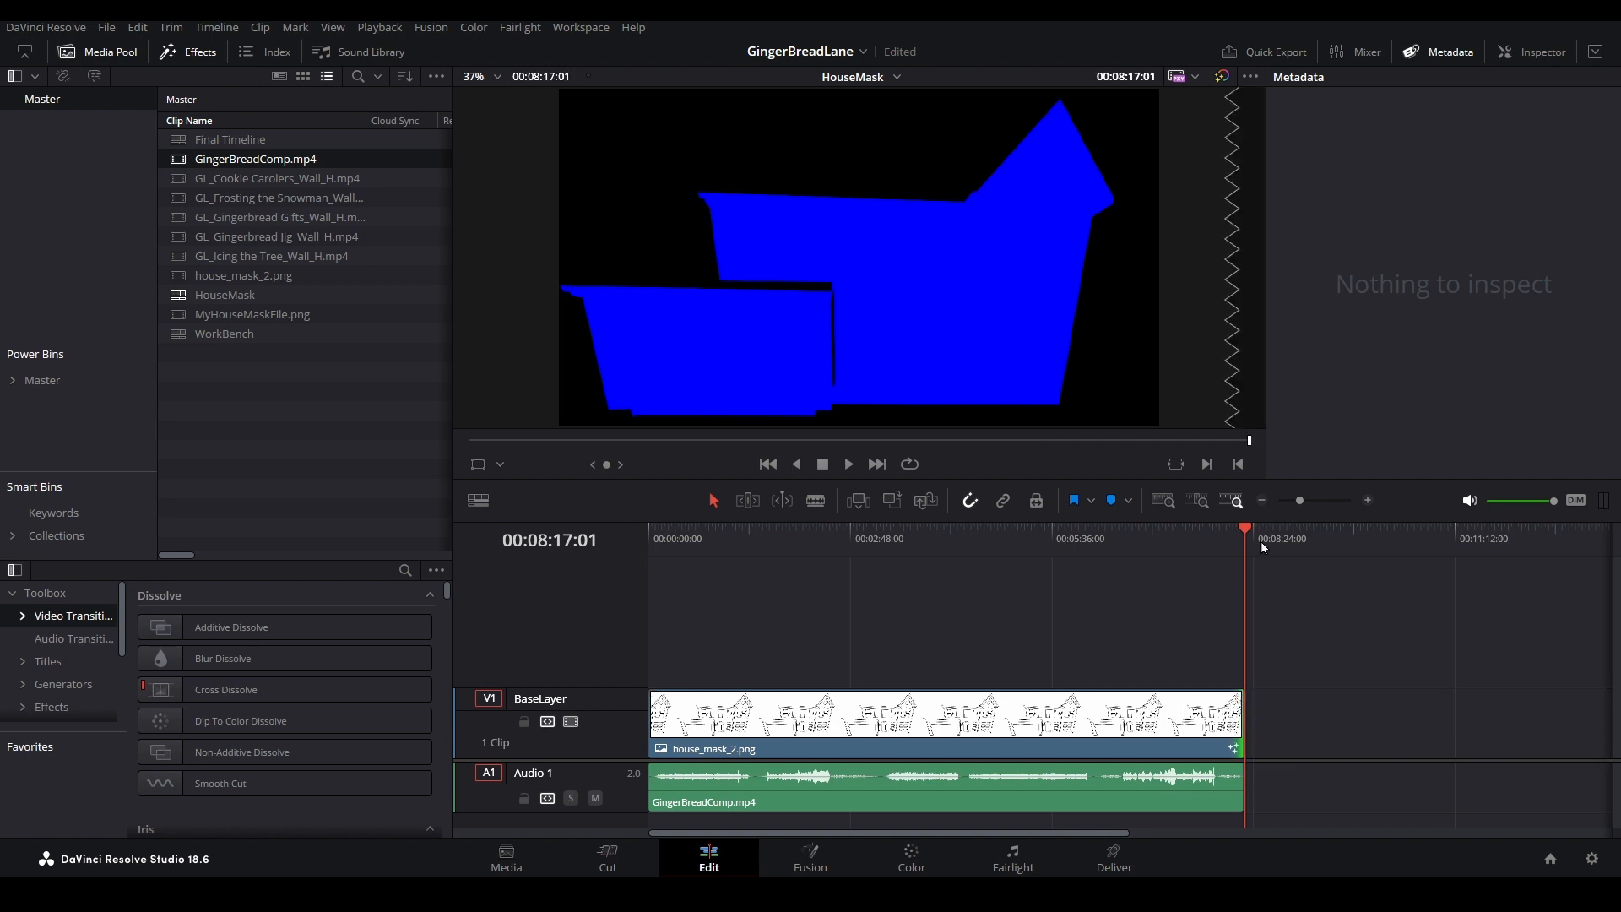
{"action": "left_click", "coordinate": [971, 538]}
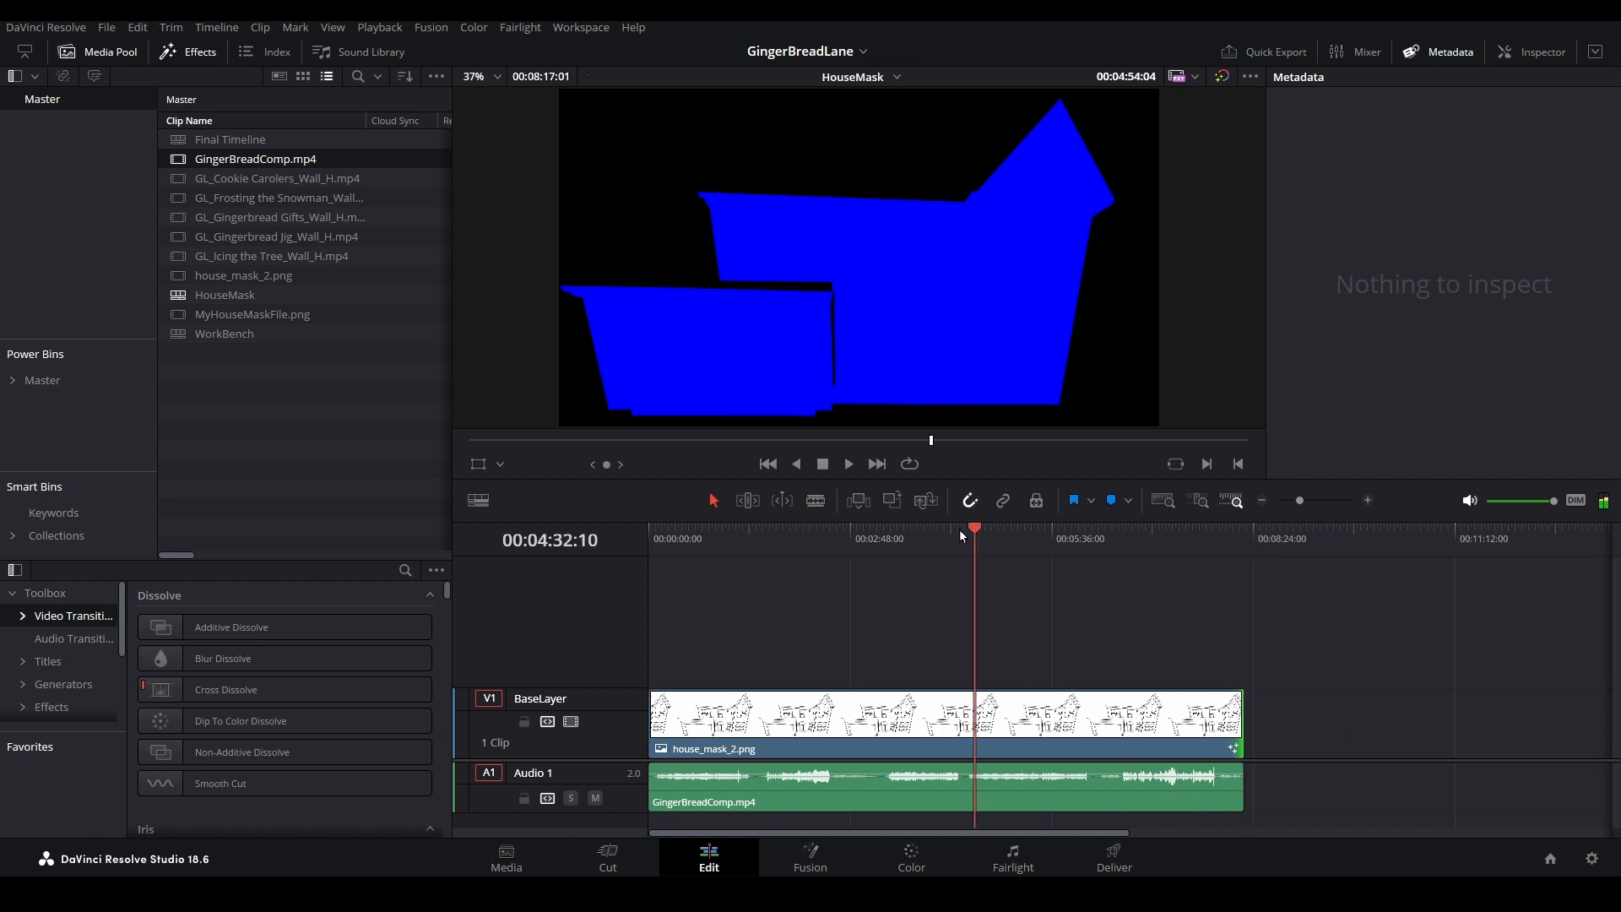
{"action": "left_click", "coordinate": [930, 718]}
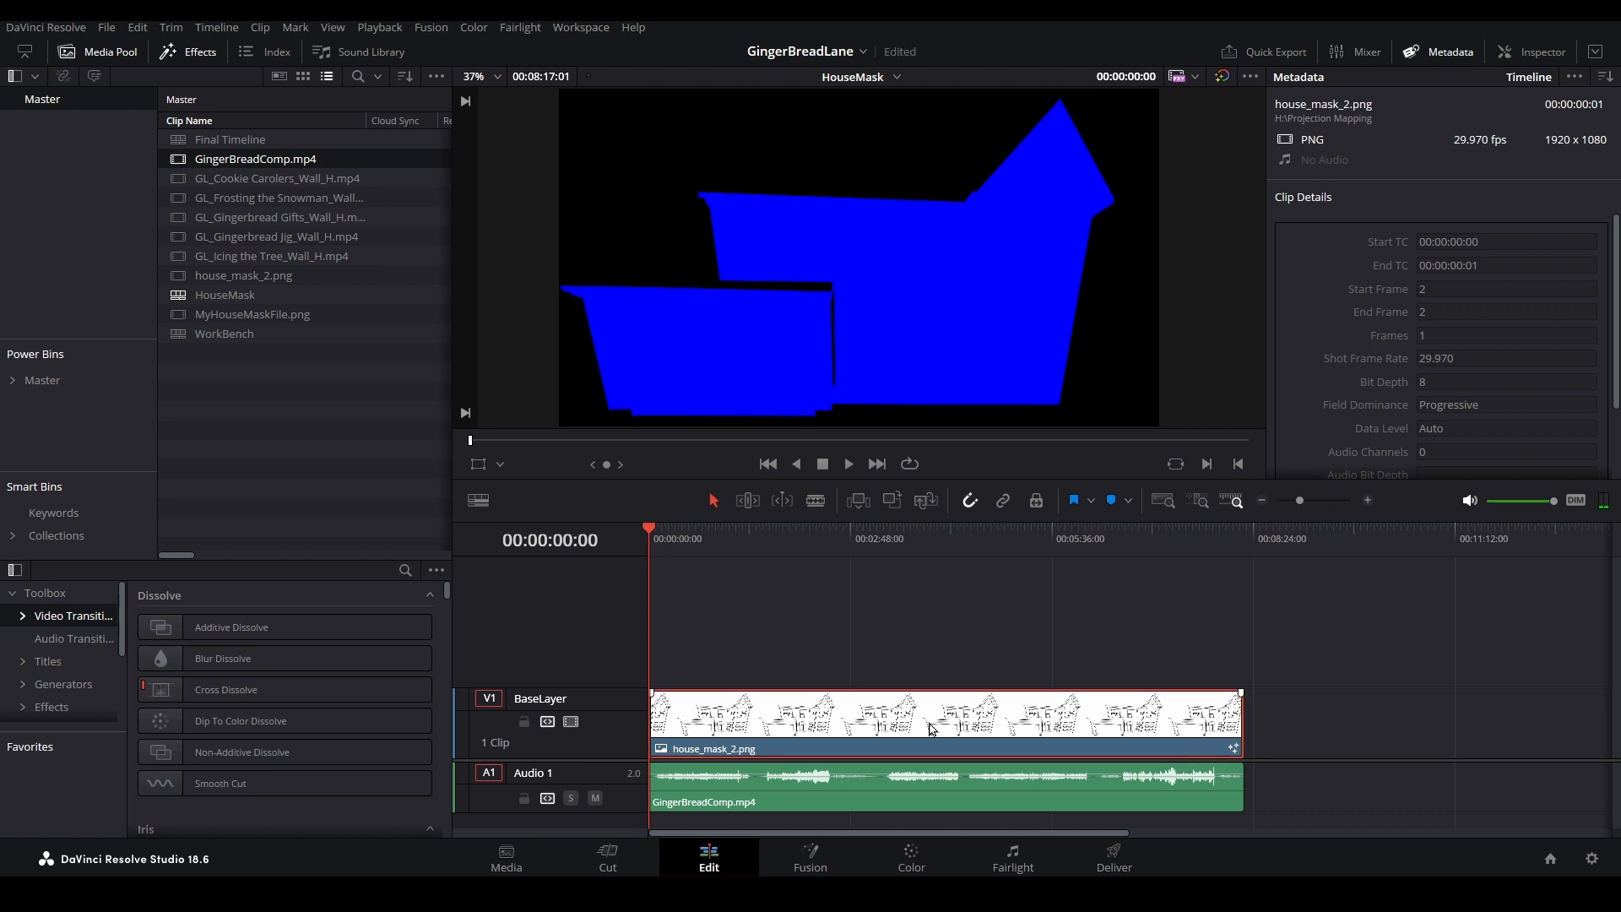
- In Fusion, merge the Photoleap gingerbread image node over the blue background node
{"action": "left_click", "coordinate": [810, 856]}
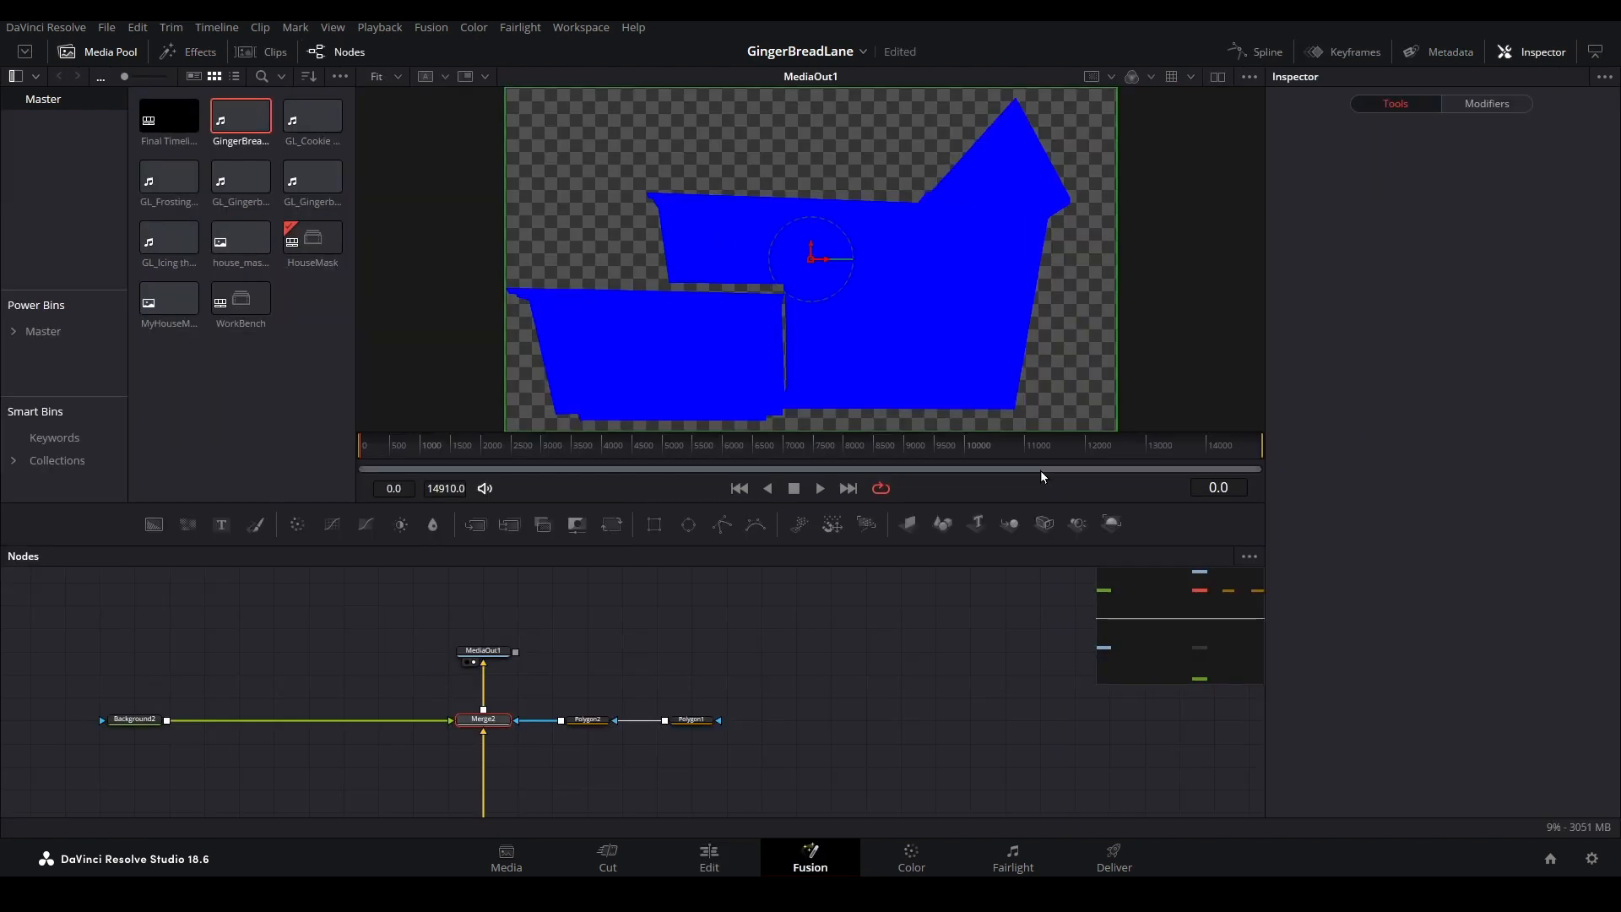
{"action": "left_click", "coordinate": [483, 719]}
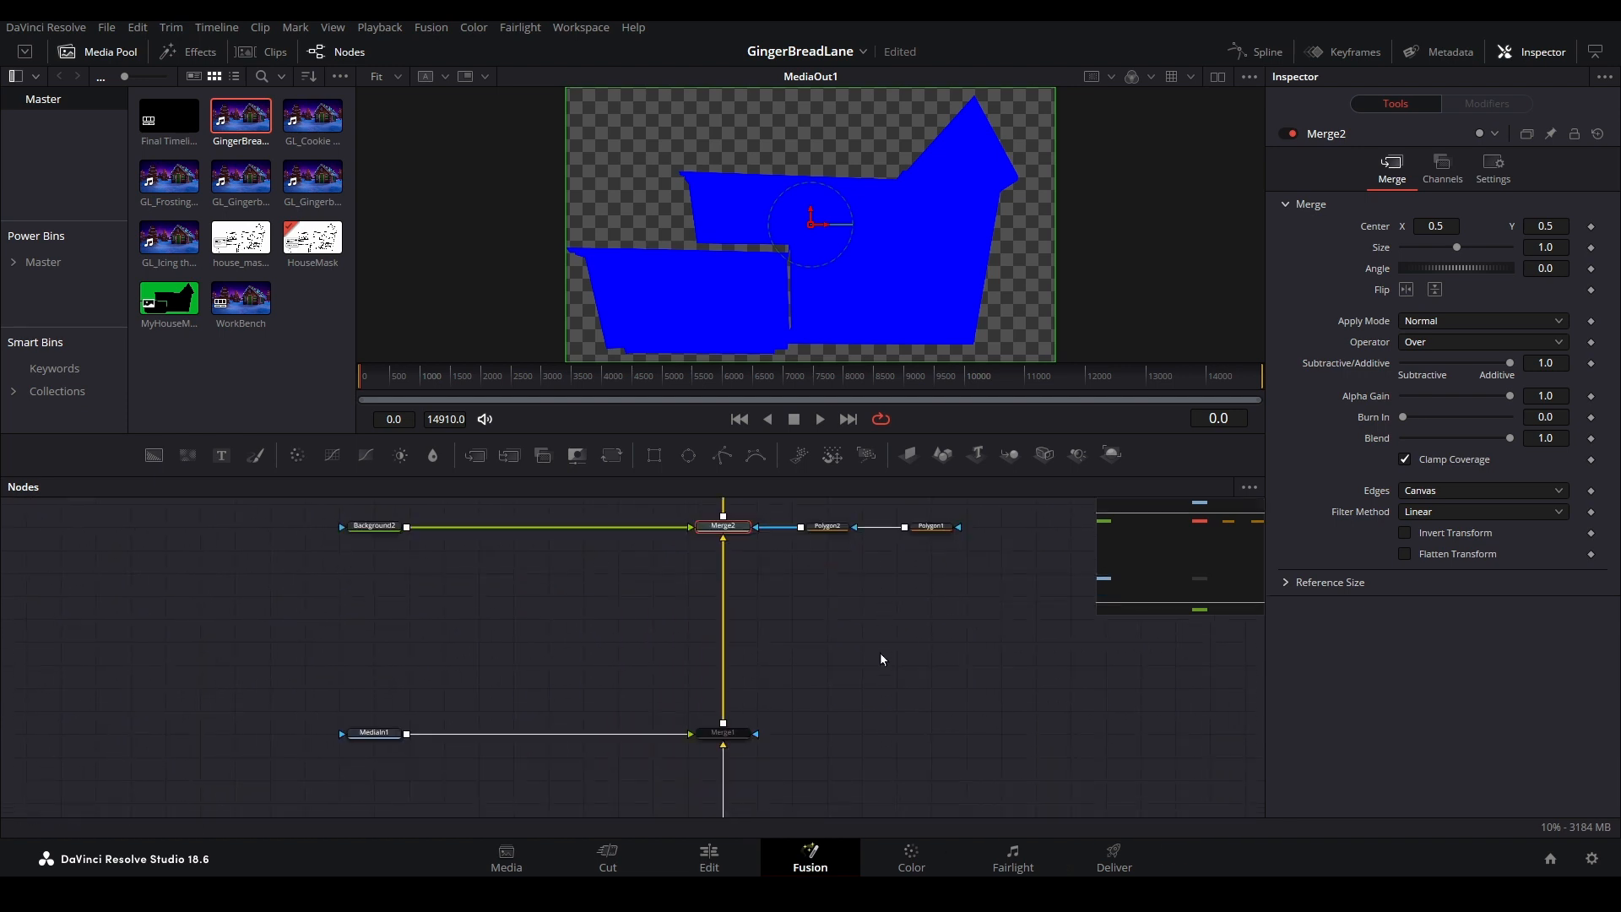
{"action": "left_click", "coordinate": [723, 517]}
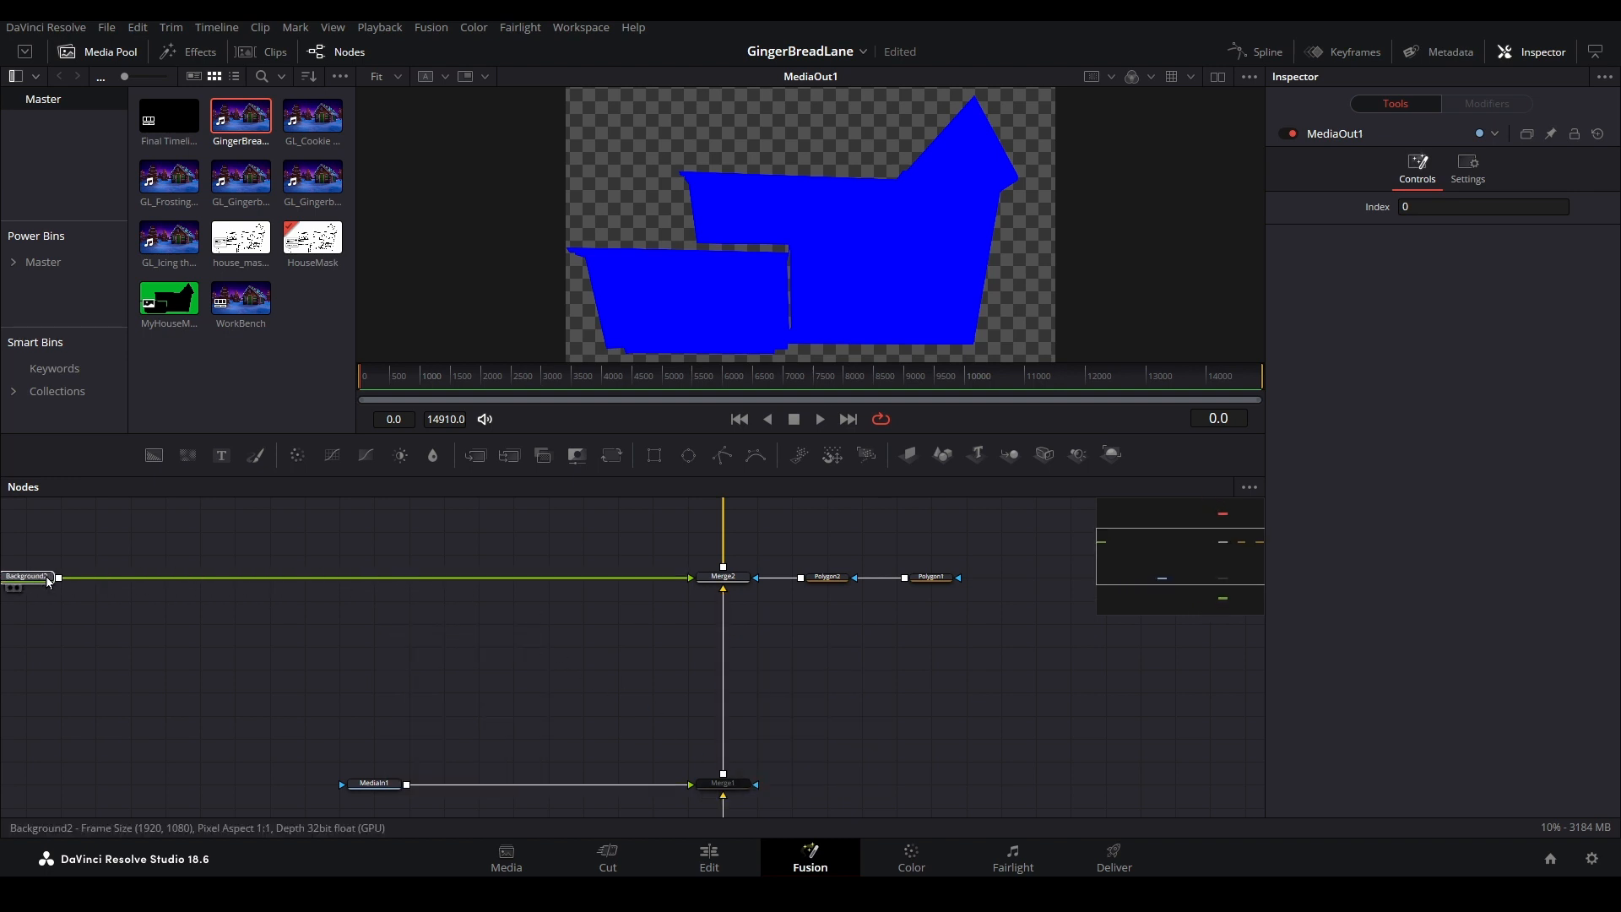
{"action": "left_click", "coordinate": [26, 577]}
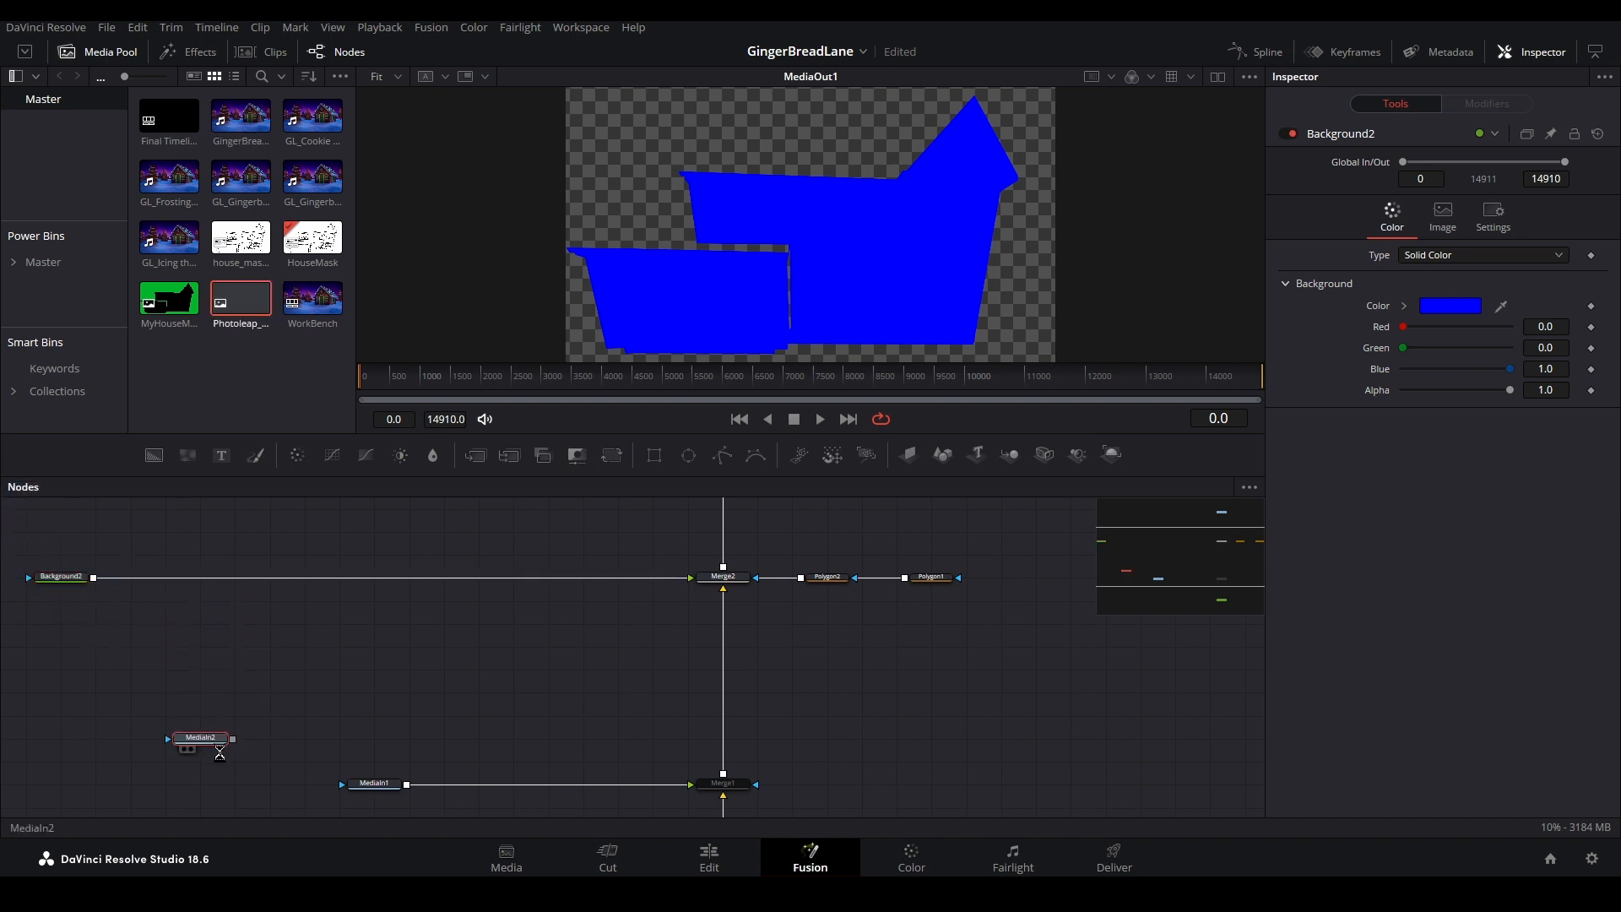
{"action": "left_click", "coordinate": [202, 737]}
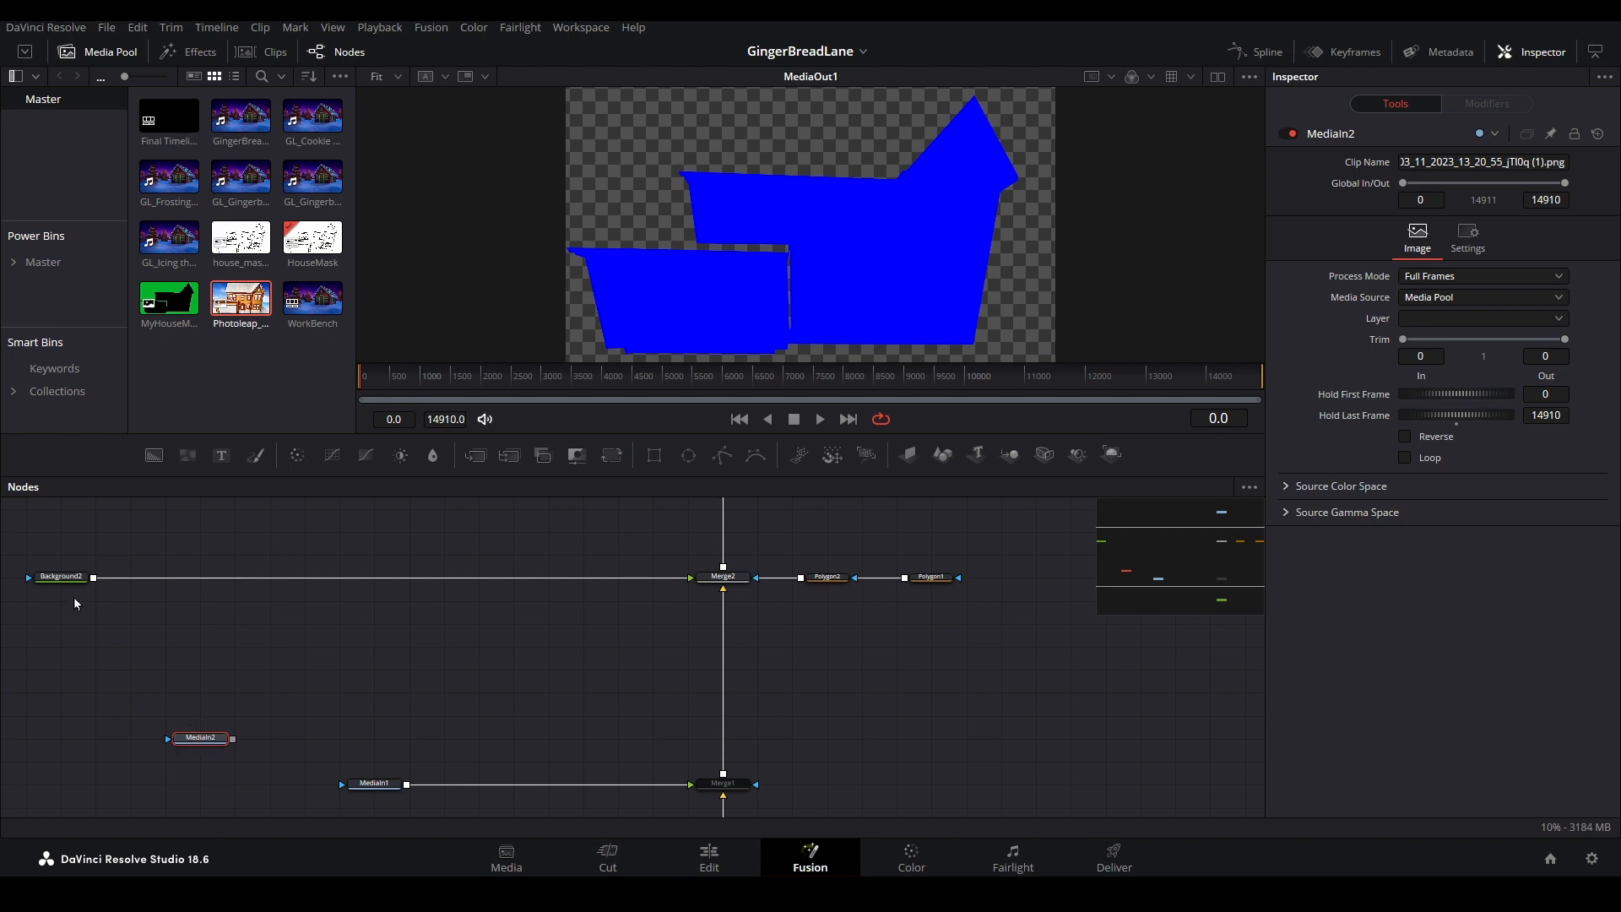
{"action": "left_click", "coordinate": [60, 575]}
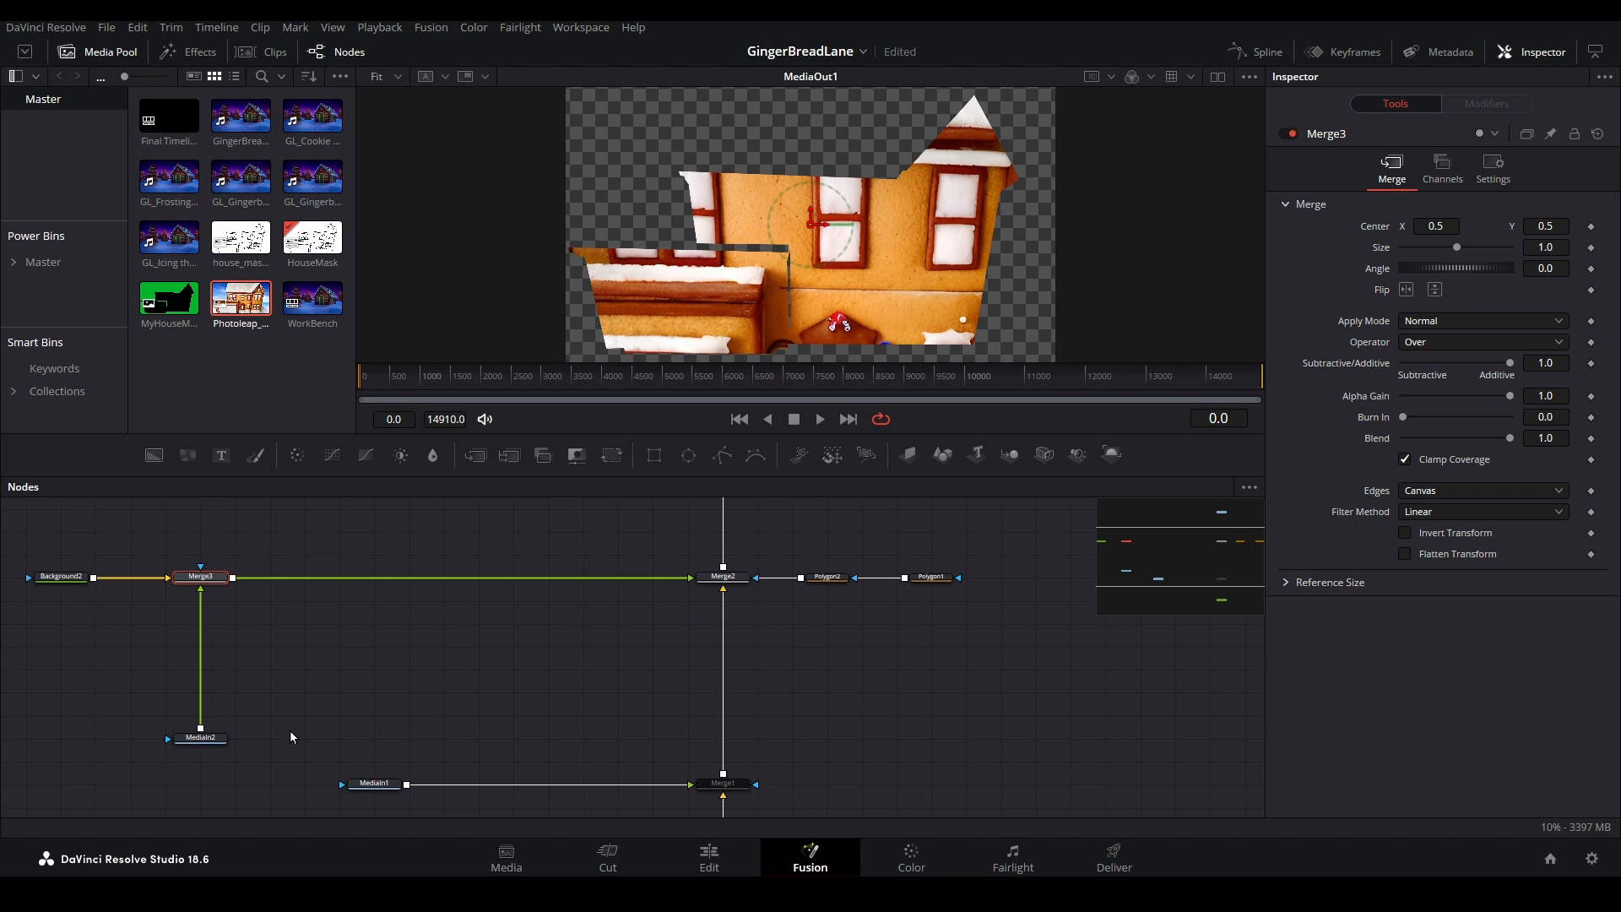
{"action": "mouse_move", "coordinate": [264, 742]}
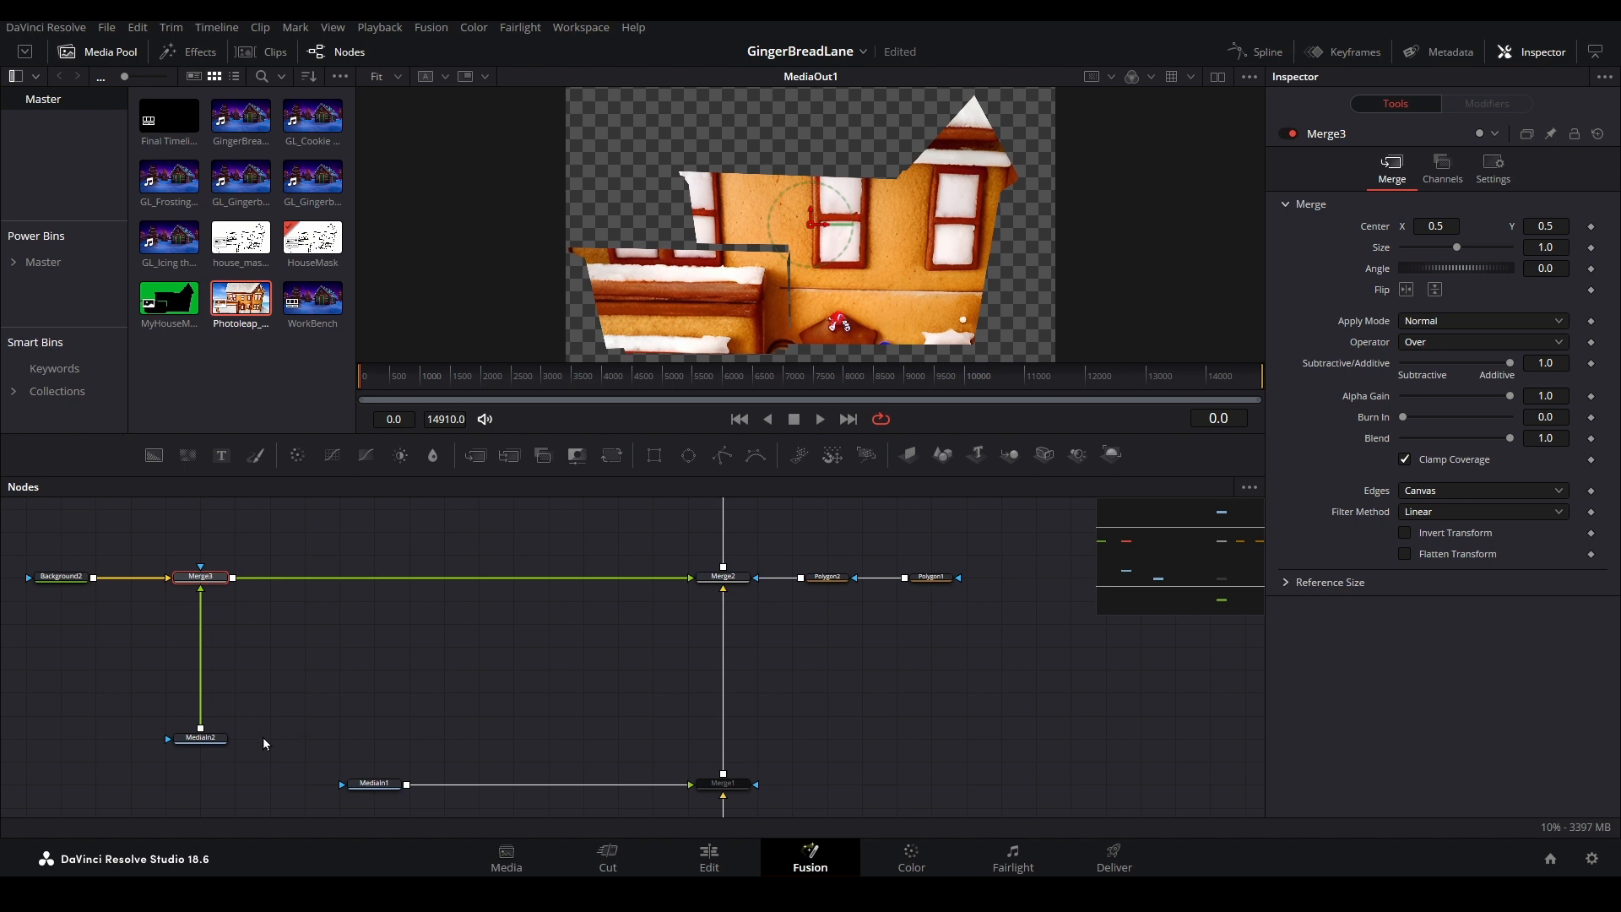
- Add a Transform after MediaIn2, set Merge3's blend to about 0.48, and select Background2
{"action": "left_click", "coordinate": [199, 737]}
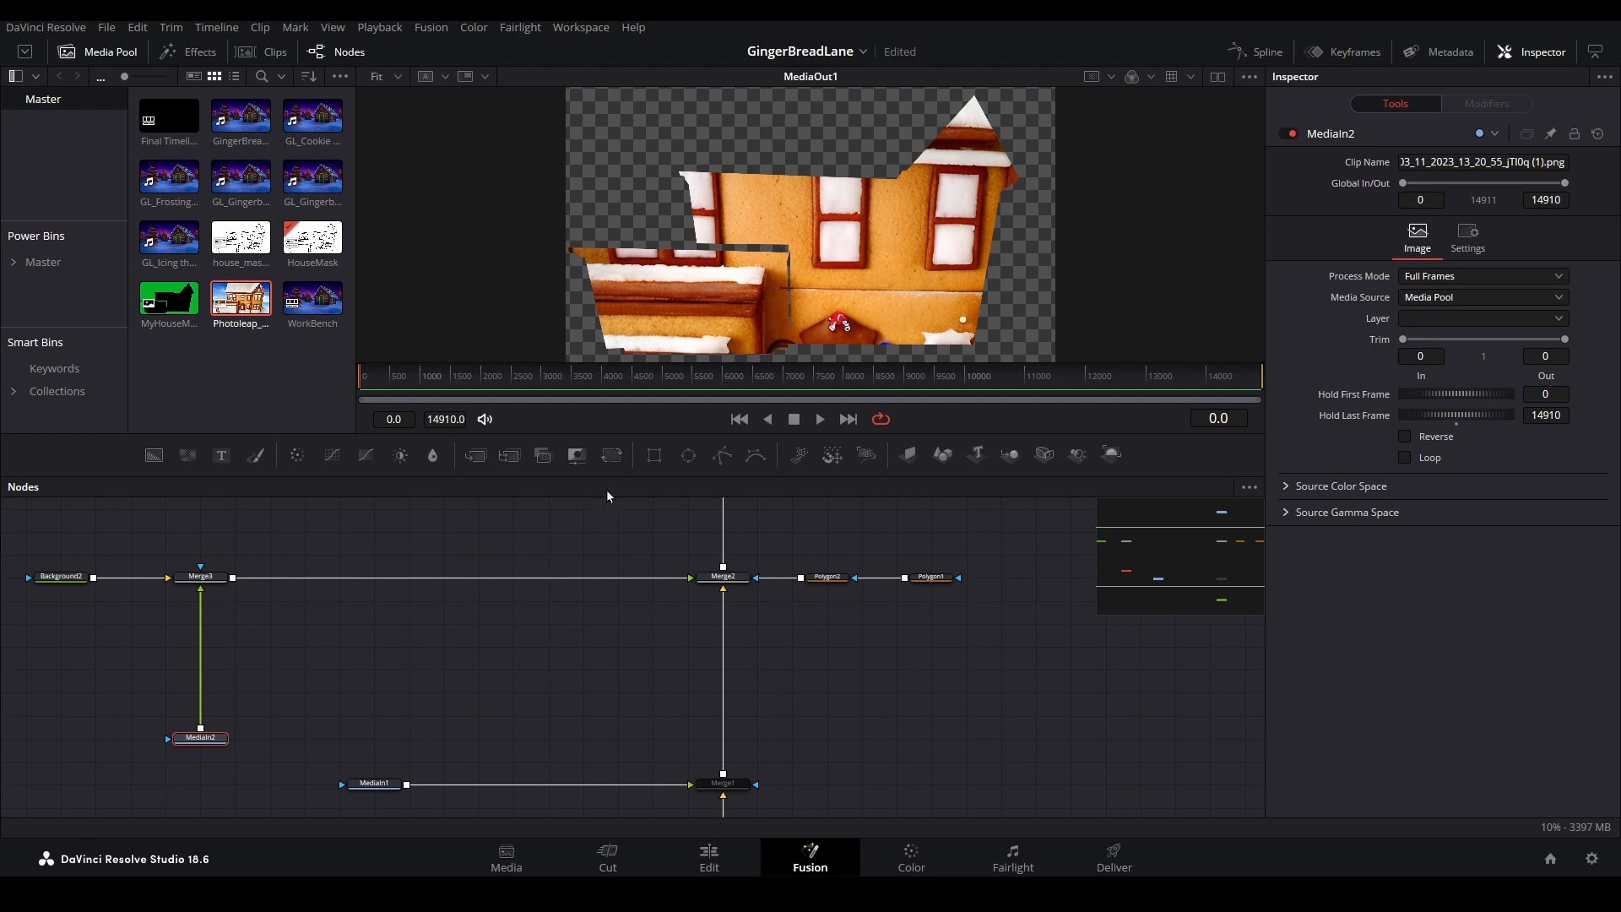
{"action": "left_click", "coordinate": [611, 455]}
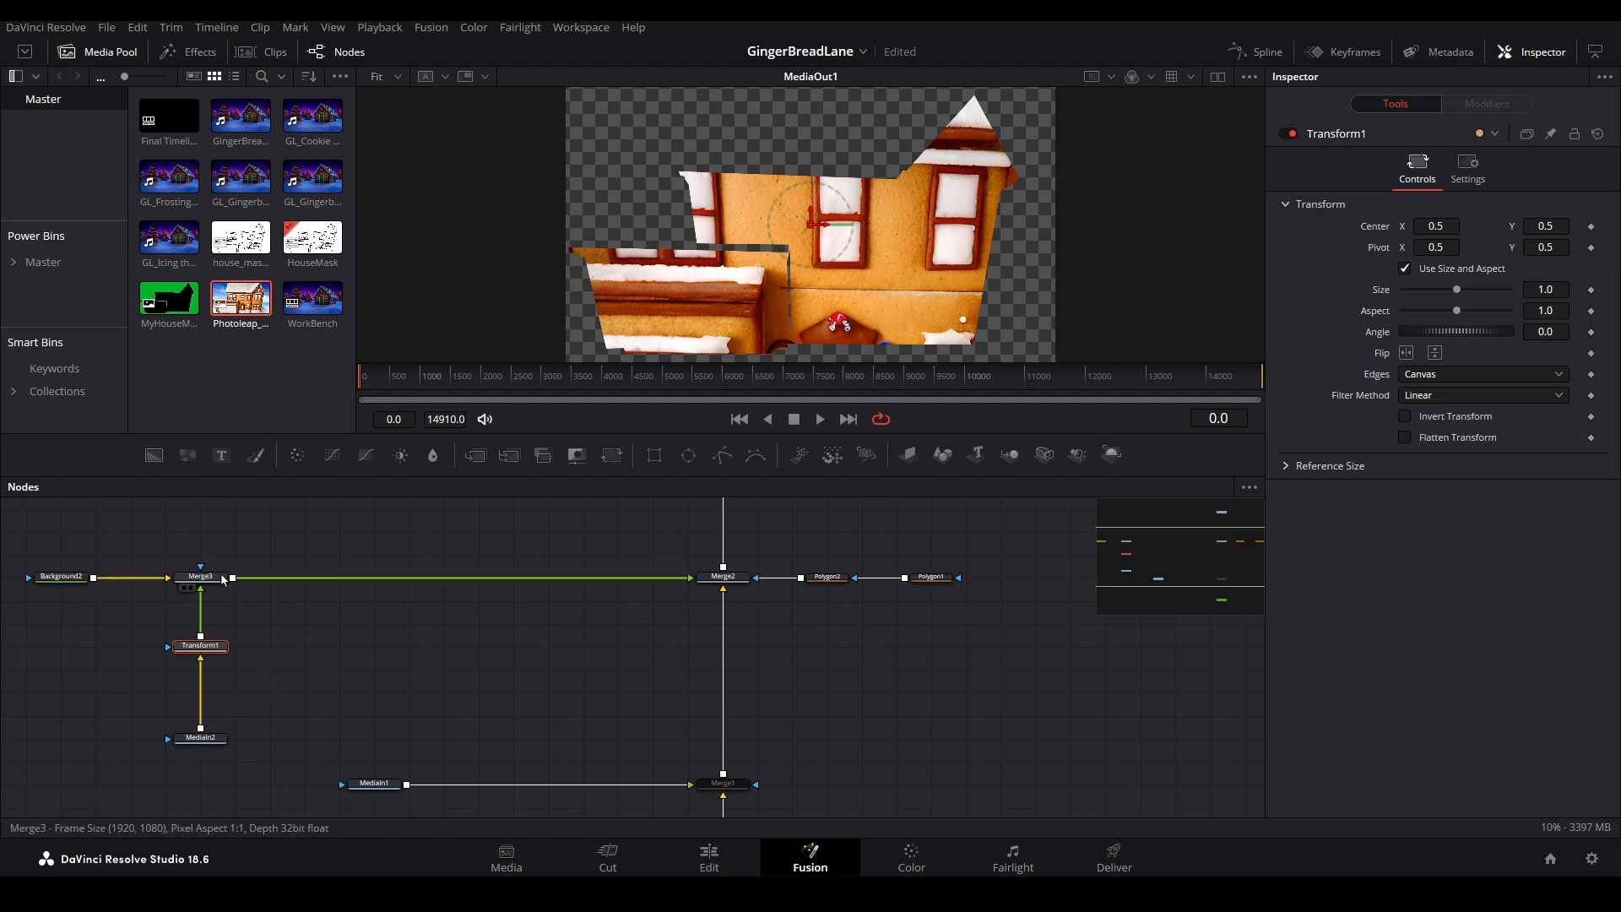
{"action": "left_click", "coordinate": [202, 575]}
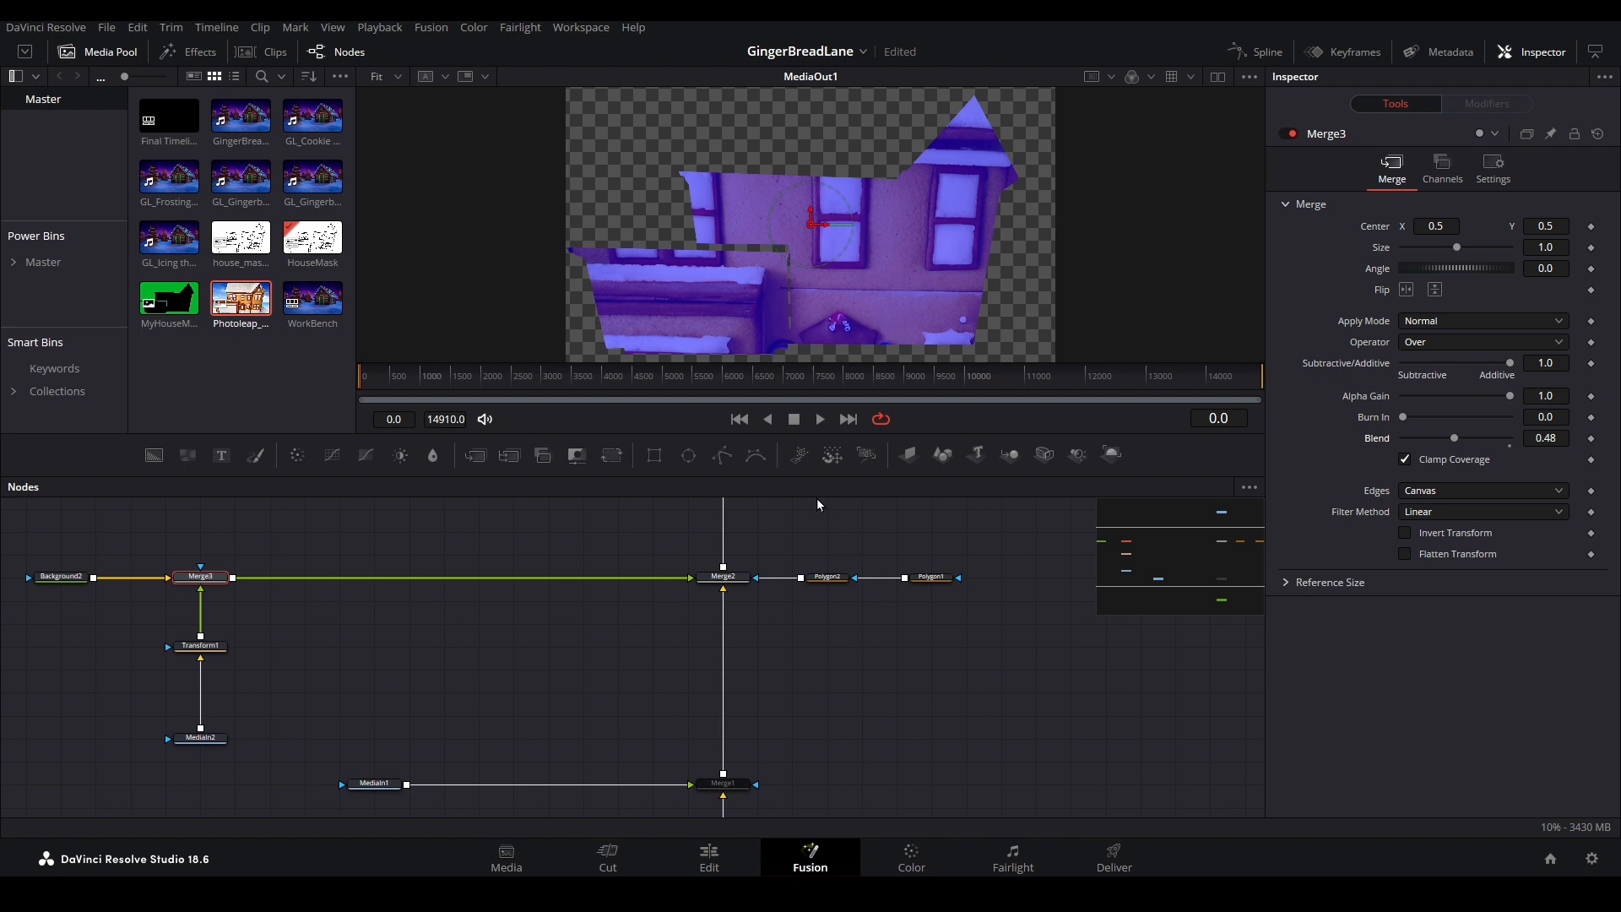
{"action": "mouse_move", "coordinate": [199, 677]}
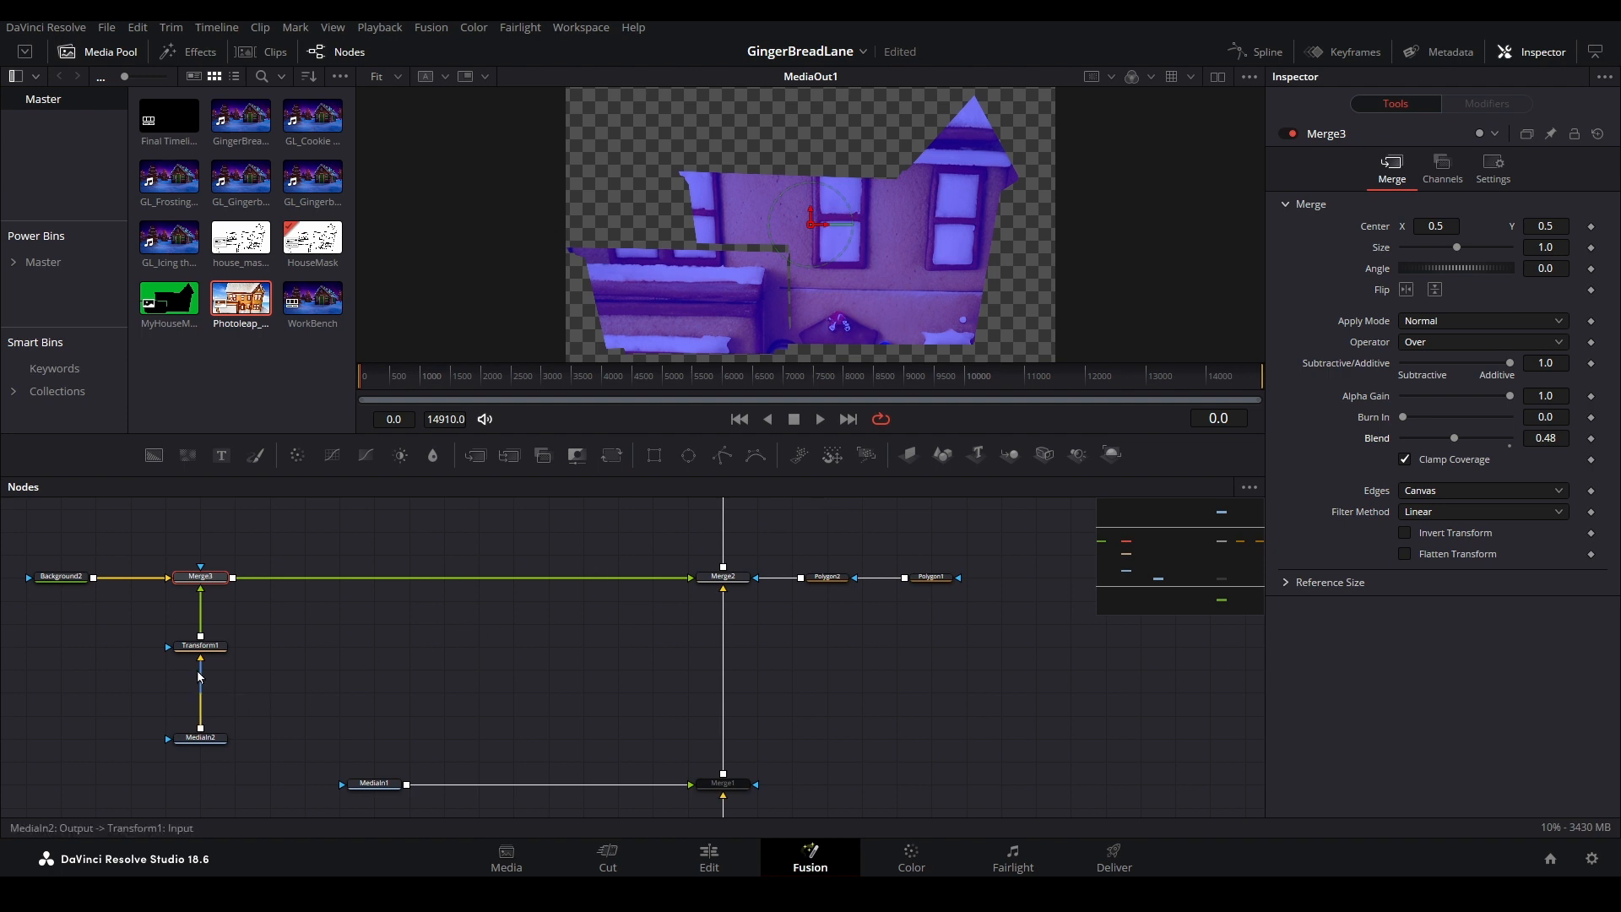
{"action": "left_click", "coordinate": [59, 575]}
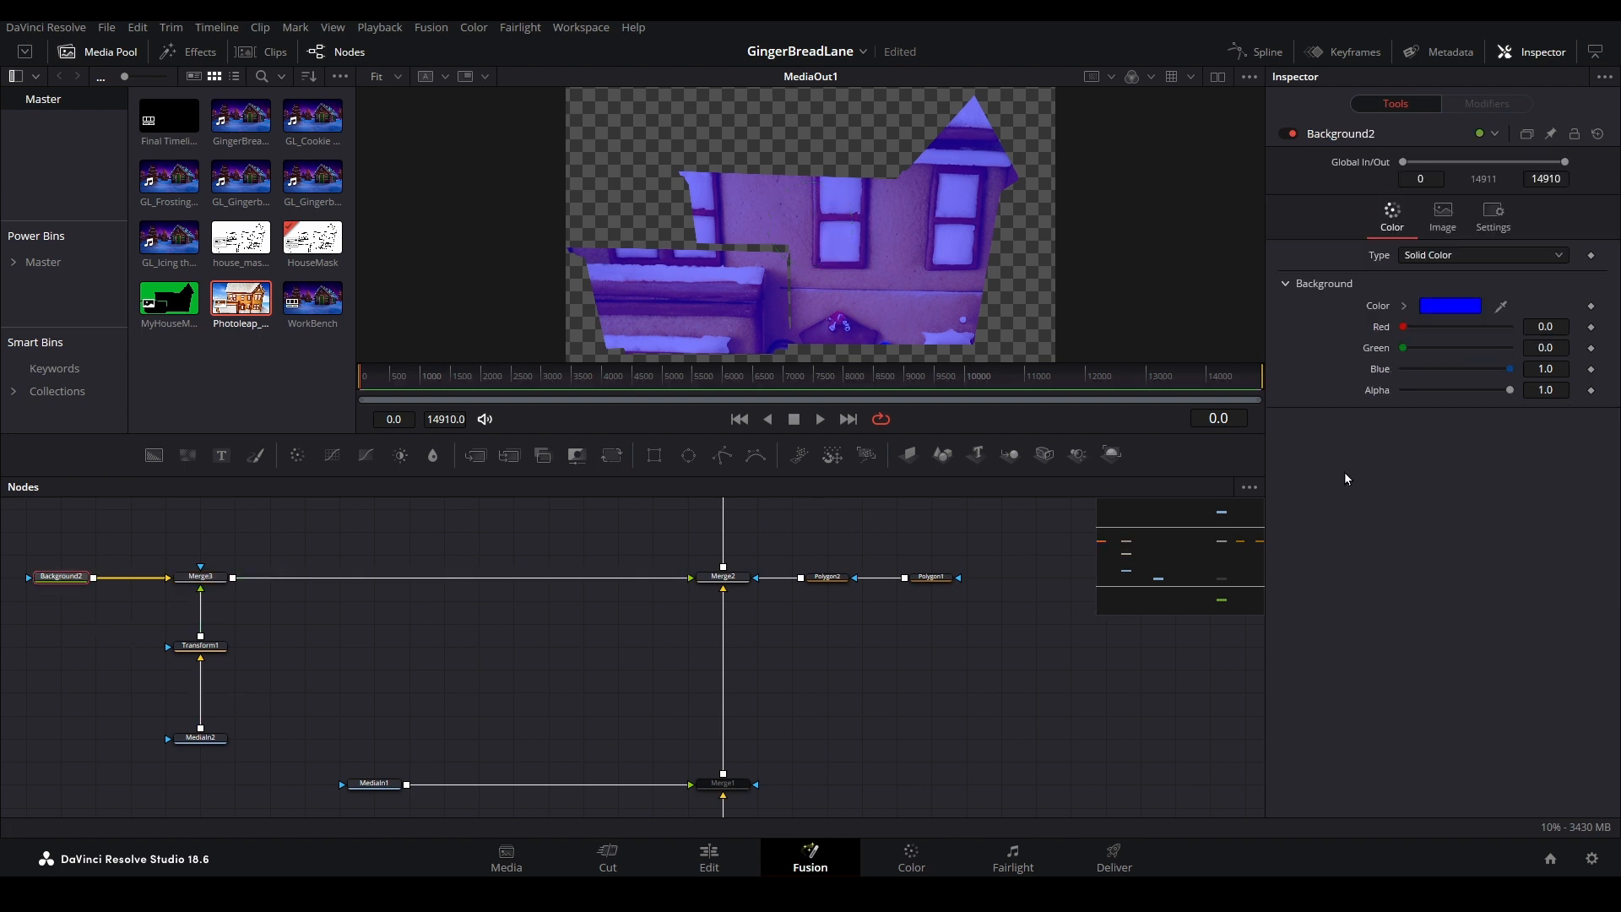
- Make Background2 black with alpha 0, then view Merge1 over the house drawing
{"action": "left_click", "coordinate": [1450, 305]}
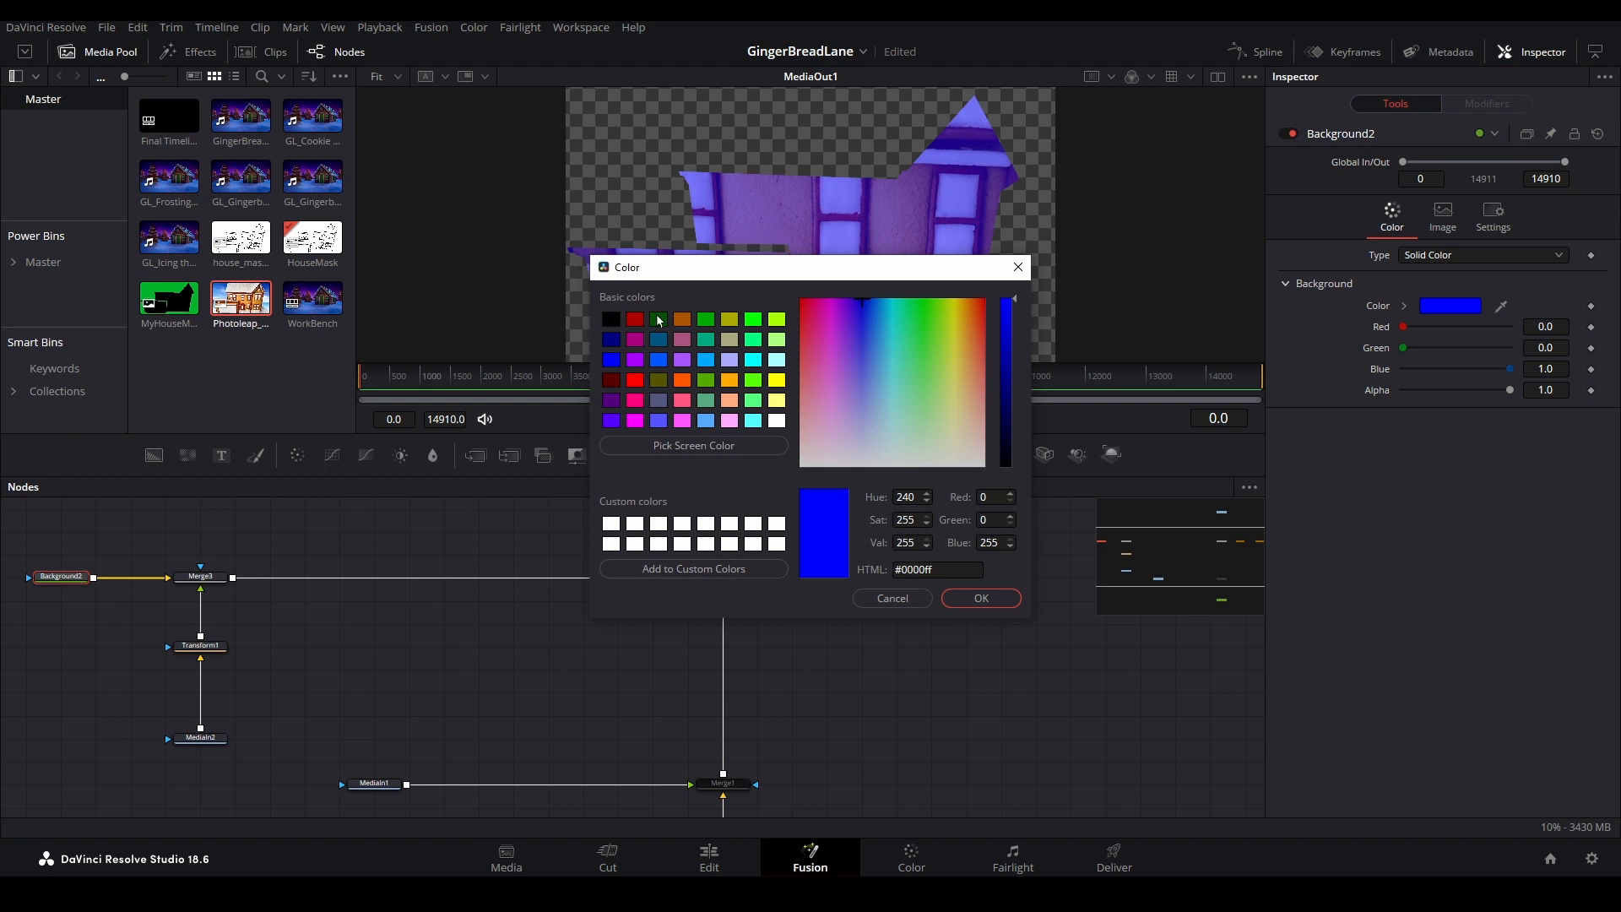
{"action": "left_click", "coordinate": [612, 318]}
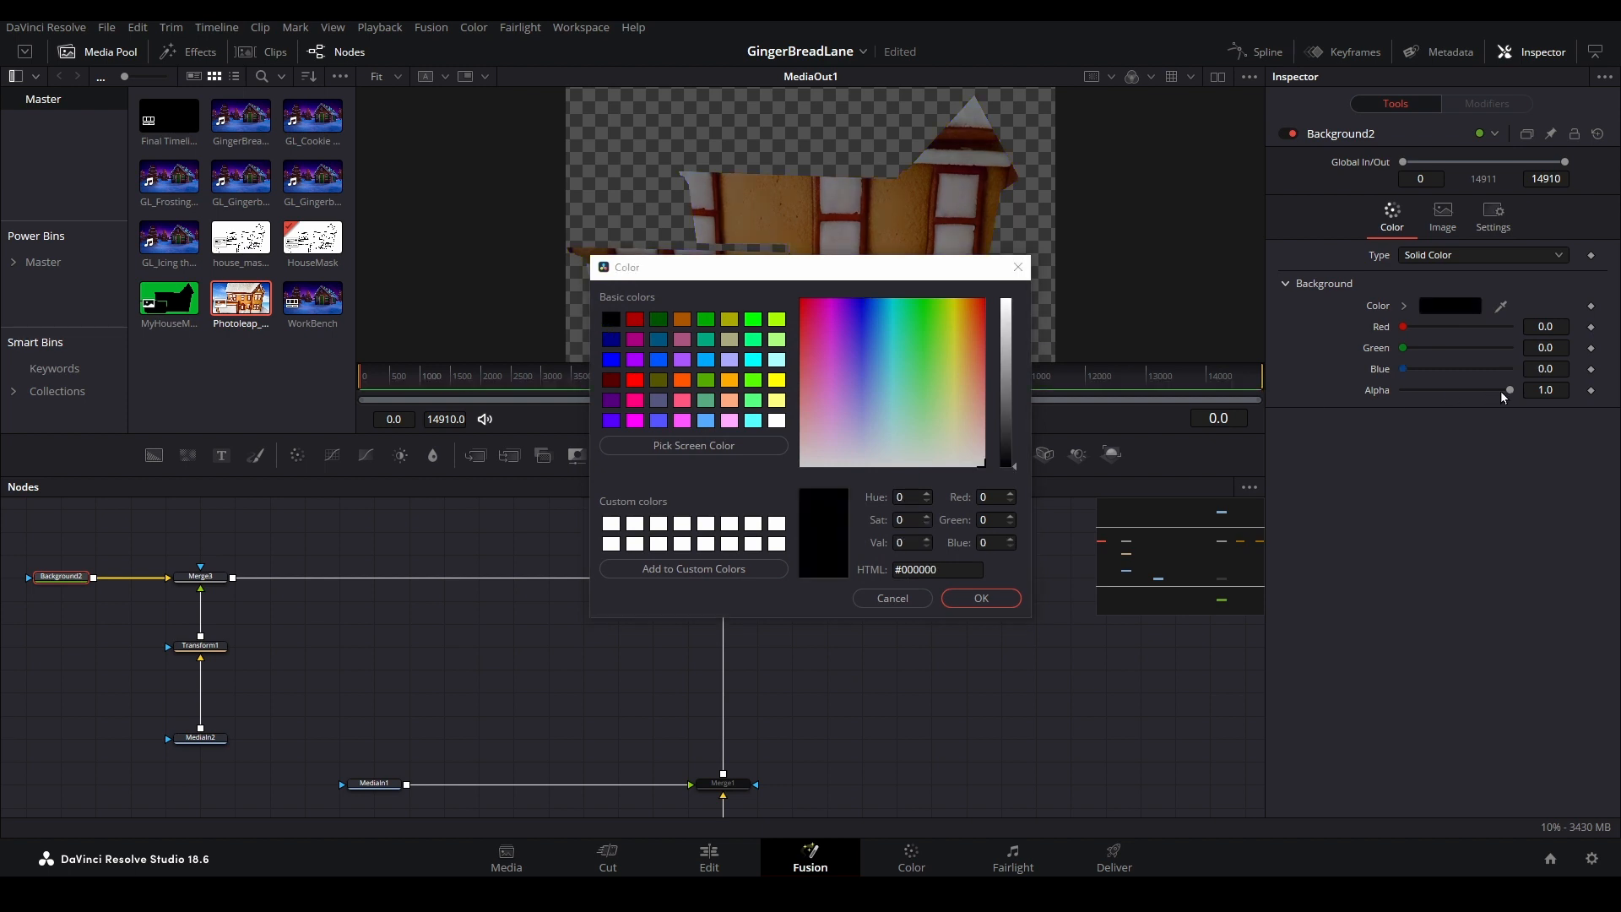
{"action": "left_click", "coordinate": [890, 598]}
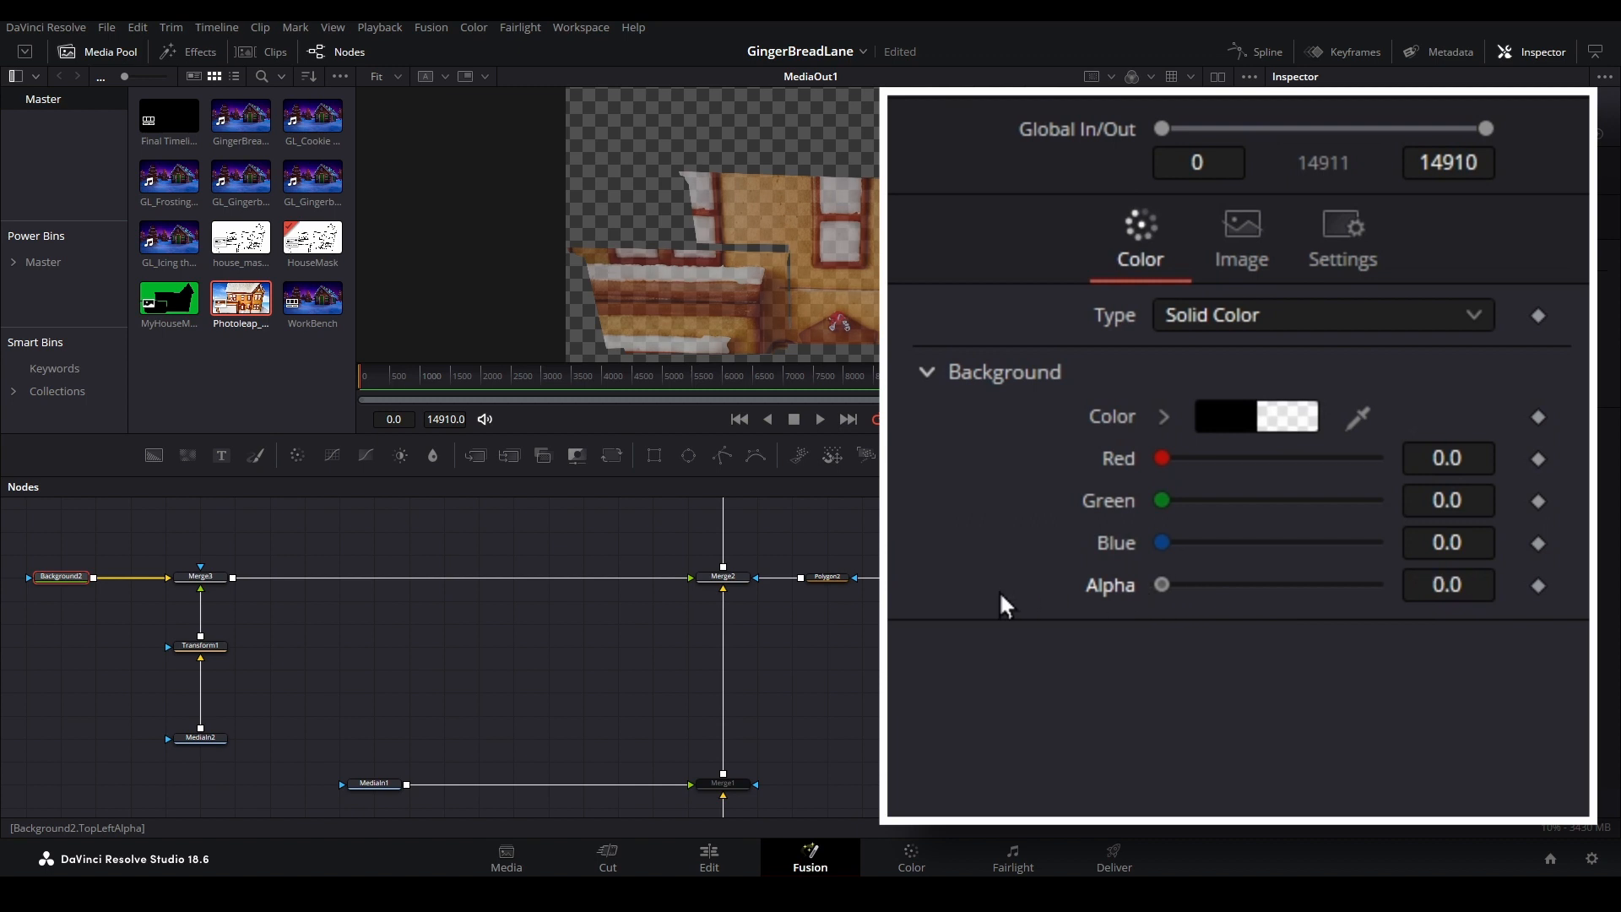
{"action": "left_click", "coordinate": [723, 783]}
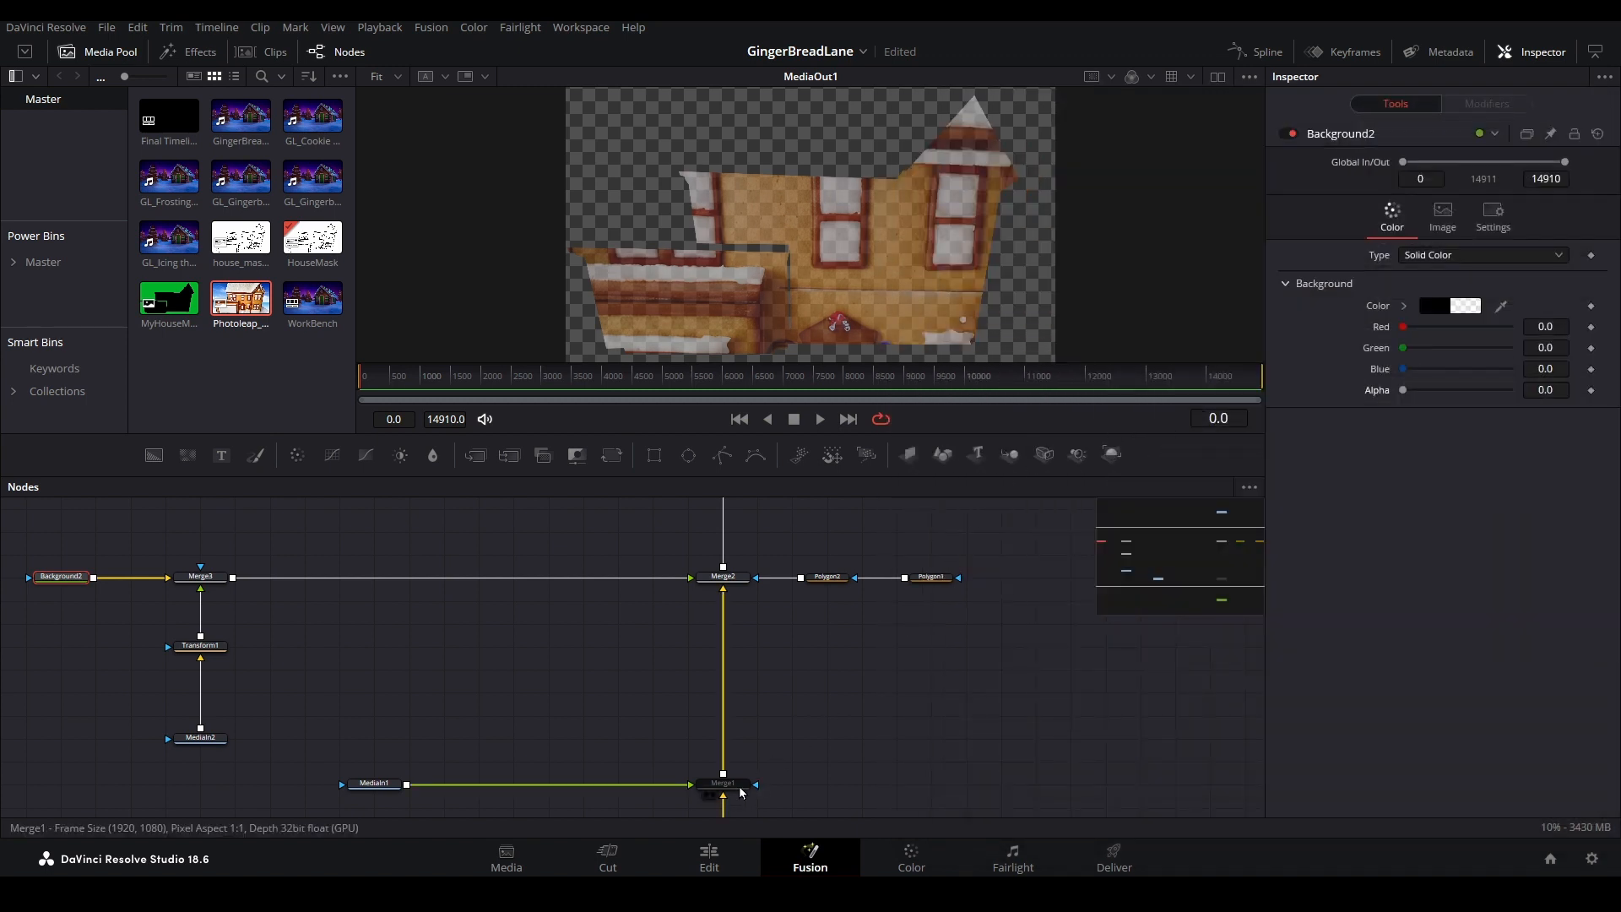
{"action": "left_click", "coordinate": [723, 783]}
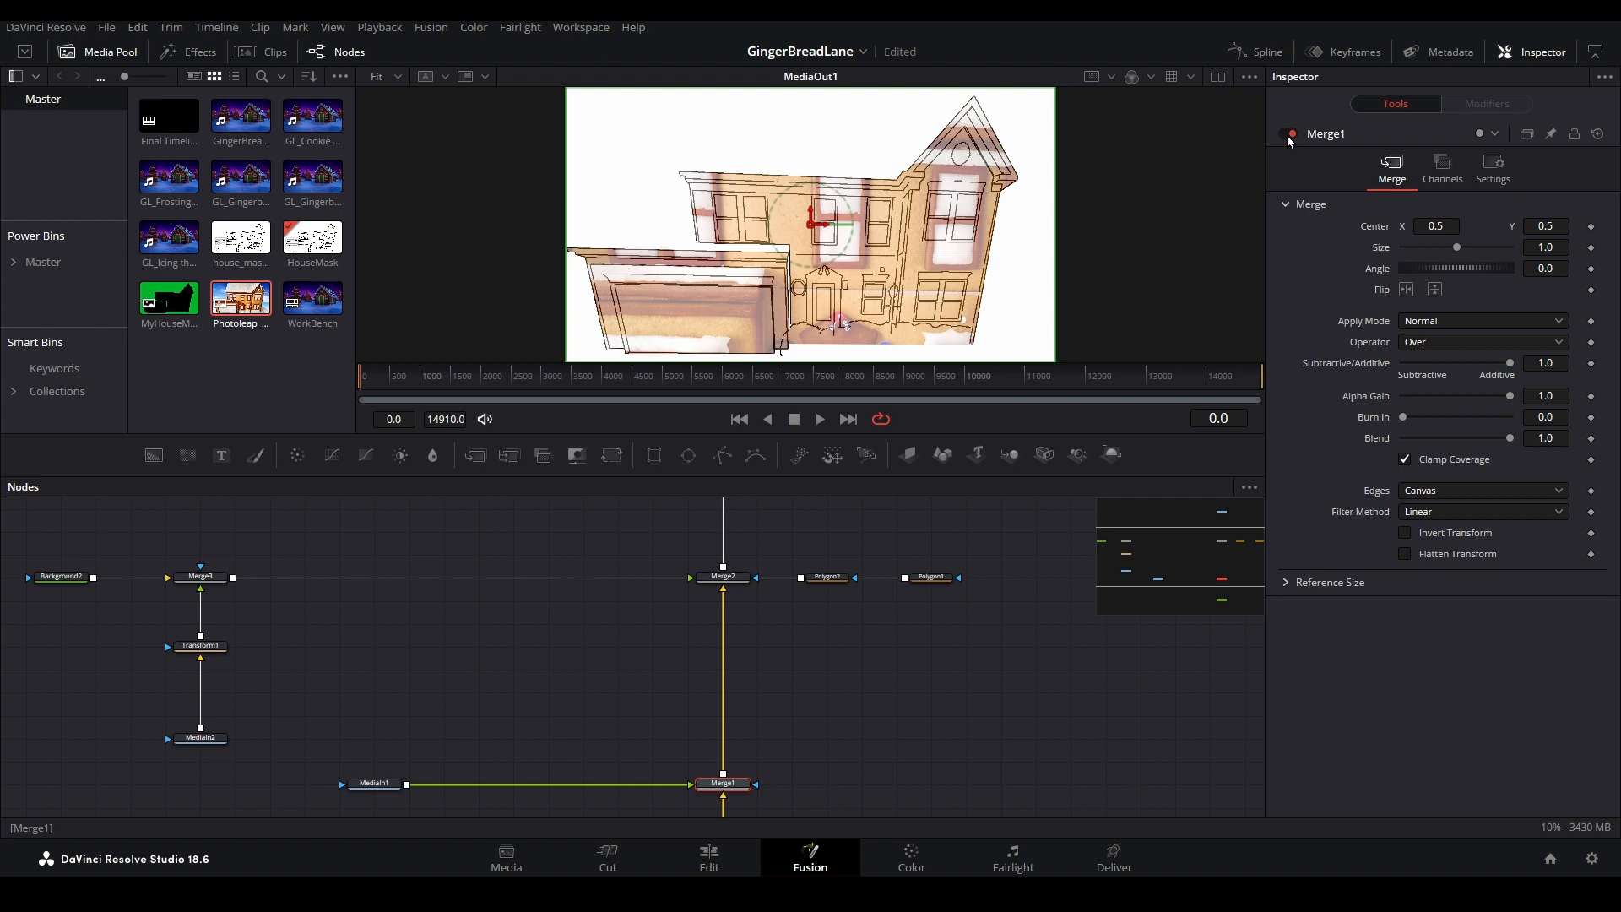
{"action": "mouse_move", "coordinate": [1107, 339]}
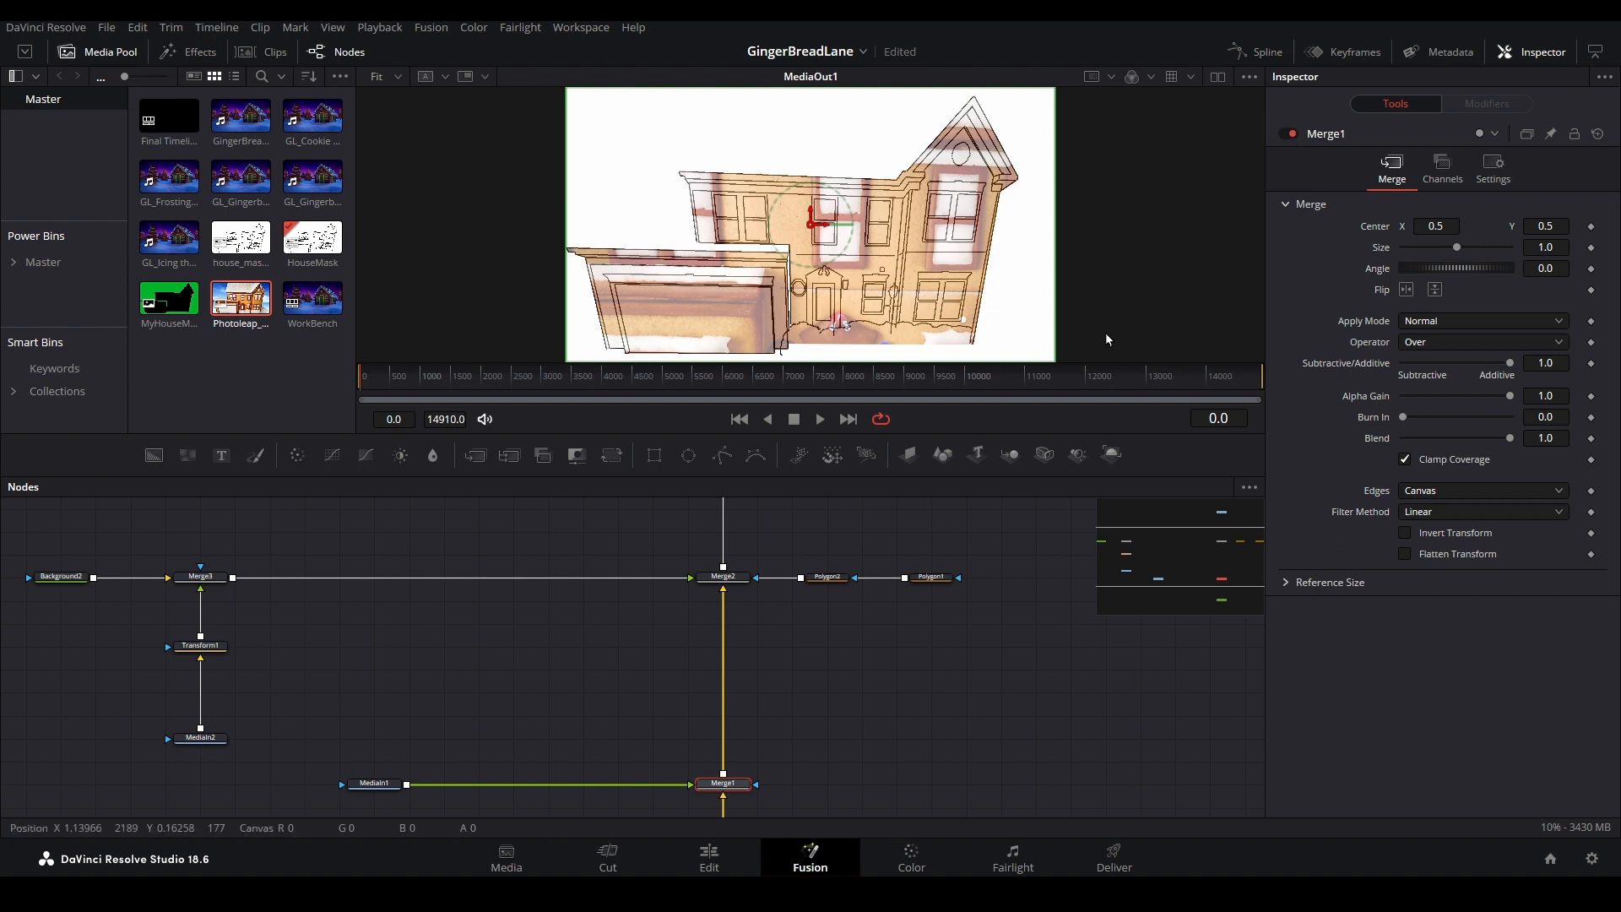
- Scale Transform1 to fit the gingerbread image to the house and restore Merge3's full blend
{"action": "left_click", "coordinate": [199, 645]}
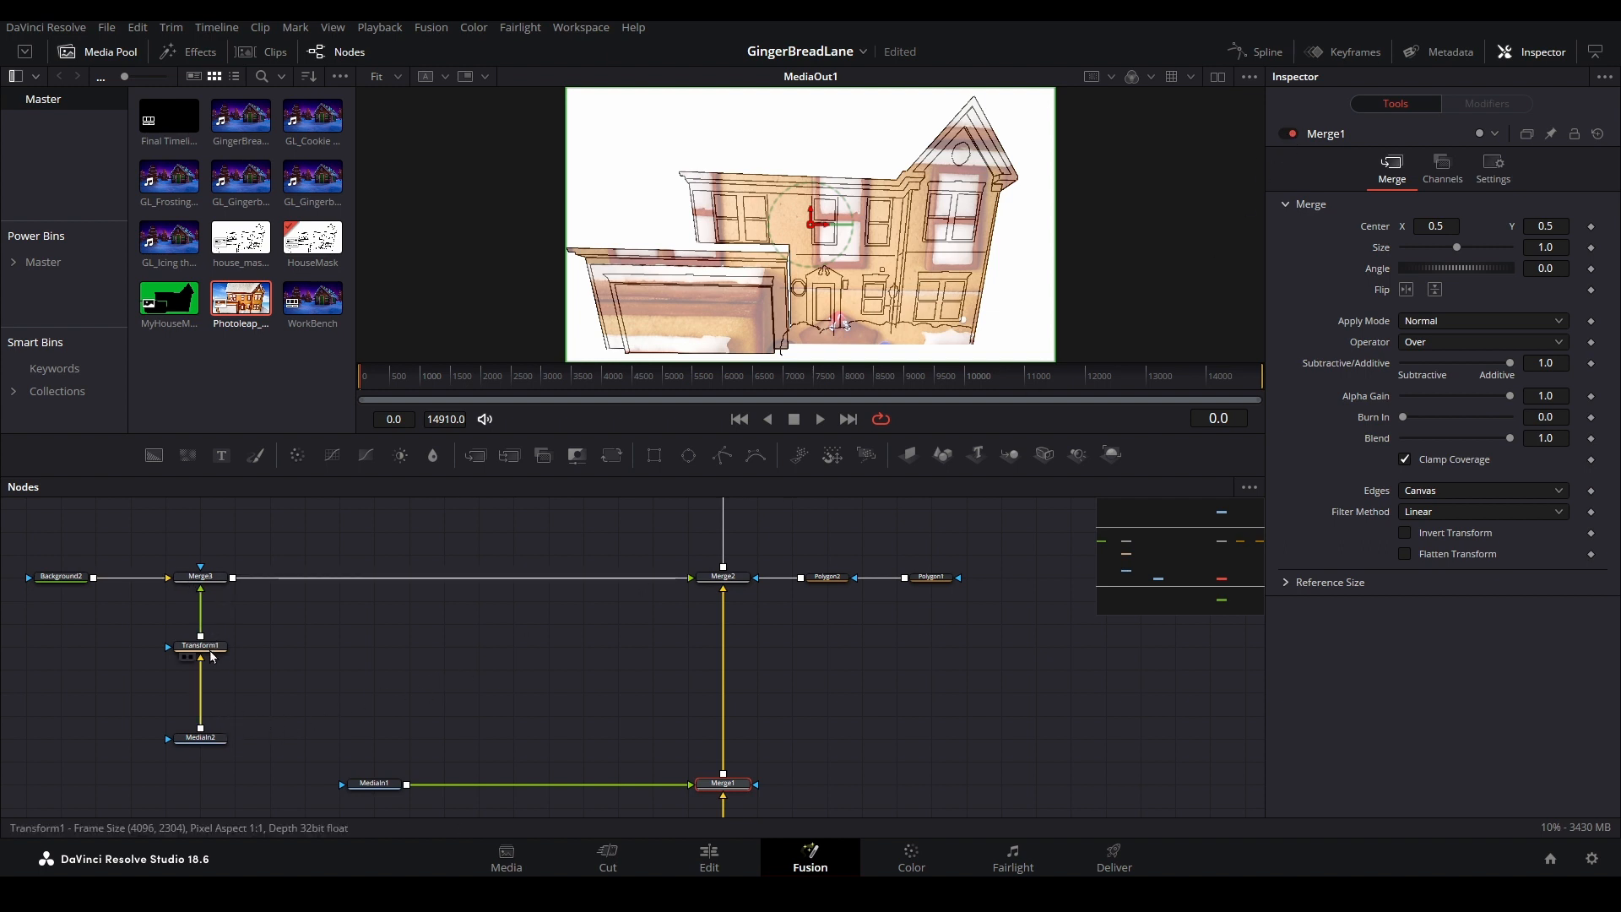
{"action": "left_click", "coordinate": [199, 645]}
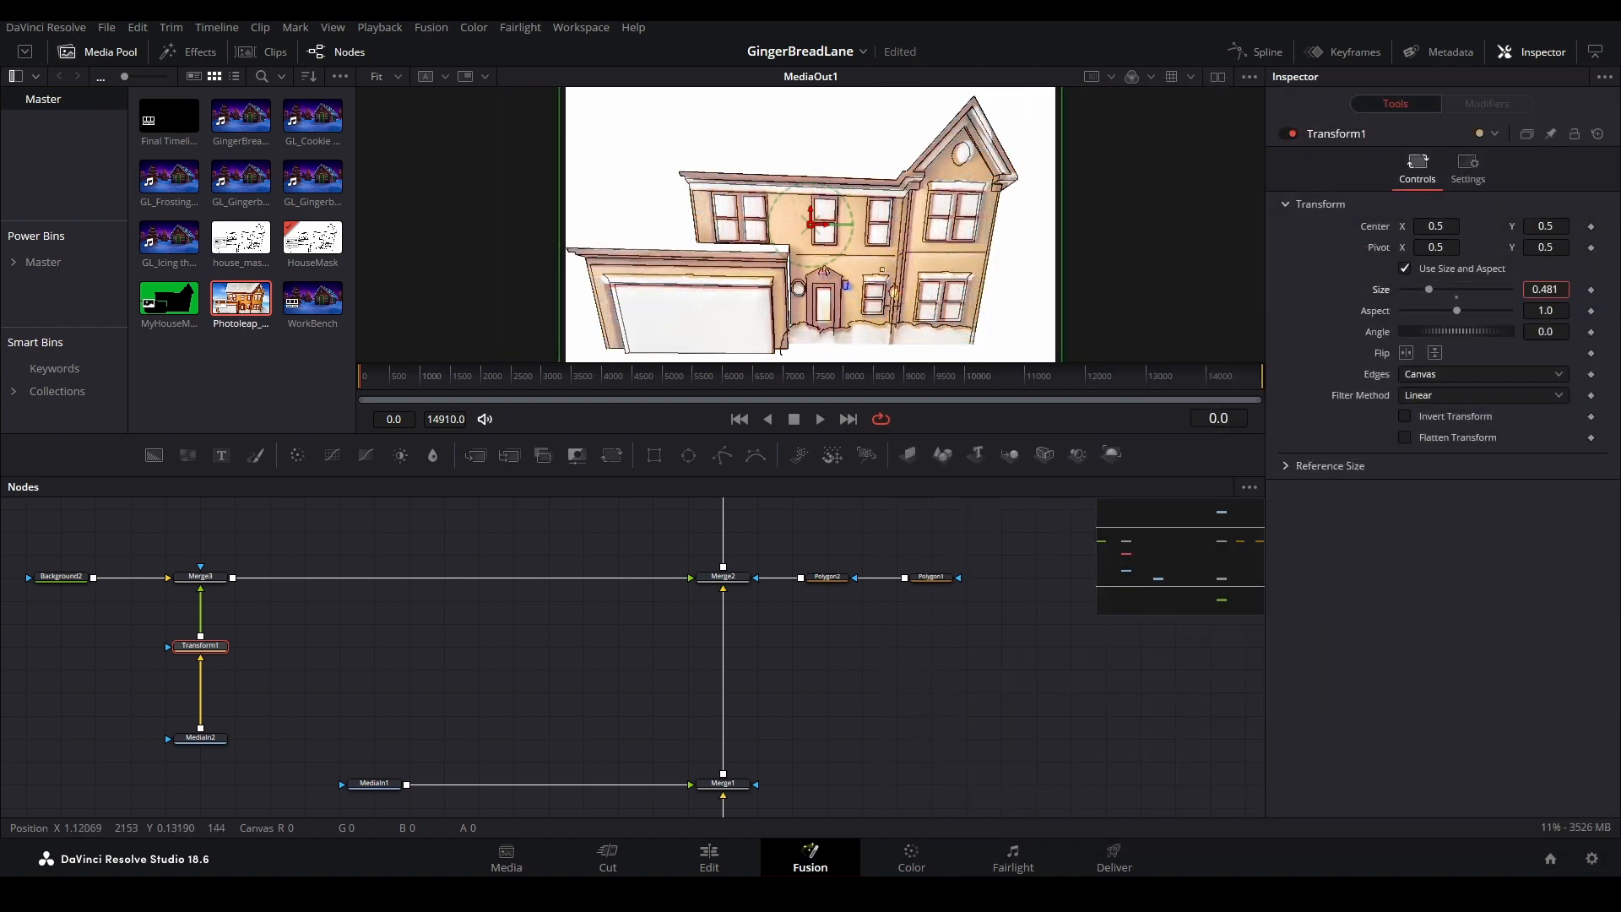
{"action": "left_click", "coordinate": [201, 576]}
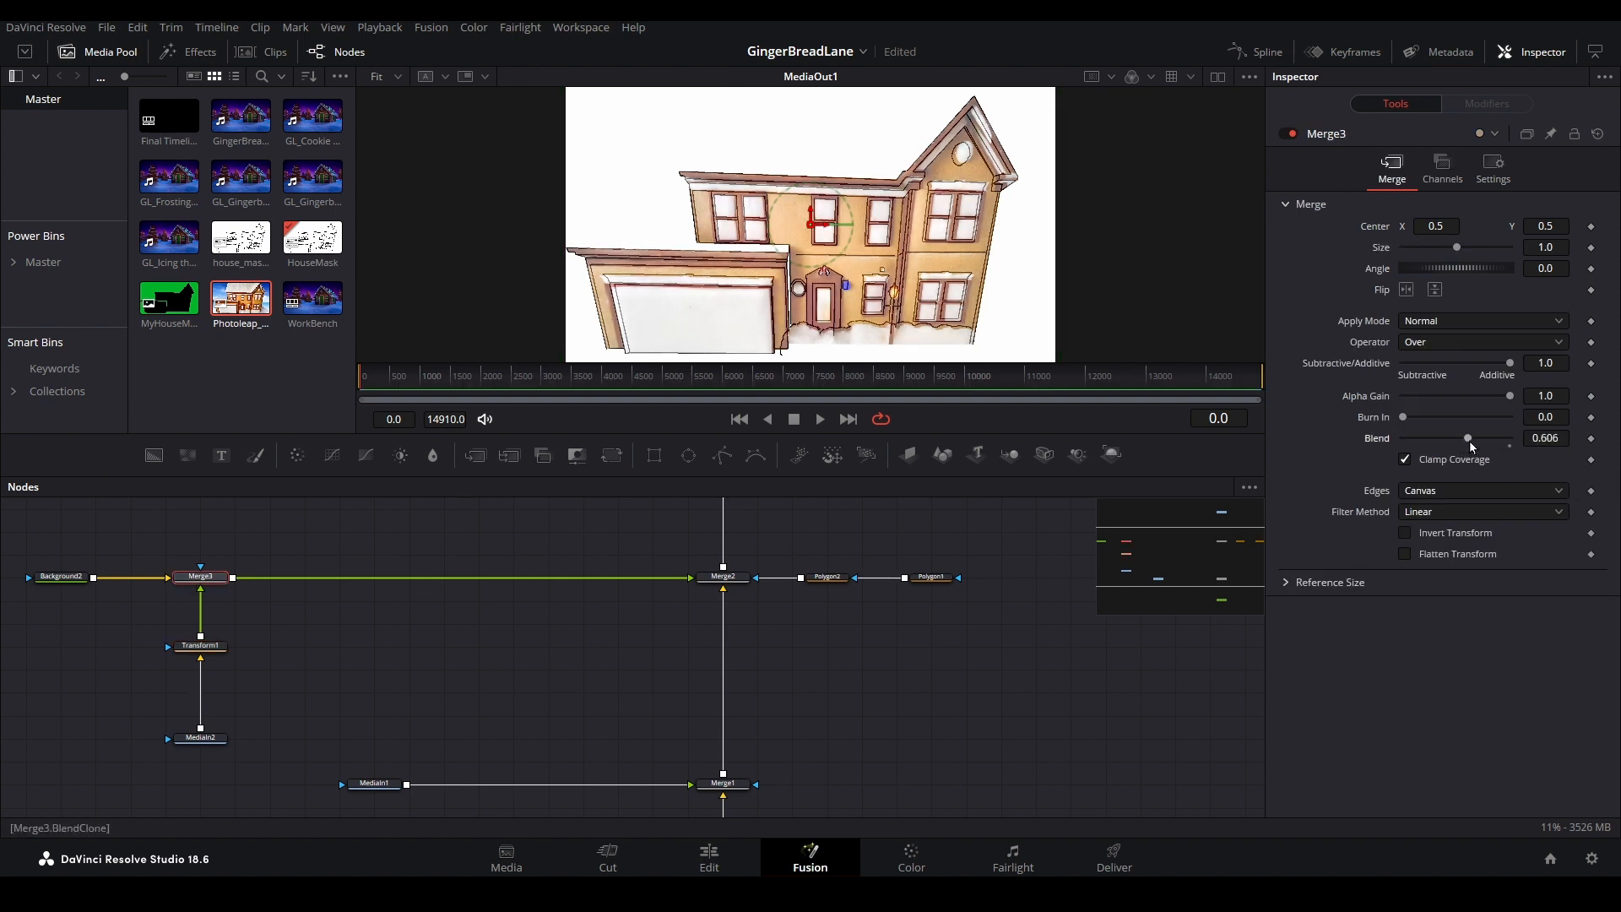
{"action": "left_click", "coordinate": [199, 644]}
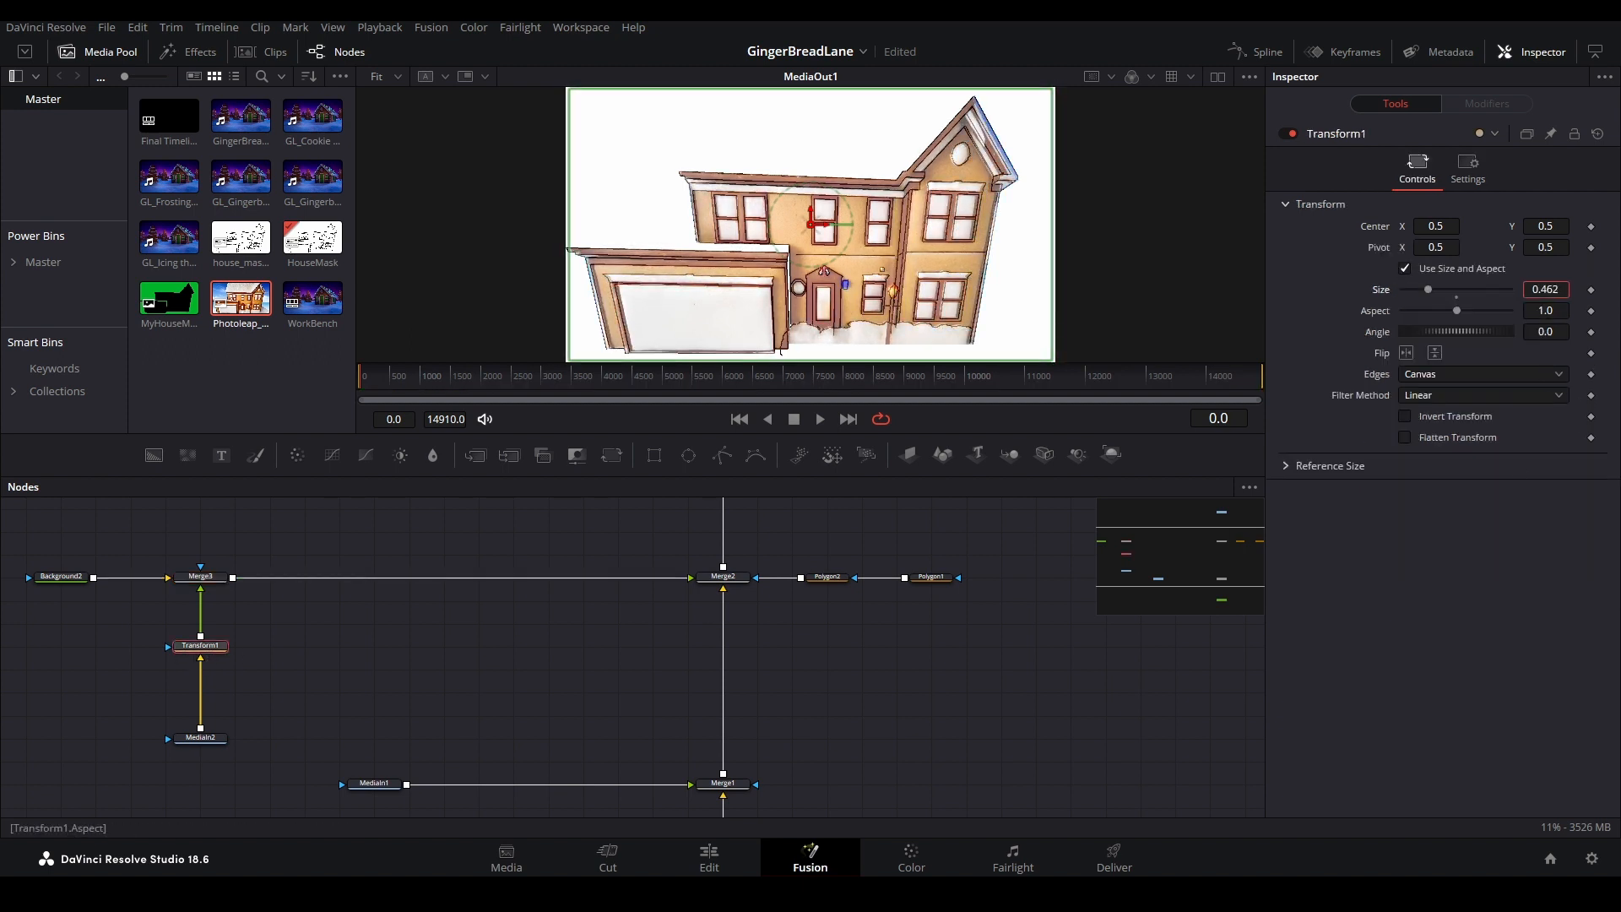
{"action": "left_click", "coordinate": [201, 571]}
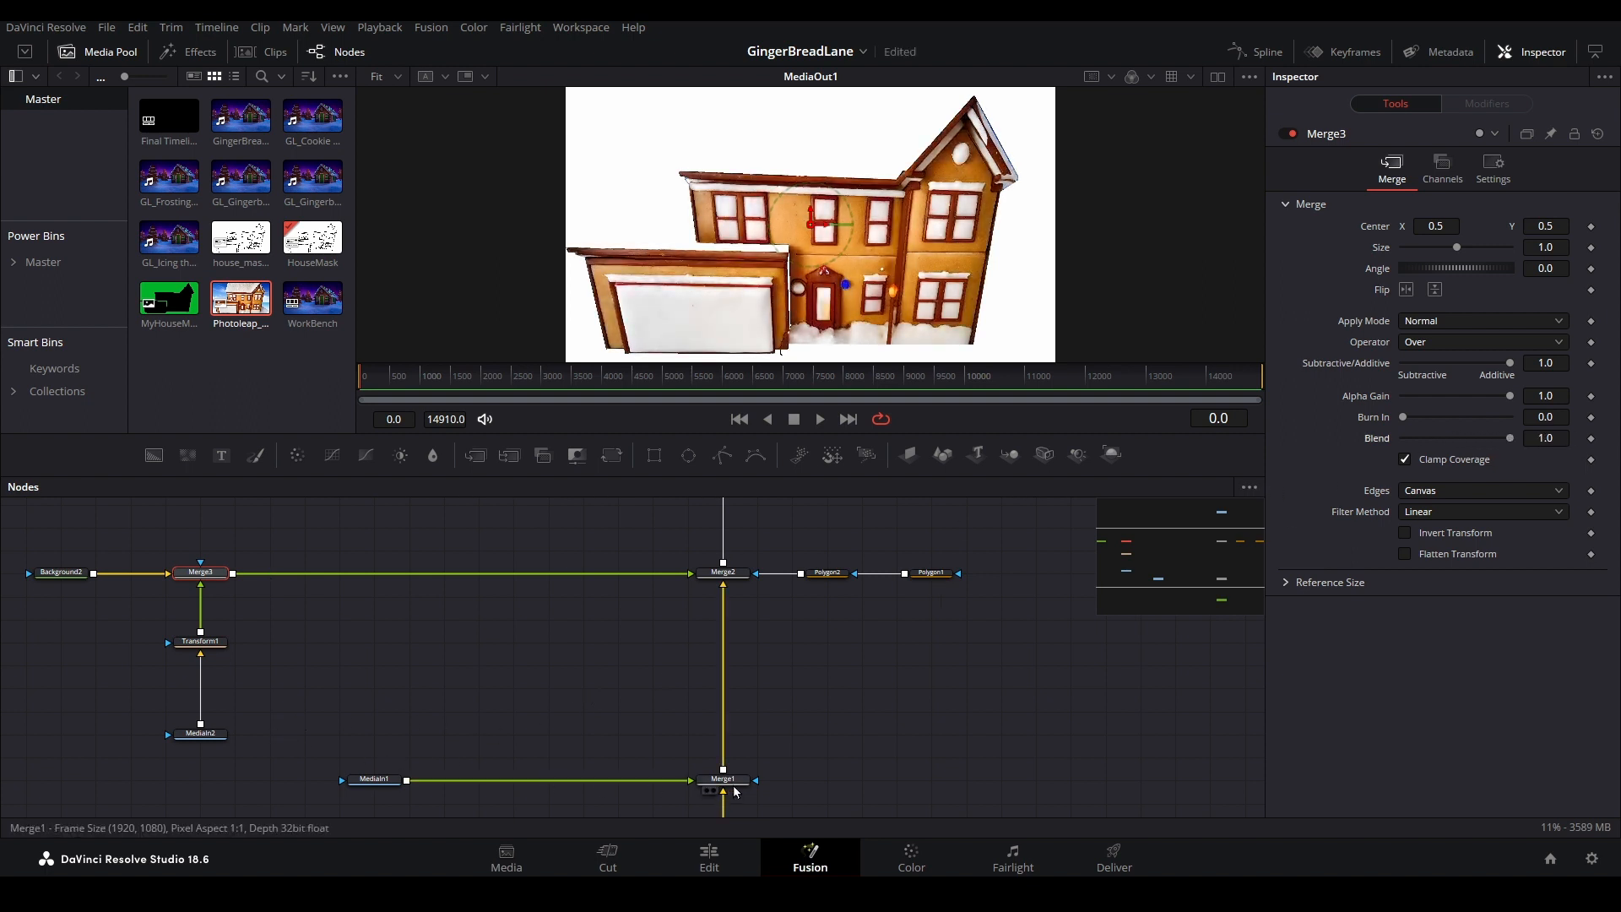
- Add Merge4 after Merge3 and bring the GingerBreadComp clip in to feed it
{"action": "left_click", "coordinate": [723, 778]}
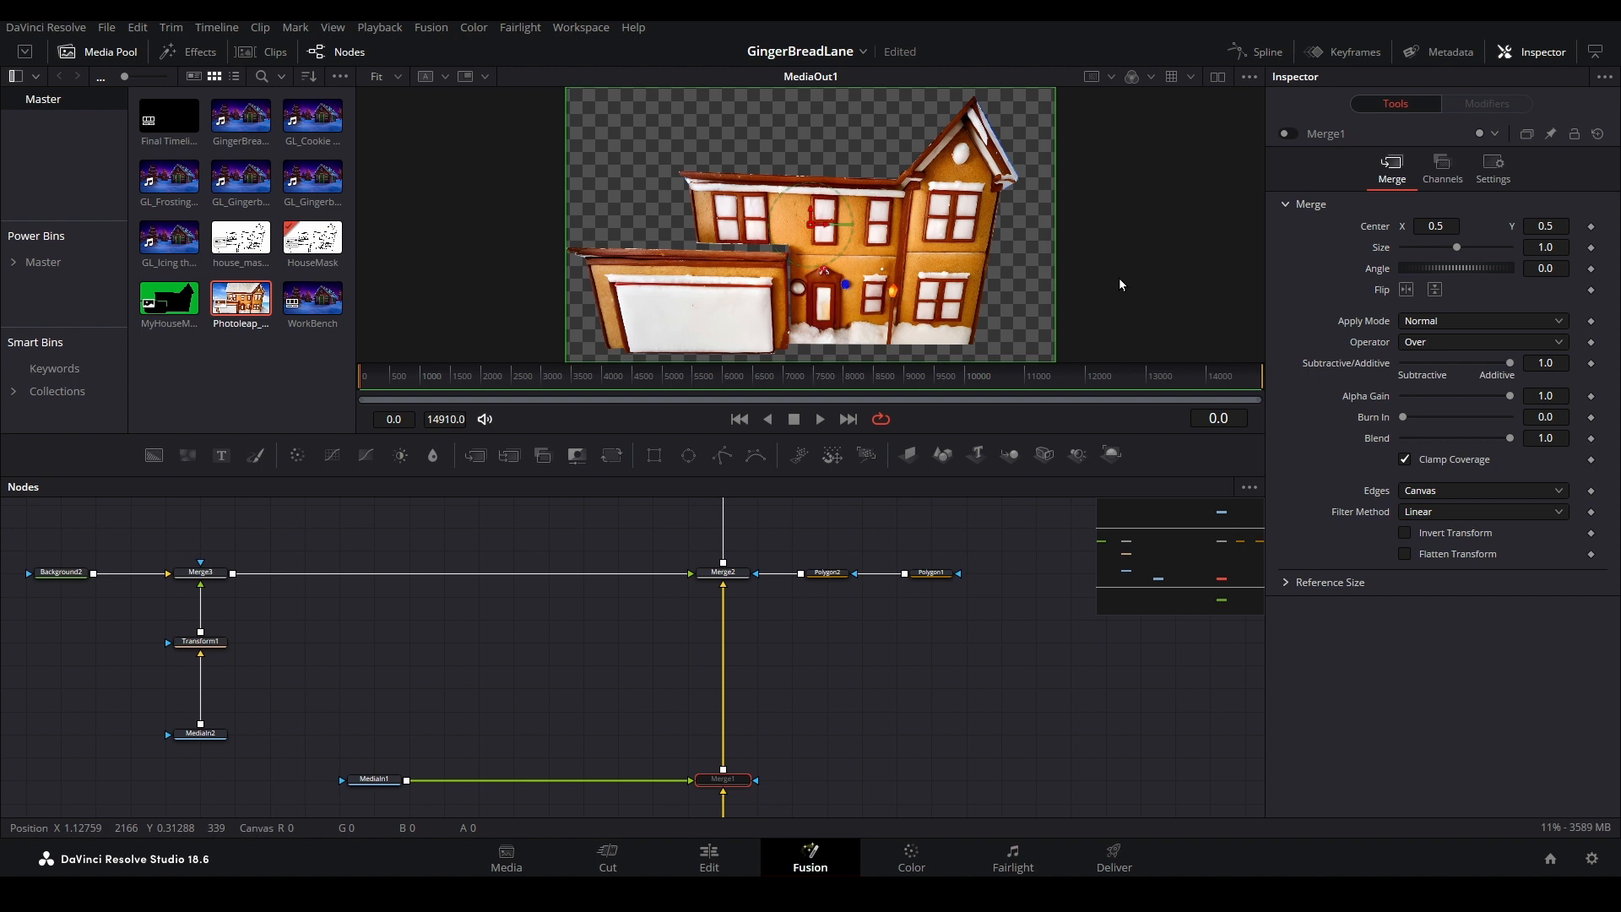
{"action": "left_click", "coordinate": [201, 571]}
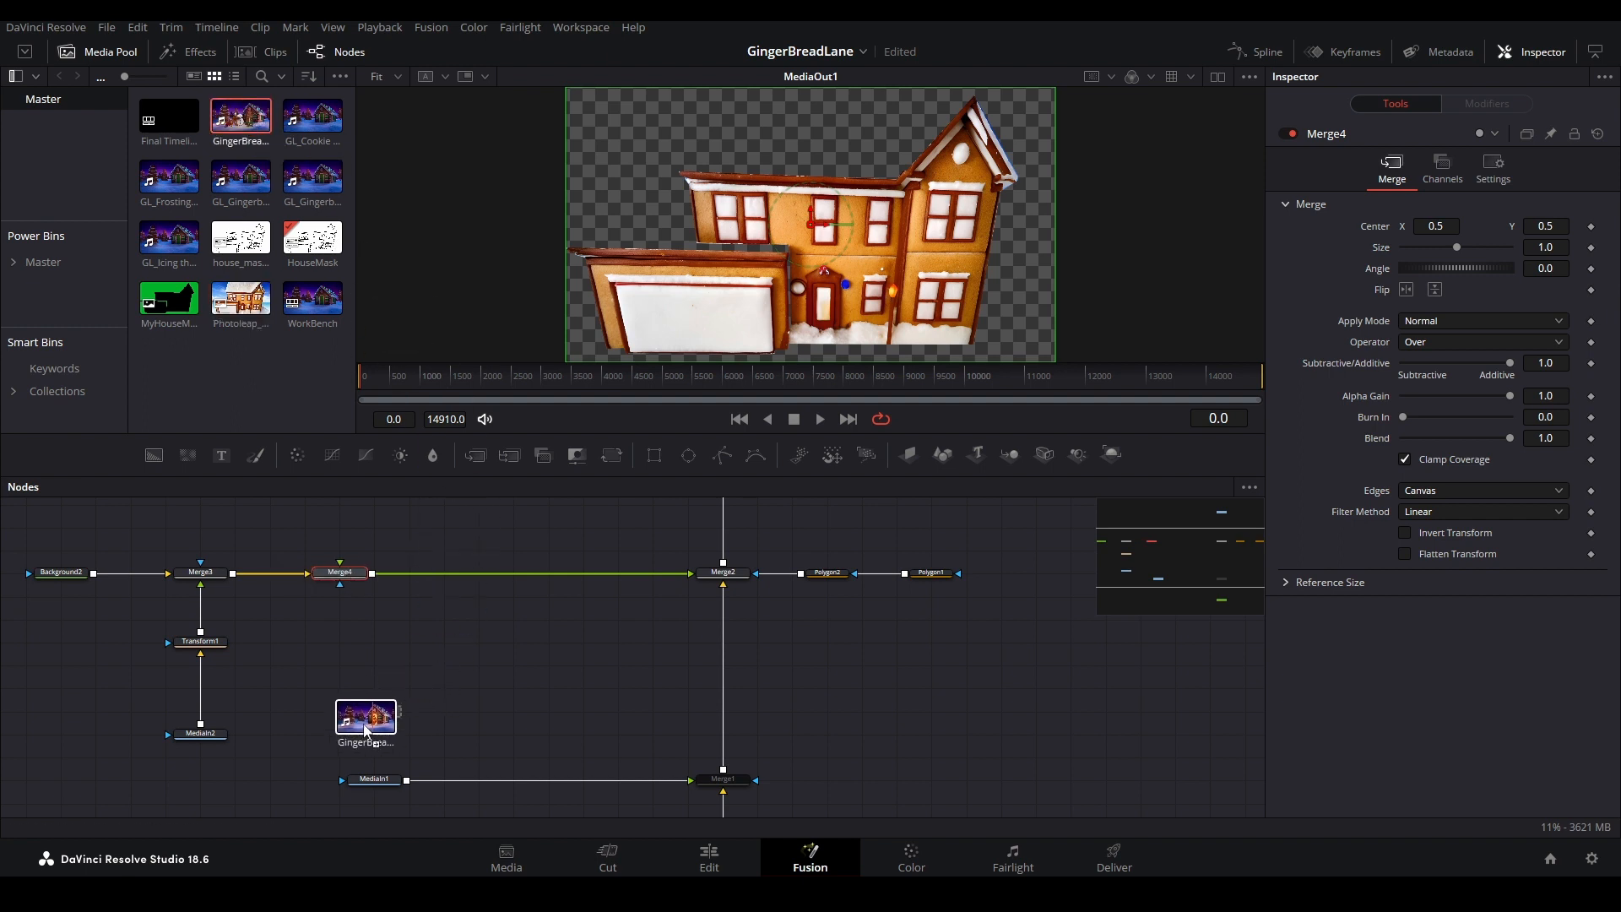
{"action": "left_click", "coordinate": [365, 717]}
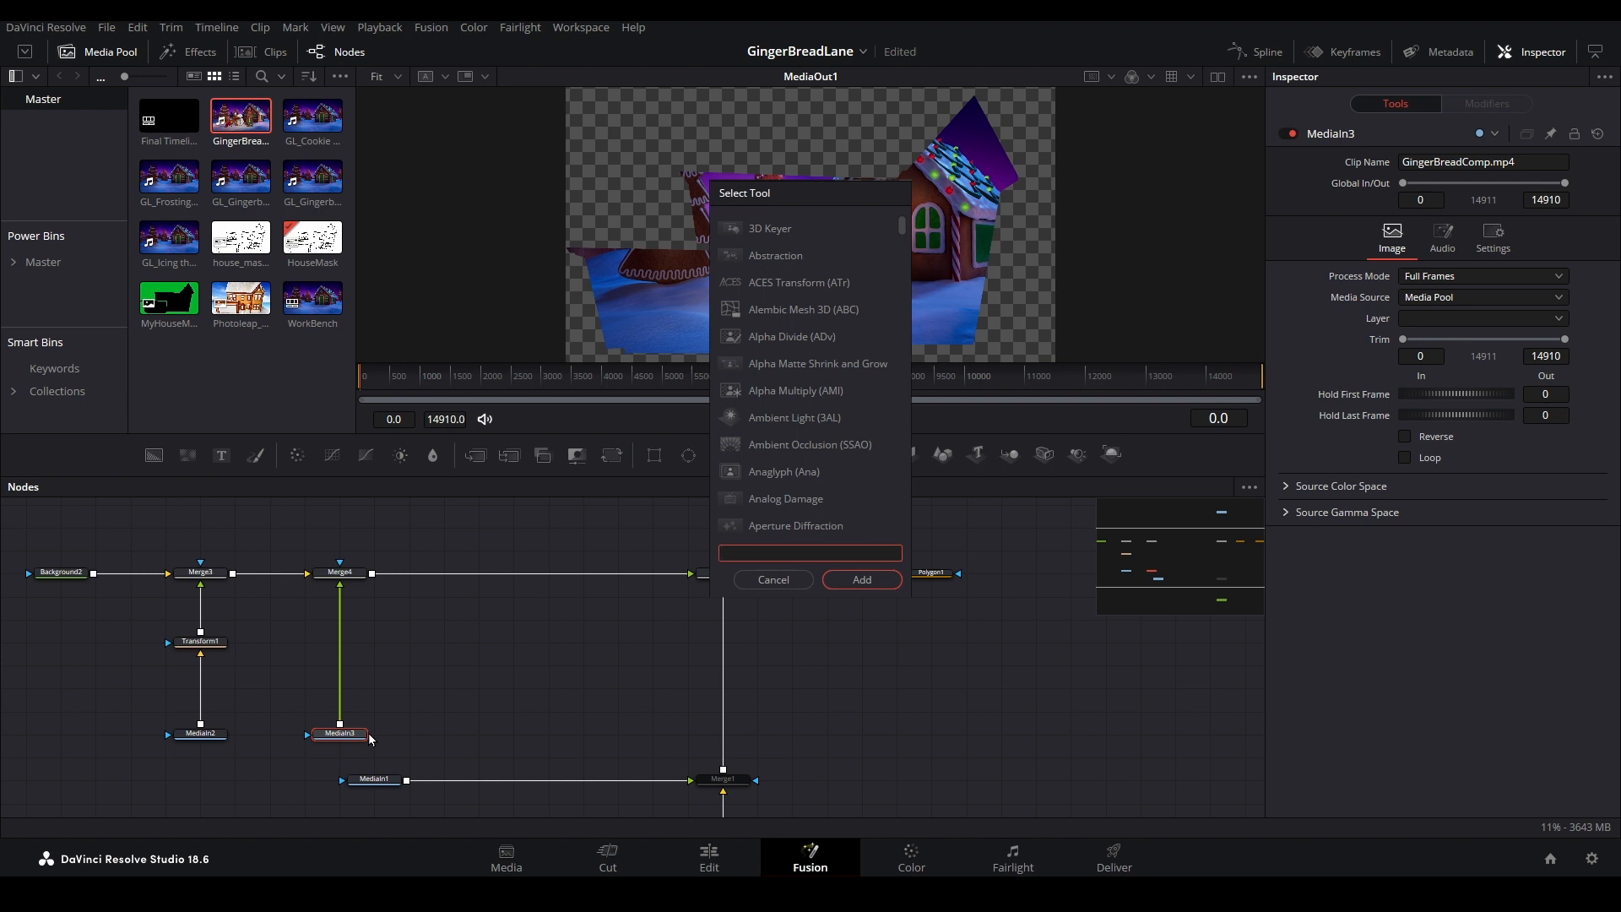
- Add a Corner Positioner after MediaIn3 and pin the video's corners onto the garage
{"action": "type", "text": "c"}
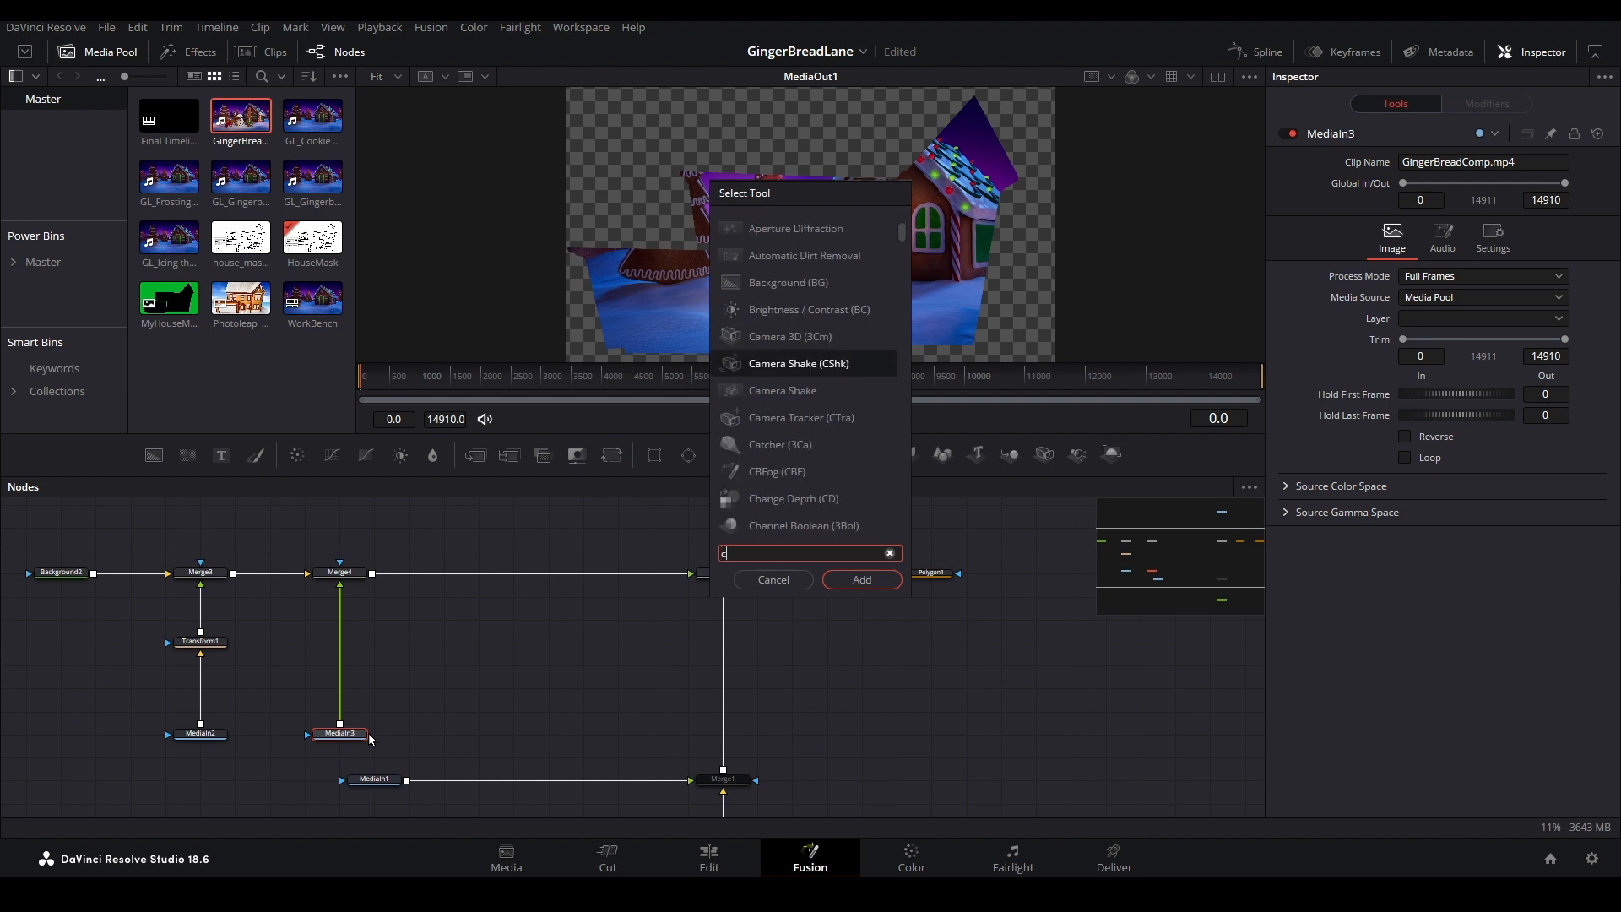
{"action": "type", "text": "orner"}
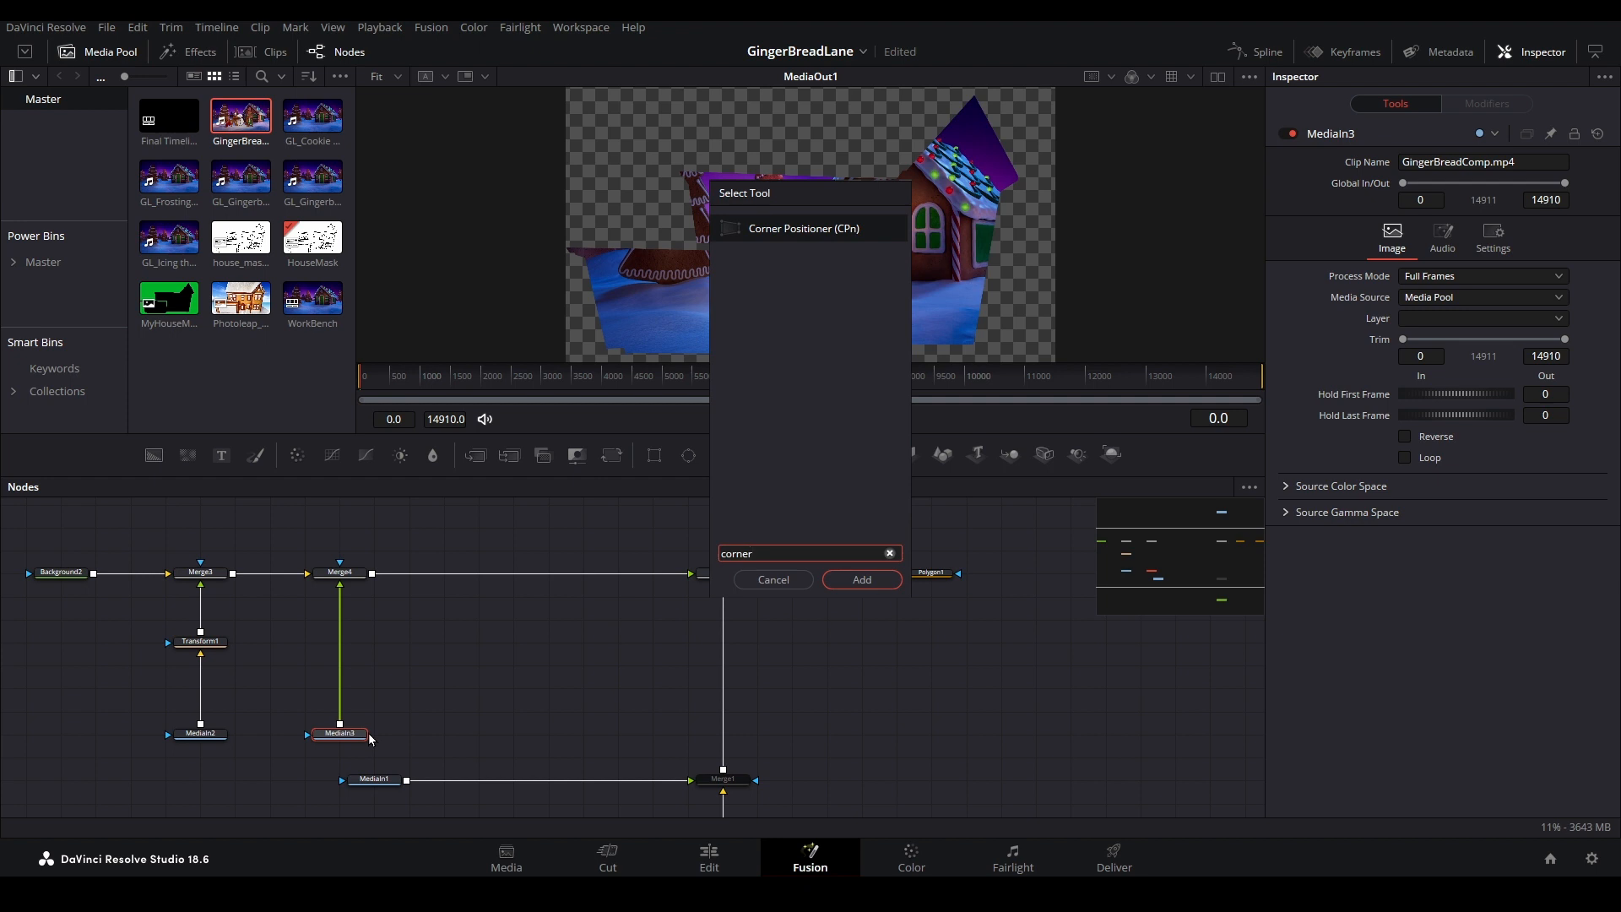
{"action": "left_click", "coordinate": [861, 579]}
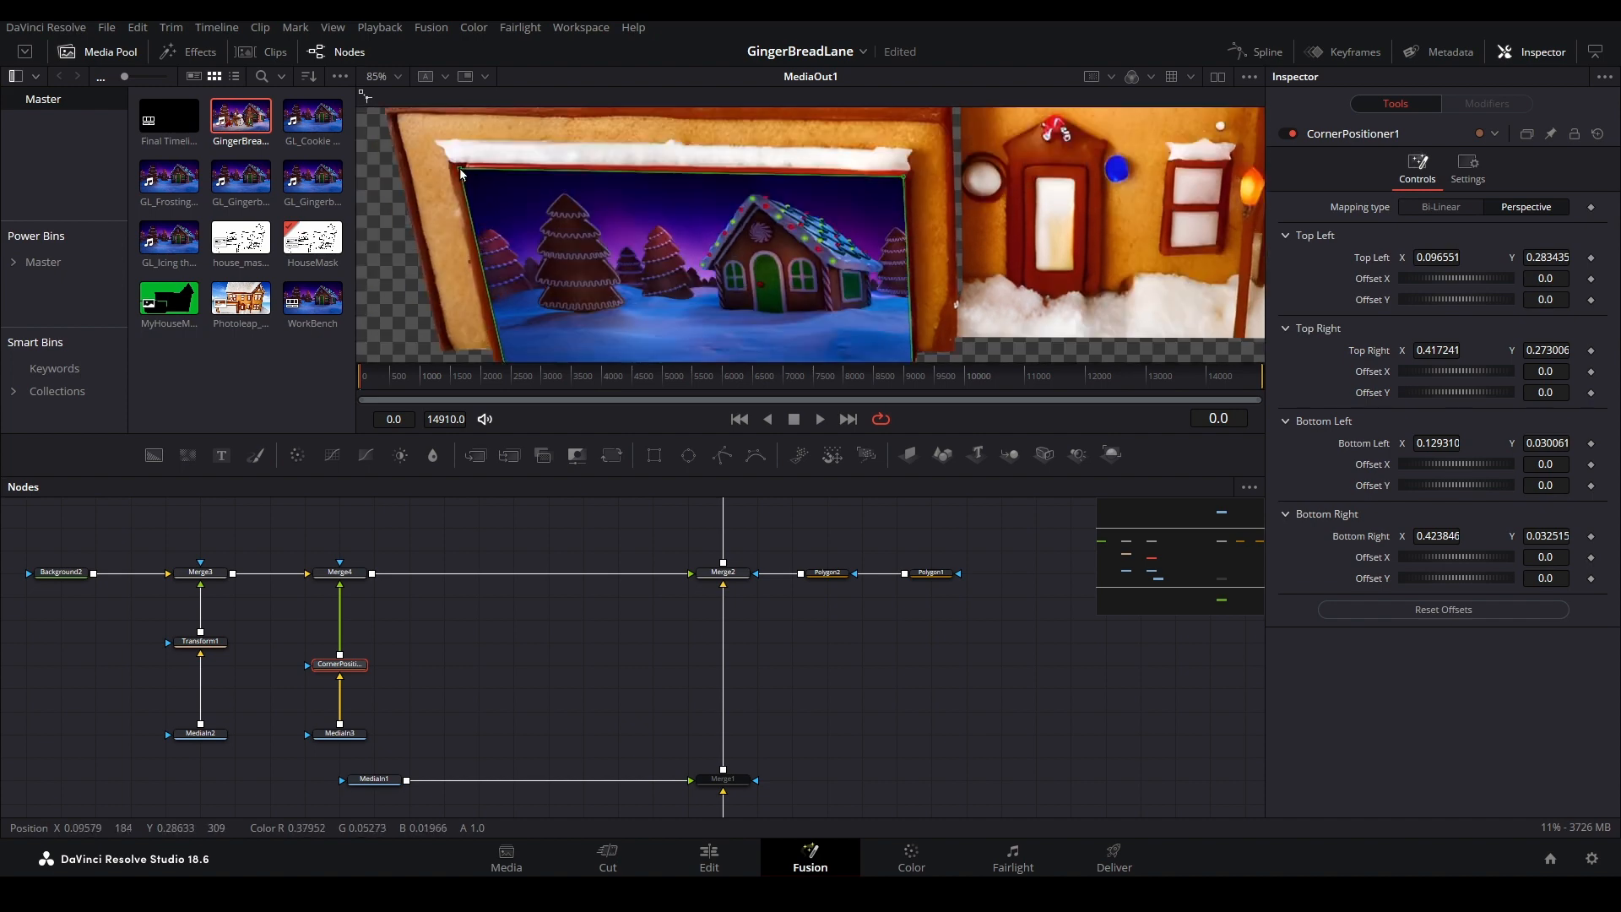
{"action": "left_click", "coordinate": [340, 732]}
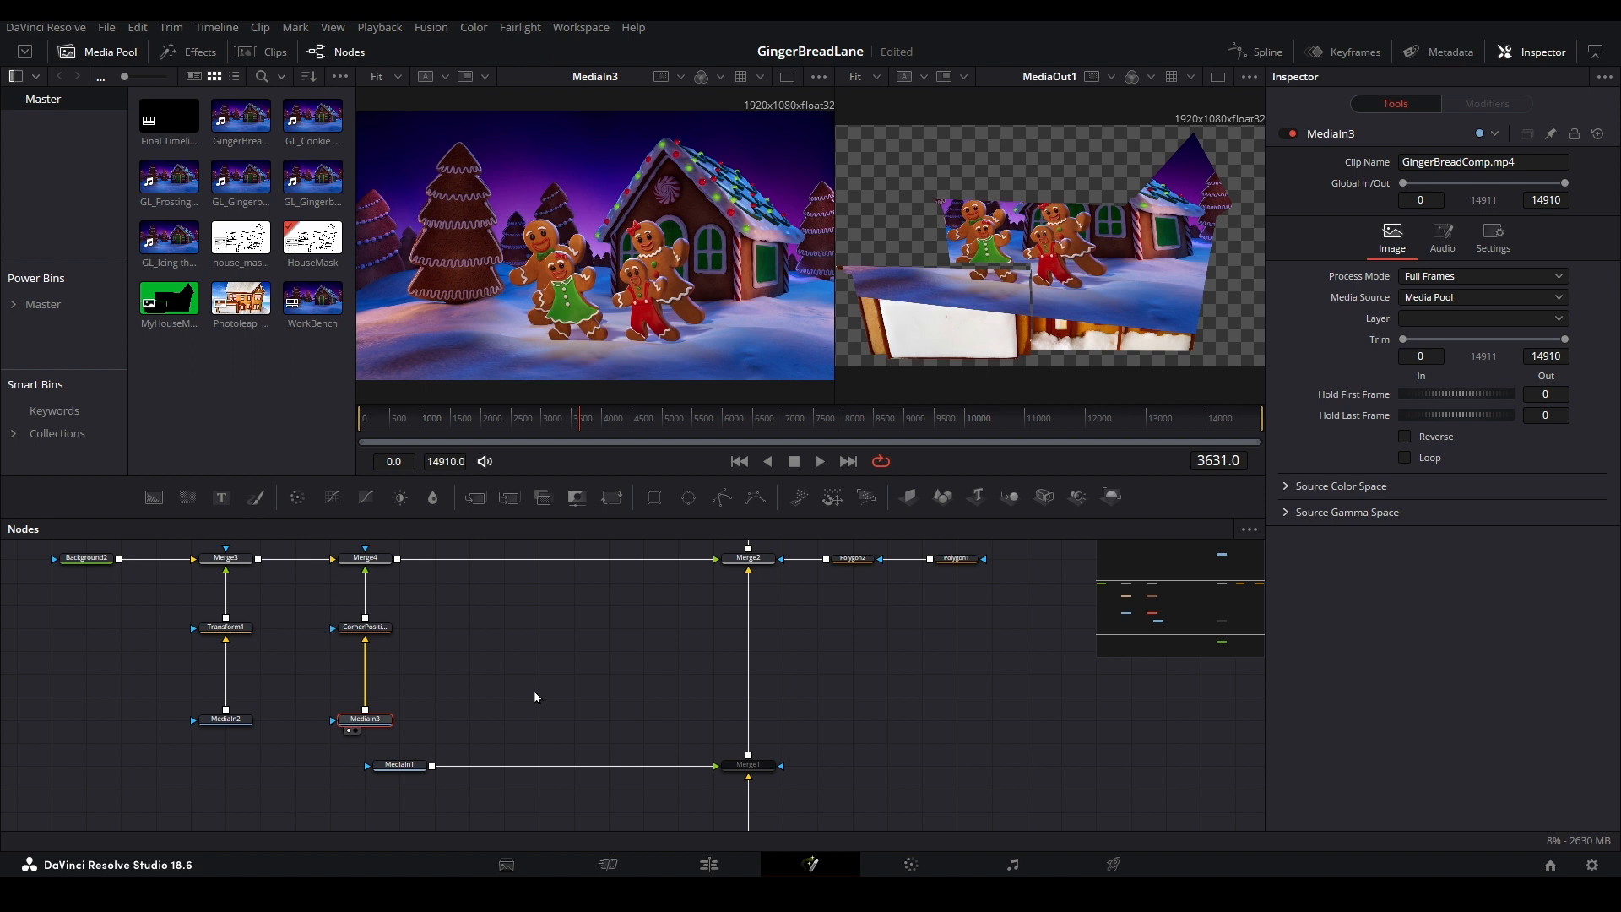
- Crop GingerBreadComp to 1080×1080 with X offset 481, then readjust its corner pin
{"action": "type", "text": "corner"}
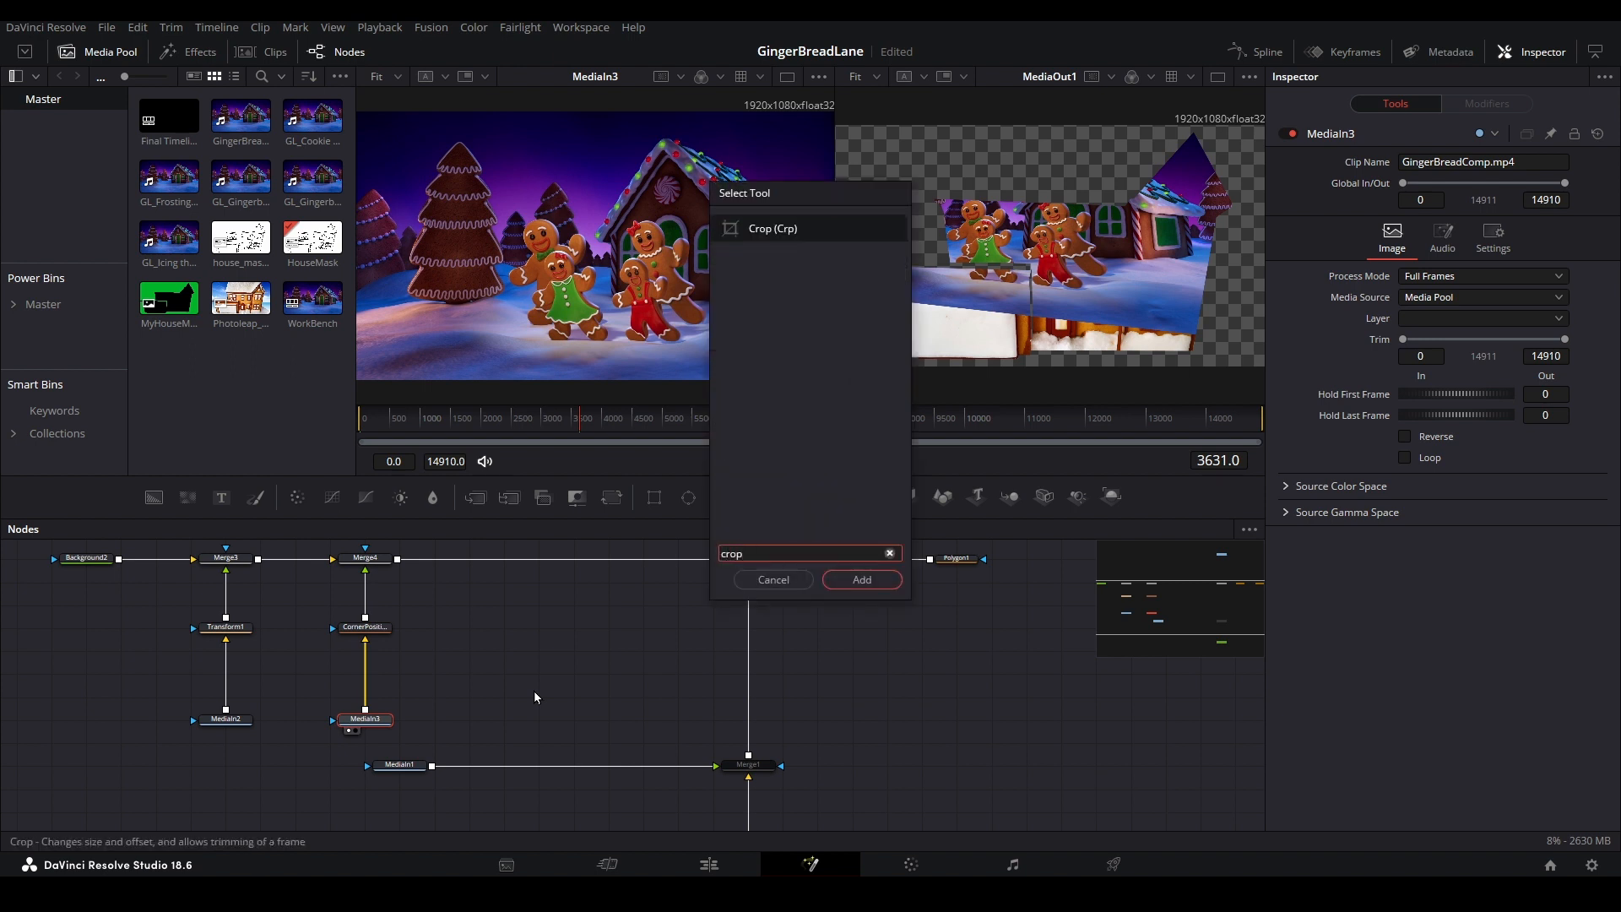
{"action": "left_click", "coordinate": [861, 579]}
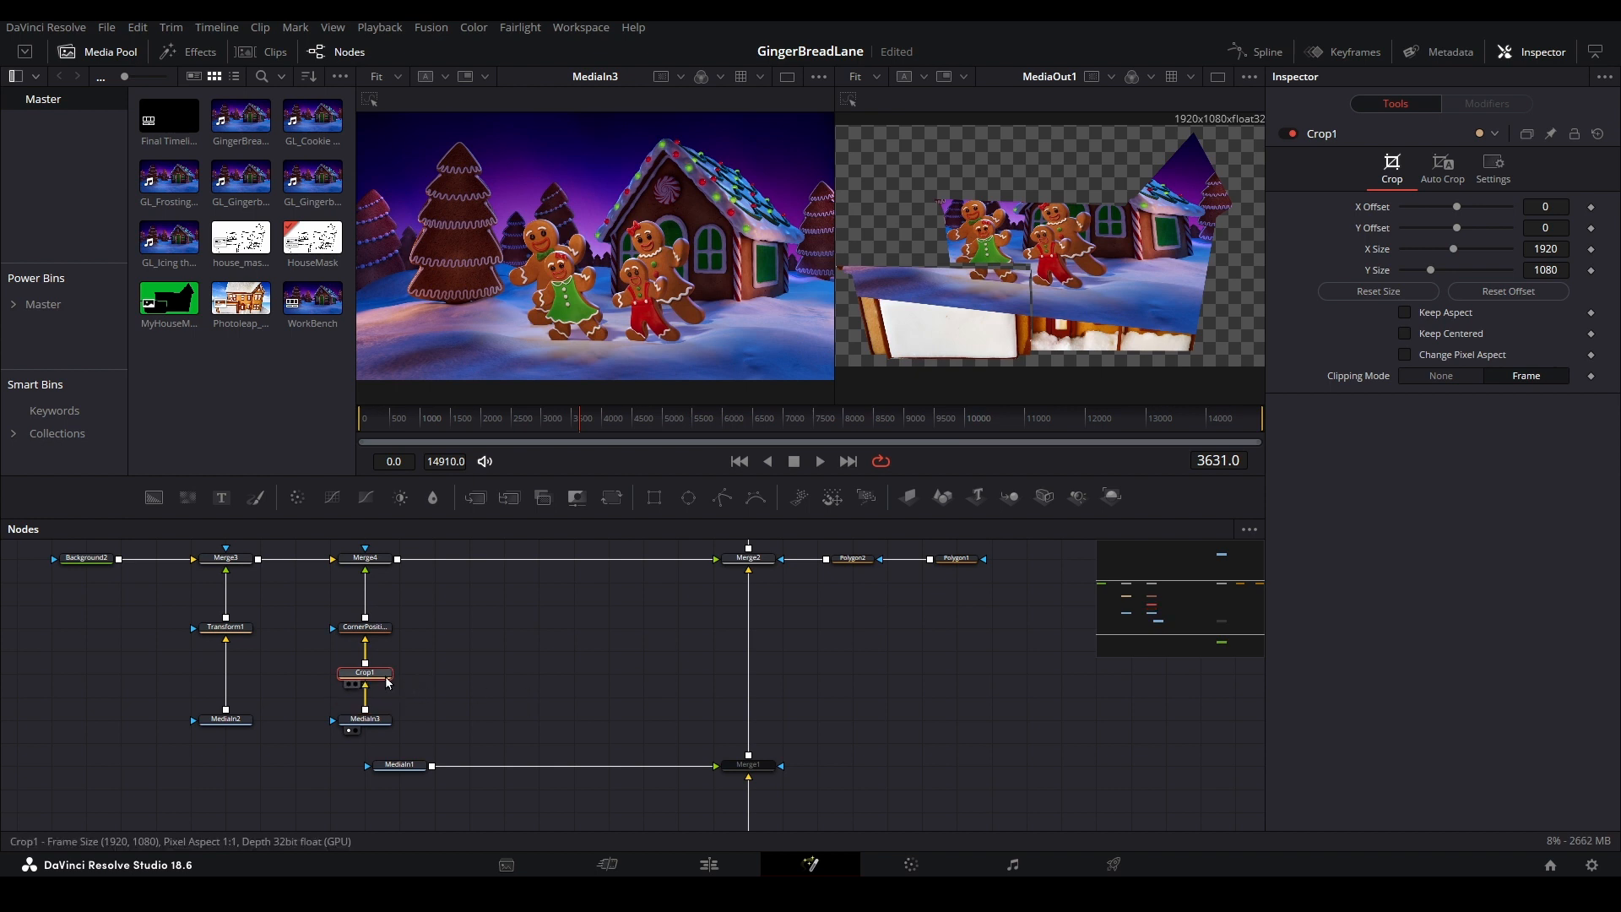
{"action": "left_click", "coordinate": [364, 672]}
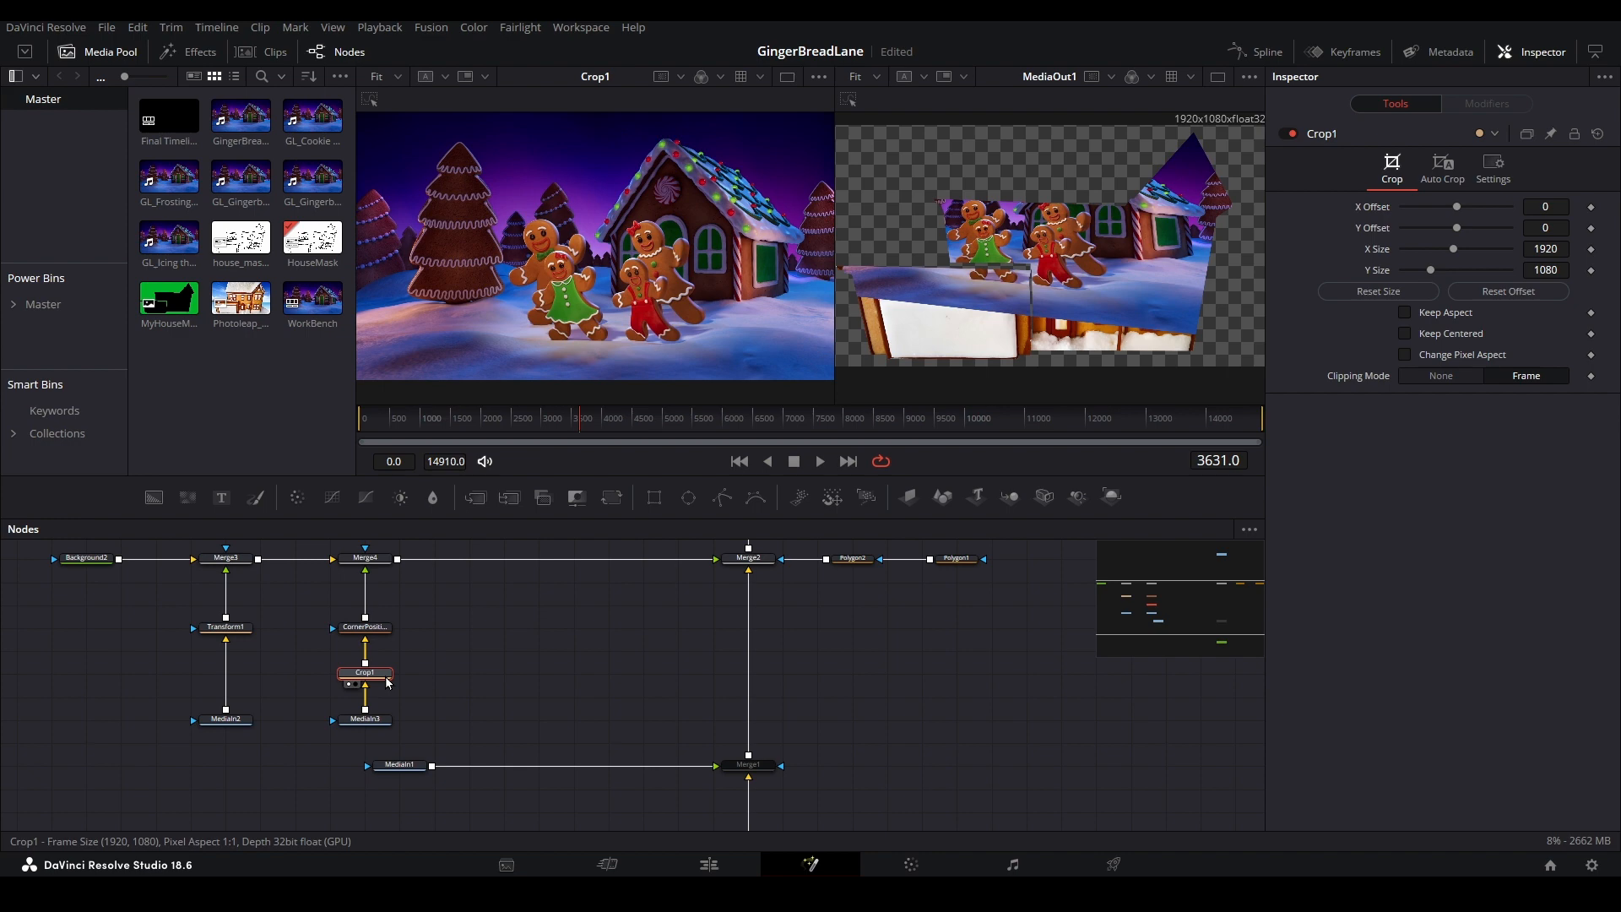
{"action": "left_click", "coordinate": [1216, 77]}
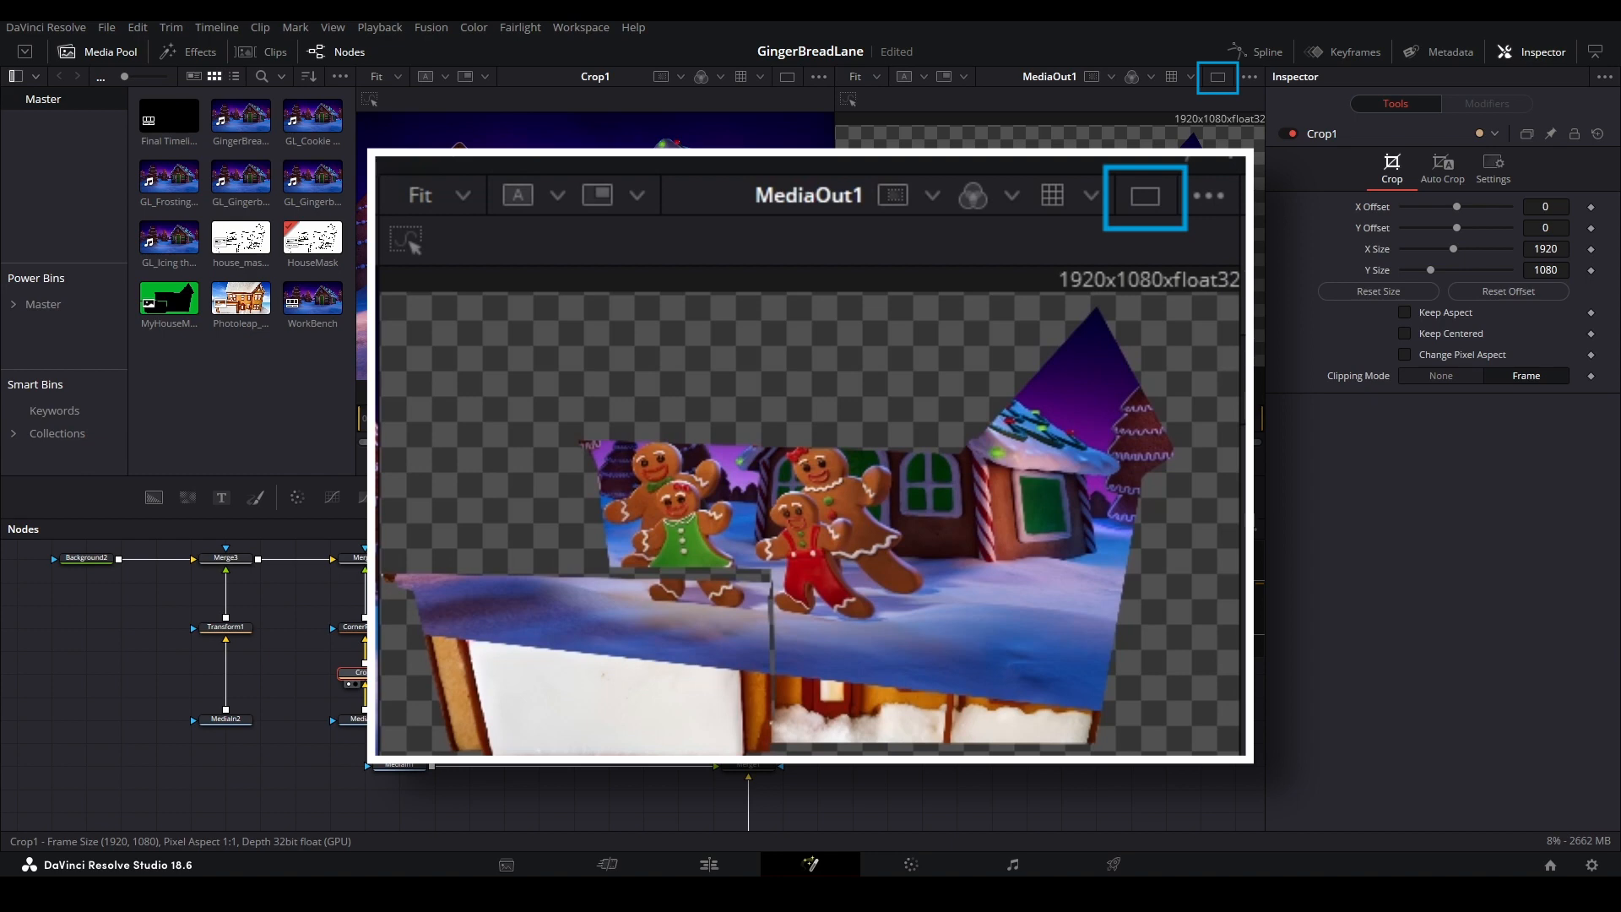
{"action": "left_click", "coordinate": [1217, 75]}
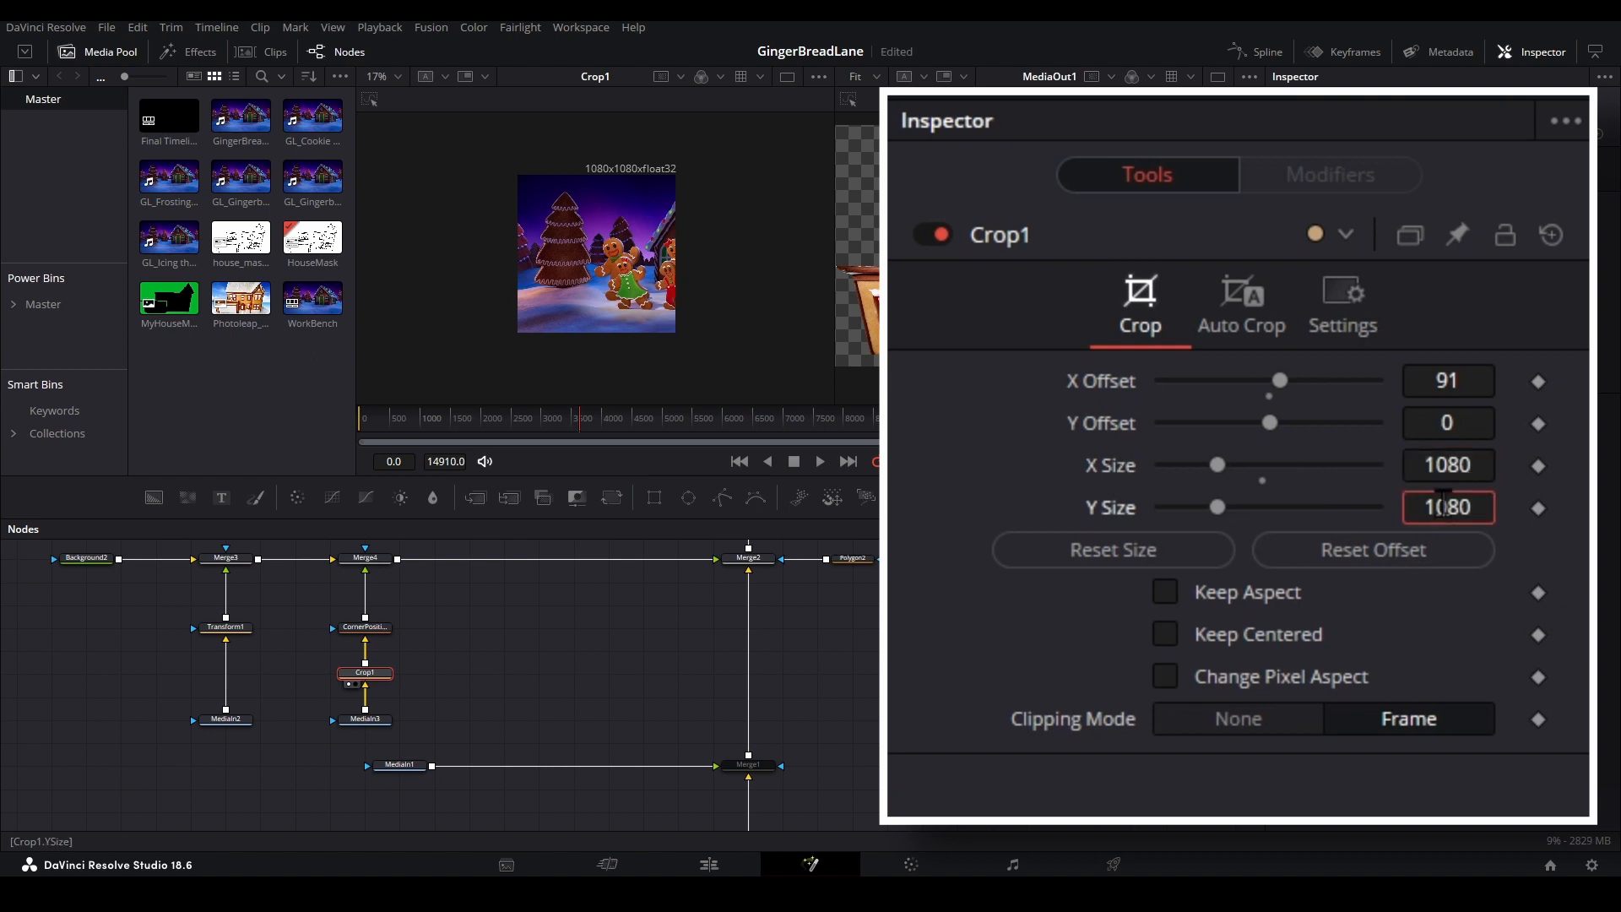
{"action": "left_click", "coordinate": [1446, 381]}
{"action": "type", "text": "481"}
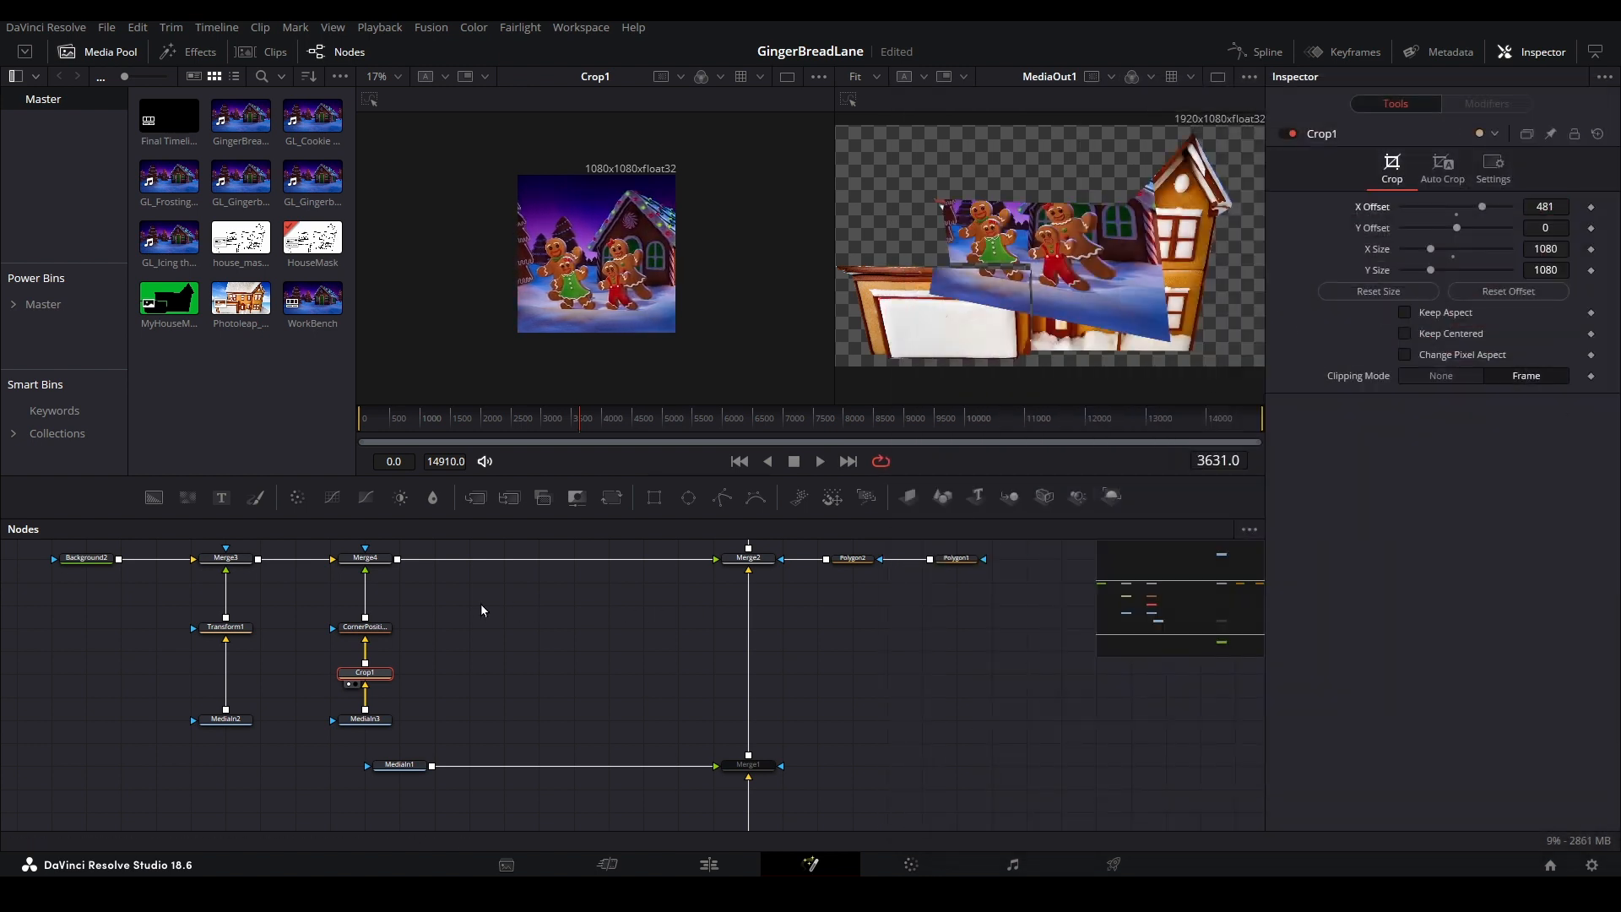
{"action": "left_click", "coordinate": [363, 626]}
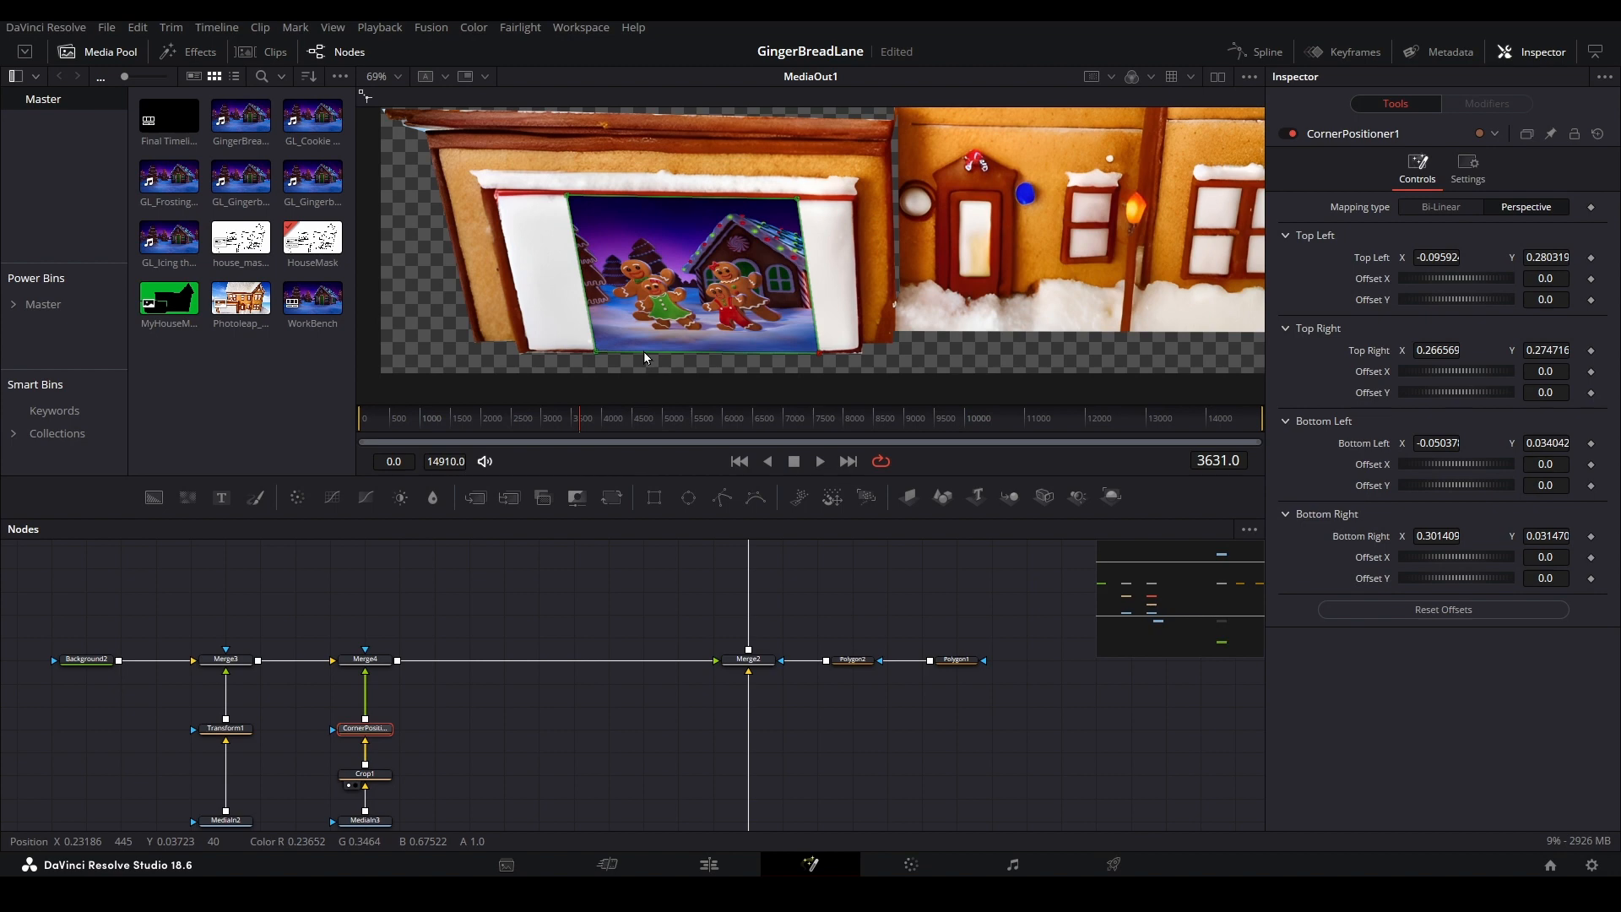
{"action": "mouse_move", "coordinate": [723, 497]}
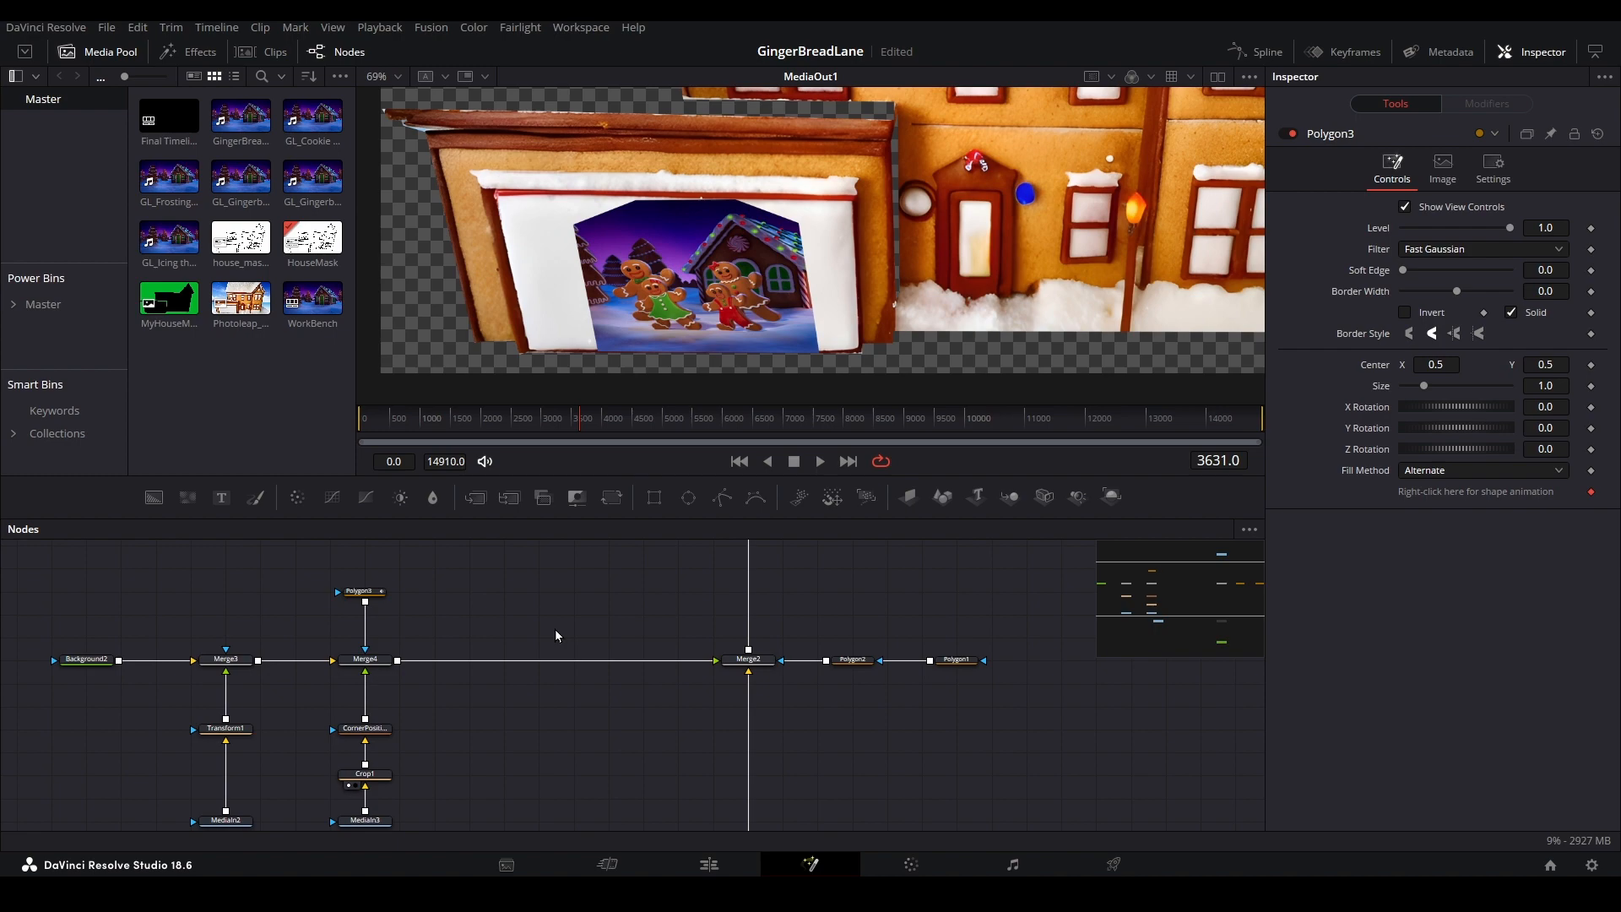
- Set the viewer zoom to Fit to see the whole composition
{"action": "left_click", "coordinate": [378, 75]}
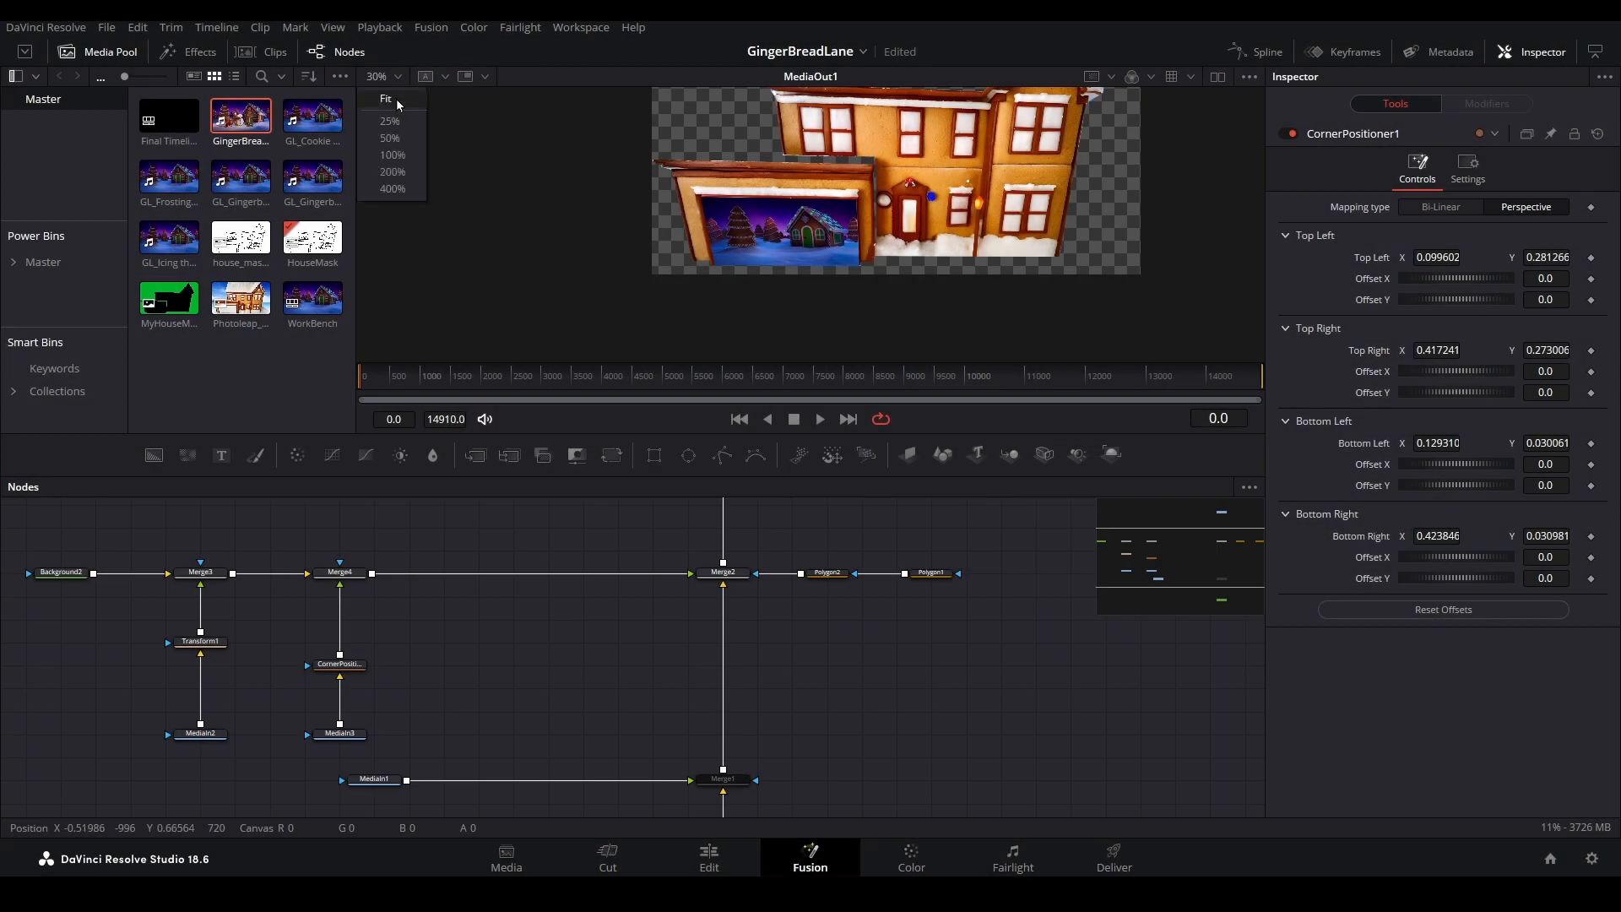
{"action": "left_click", "coordinate": [386, 98]}
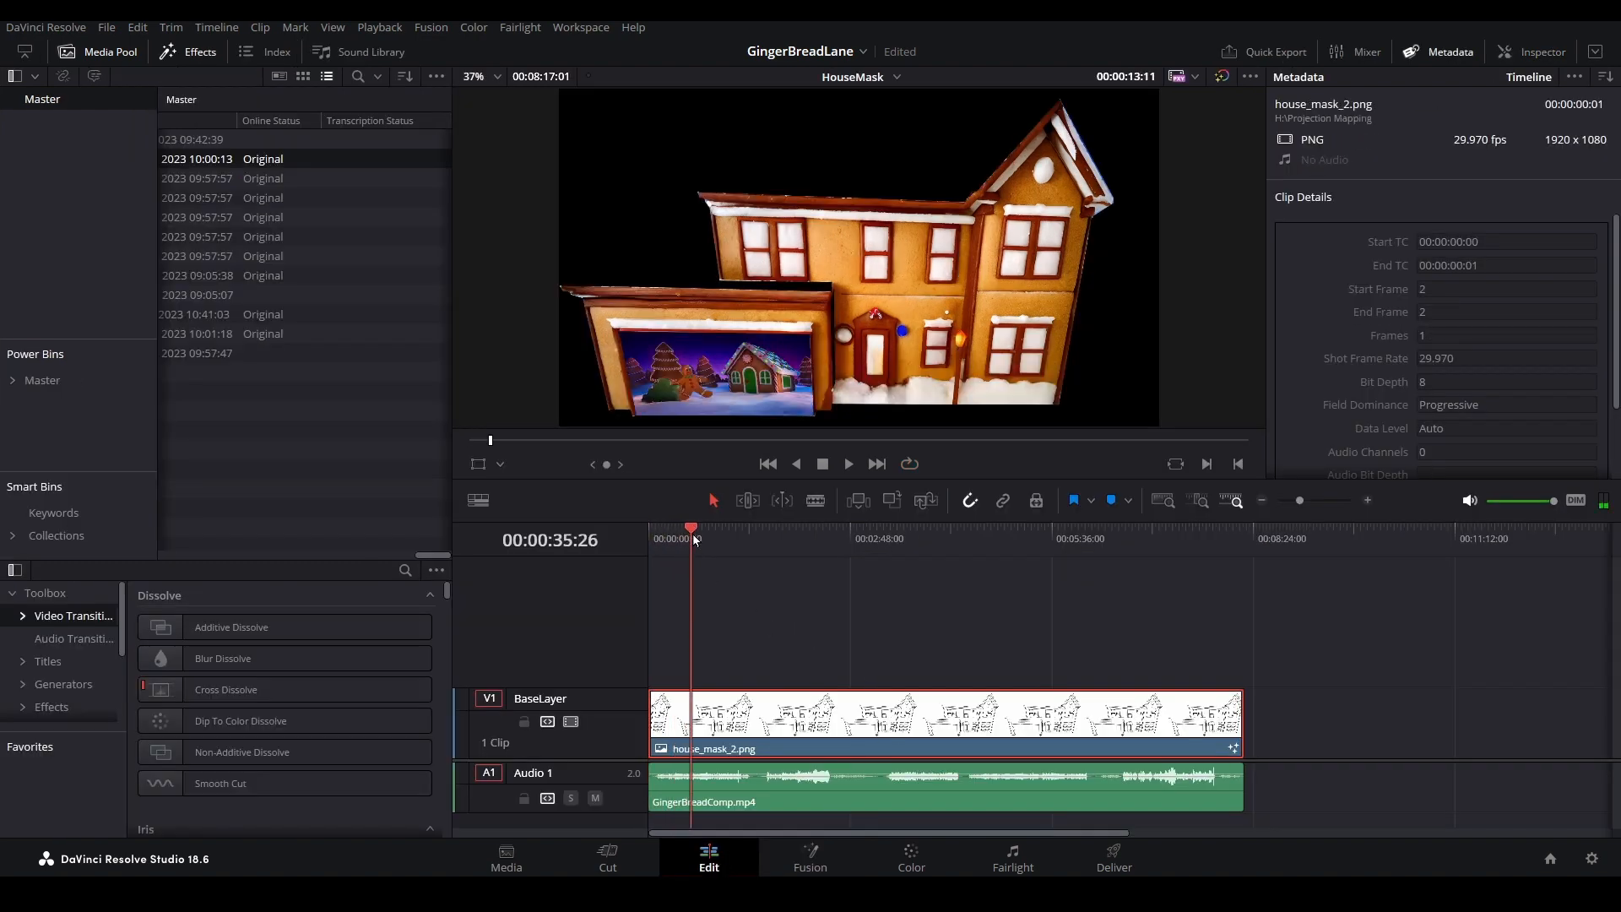
- Play the HouseMask timeline from a later point, stop, and go to export settings
{"action": "left_click", "coordinate": [1137, 538]}
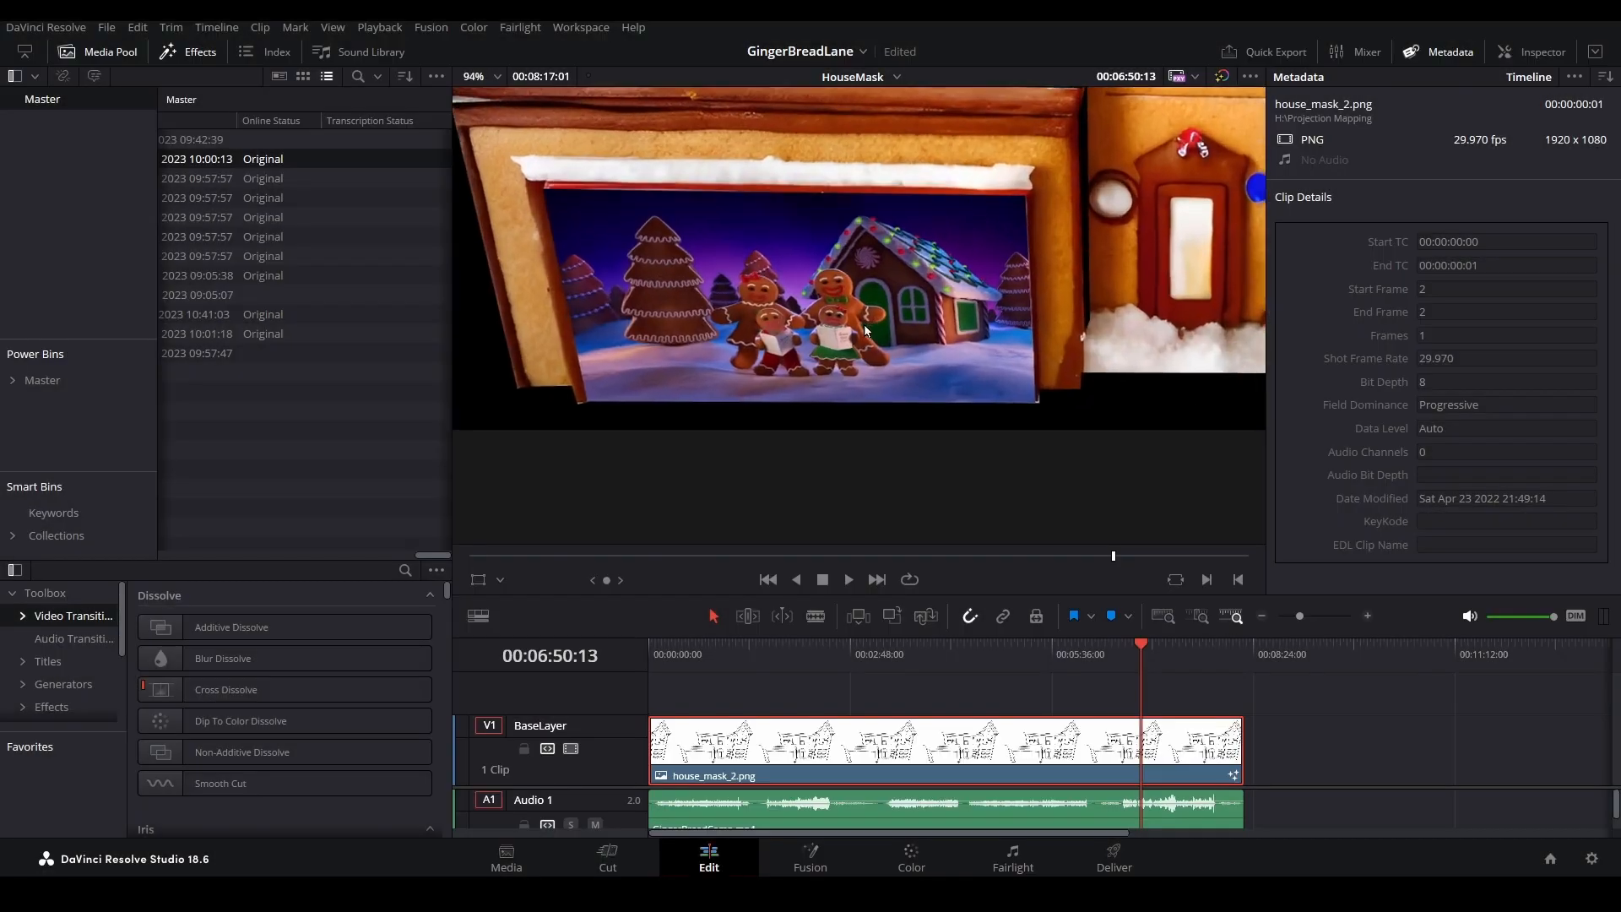
{"action": "left_click", "coordinate": [847, 579]}
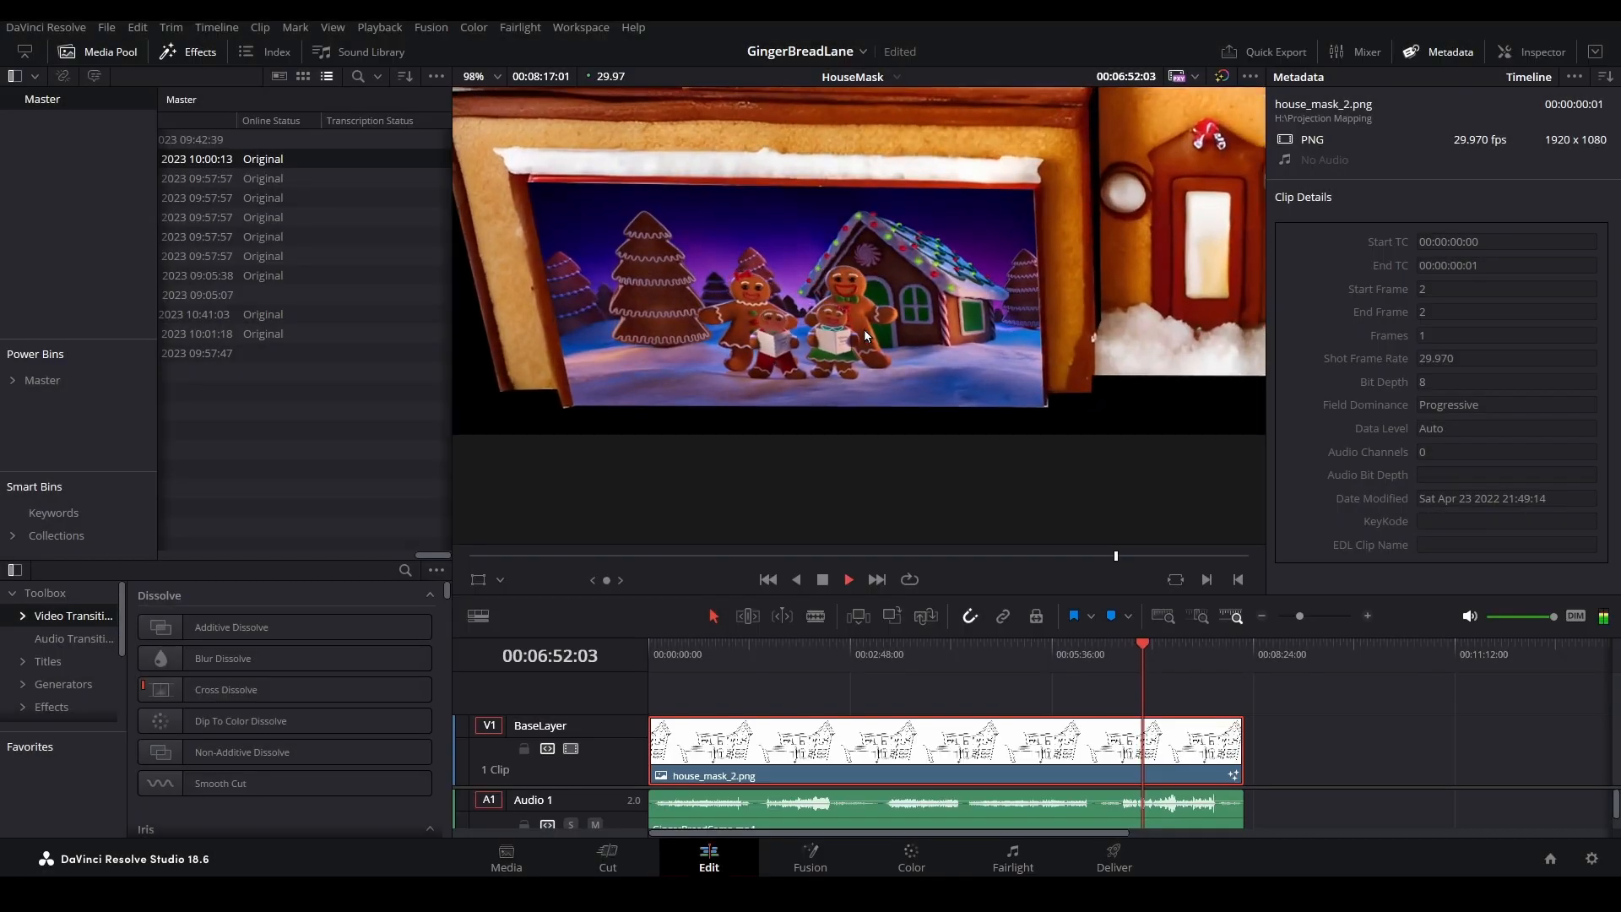
{"action": "left_click", "coordinate": [847, 579]}
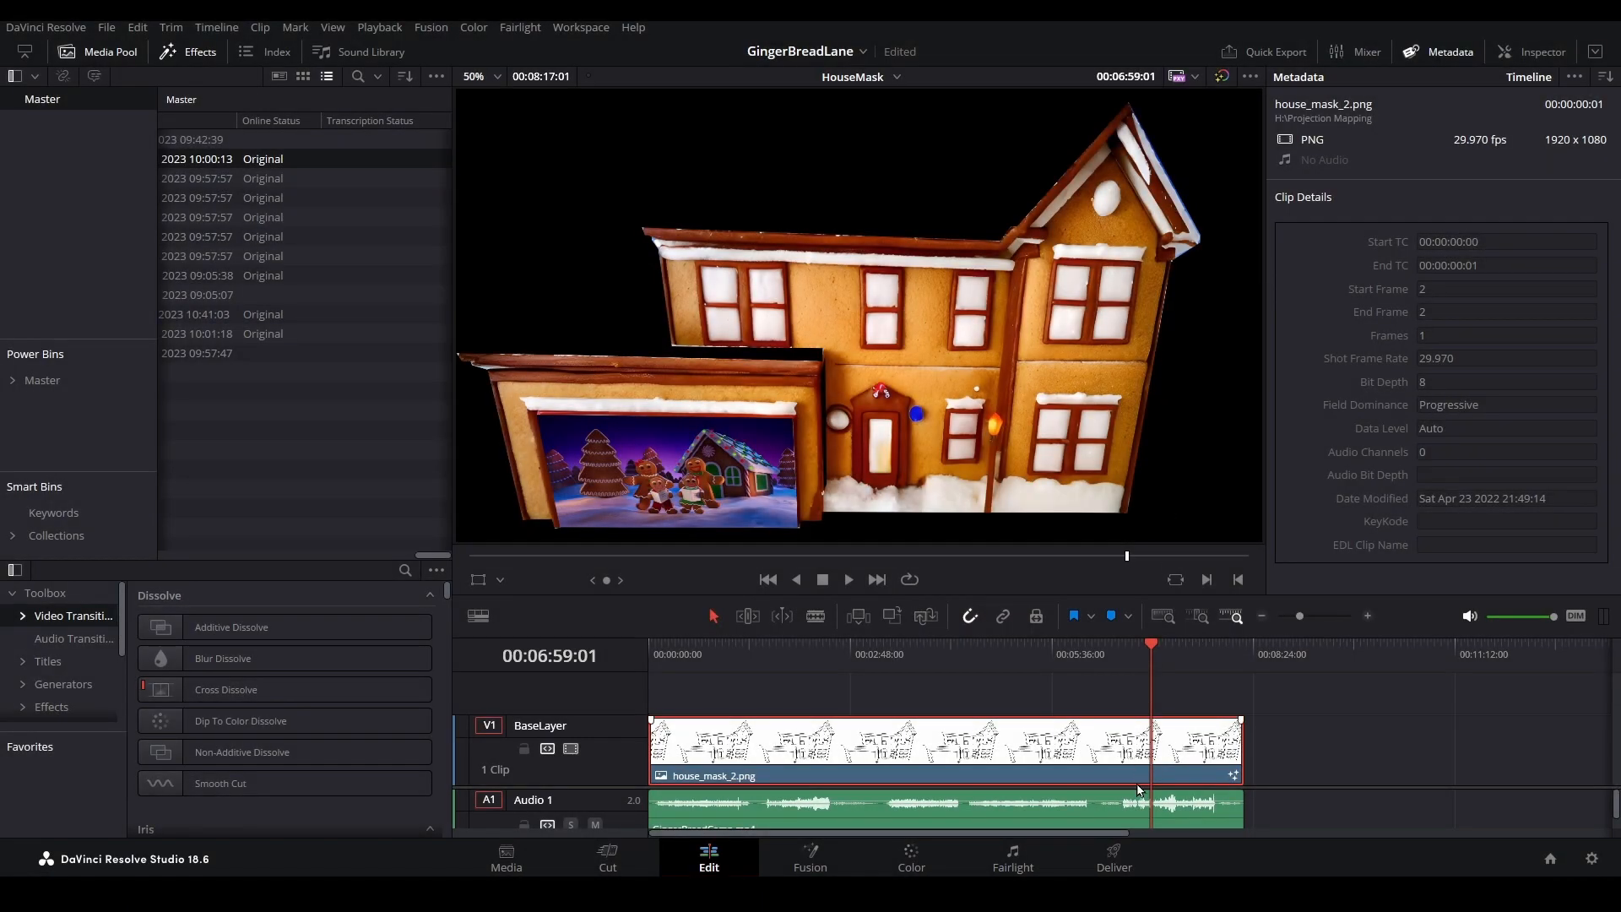
{"action": "left_click", "coordinate": [1113, 856]}
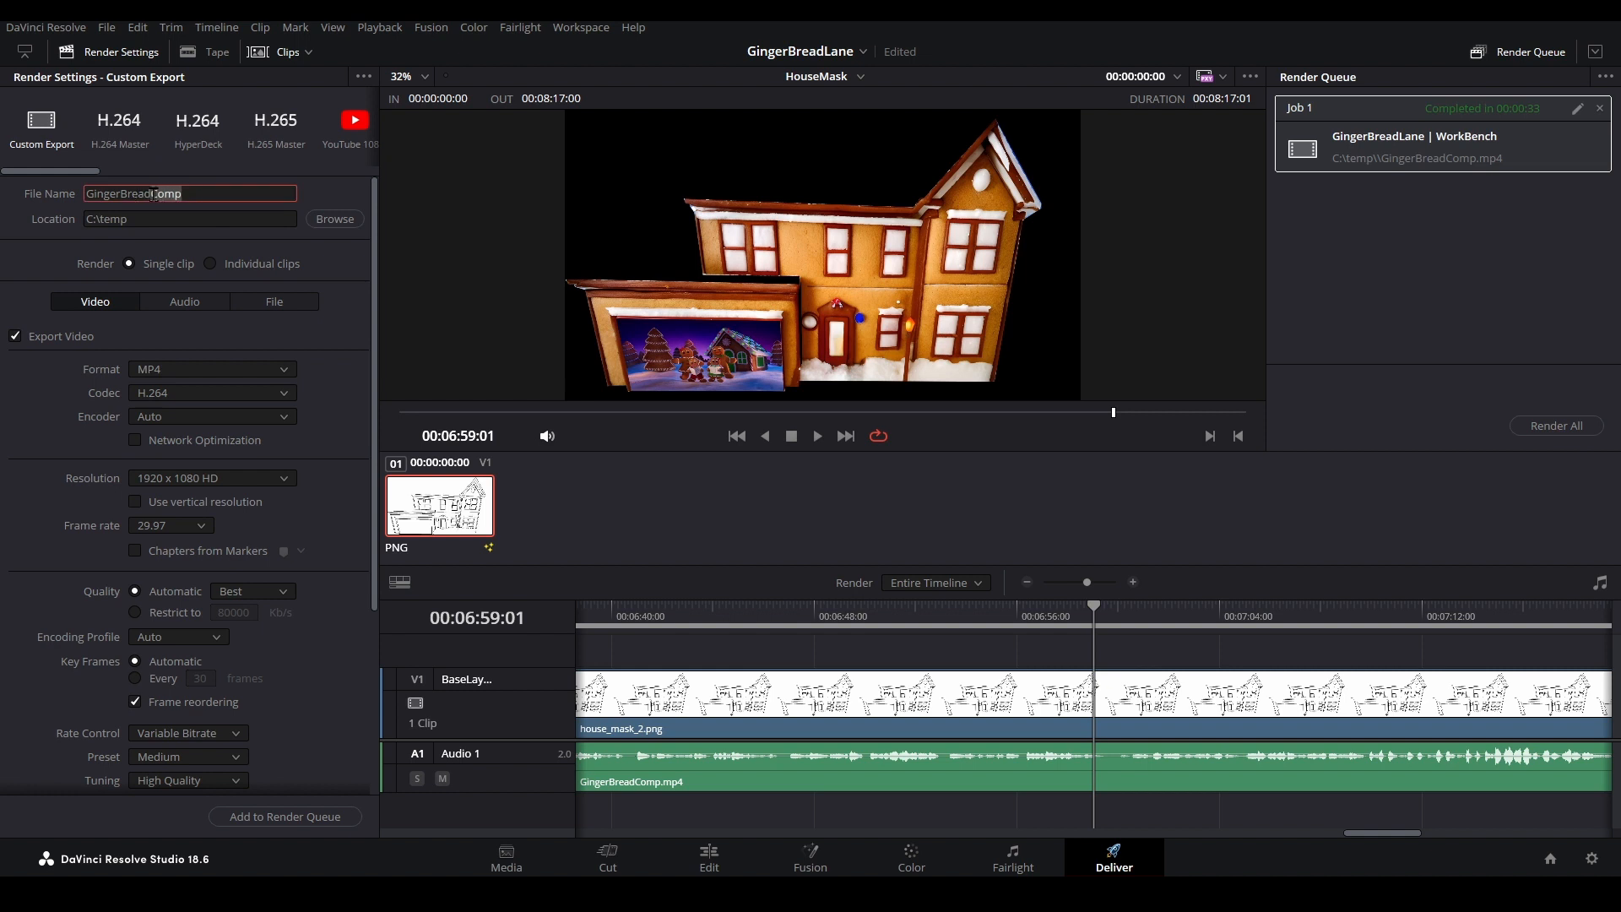
- Name the export 'GingerBreadLane' and add it to the render queue
{"action": "type", "text": "GingerBreadLane"}
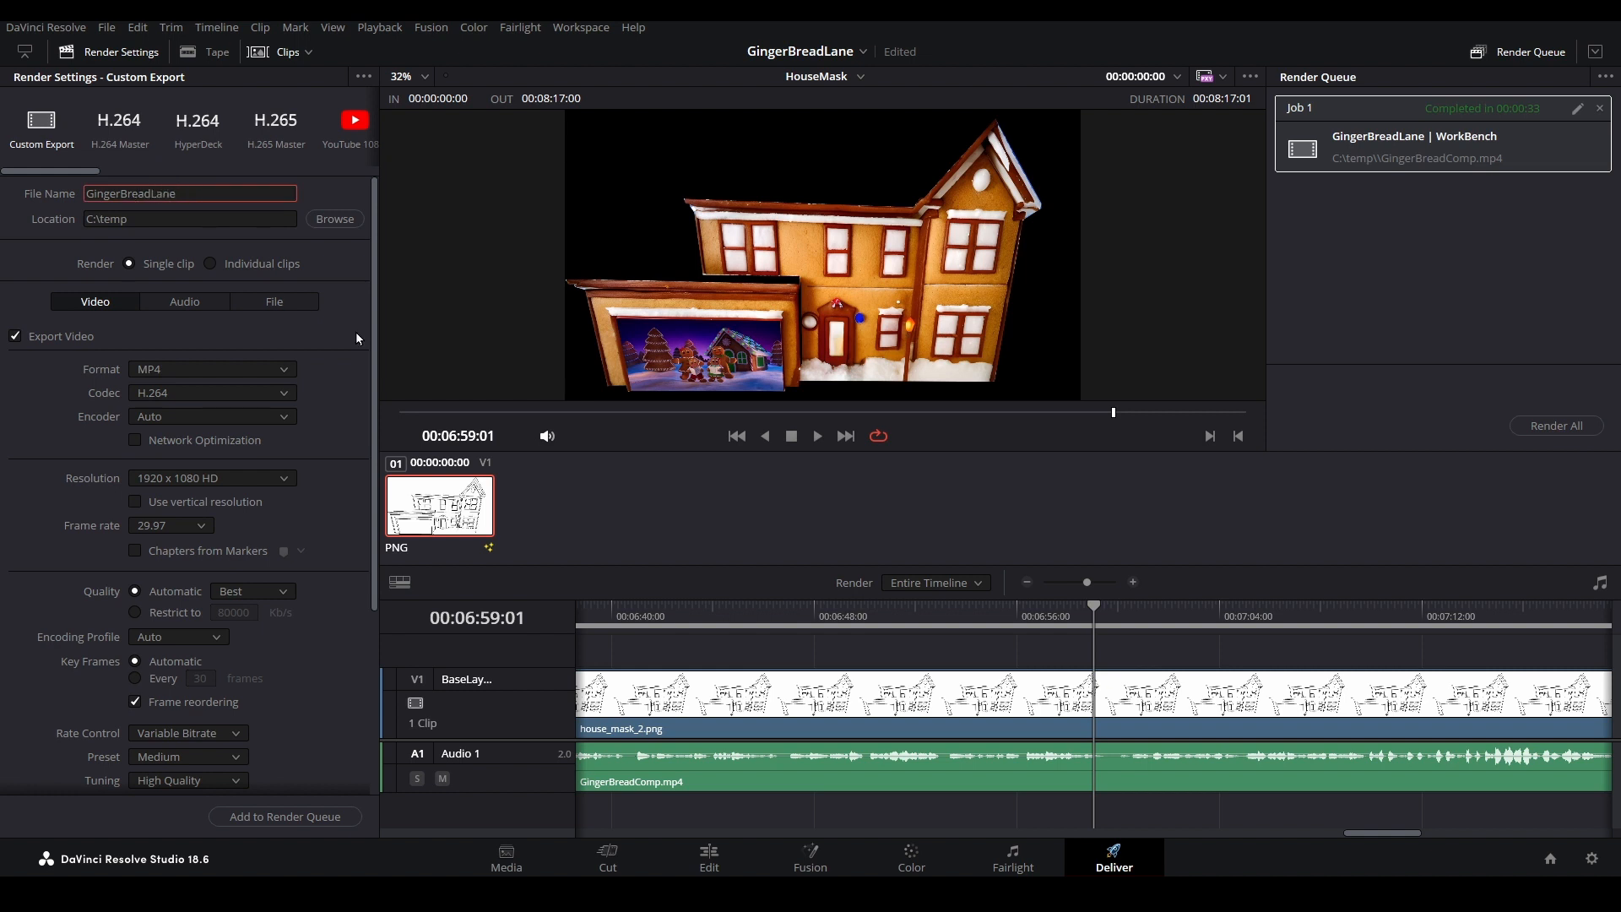
{"action": "left_click", "coordinate": [284, 815]}
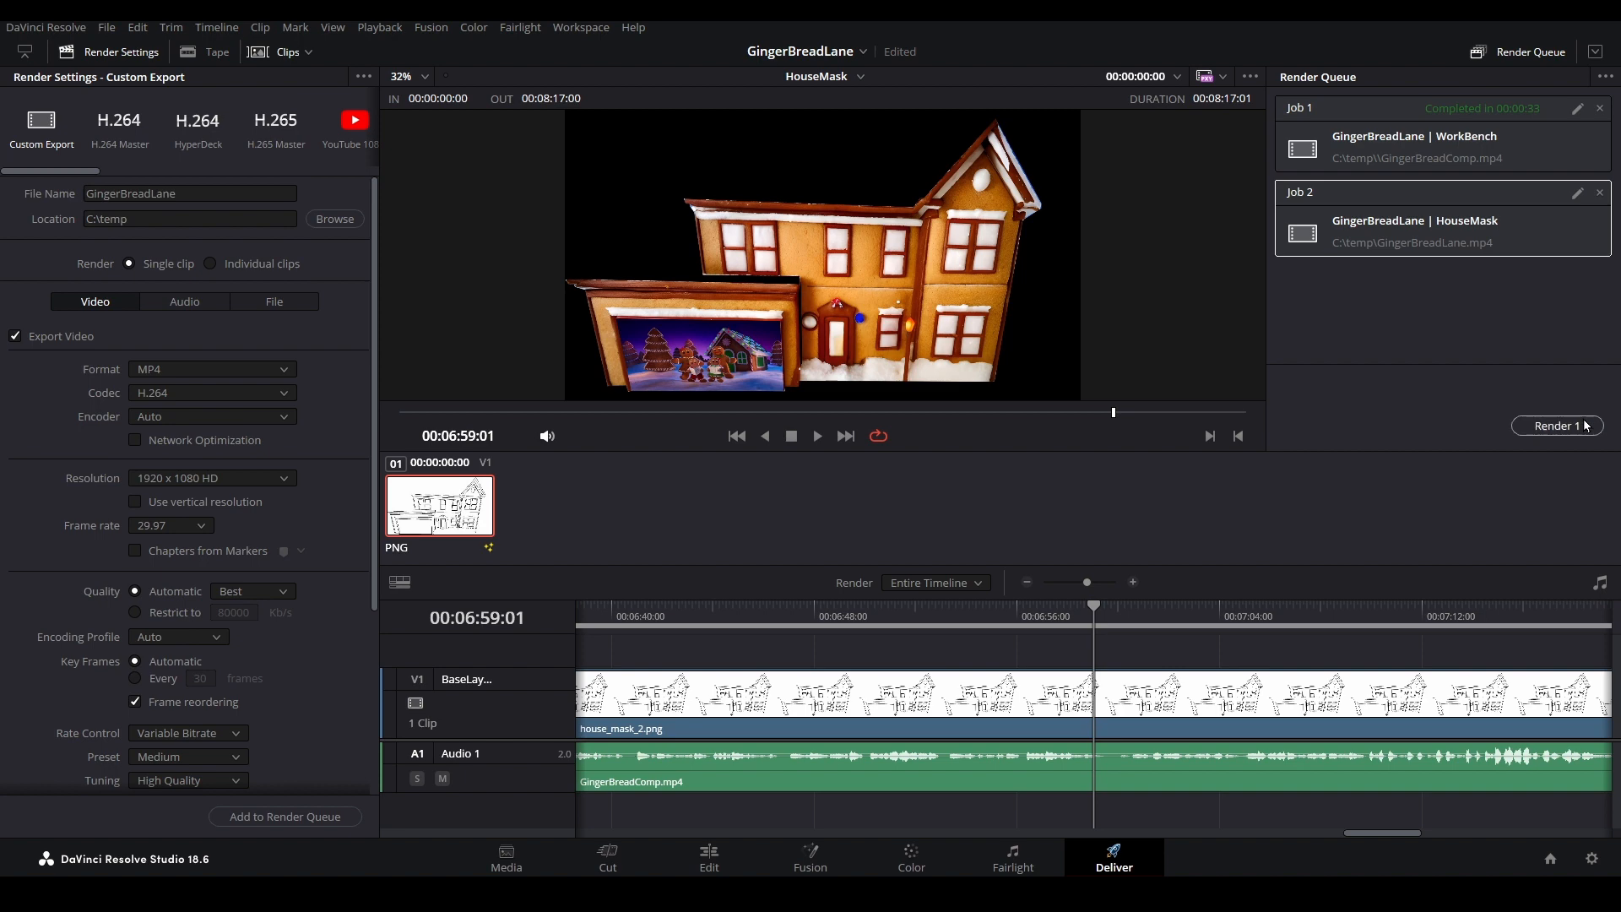